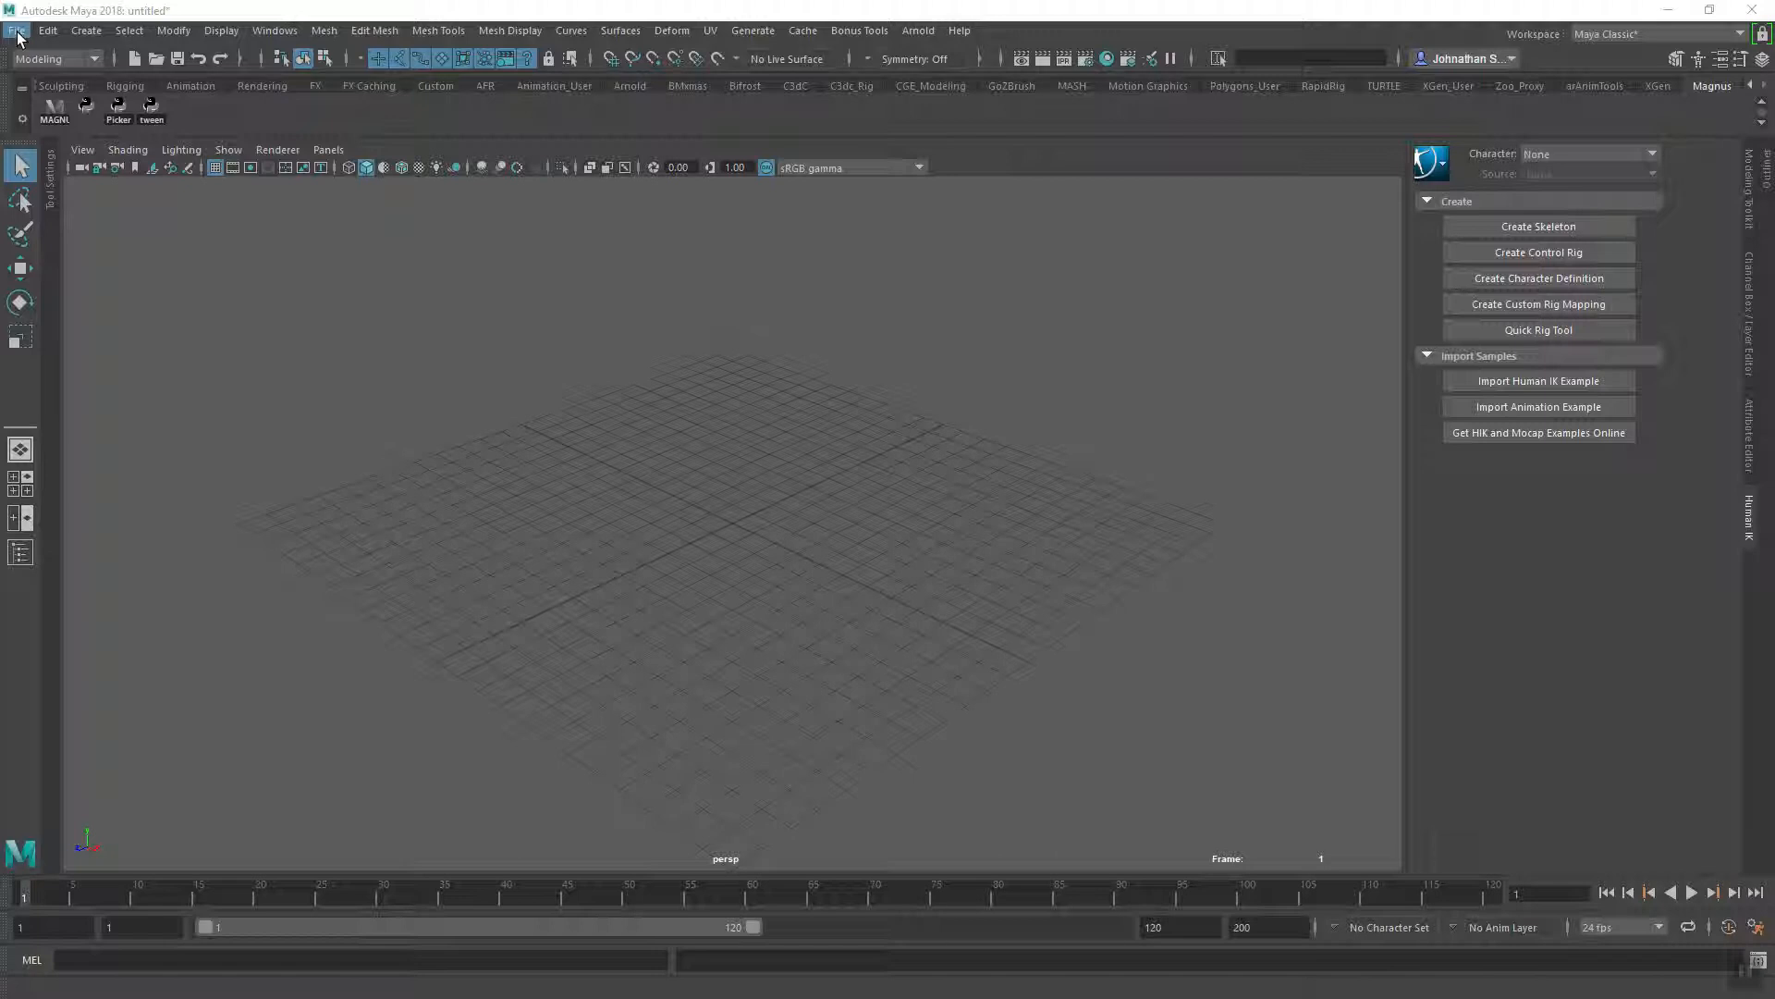
# - Choose File > Create Reference to browse the project's scenes folder for a file to reference
pyautogui.click(17, 31)
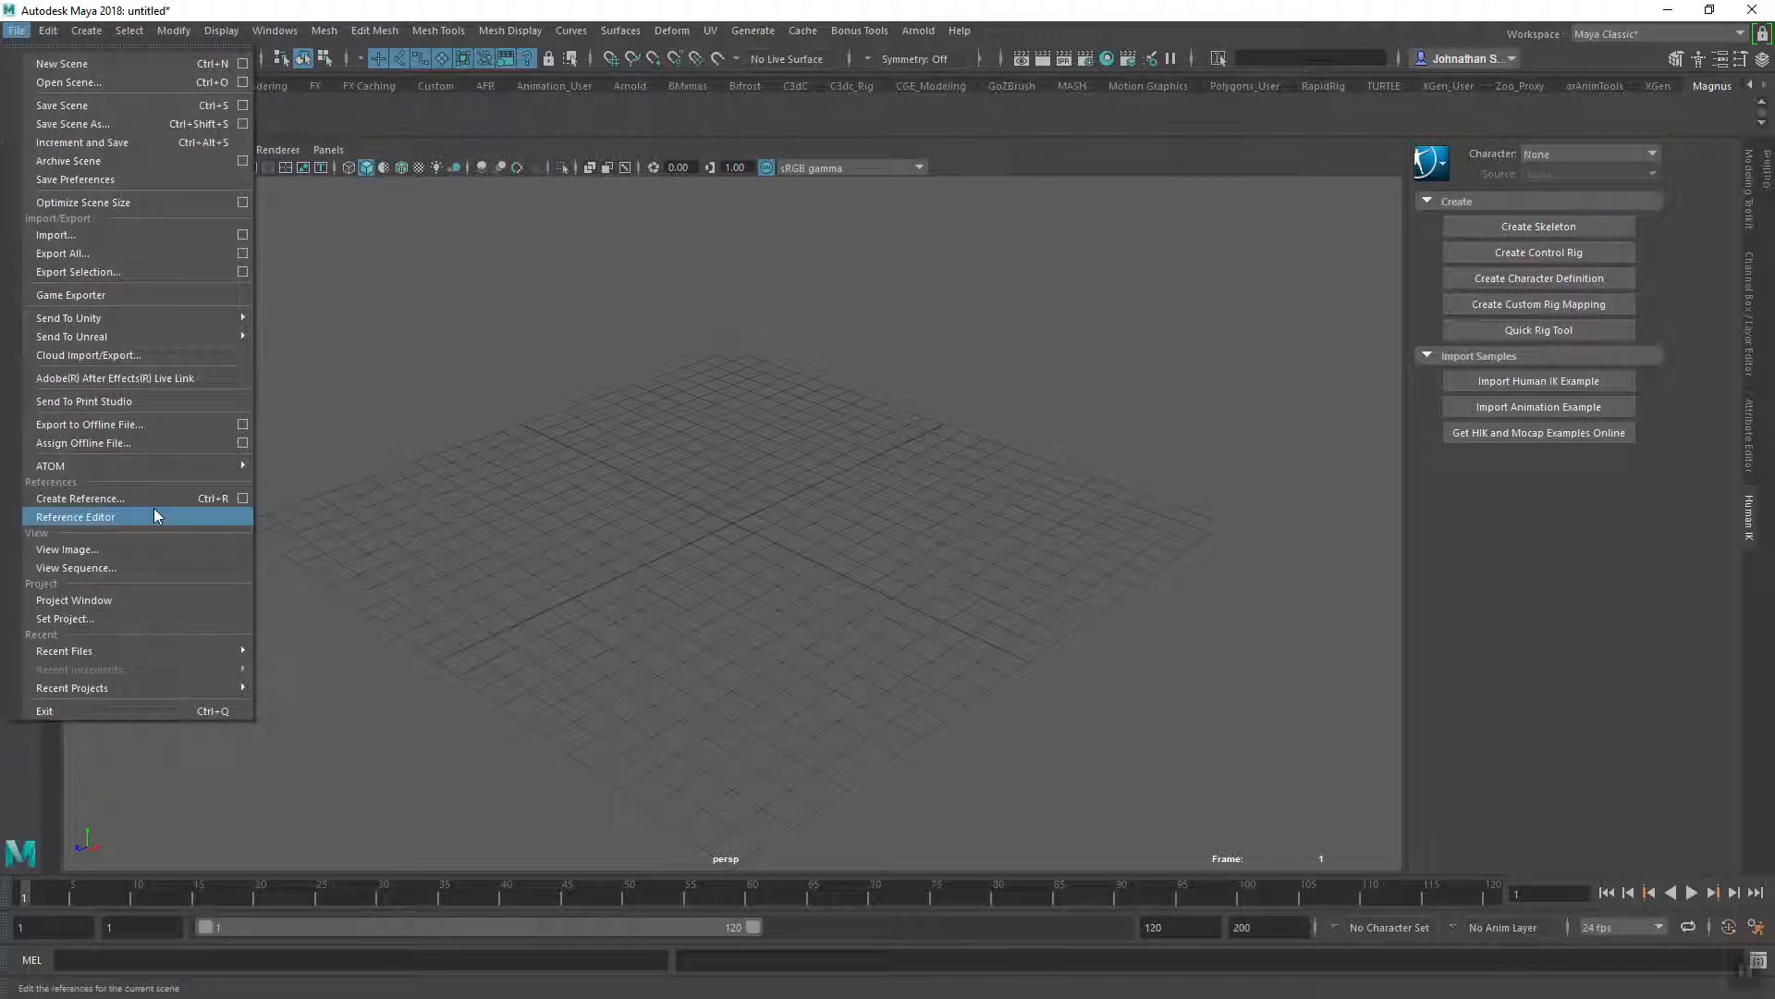
pyautogui.moveTo(125, 504)
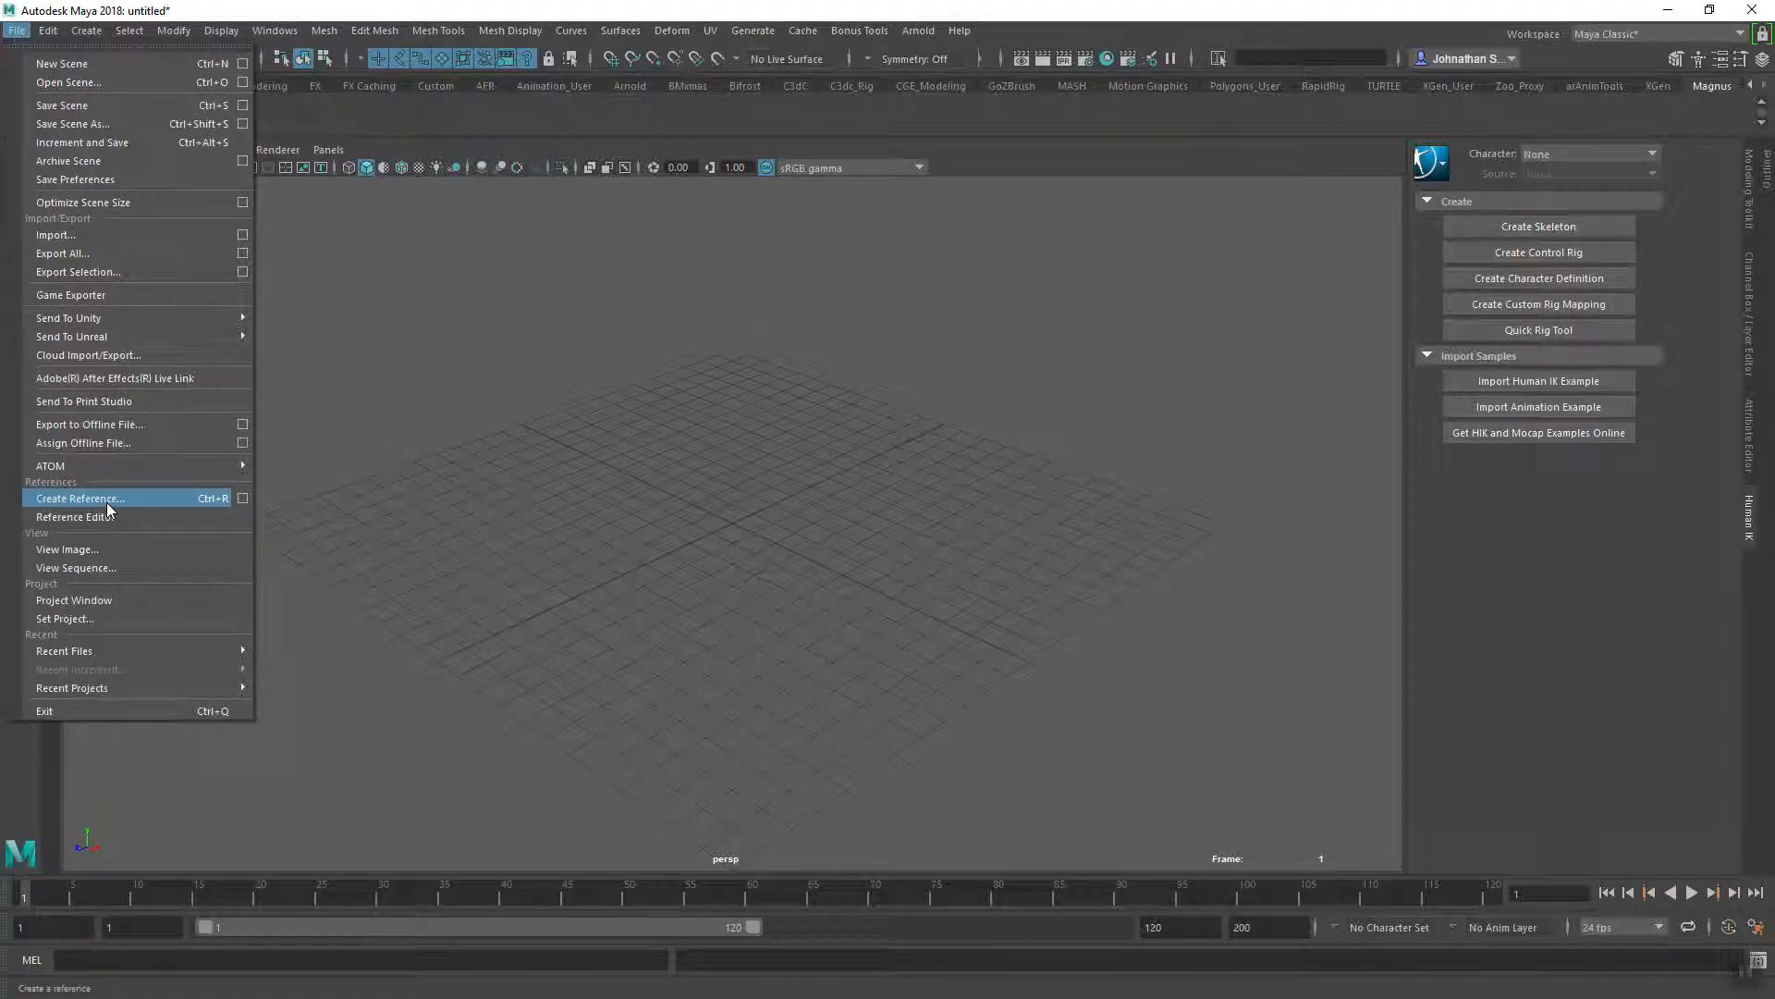
pyautogui.click(79, 499)
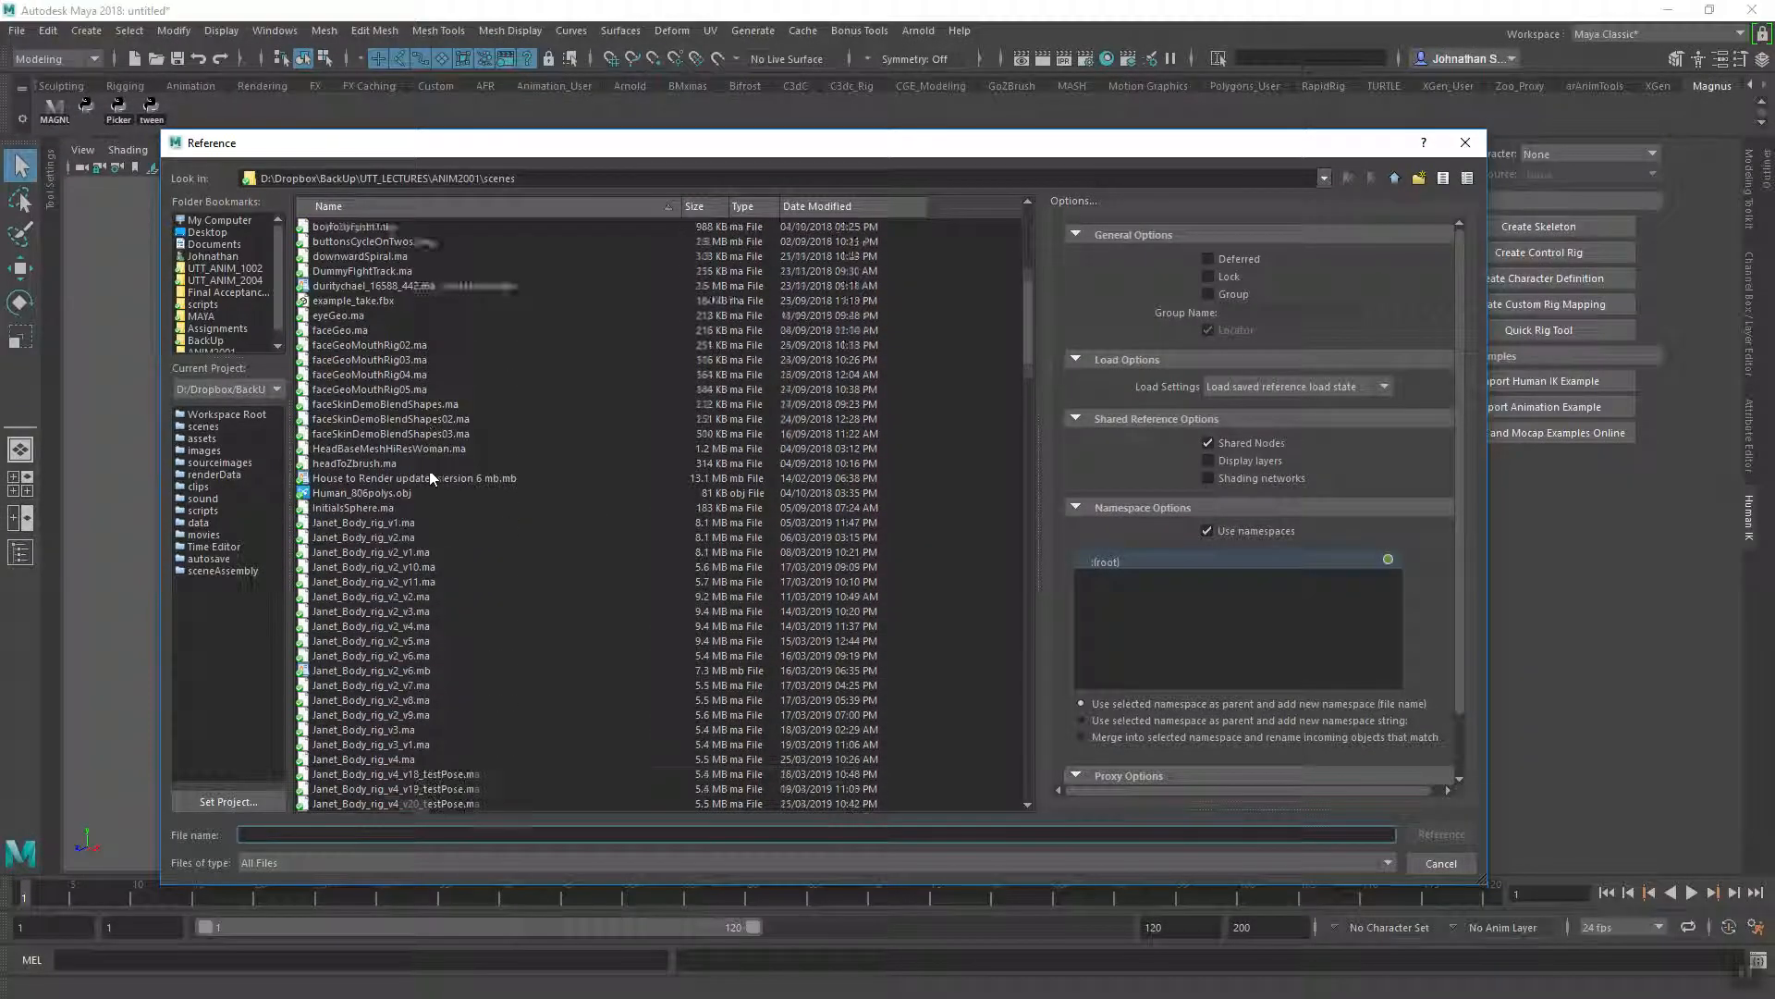
pyautogui.scroll(-3)
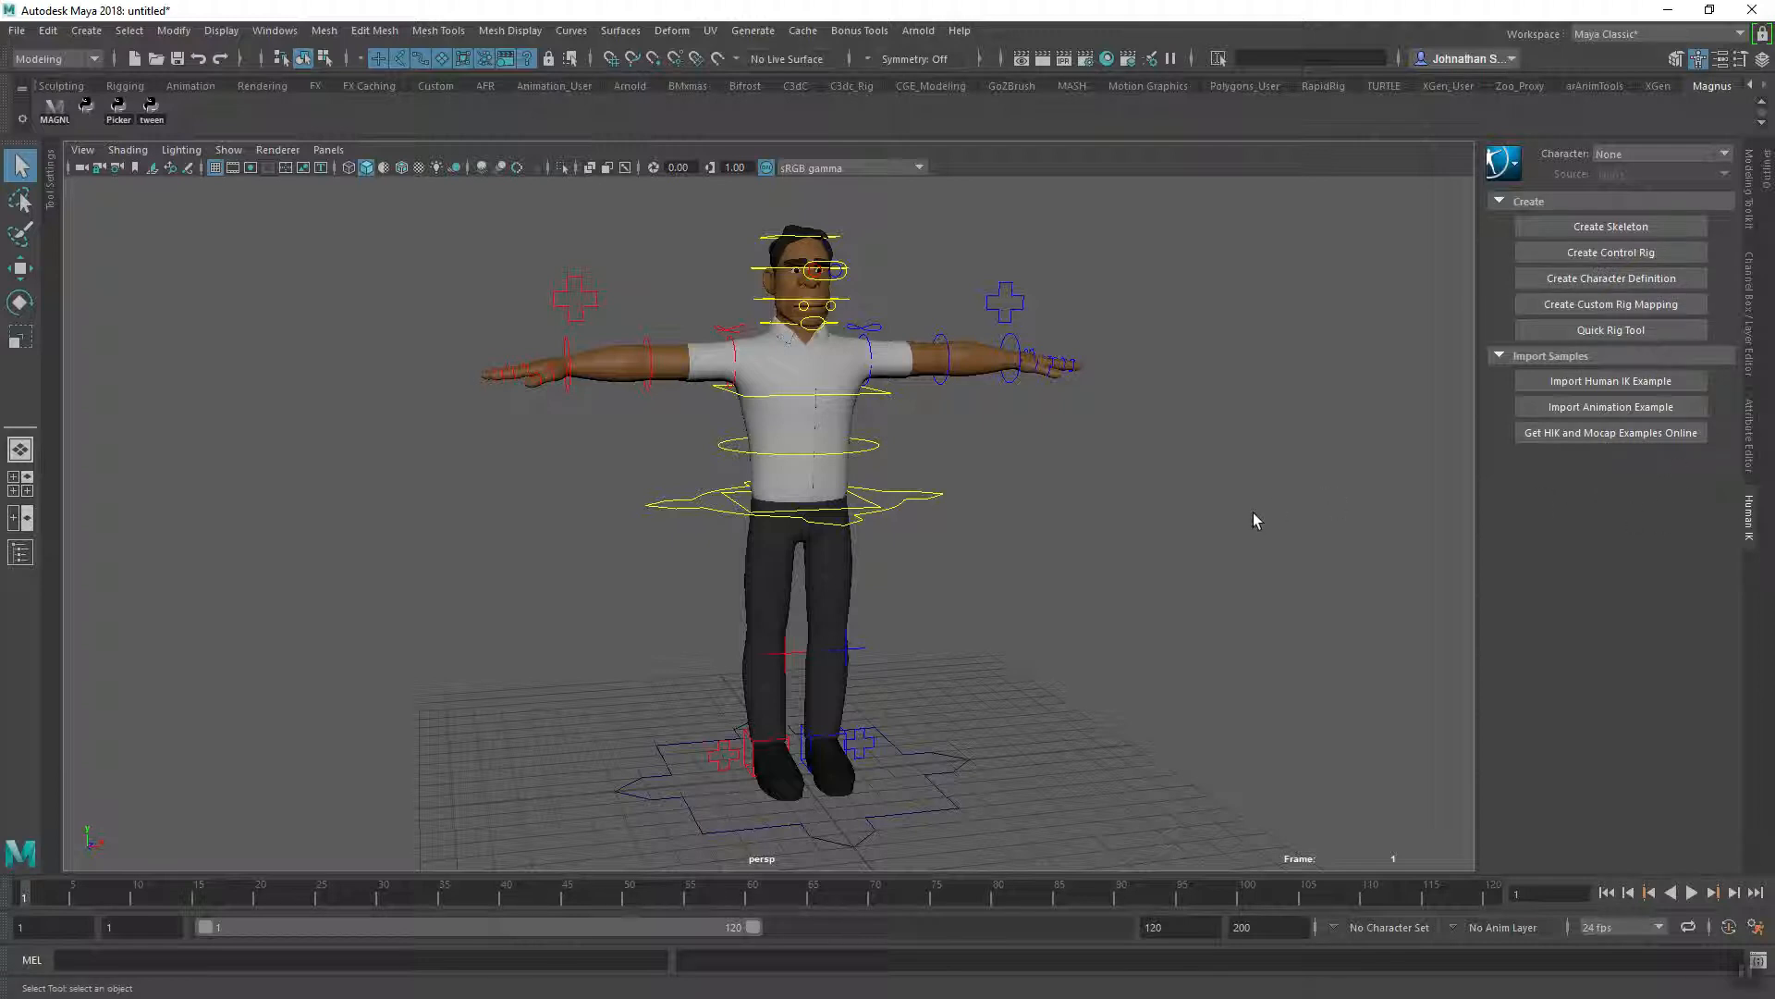
pyautogui.moveTo(1262, 502)
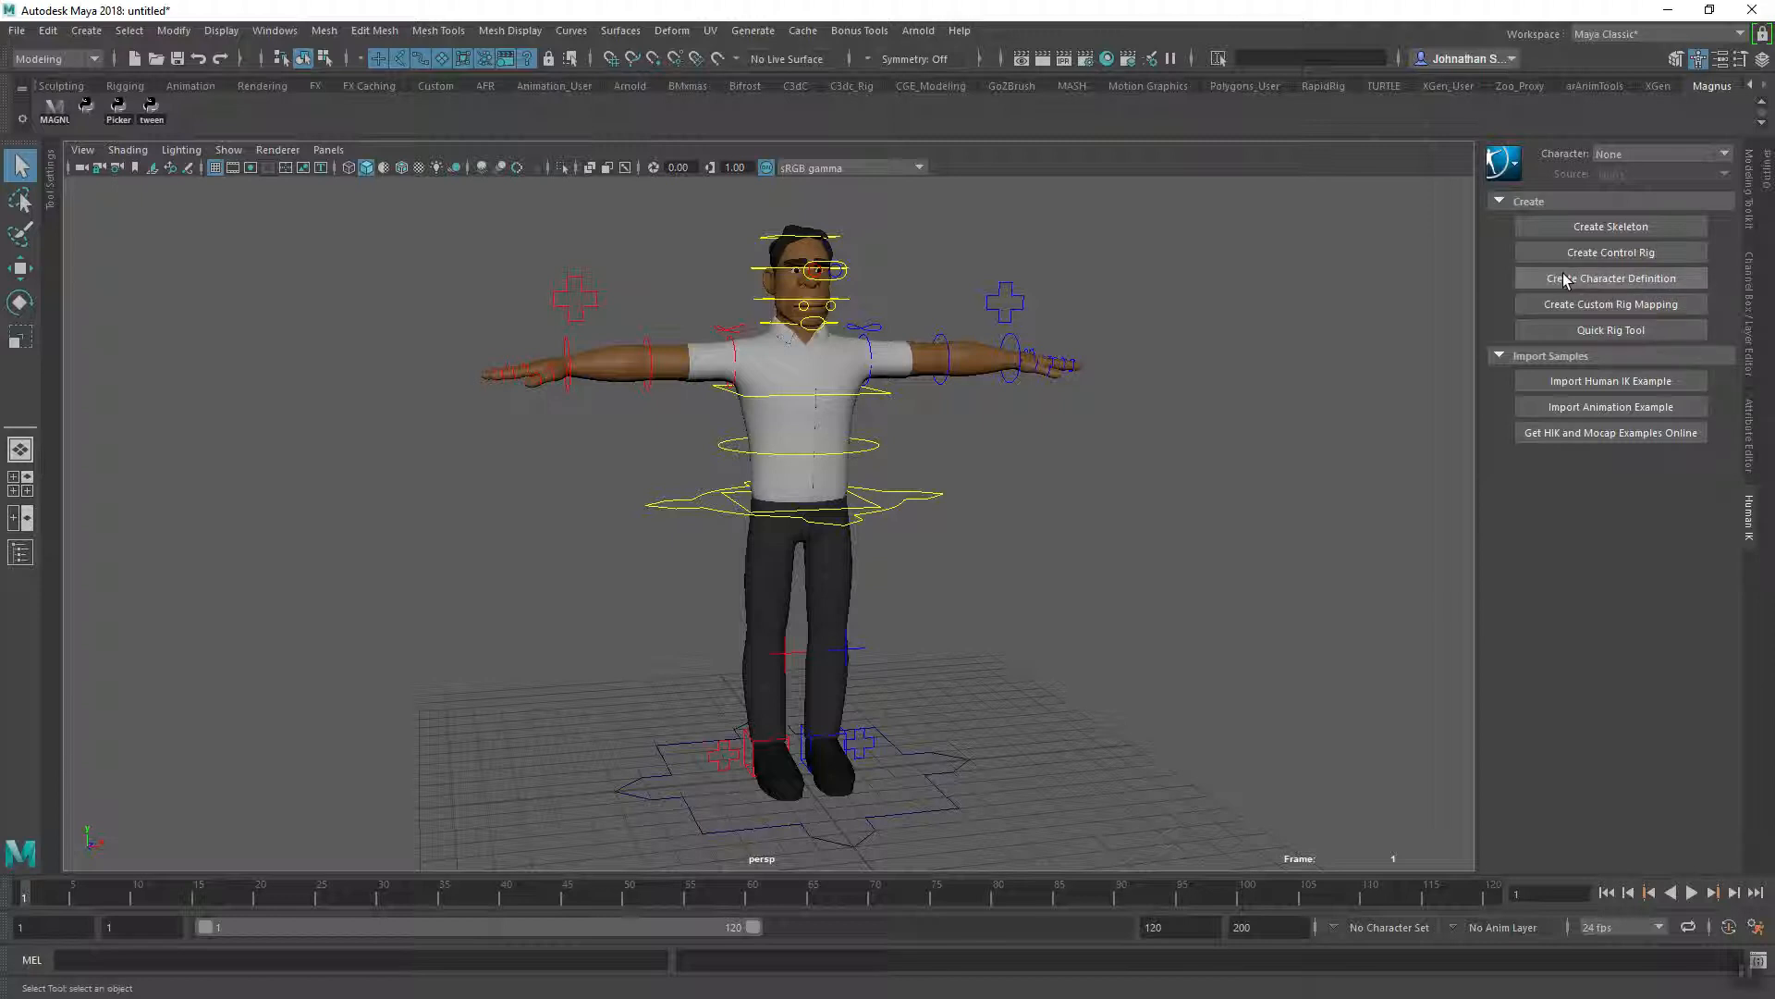
pyautogui.moveTo(605, 385)
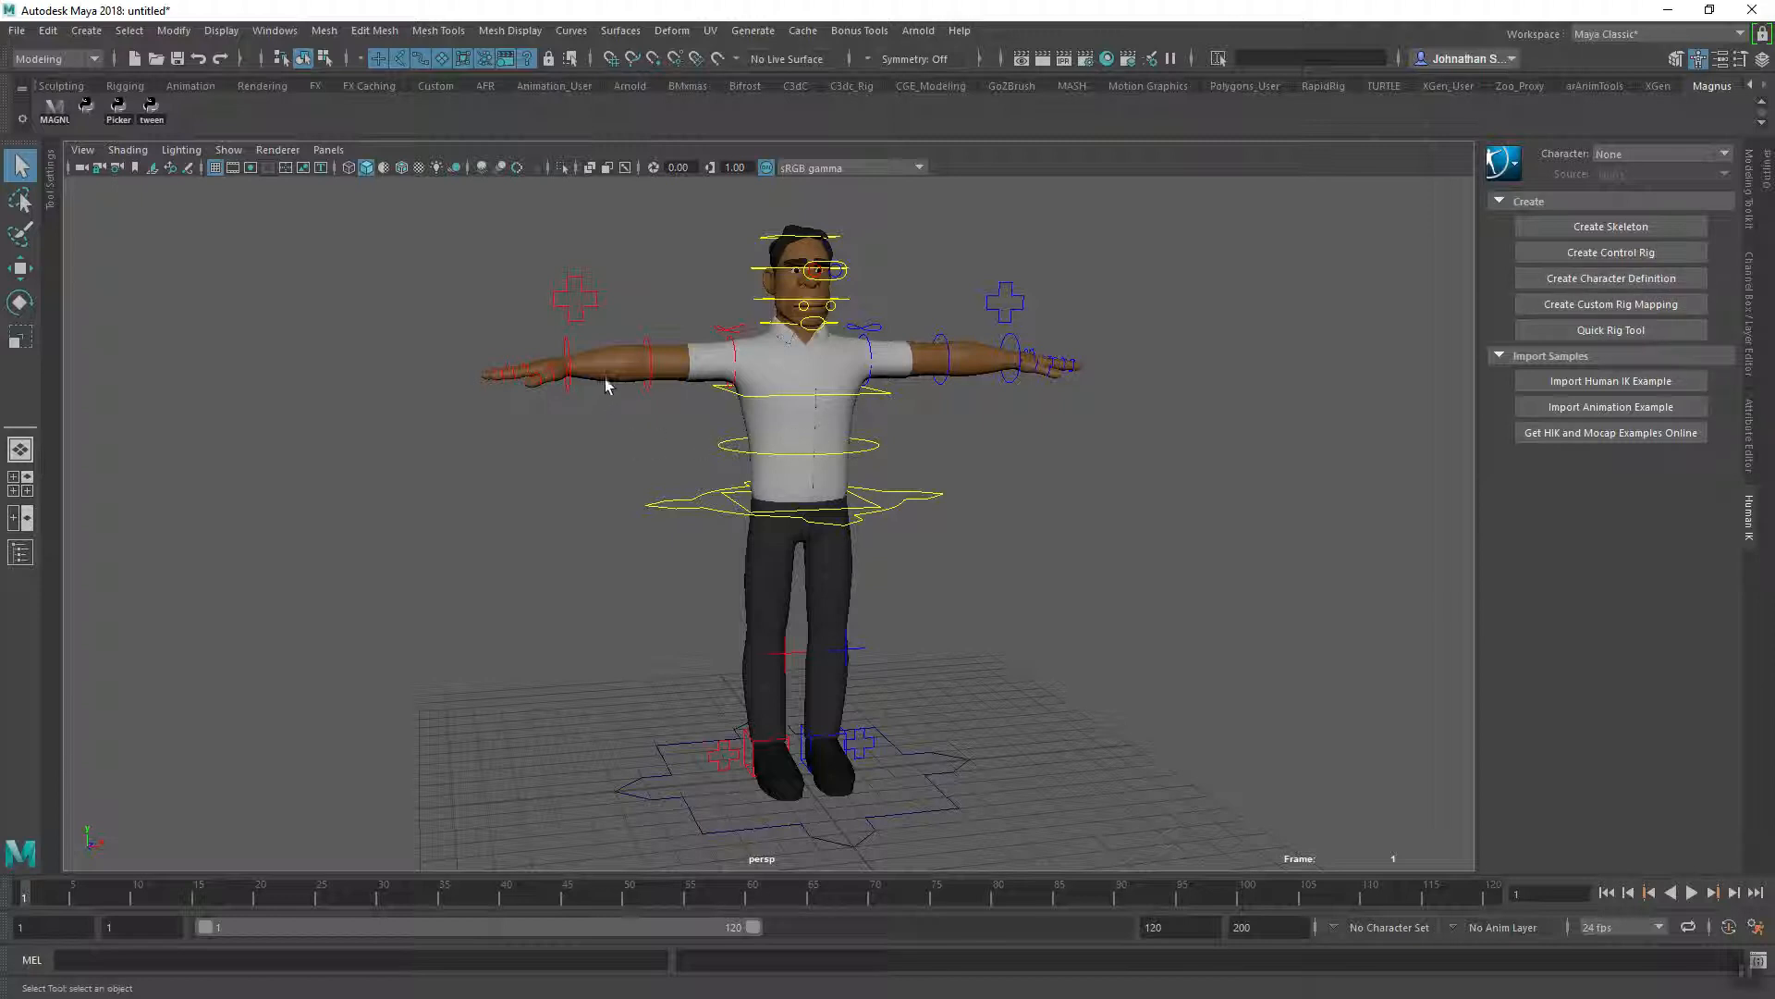
pyautogui.moveTo(636, 385)
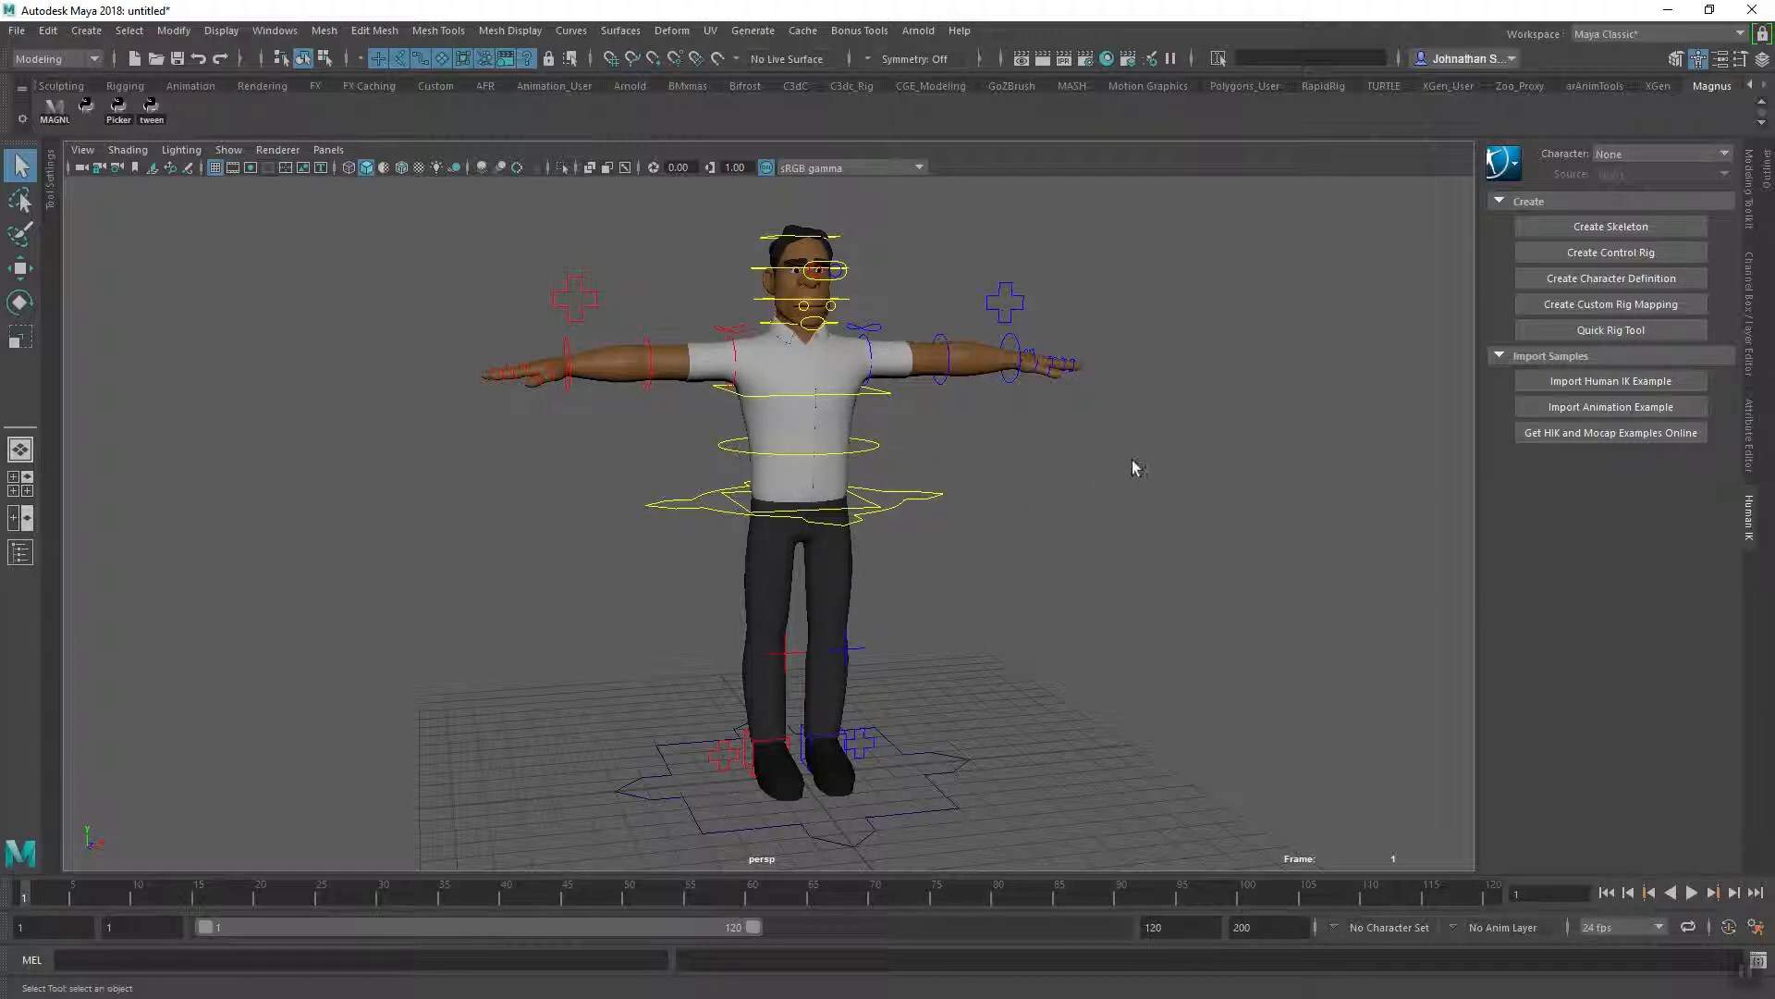
pyautogui.moveTo(1262, 445)
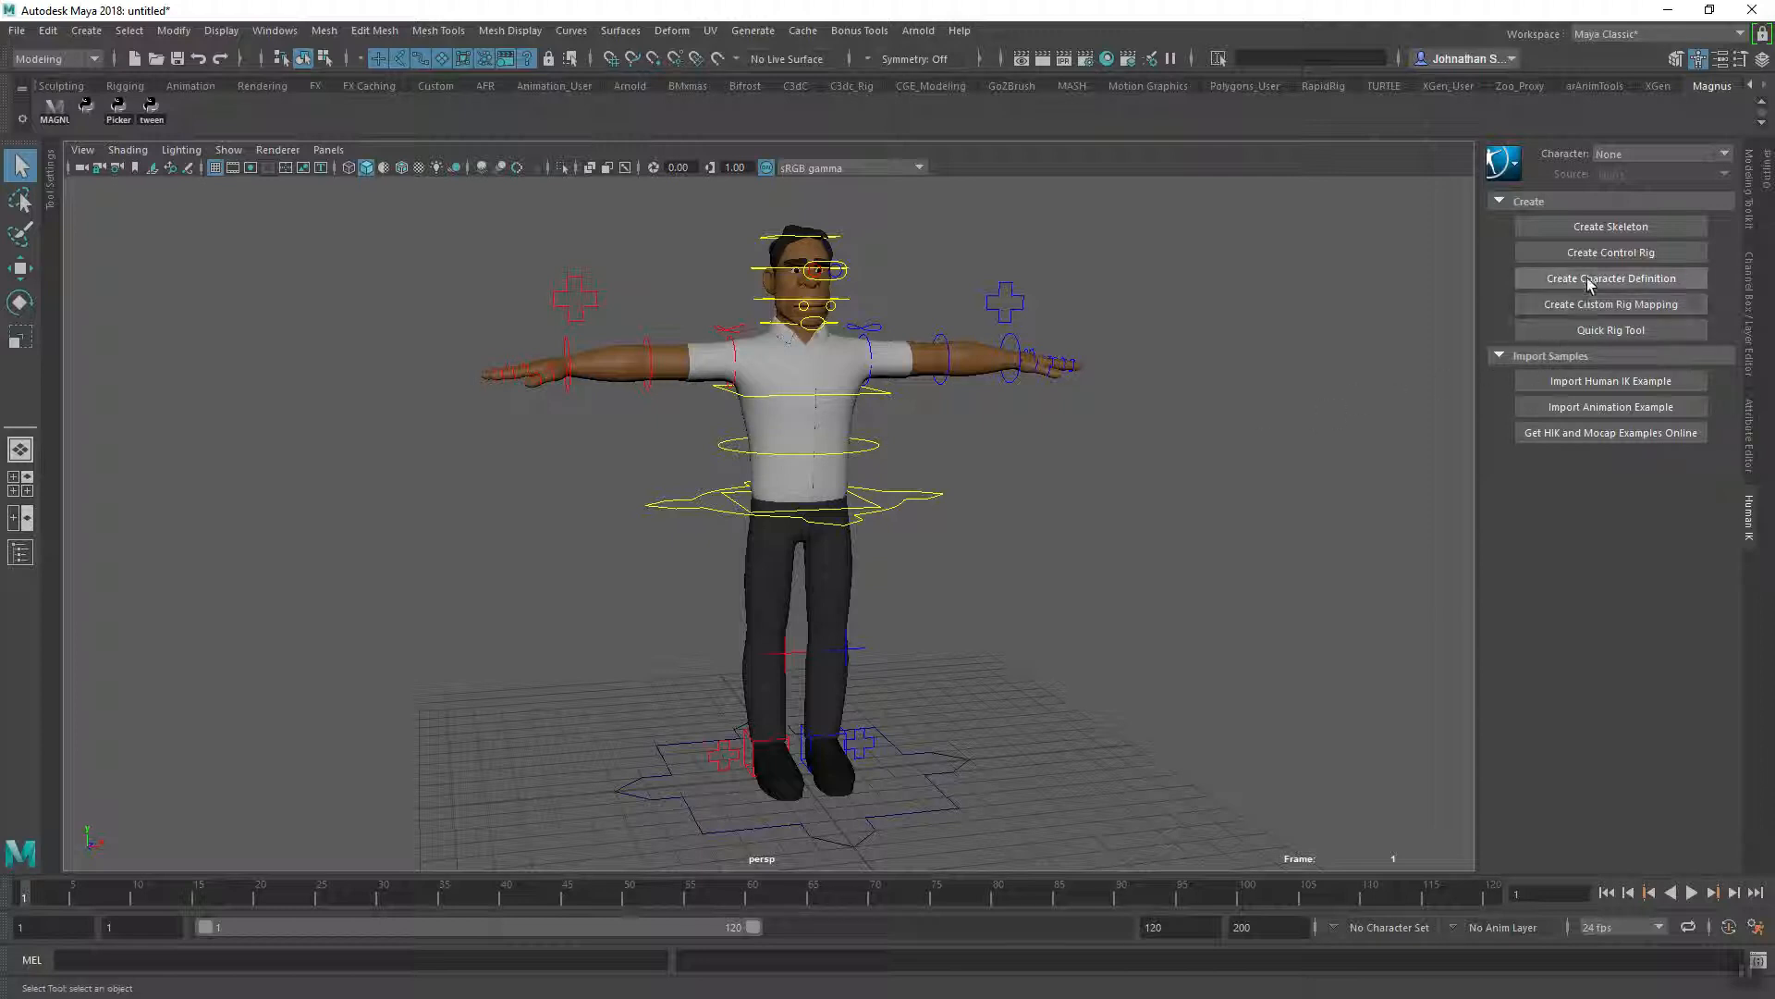
# - Create the Character1 definition, expand Magnus_main_ctrl in the Outliner and select Magnus_hip_jnt
pyautogui.click(1609, 278)
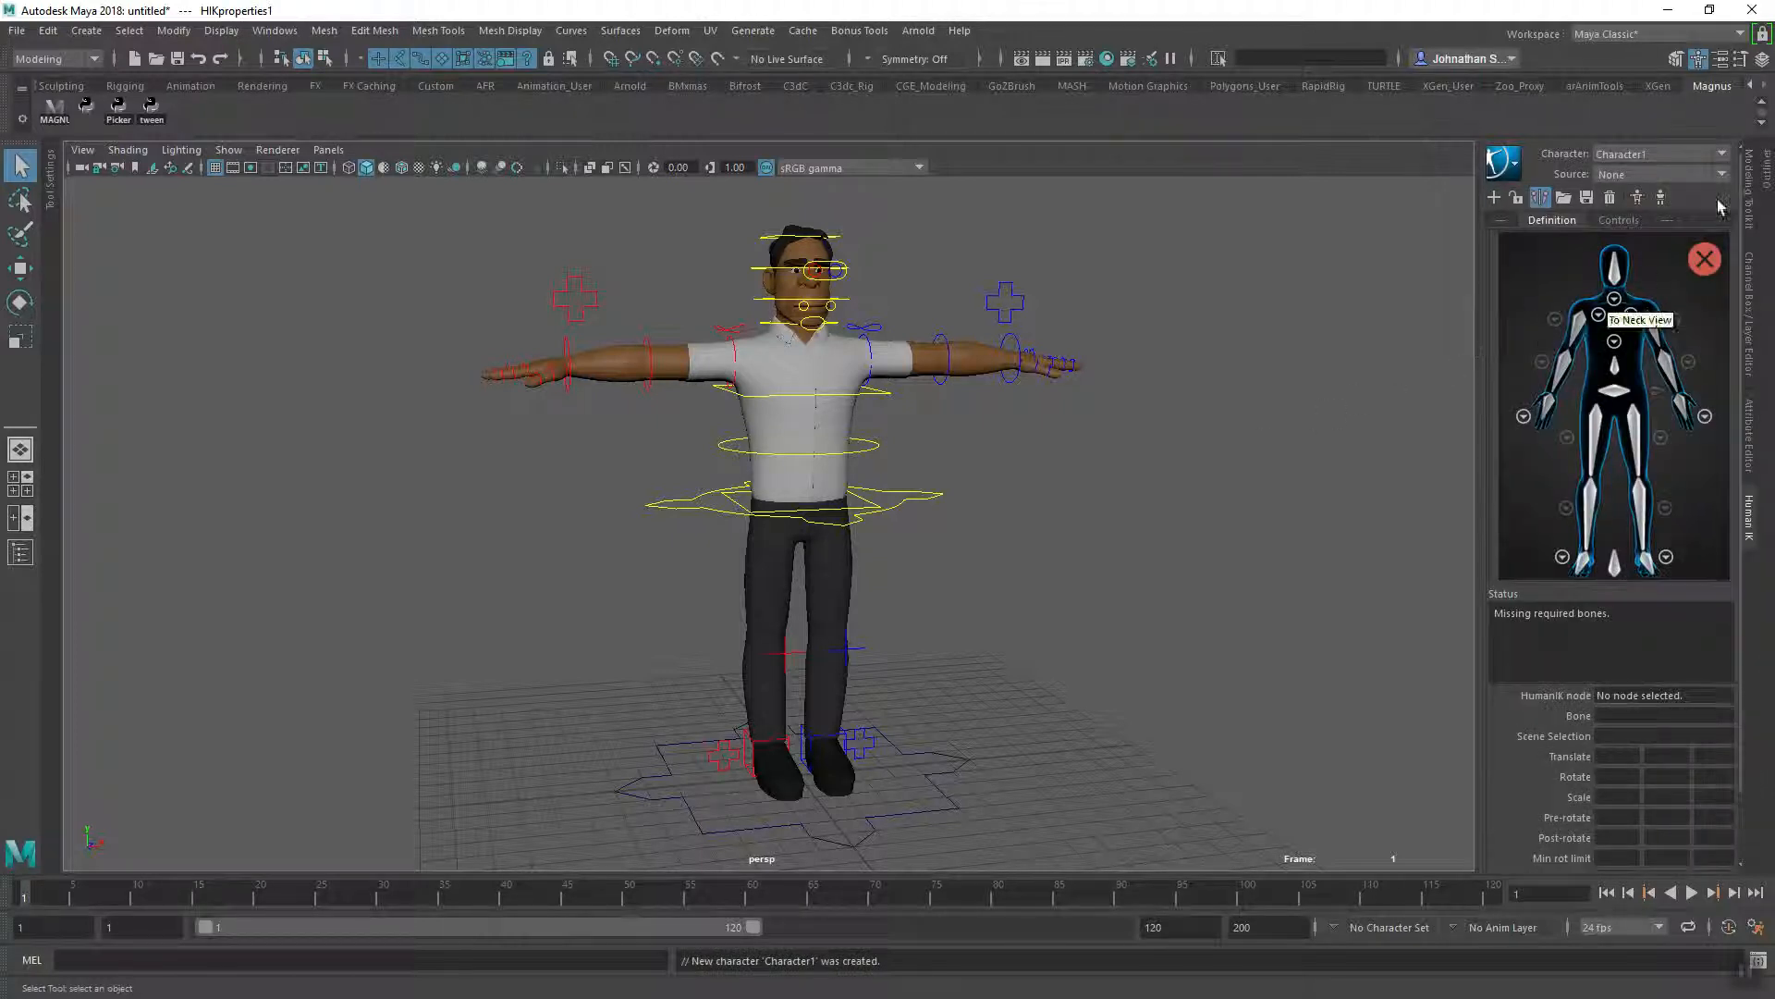
pyautogui.moveTo(1760, 181)
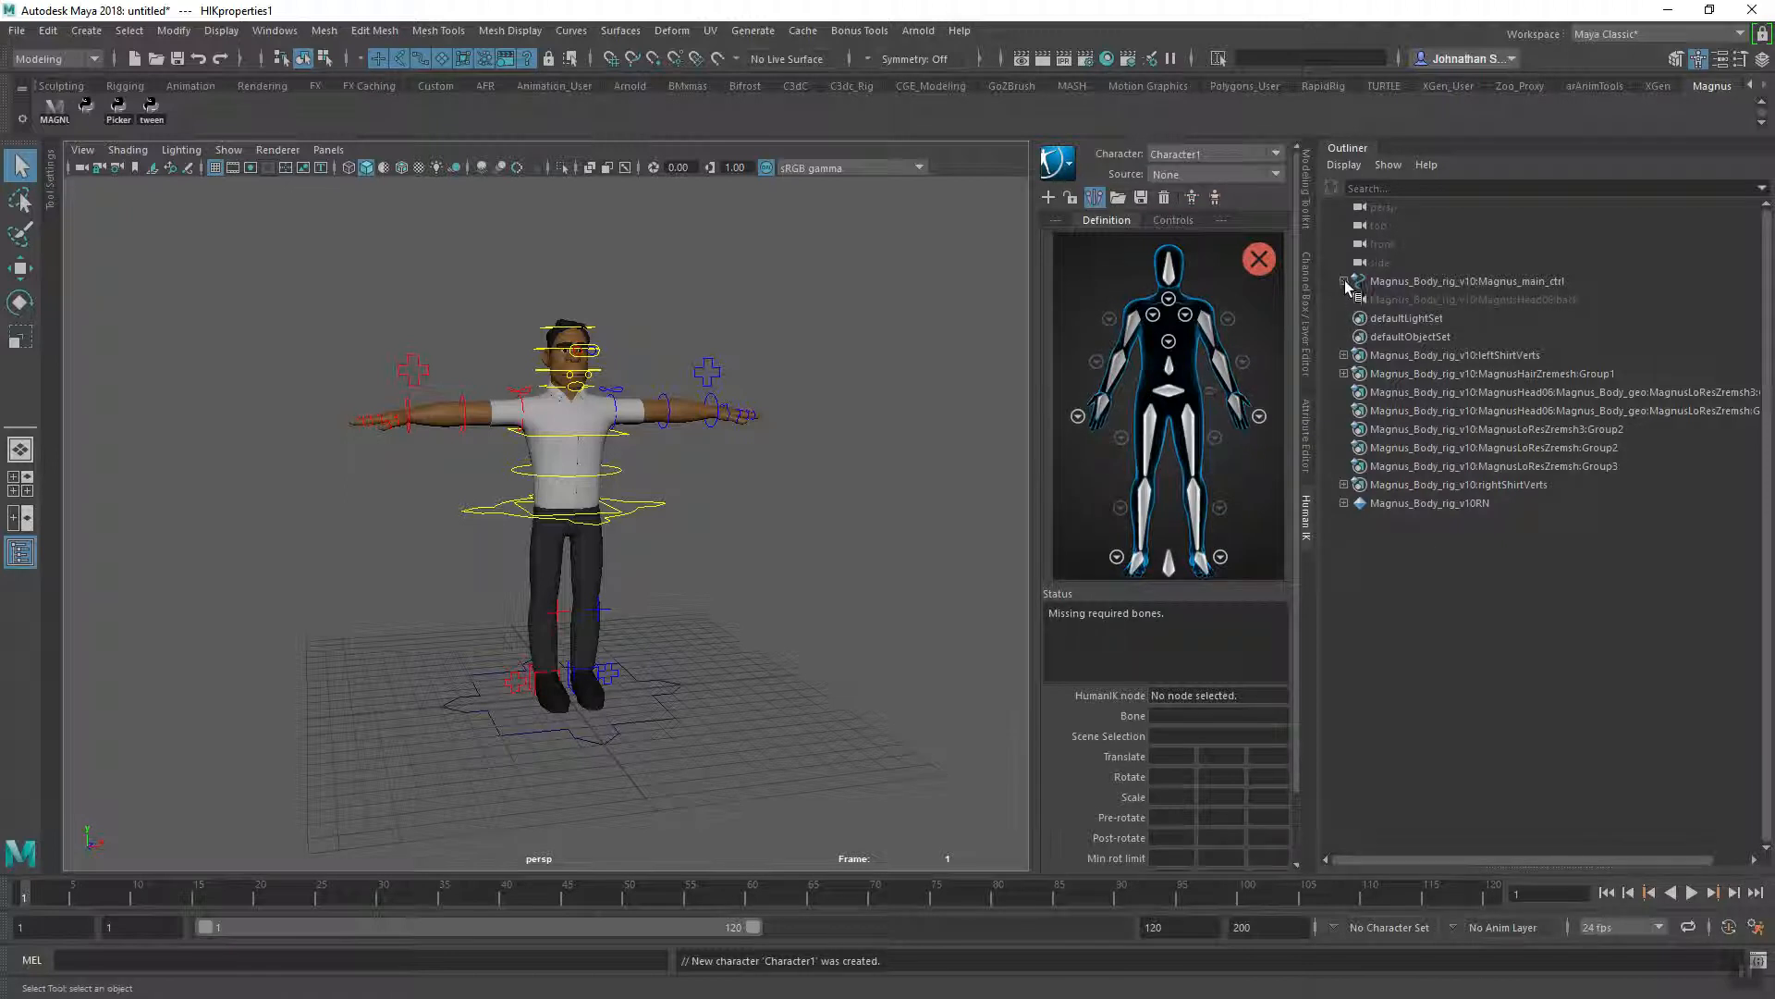
pyautogui.click(1347, 281)
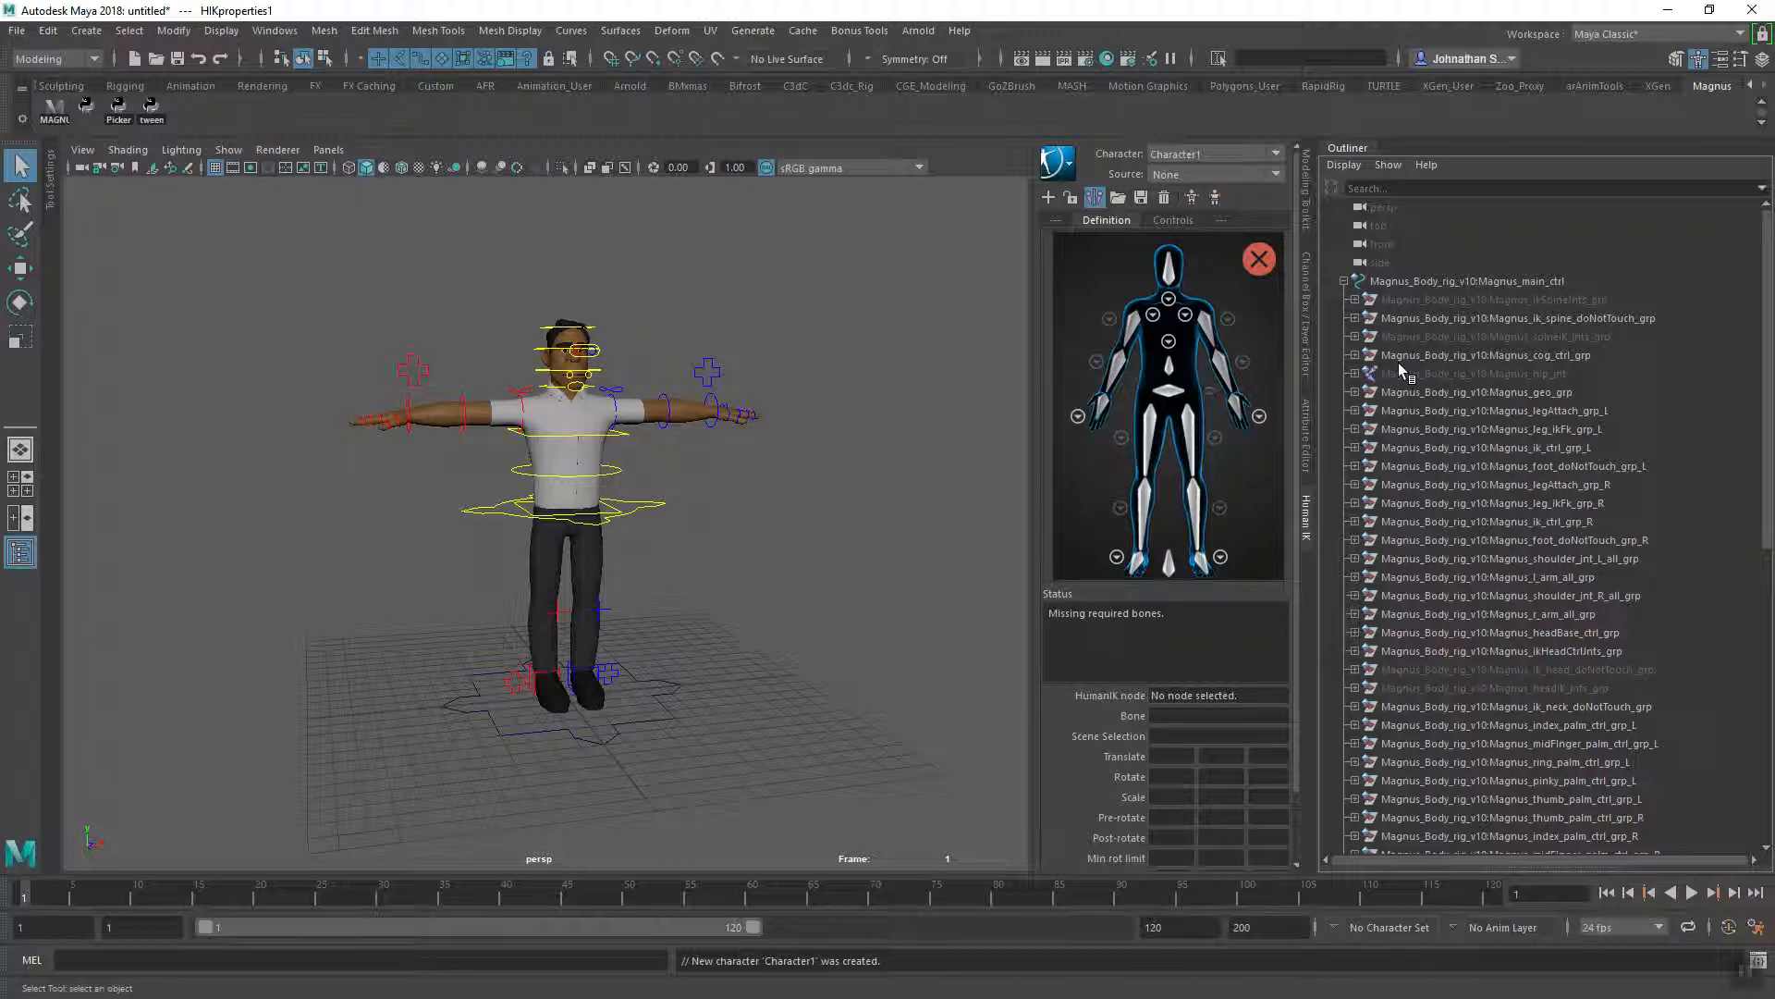
pyautogui.moveTo(1413, 384)
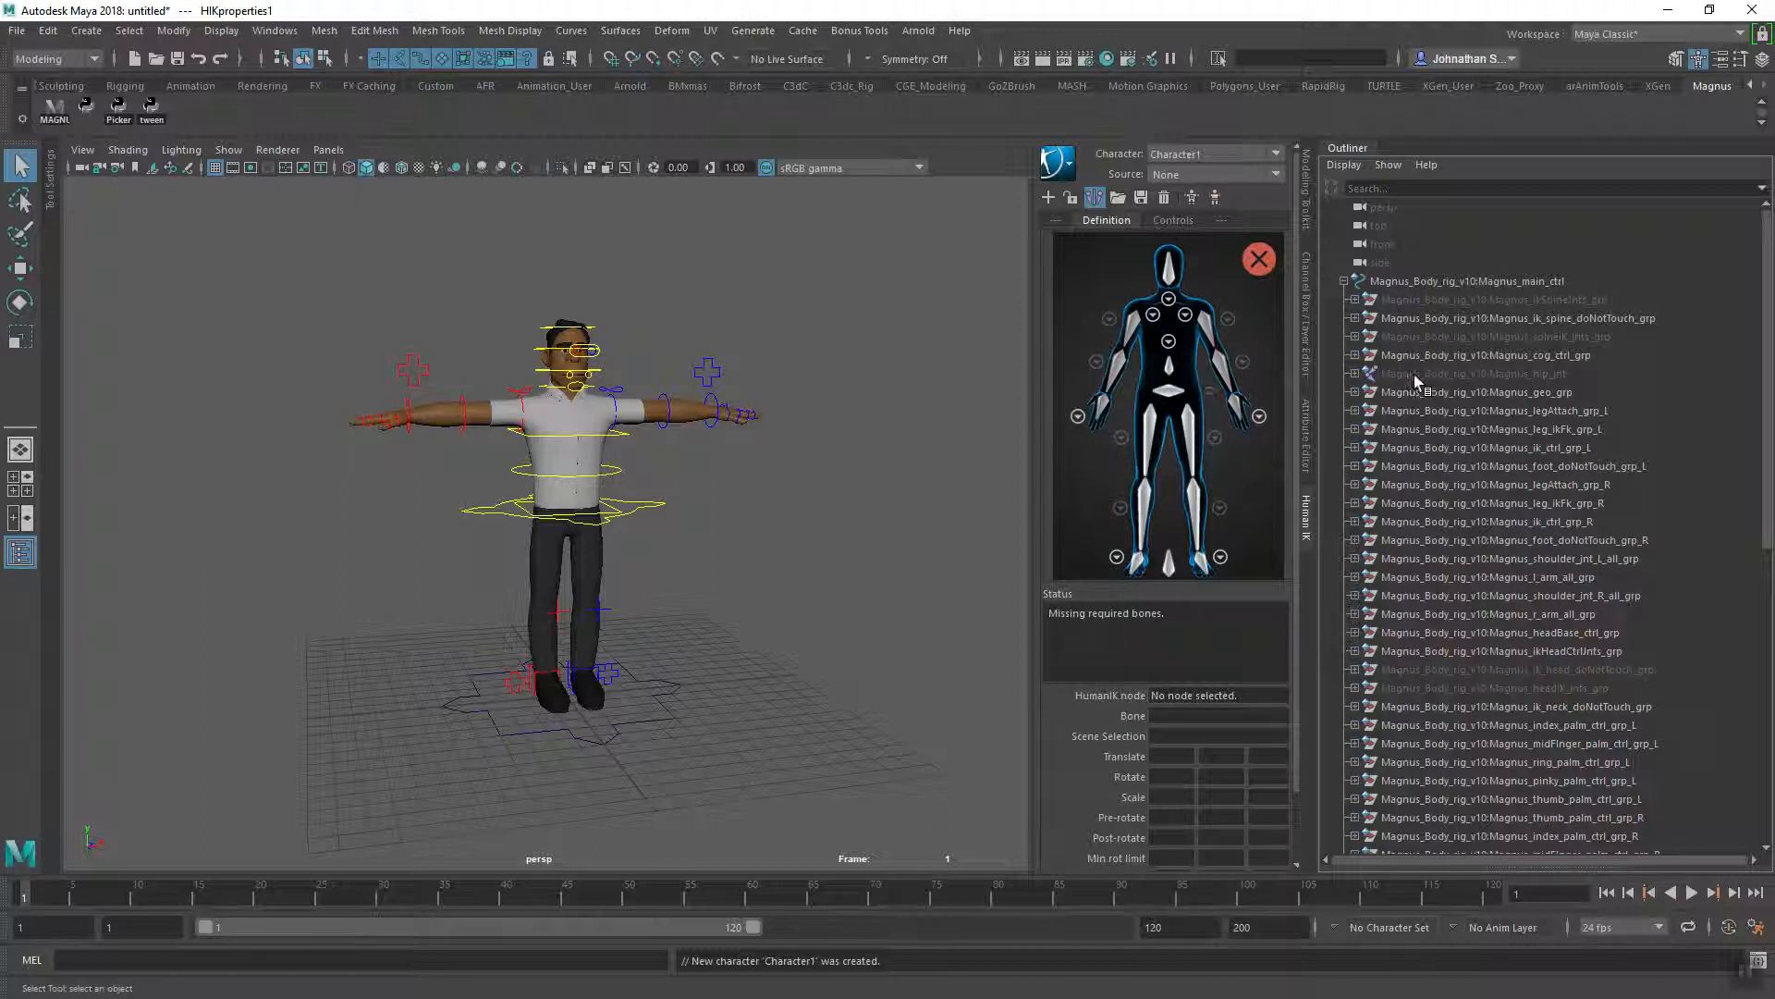
pyautogui.click(1476, 373)
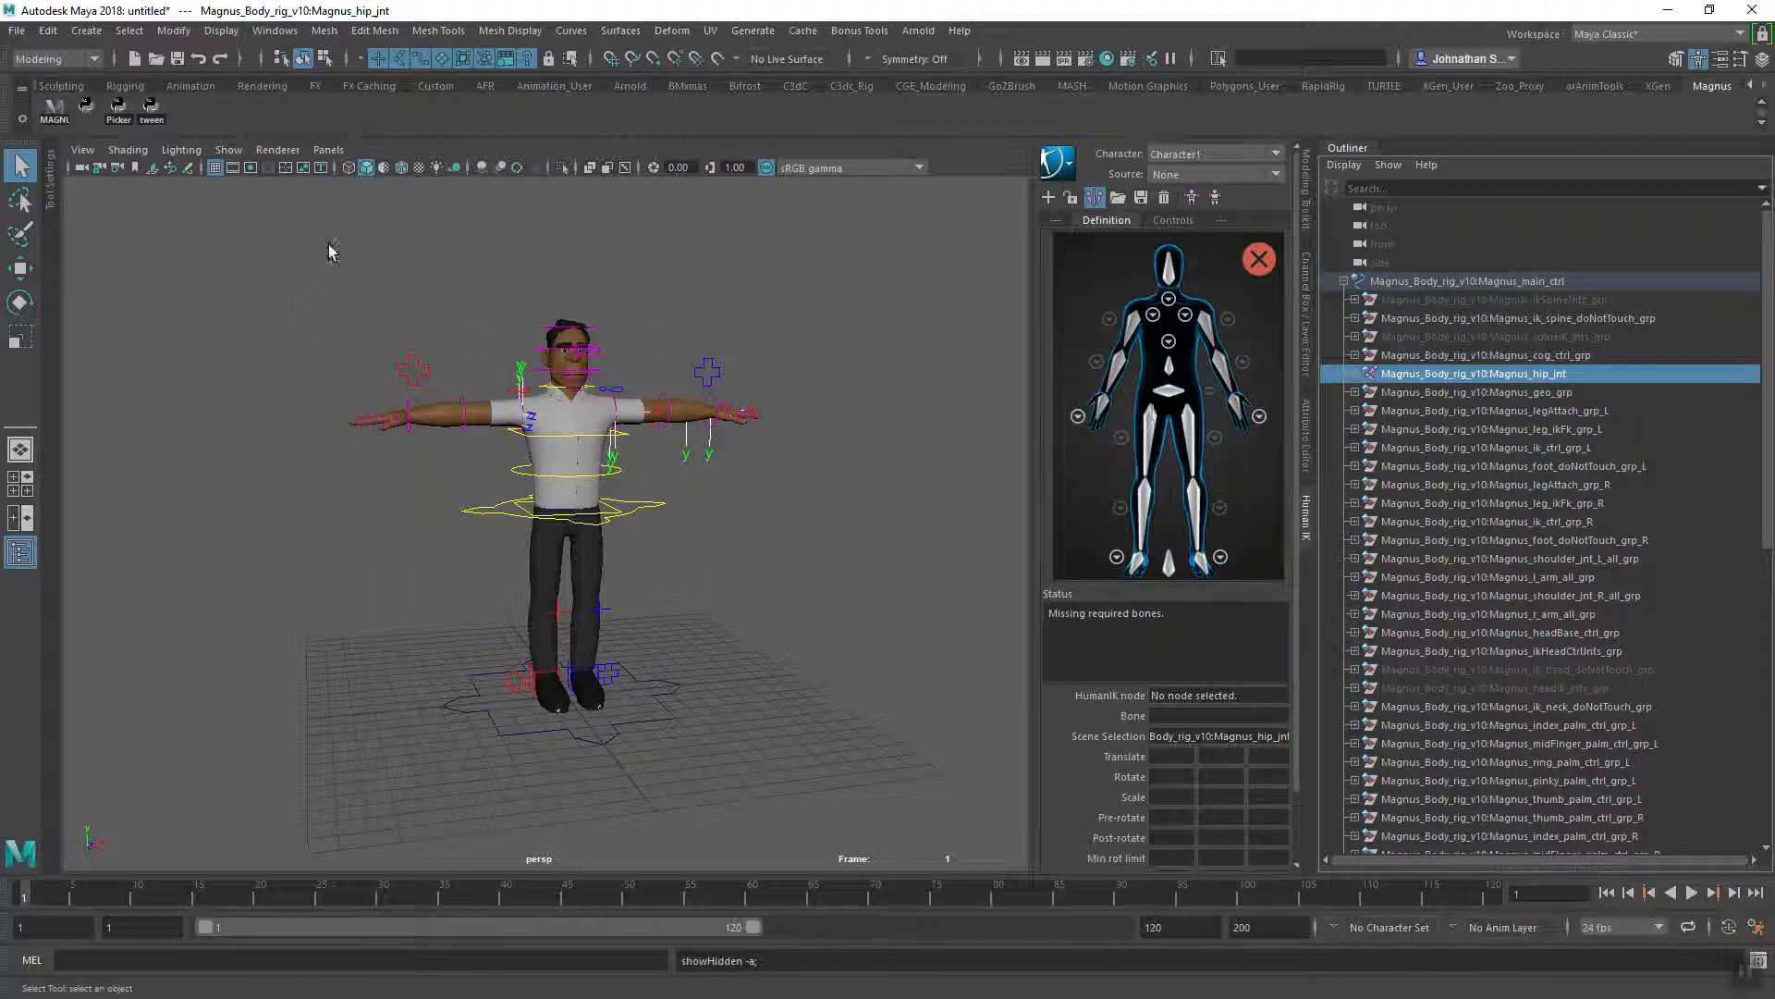
# - Turn on X-Ray shading in the viewport so the skeleton shows through the body
pyautogui.click(128, 150)
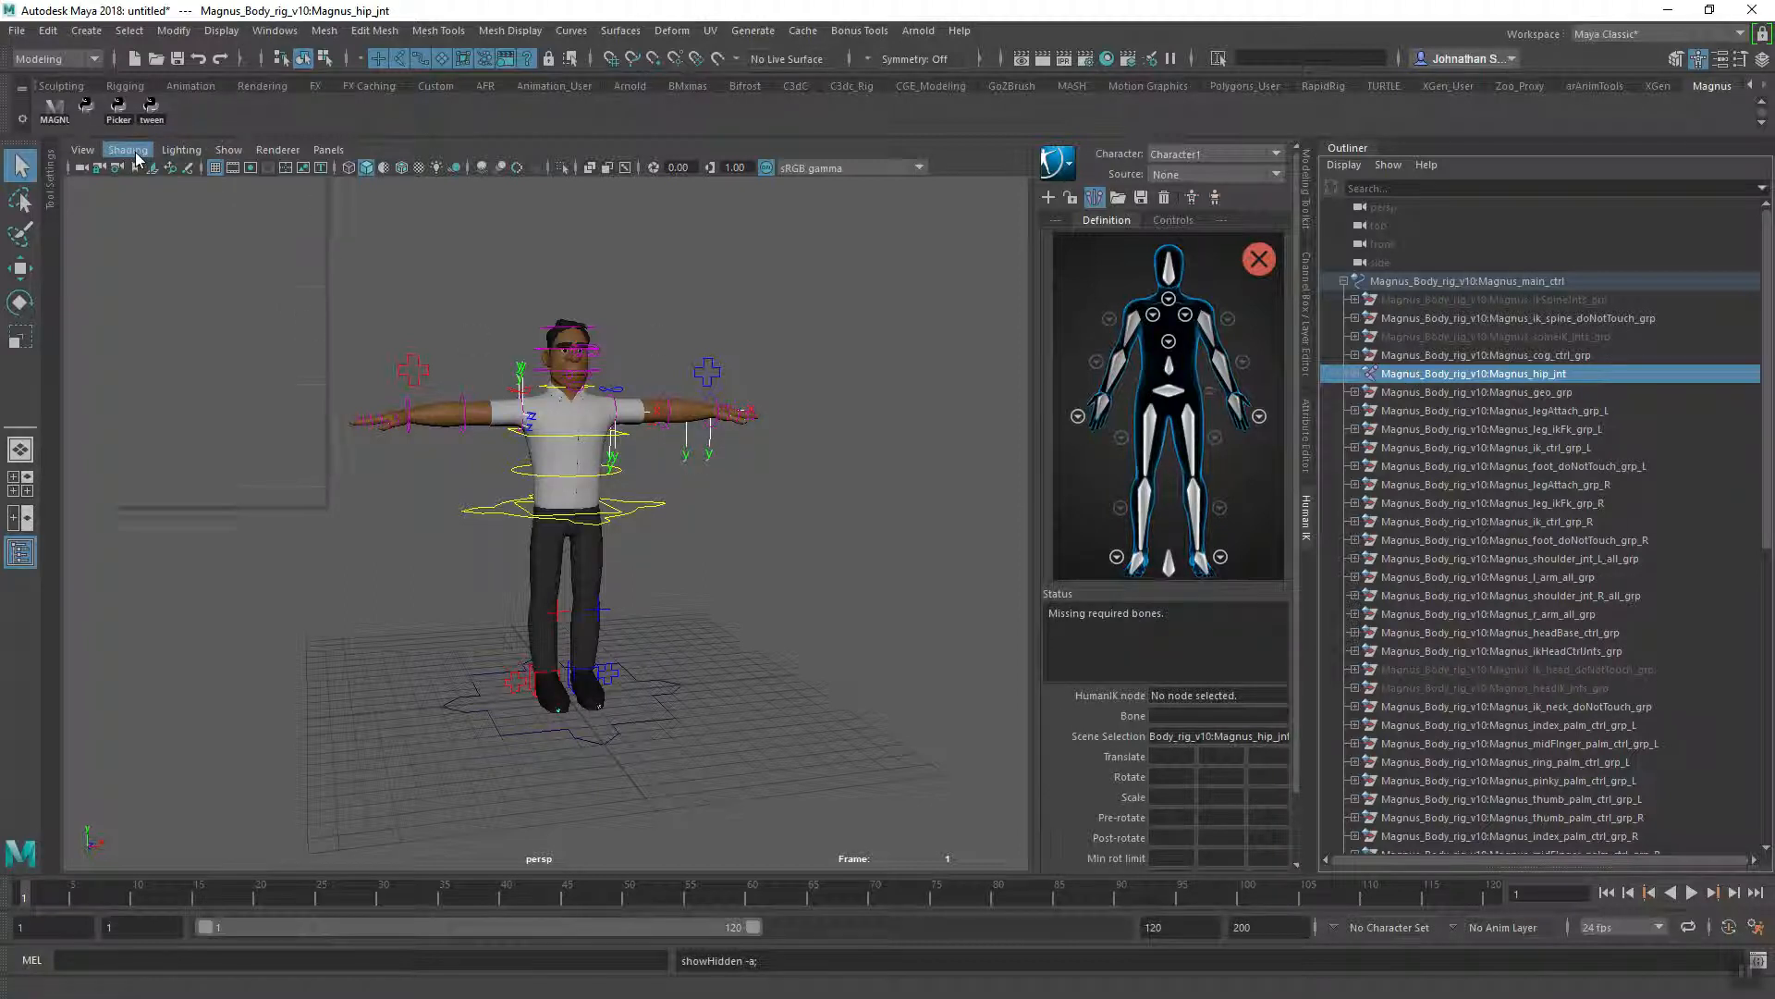
pyautogui.click(127, 148)
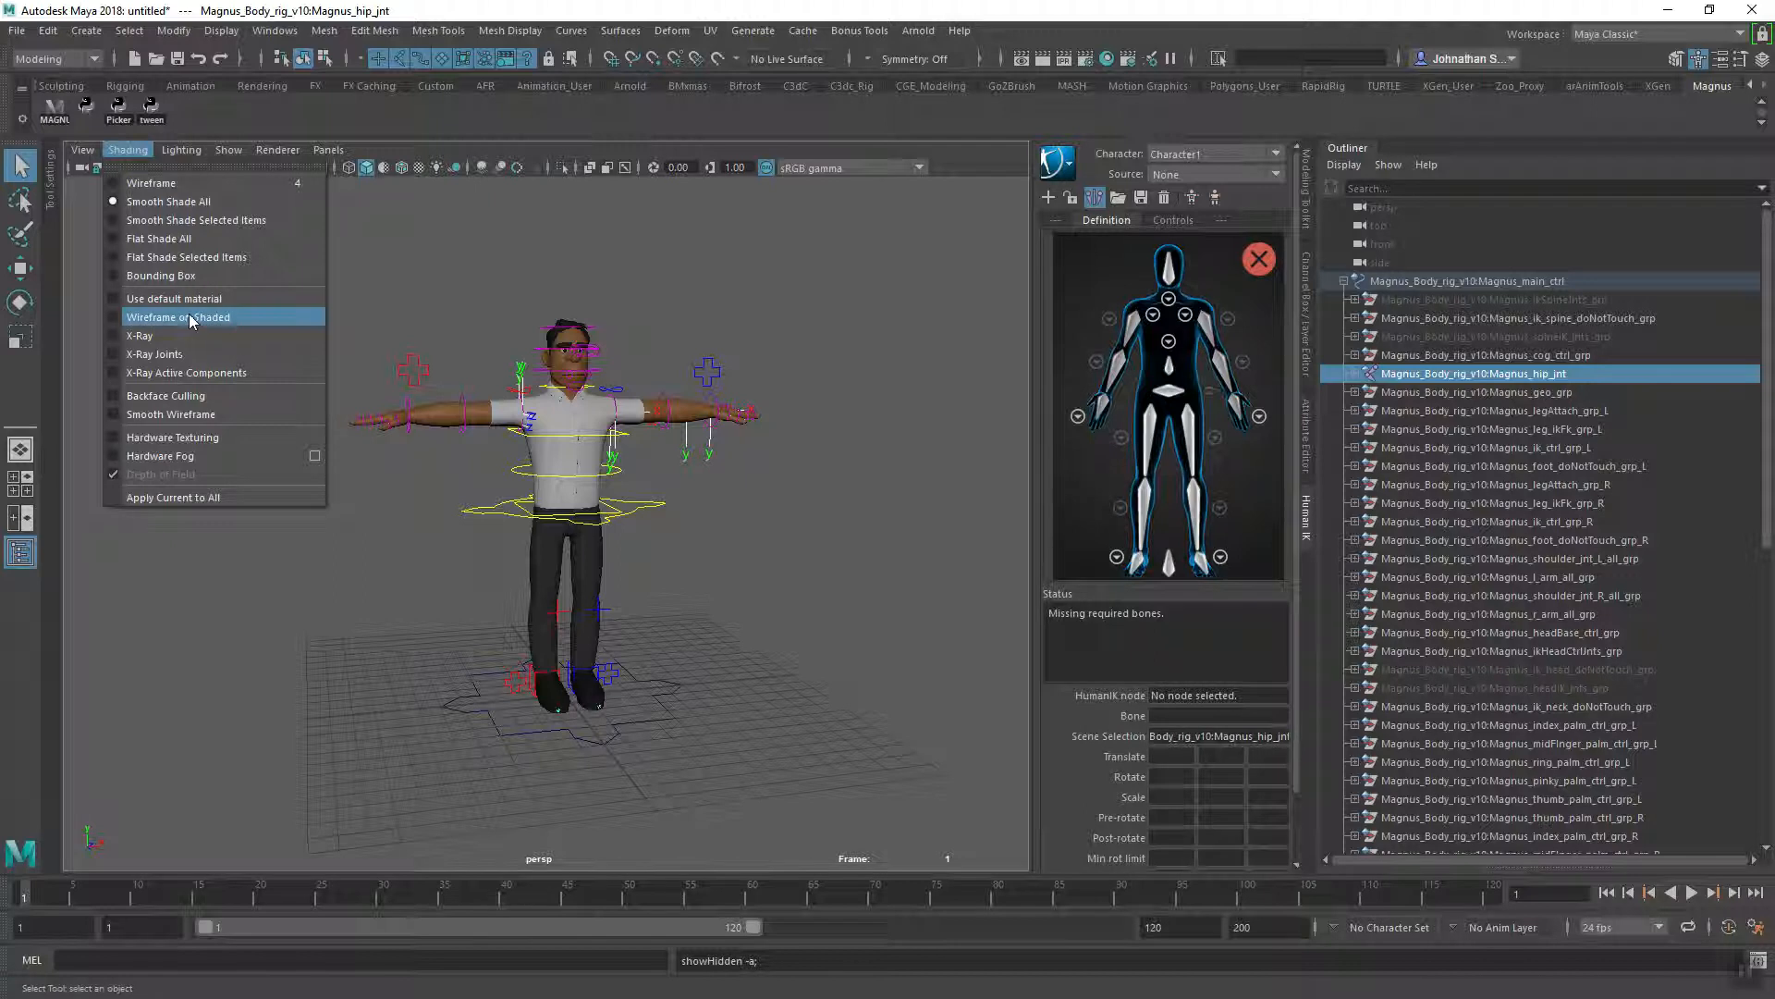
pyautogui.moveTo(140, 335)
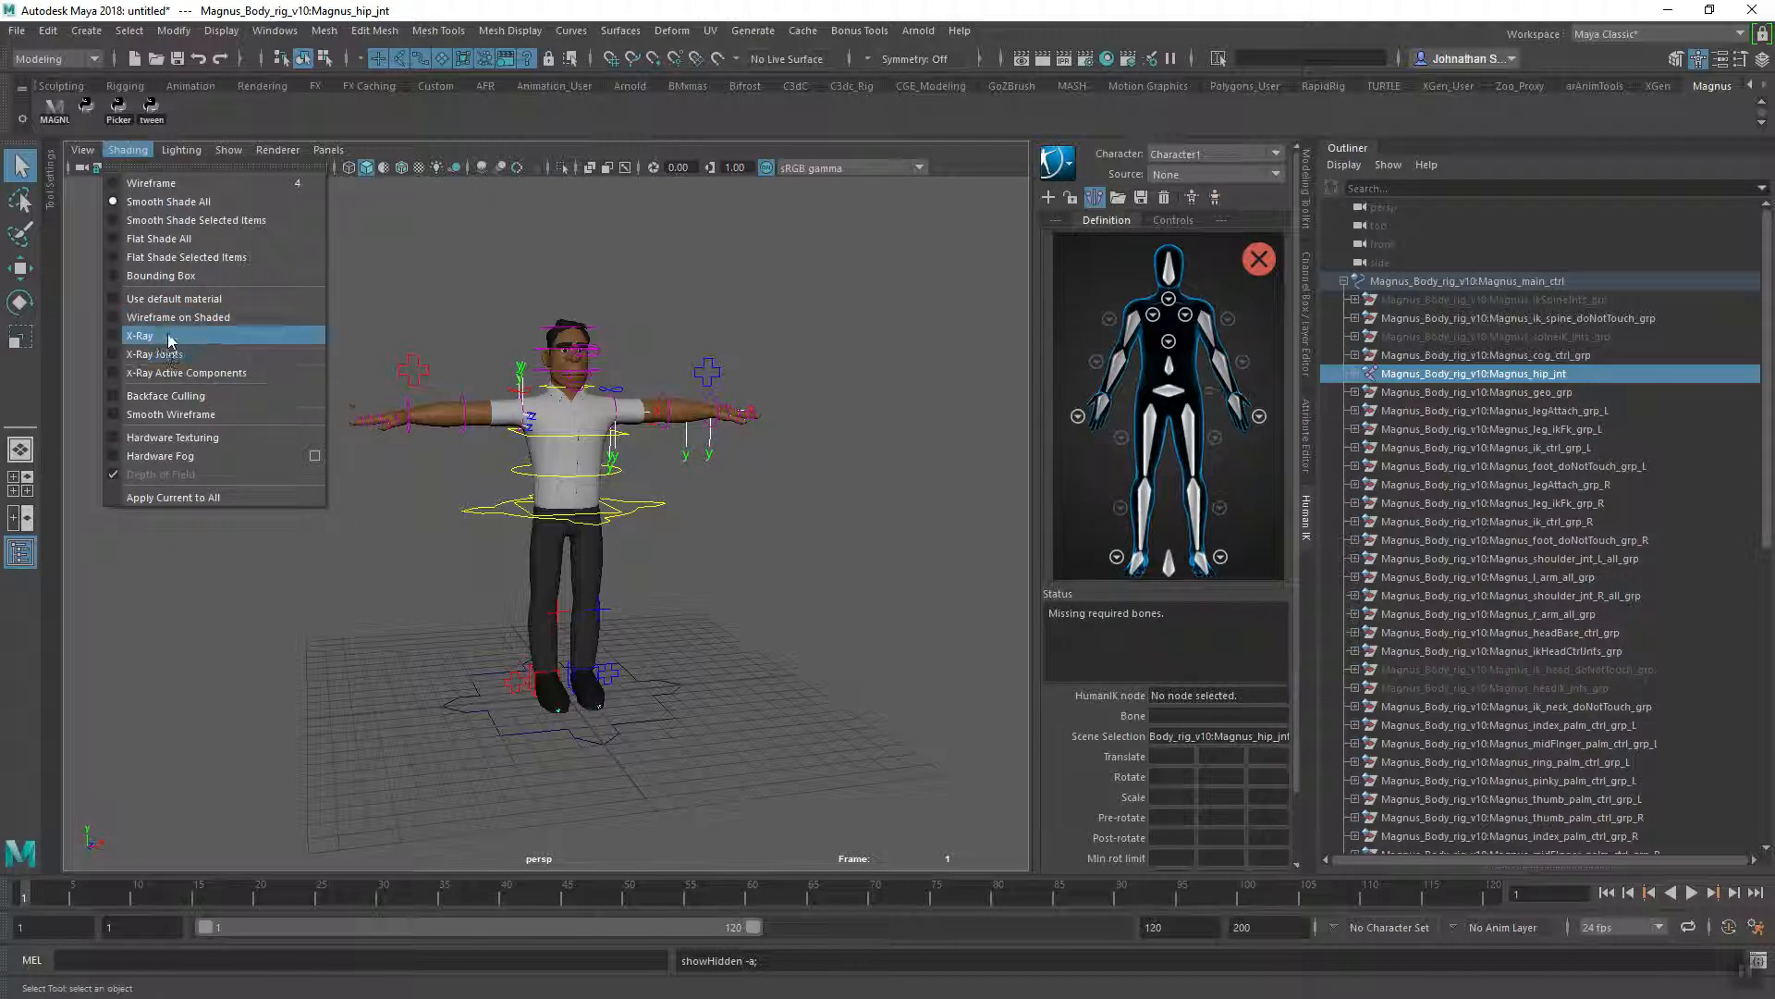
pyautogui.click(151, 355)
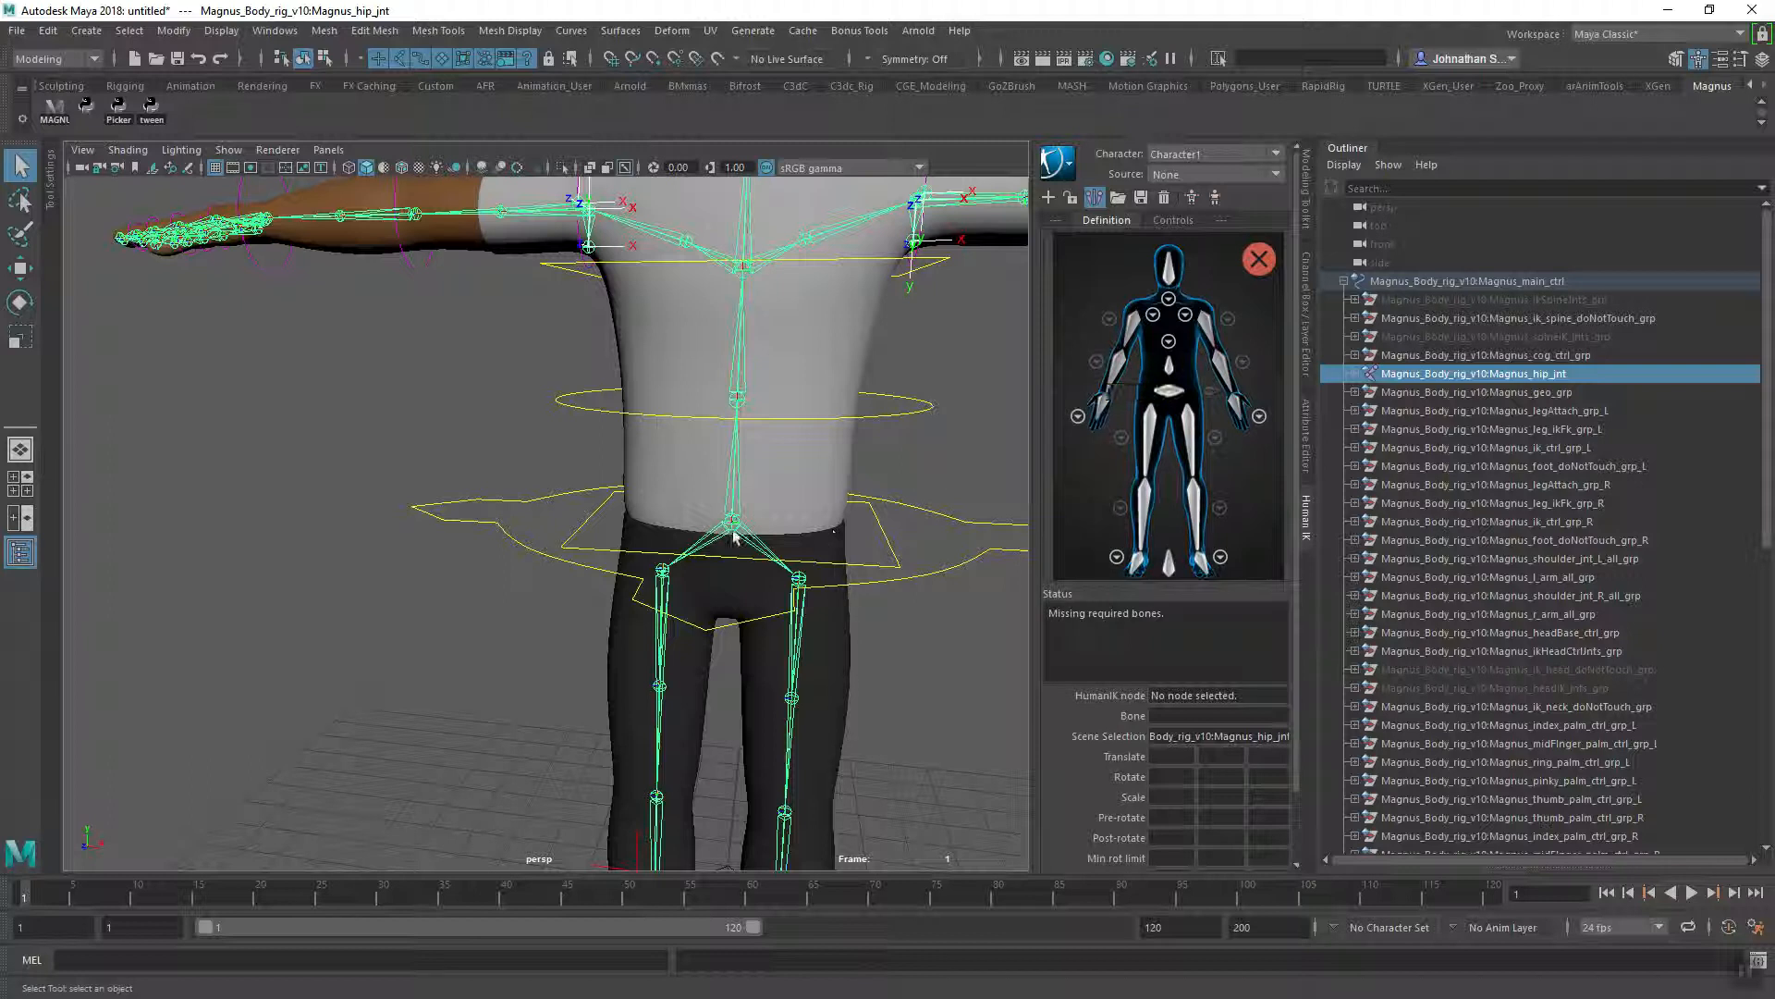
pyautogui.moveTo(1164, 402)
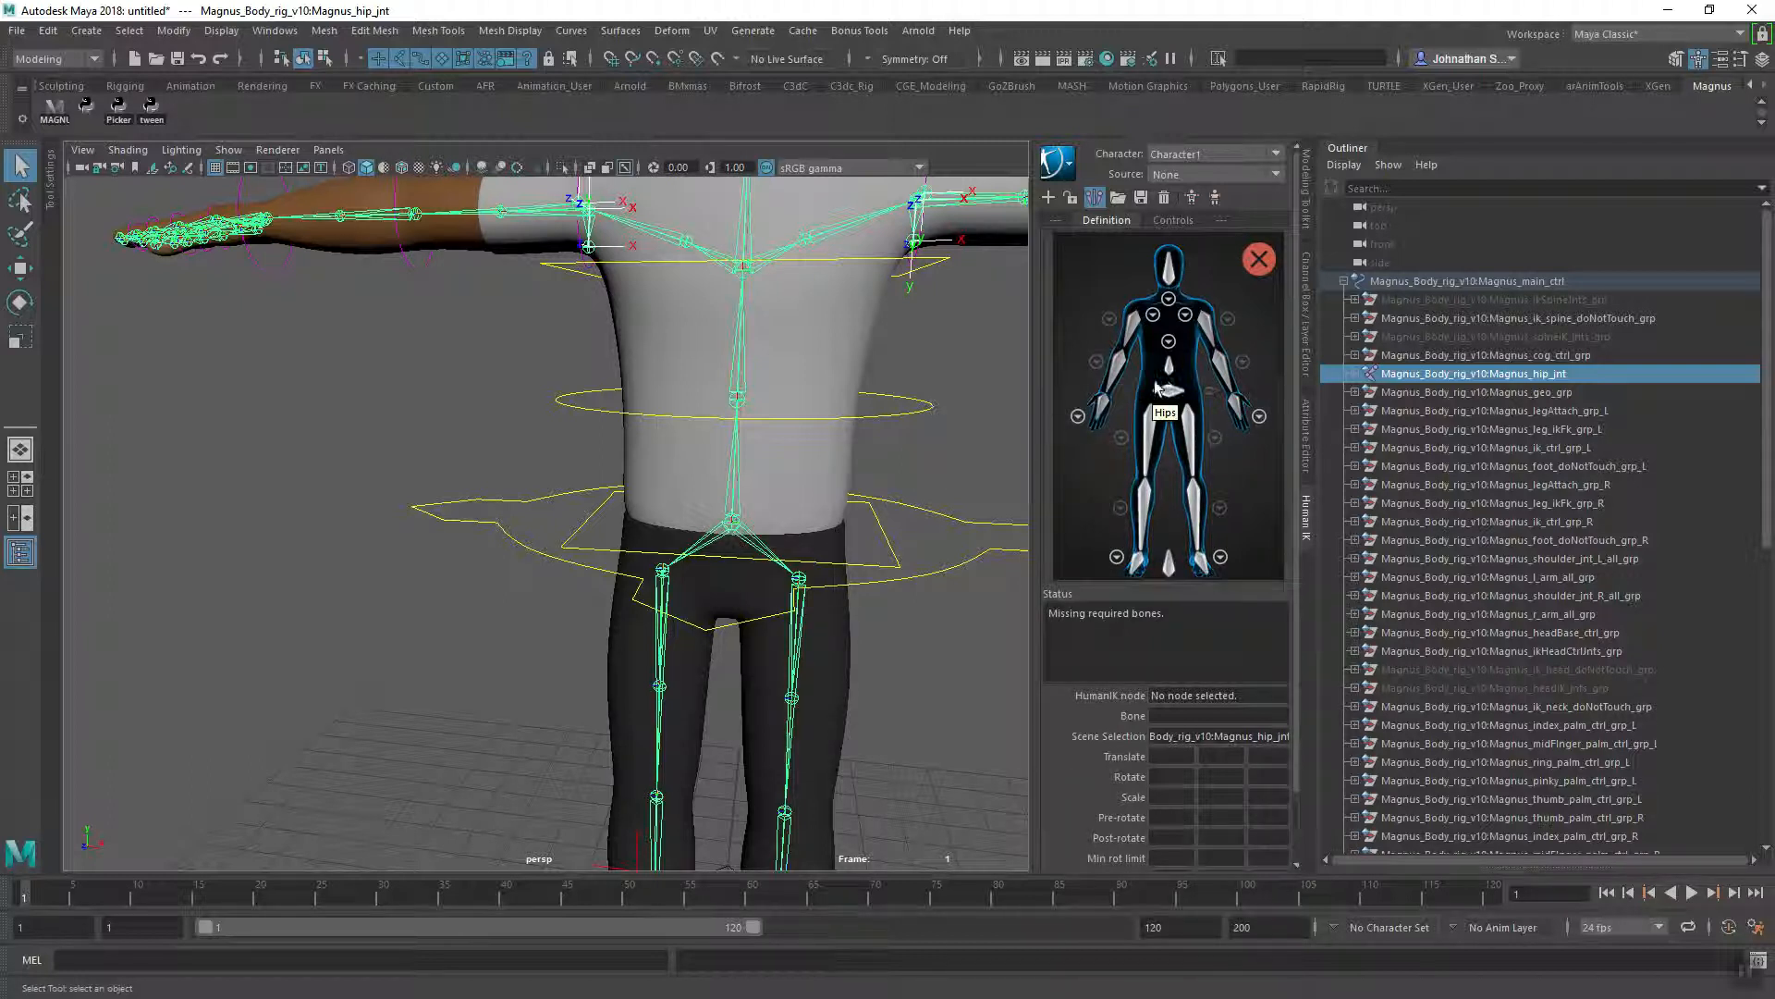
pyautogui.moveTo(1194, 408)
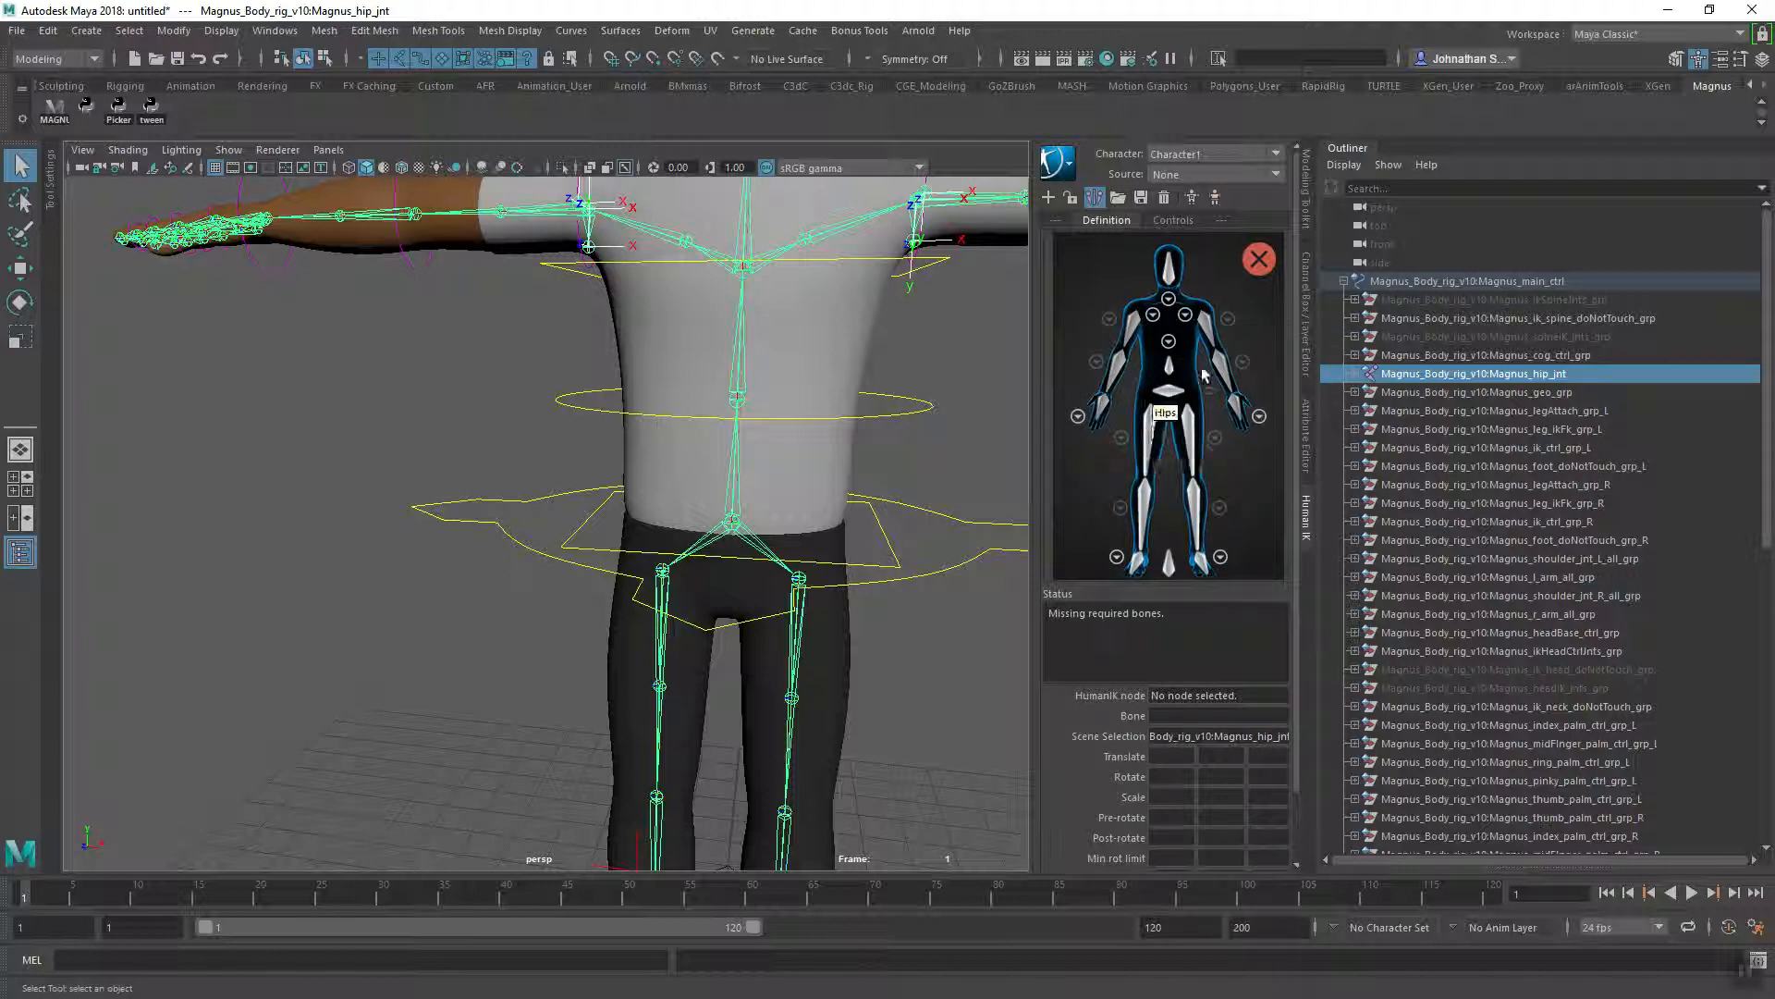
pyautogui.moveTo(827, 455)
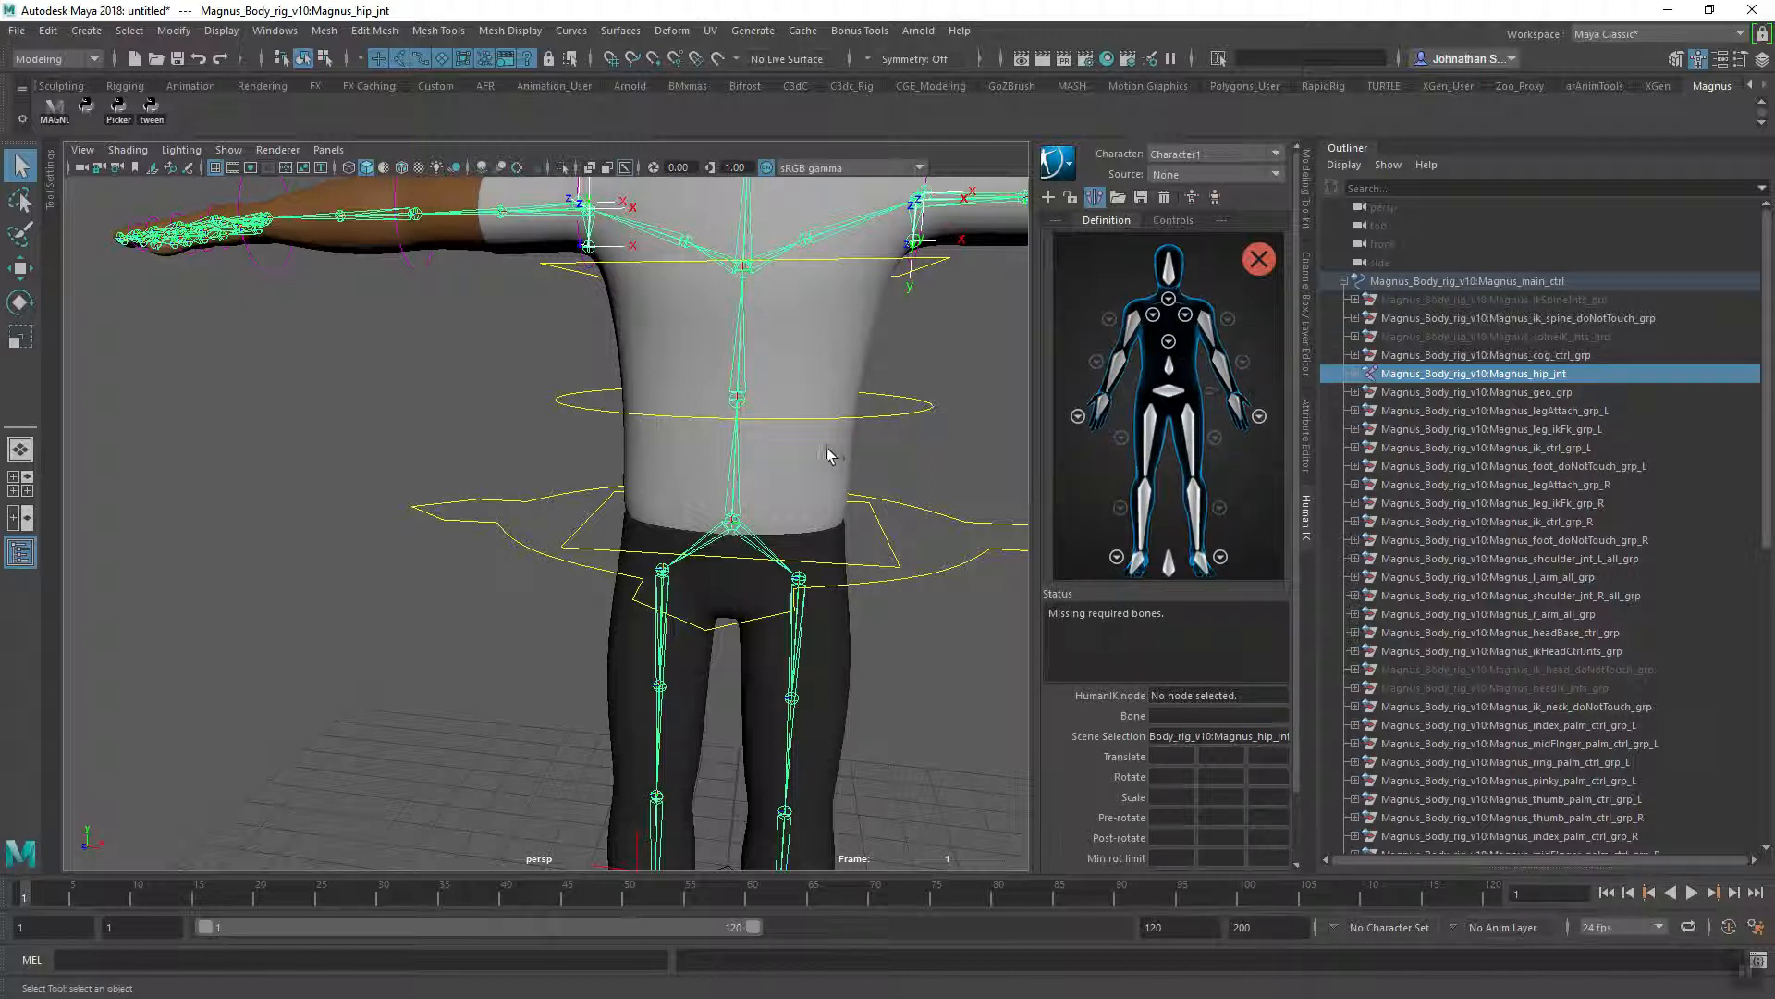
pyautogui.moveTo(903, 672)
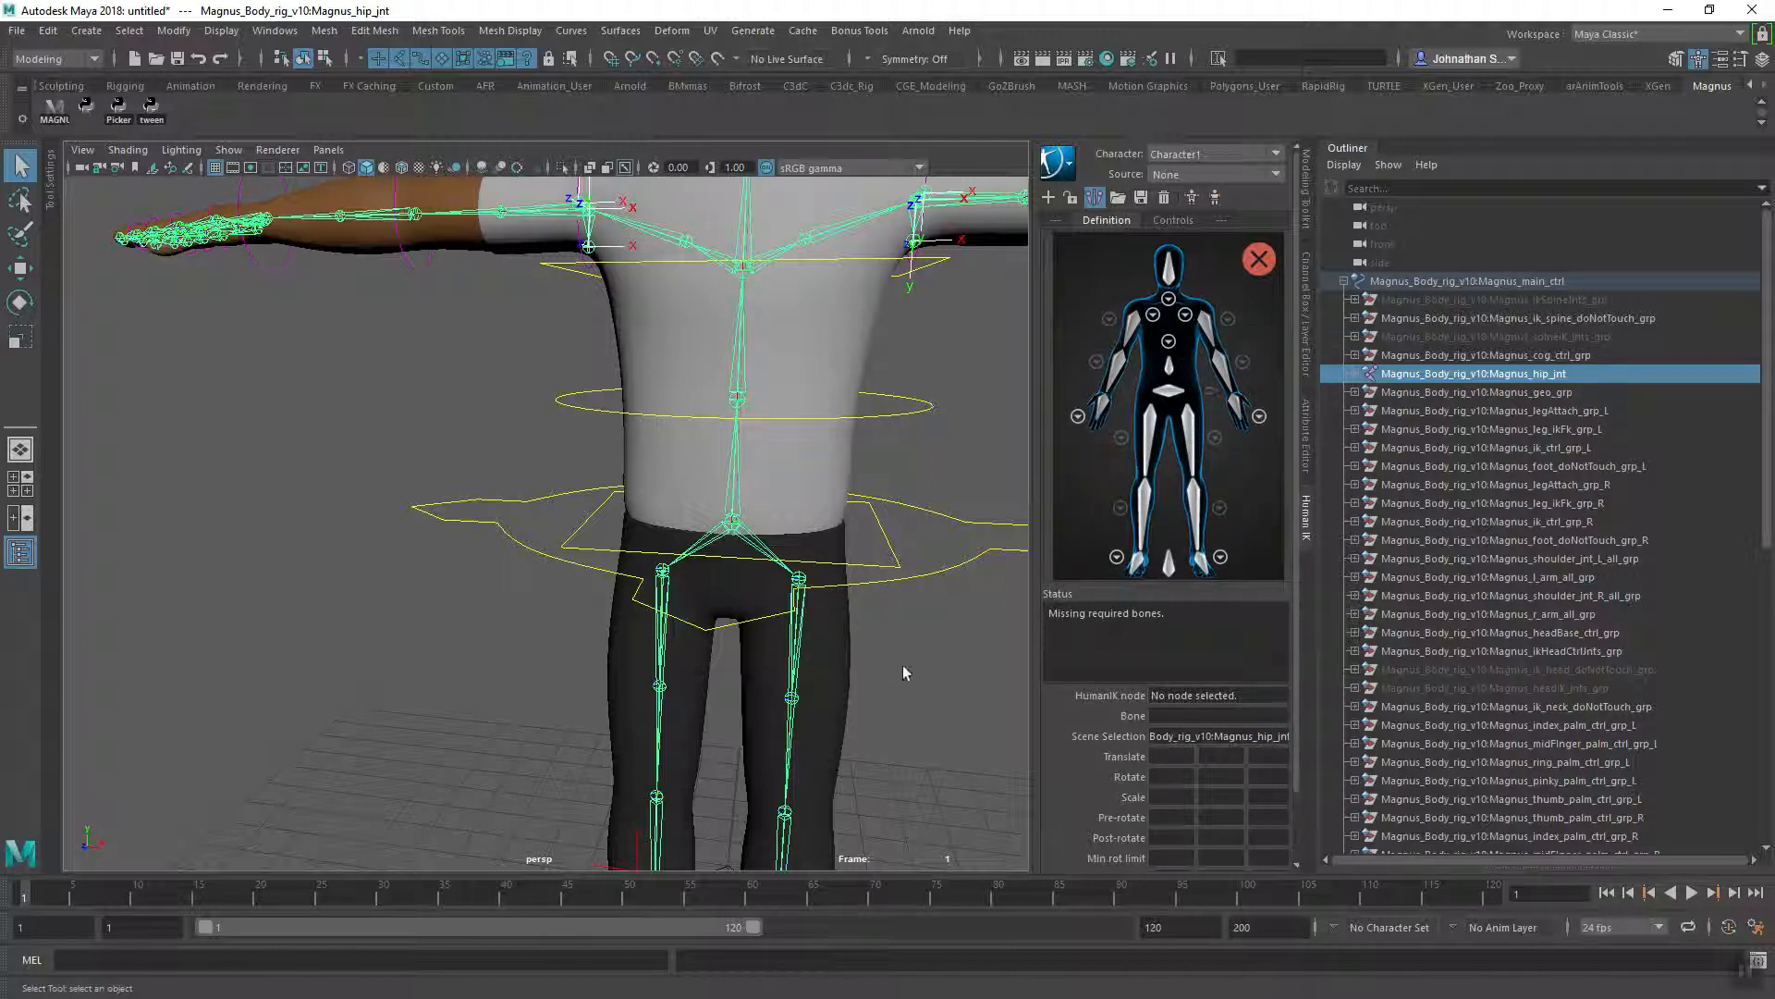
pyautogui.moveTo(889, 533)
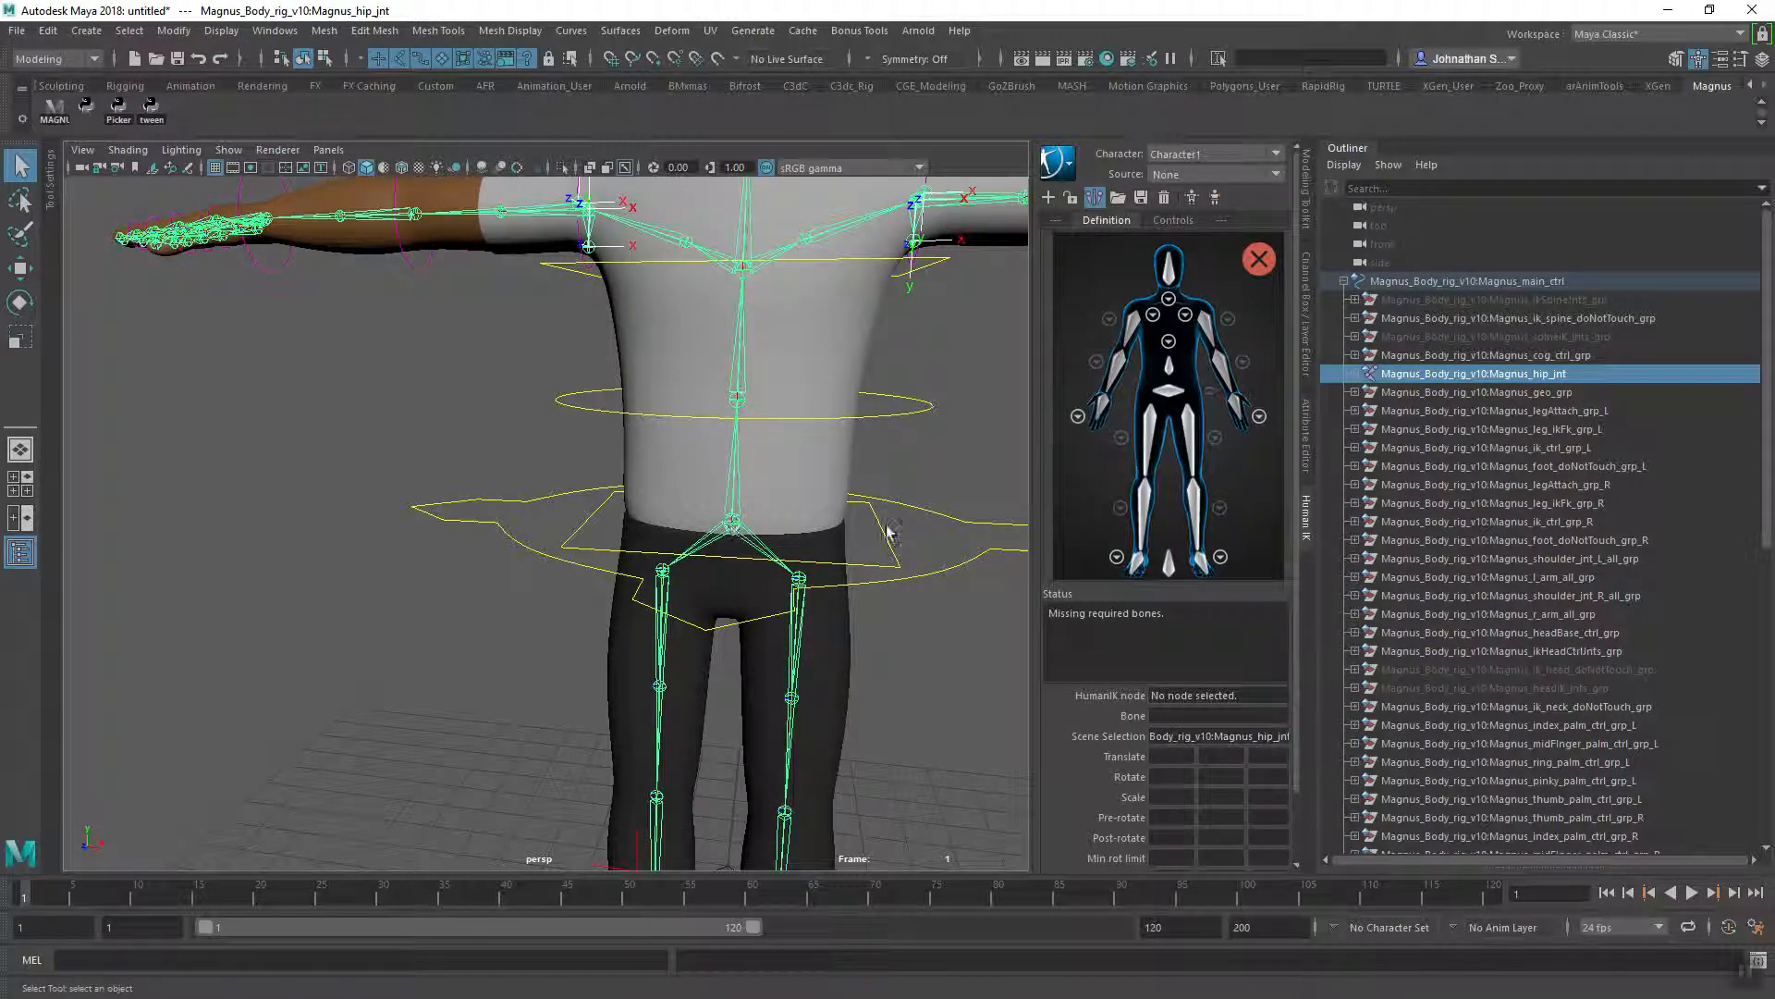
pyautogui.moveTo(1169, 393)
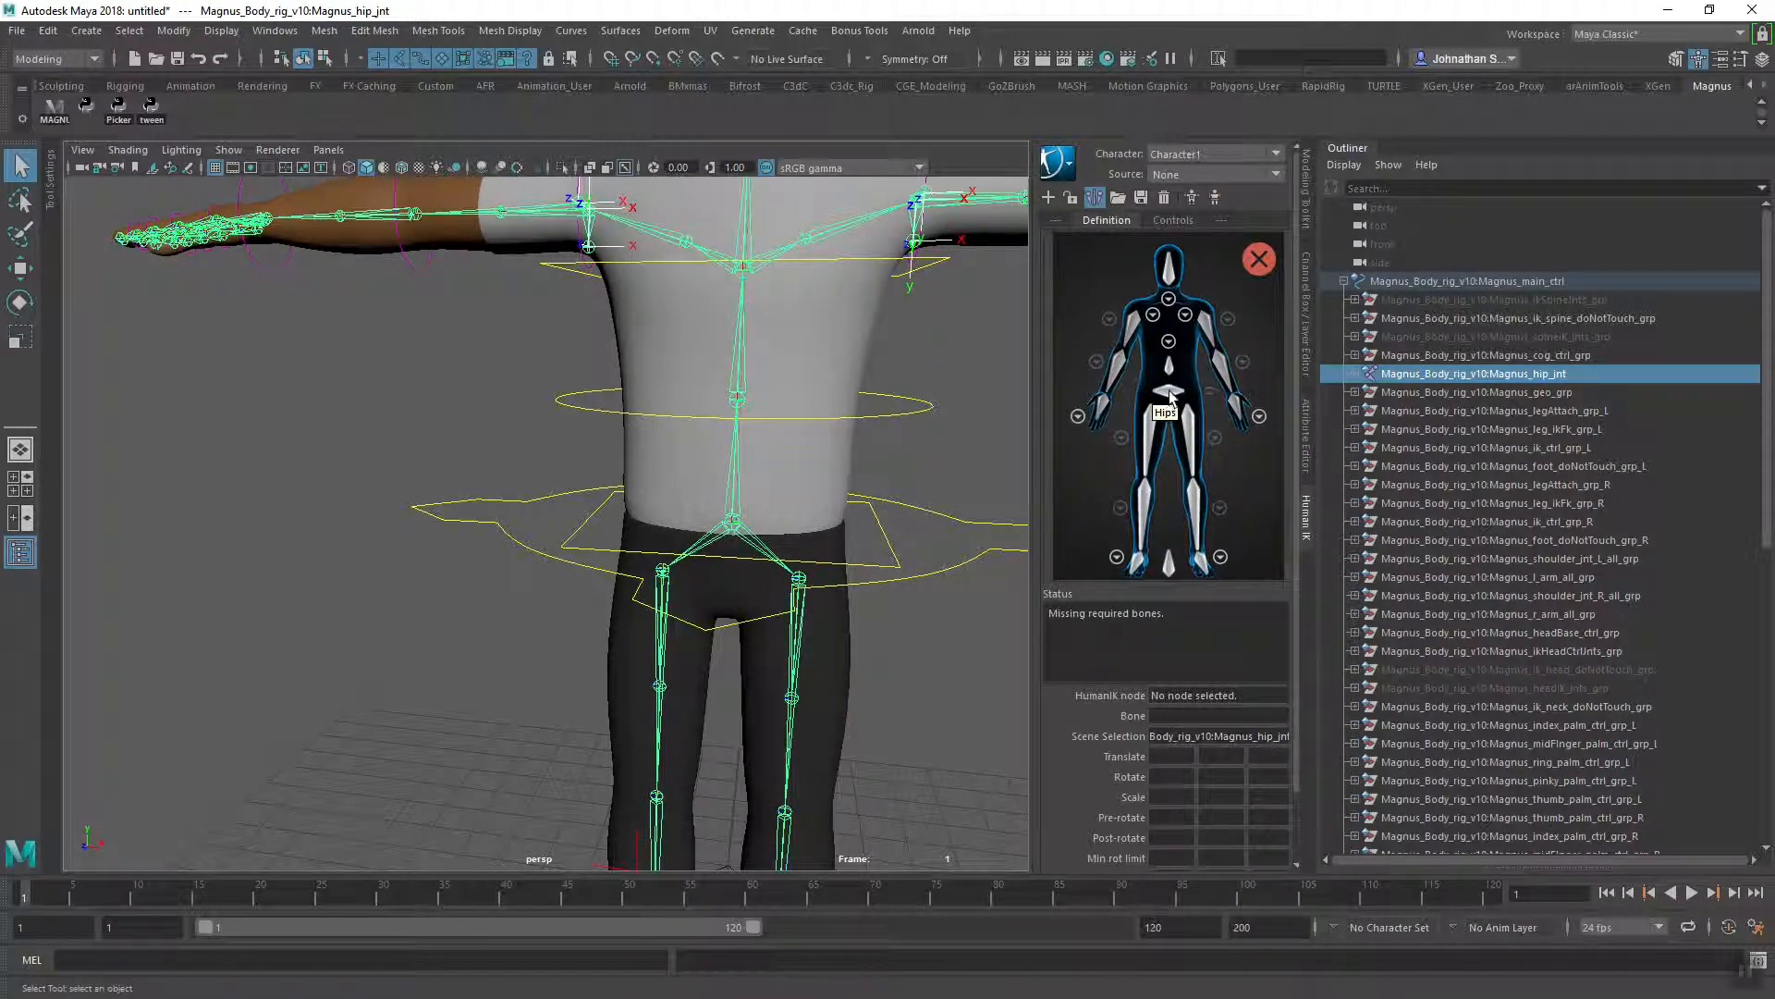
# - Assign Magnus_hip_jnt to the Hips slot with Assign Selected Bone
pyautogui.rightClick(1166, 393)
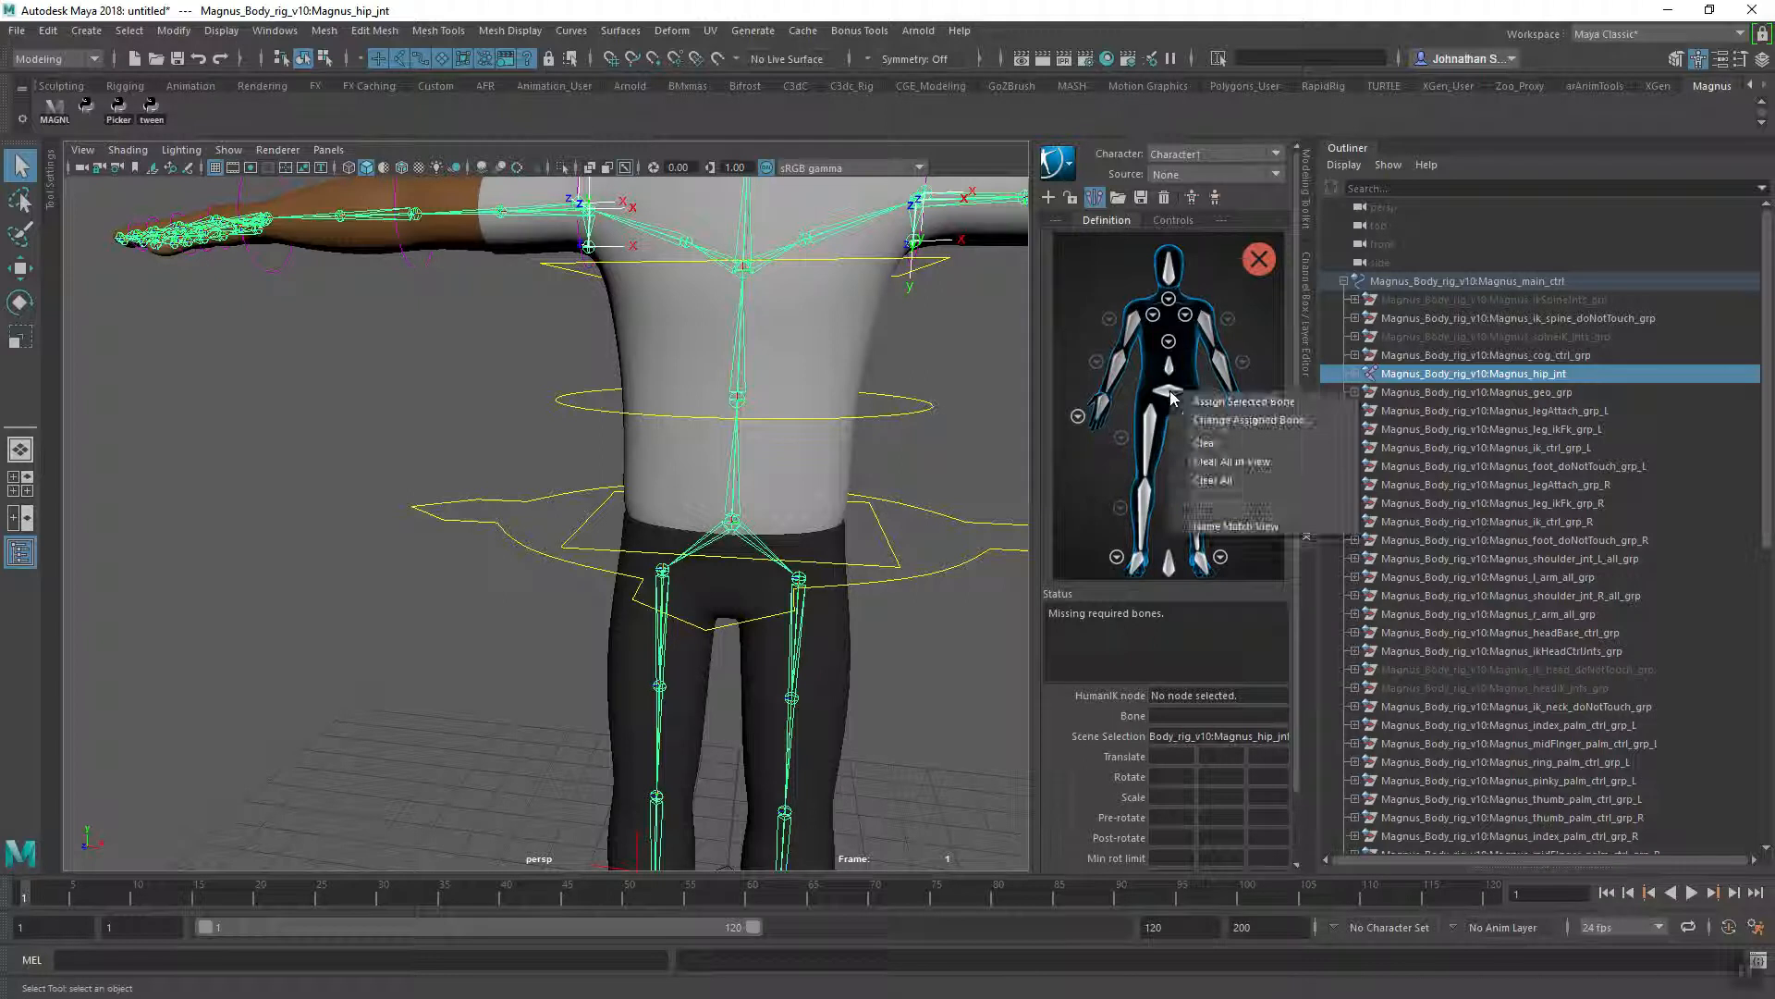
pyautogui.click(1170, 388)
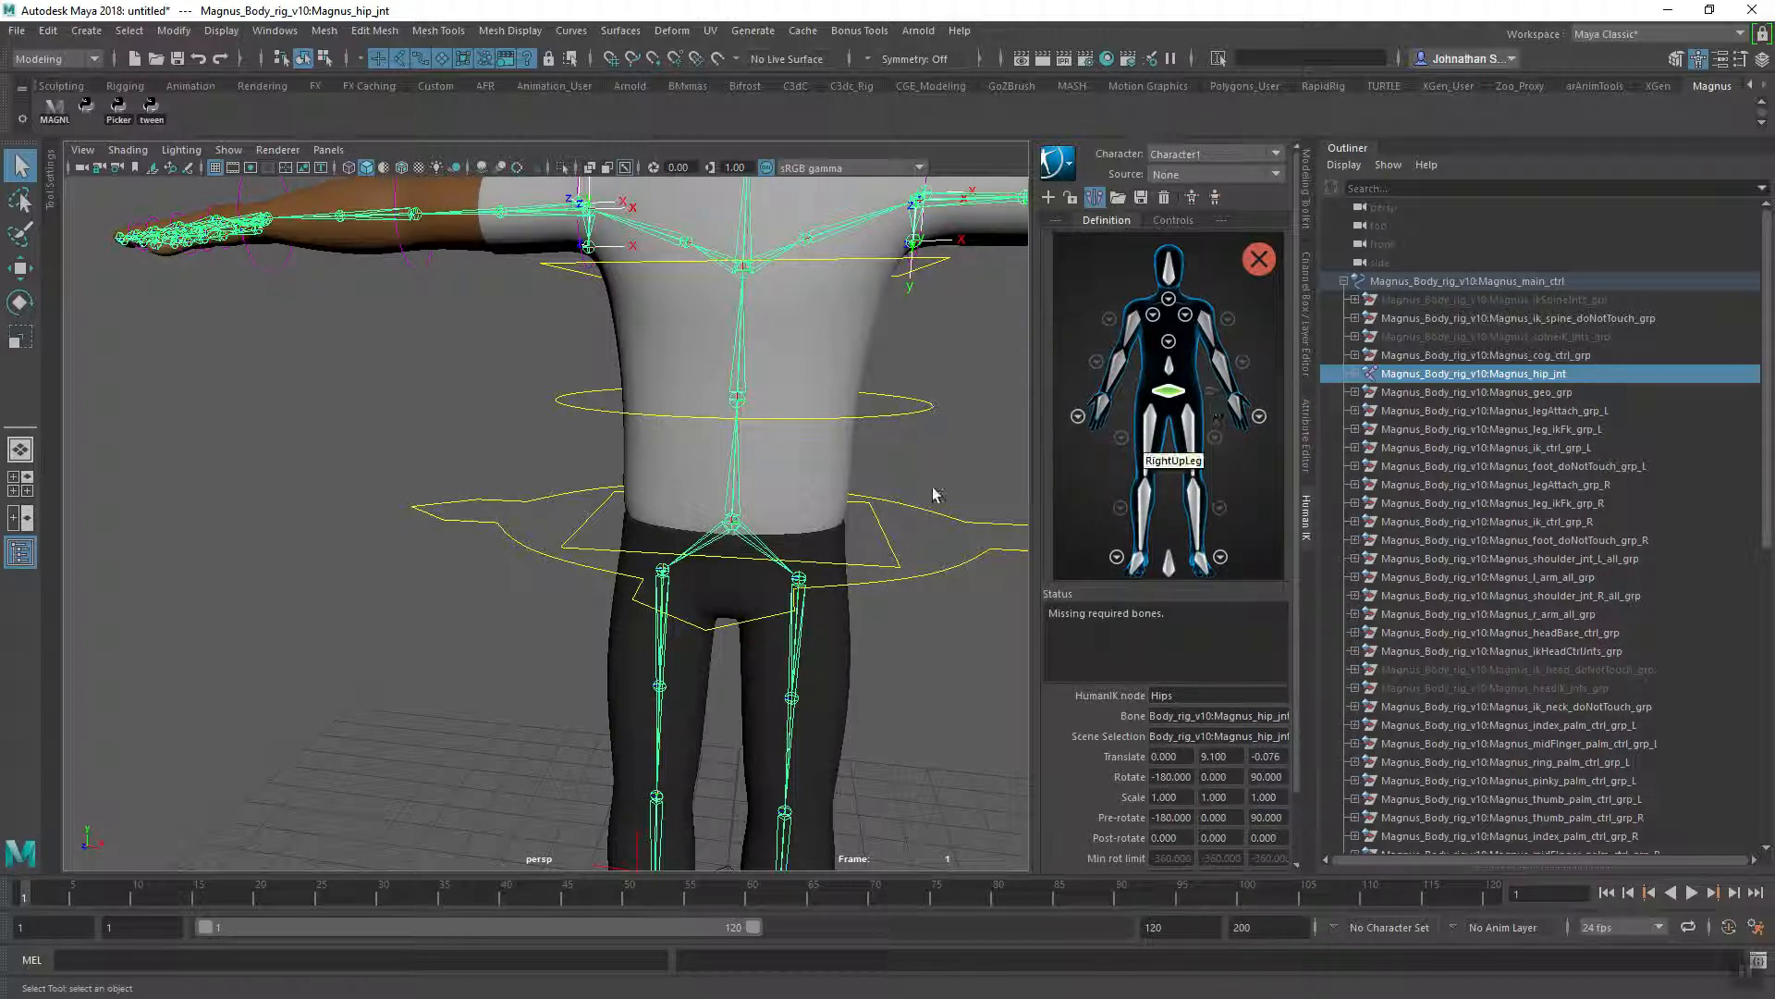
pyautogui.moveTo(864, 654)
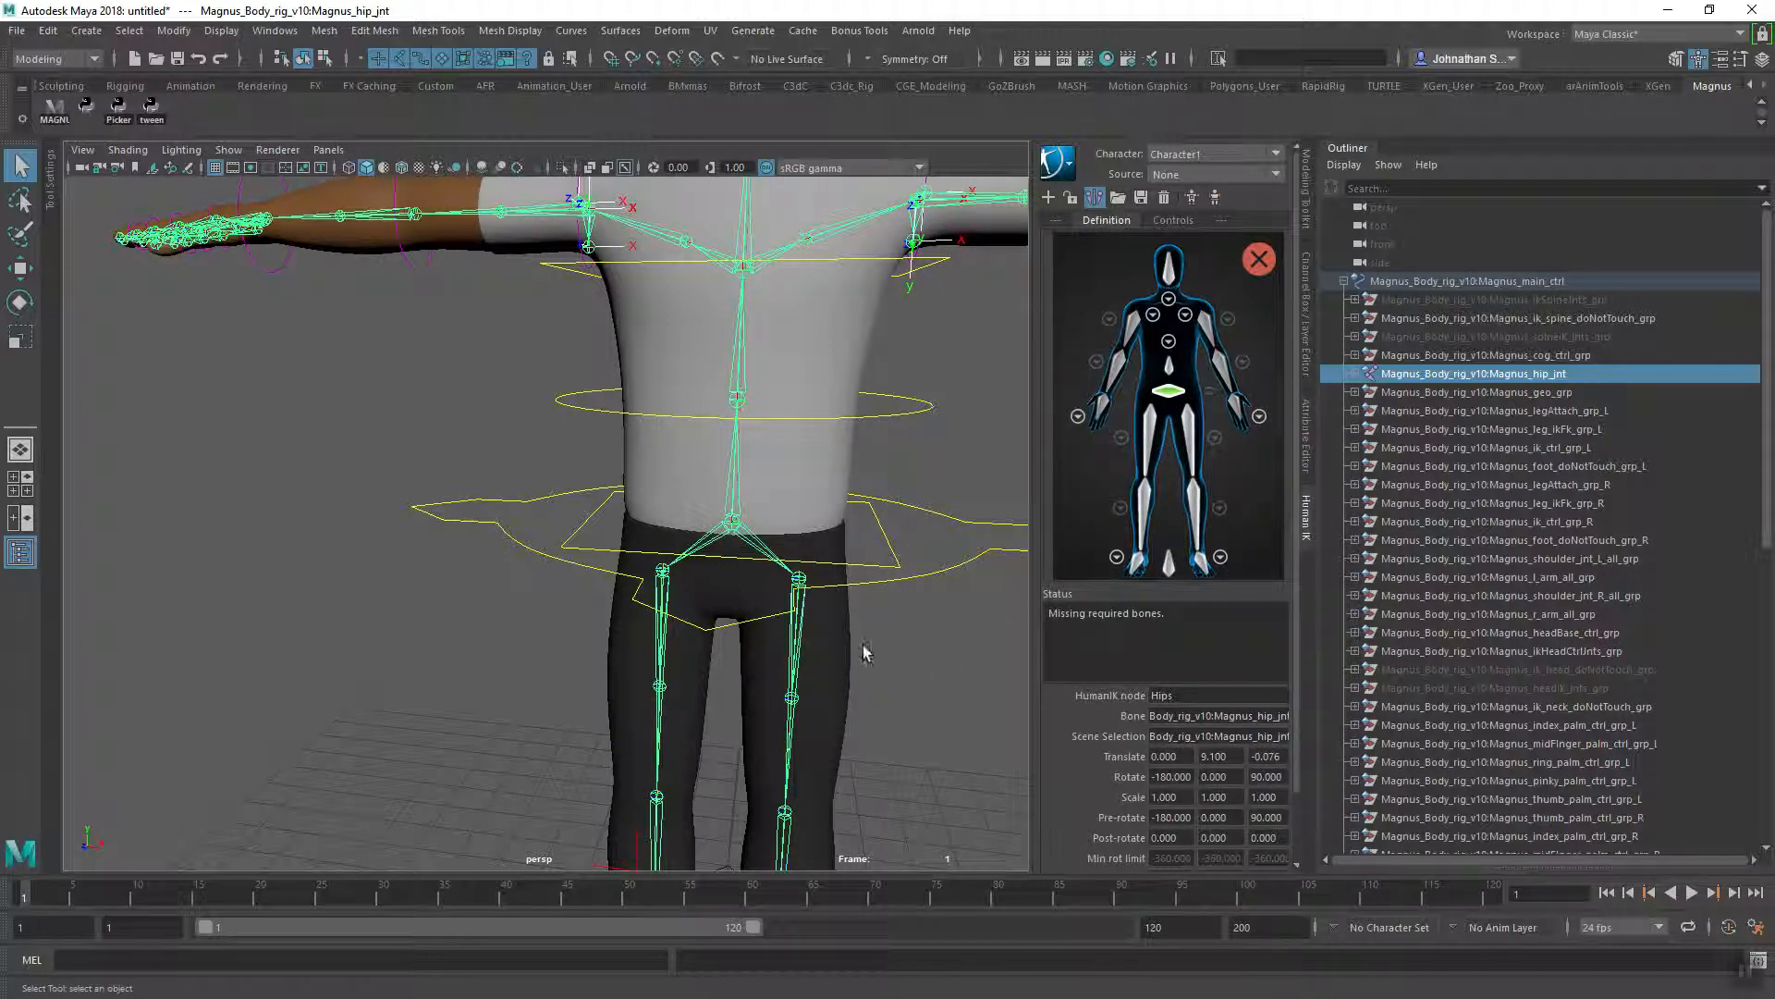
pyautogui.moveTo(1181, 464)
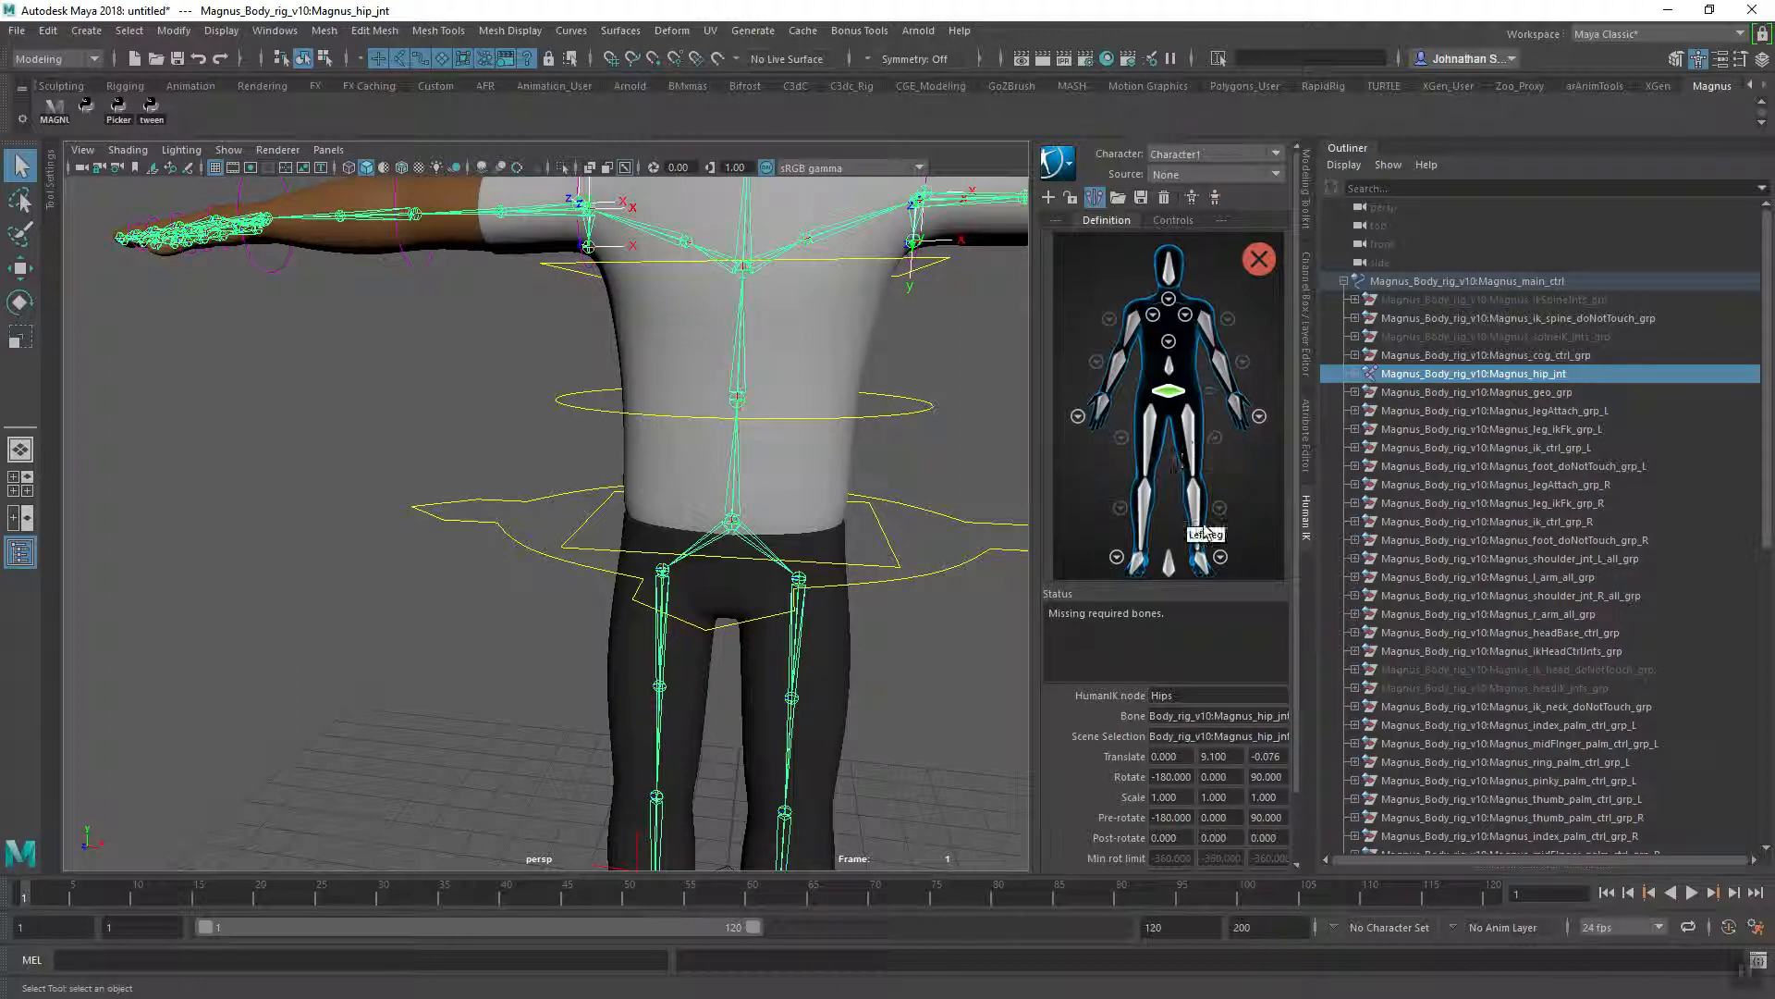
pyautogui.moveTo(1186, 317)
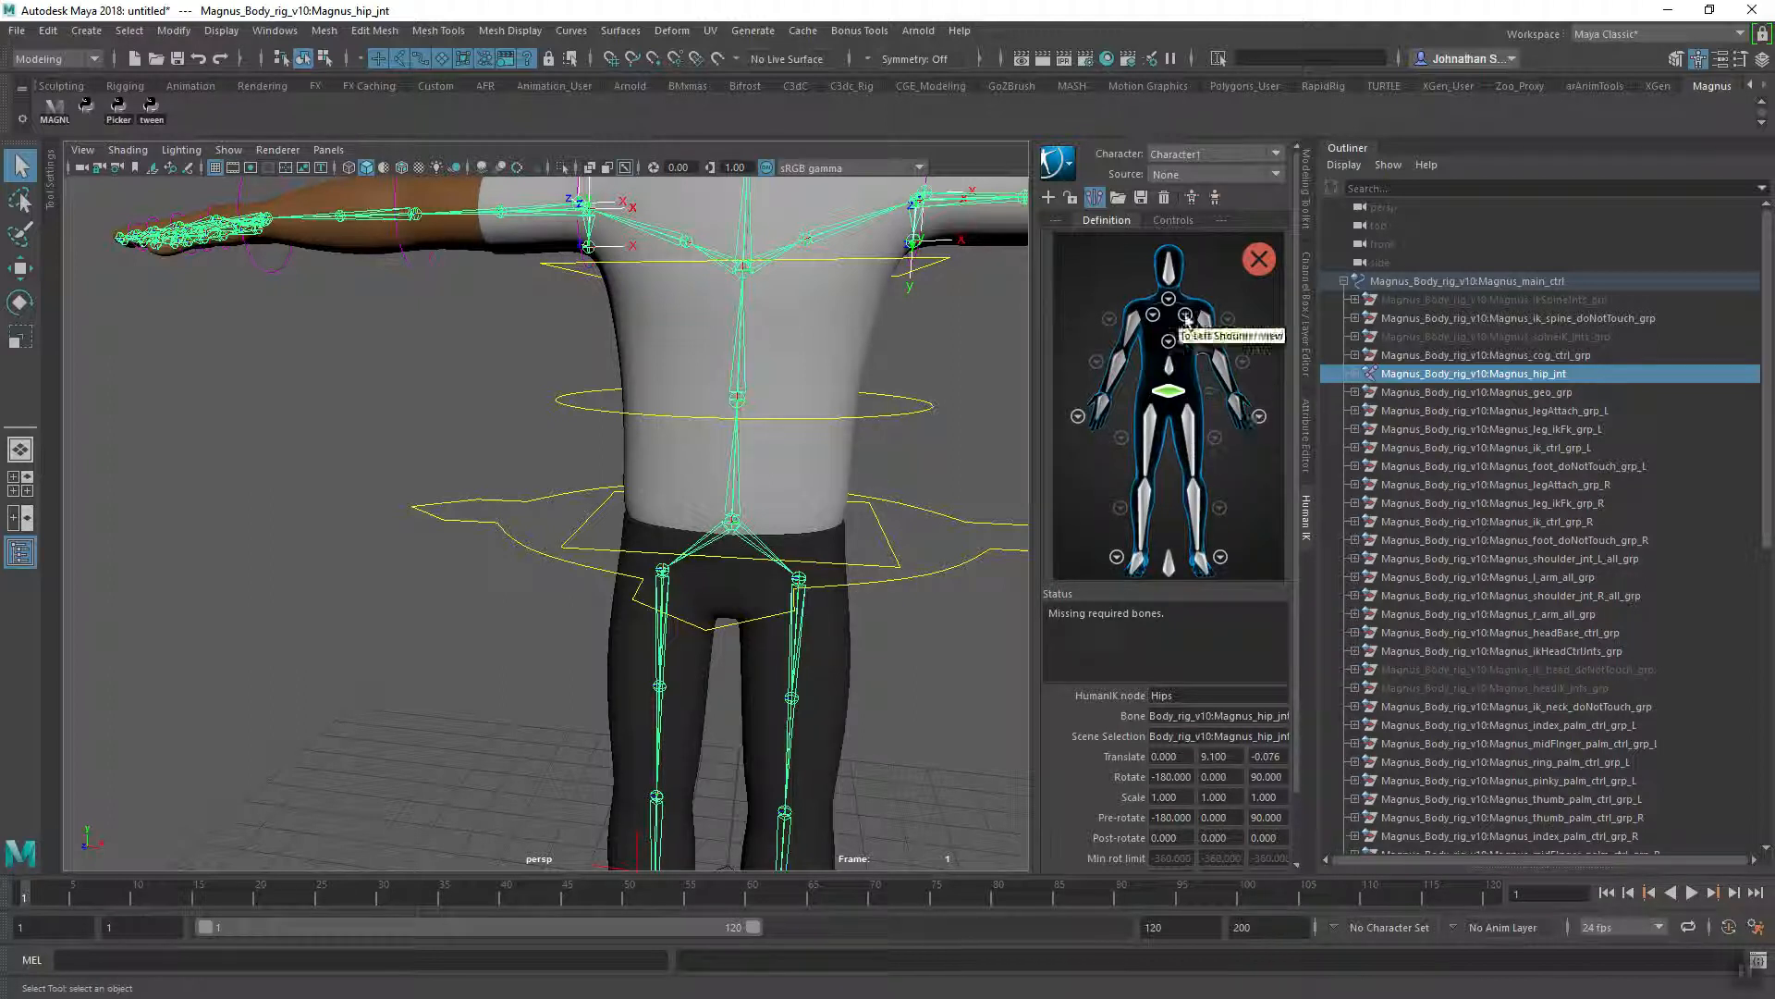
pyautogui.moveTo(1202, 506)
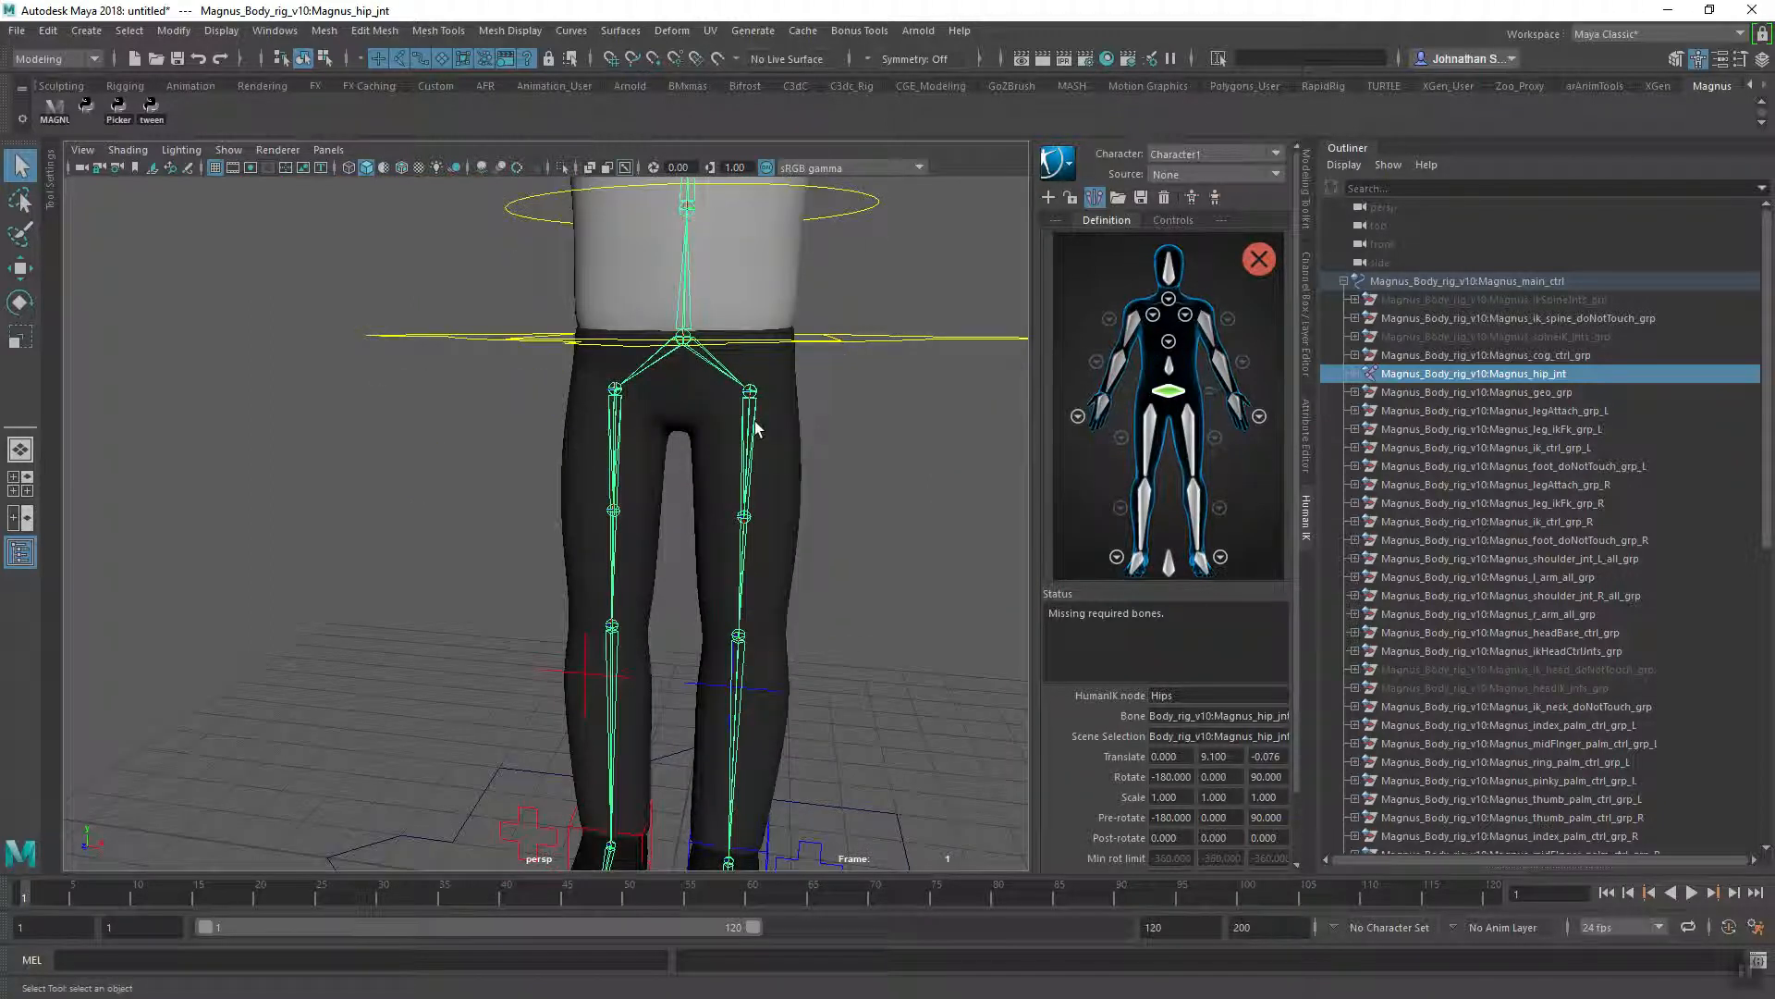
# - Assign the left thigh, shin and foot joints to the LeftUpLeg, LeftLeg and LeftFoot slots
pyautogui.rightClick(1210, 416)
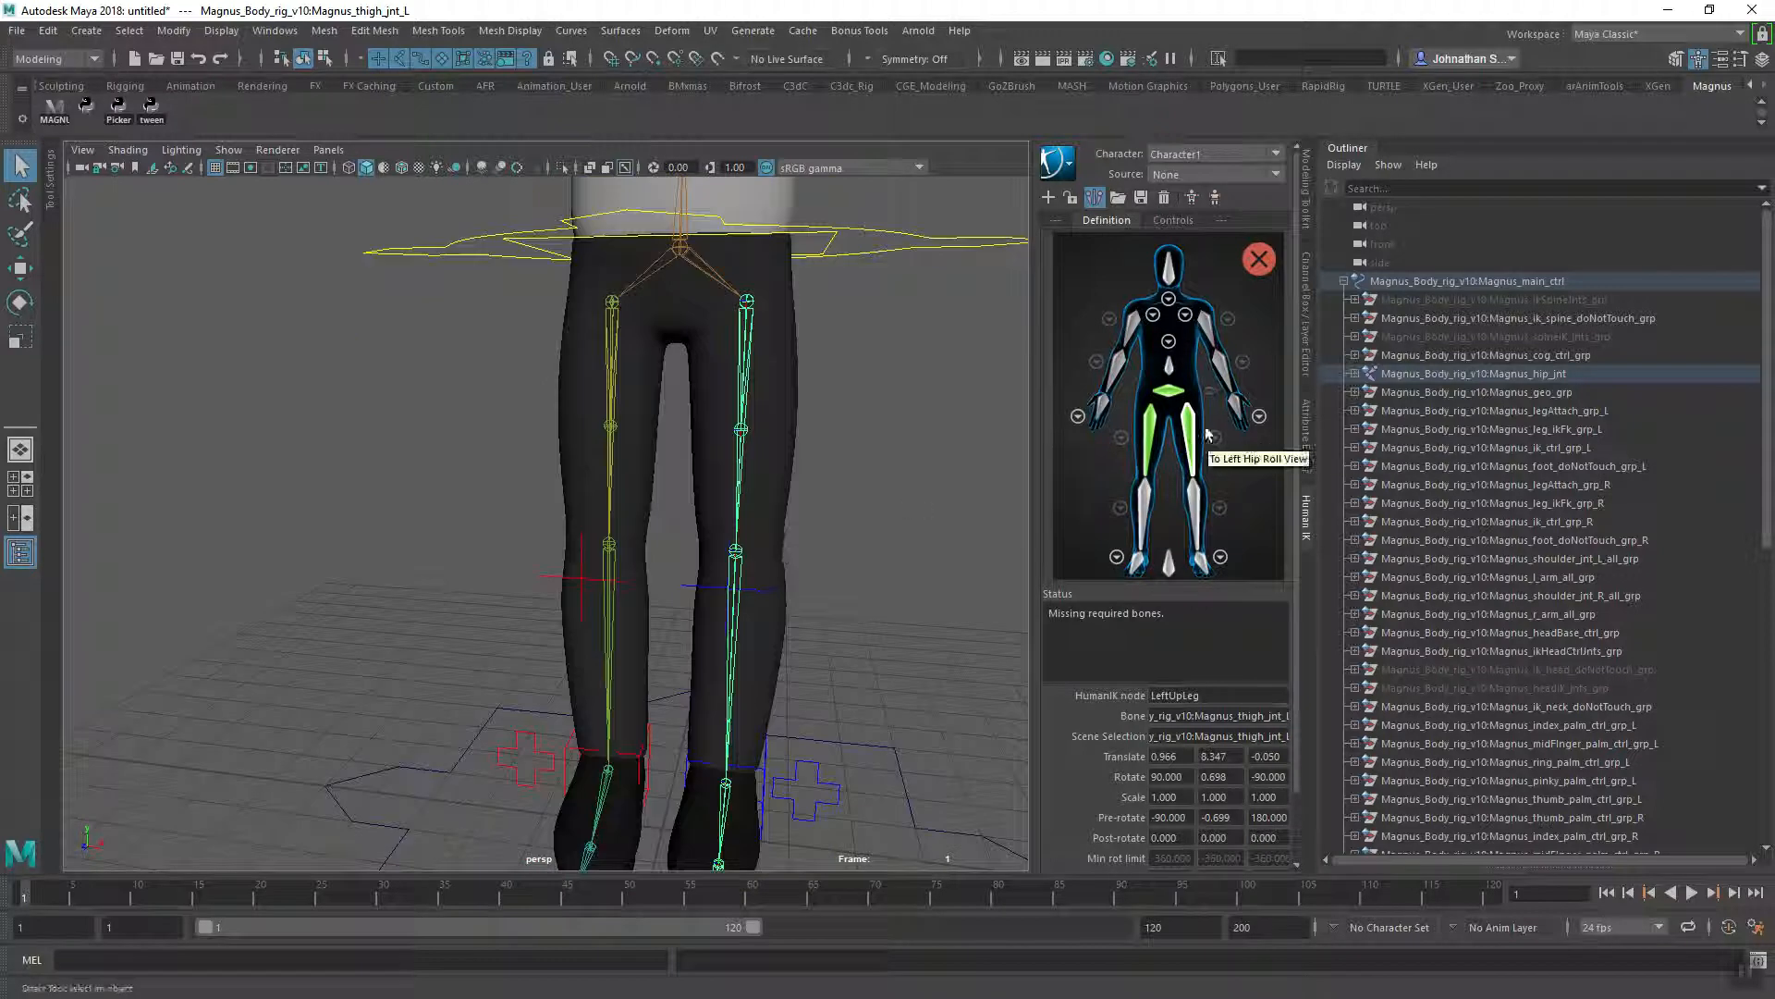
pyautogui.moveTo(851, 606)
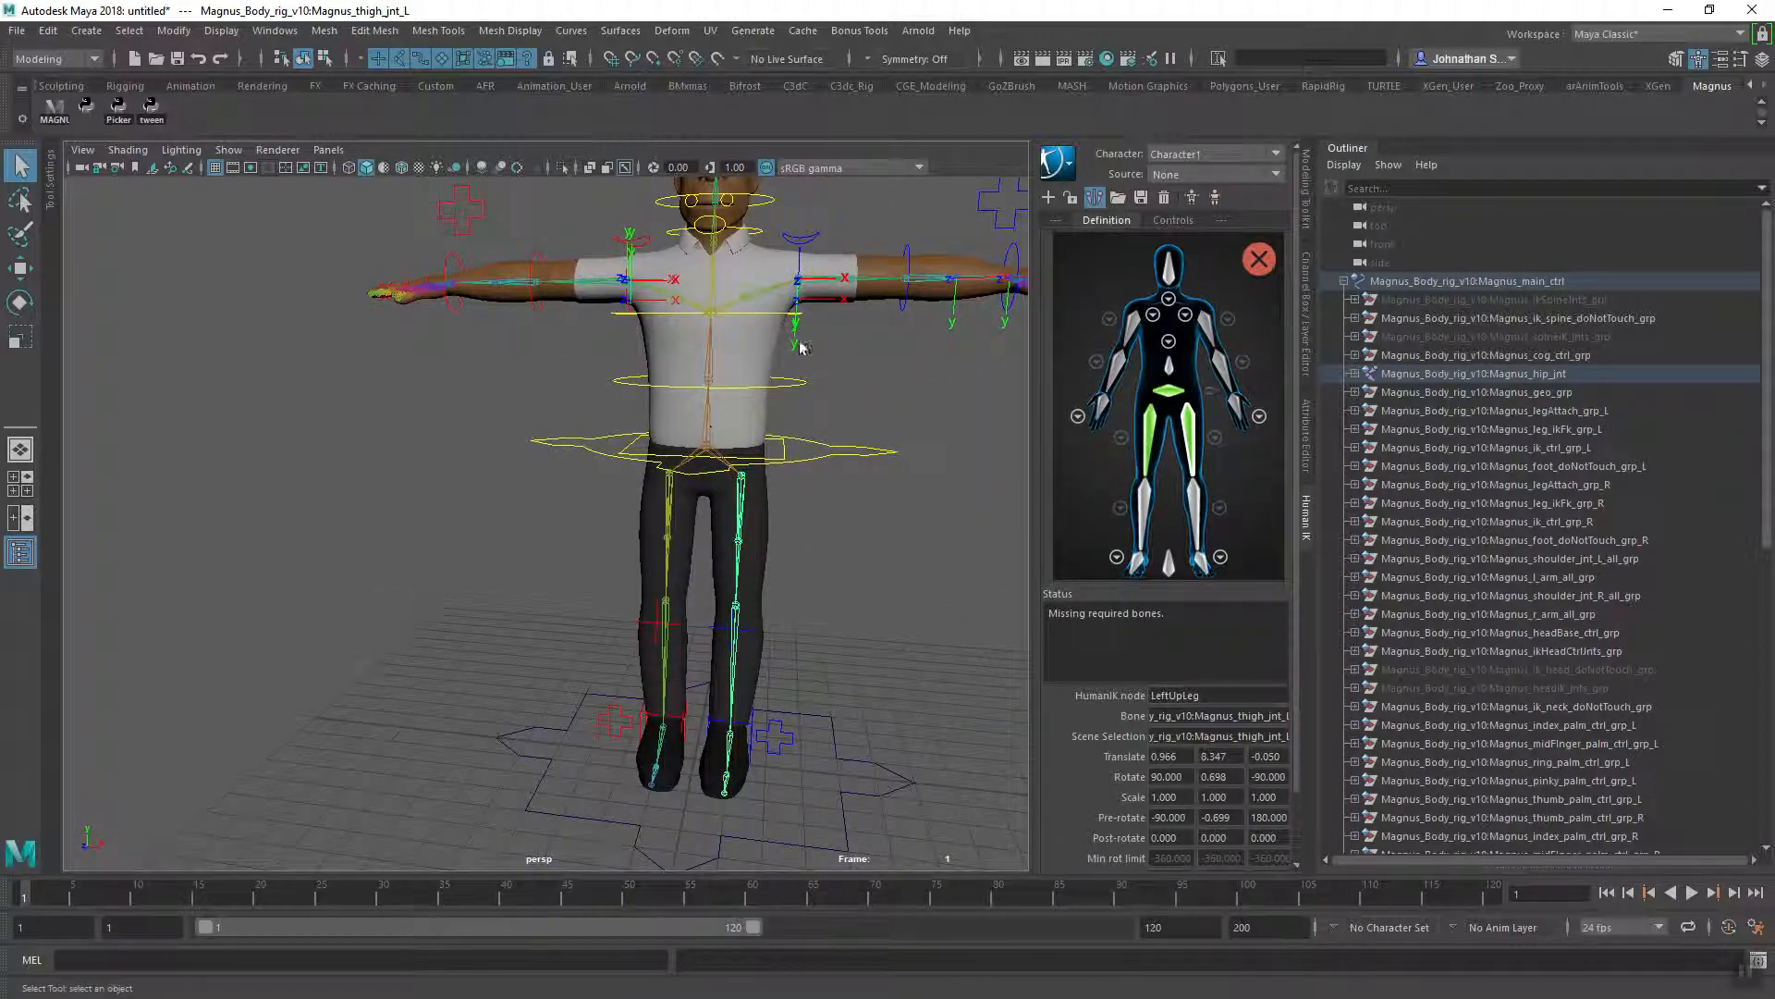
pyautogui.moveTo(1183, 439)
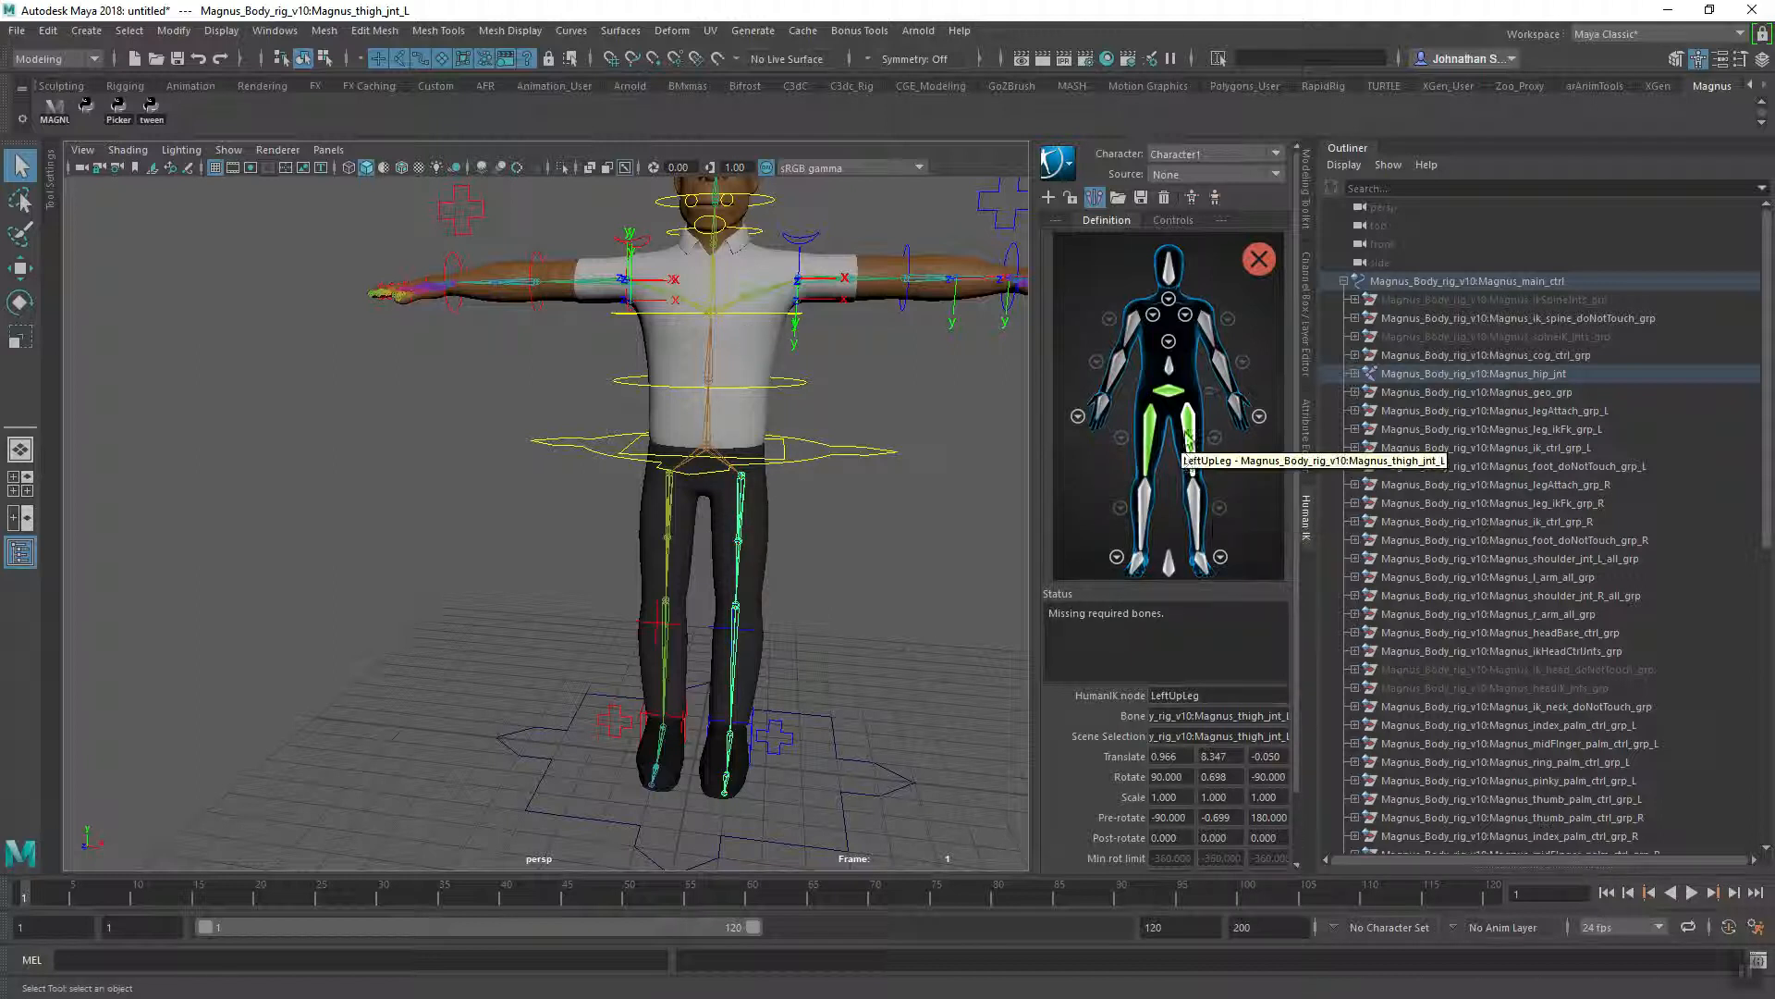
pyautogui.moveTo(1195, 501)
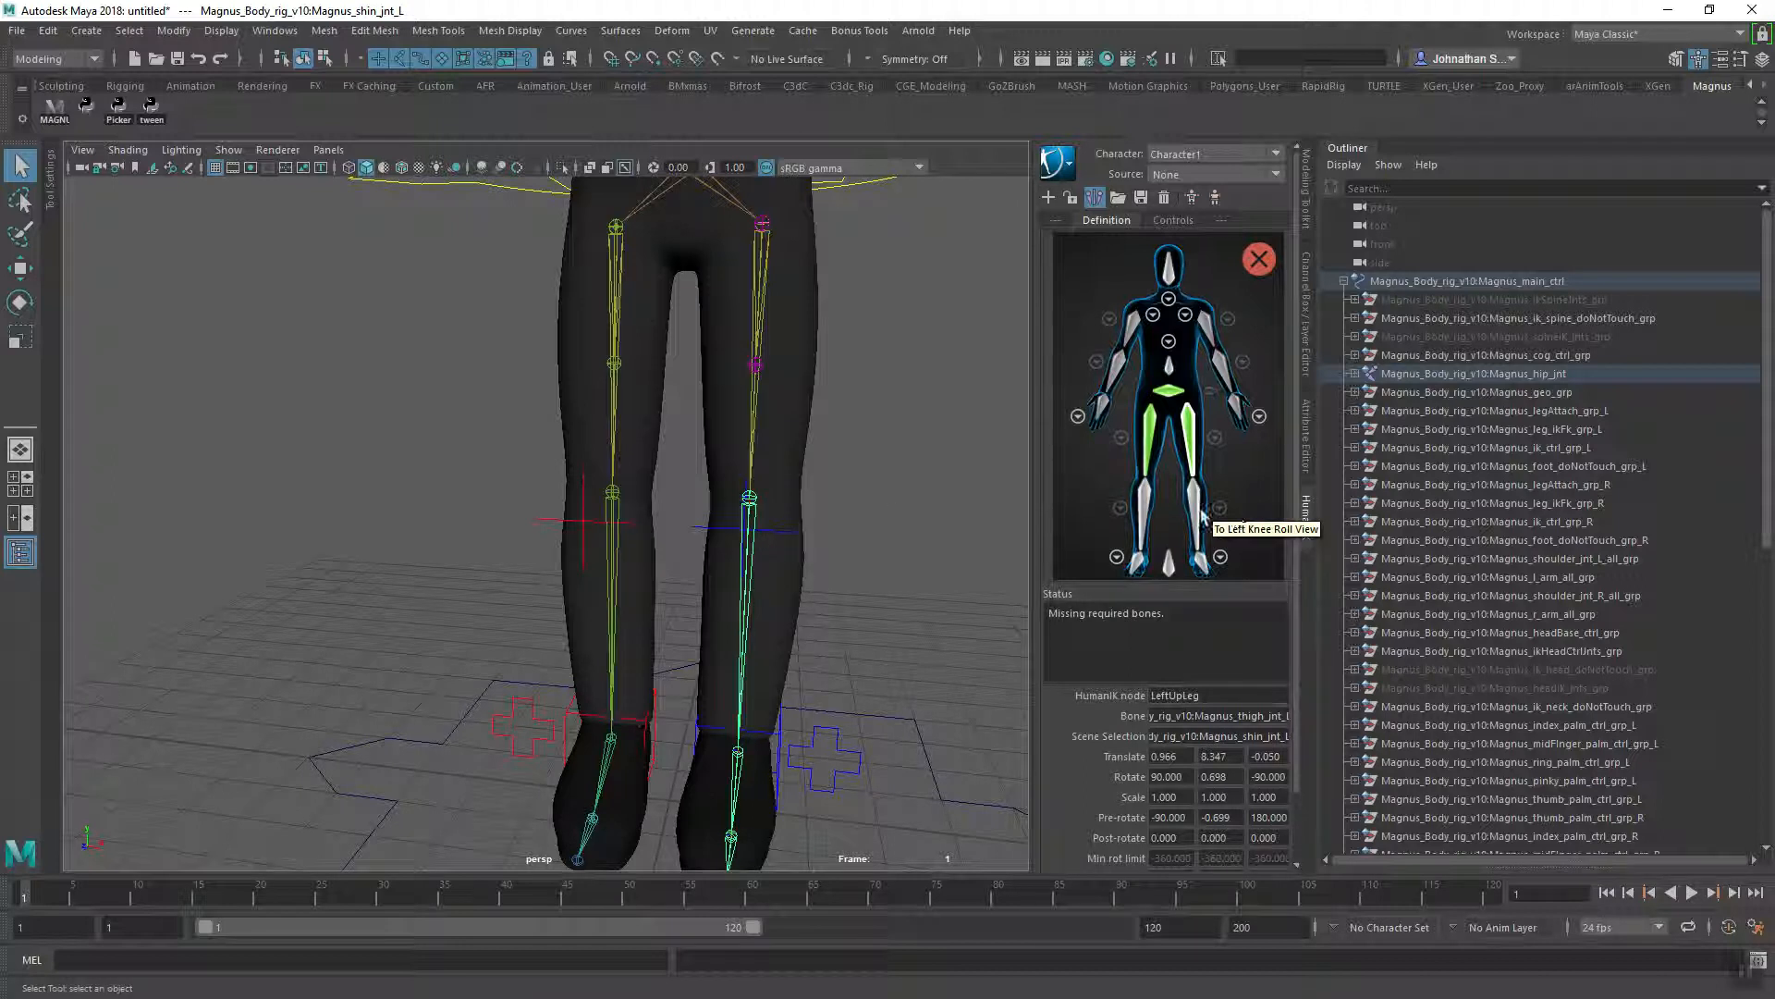
pyautogui.click(1175, 510)
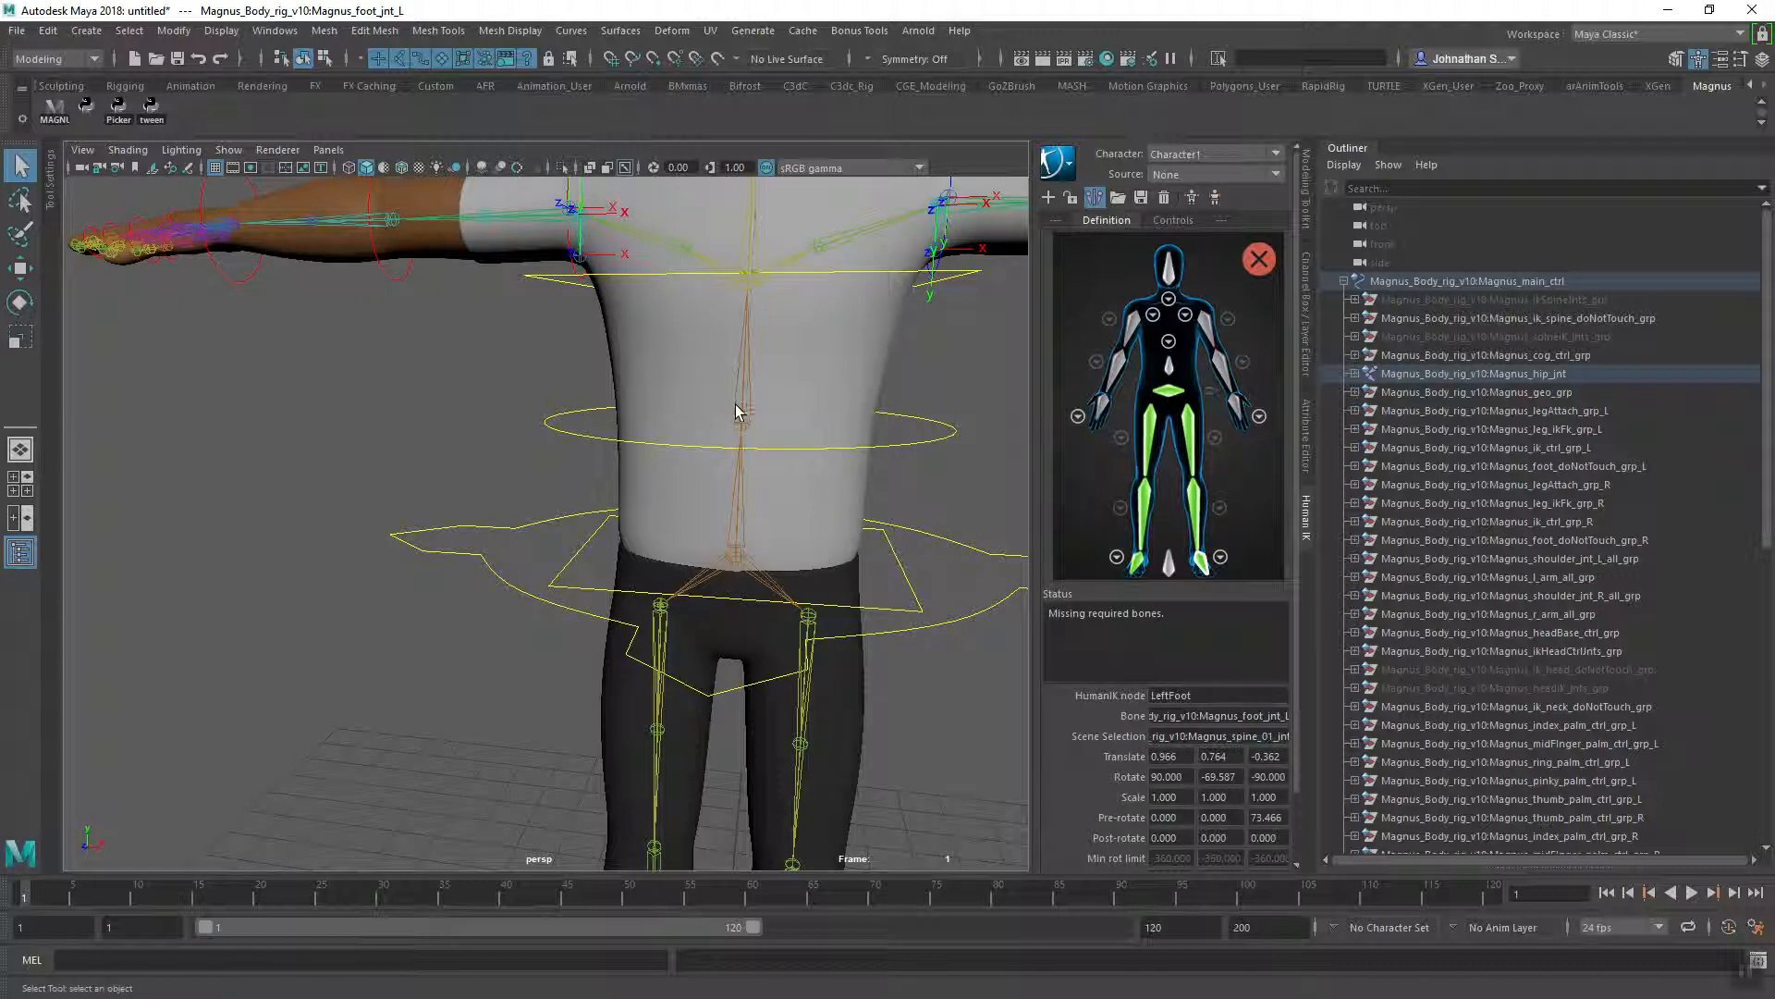
# - Assign the foot joint, the second spine joint to Spine1, and the clavicle to LeftShoulder
pyautogui.rightClick(1165, 351)
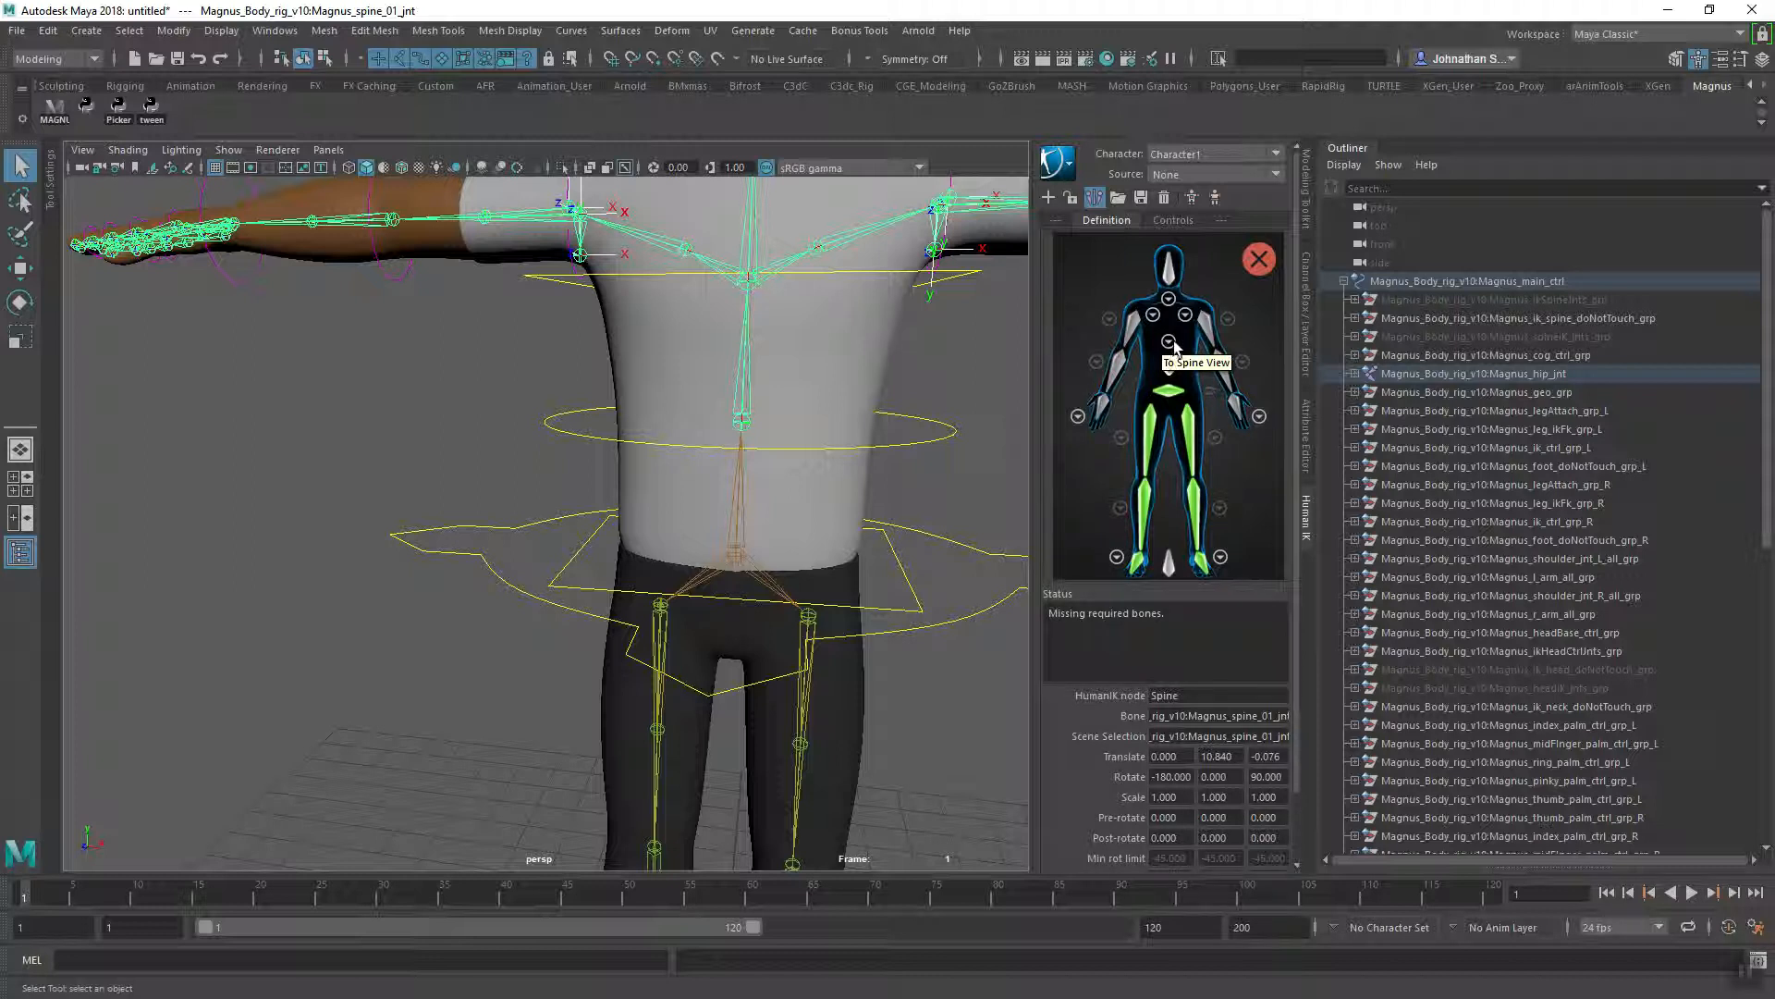
pyautogui.moveTo(1174, 377)
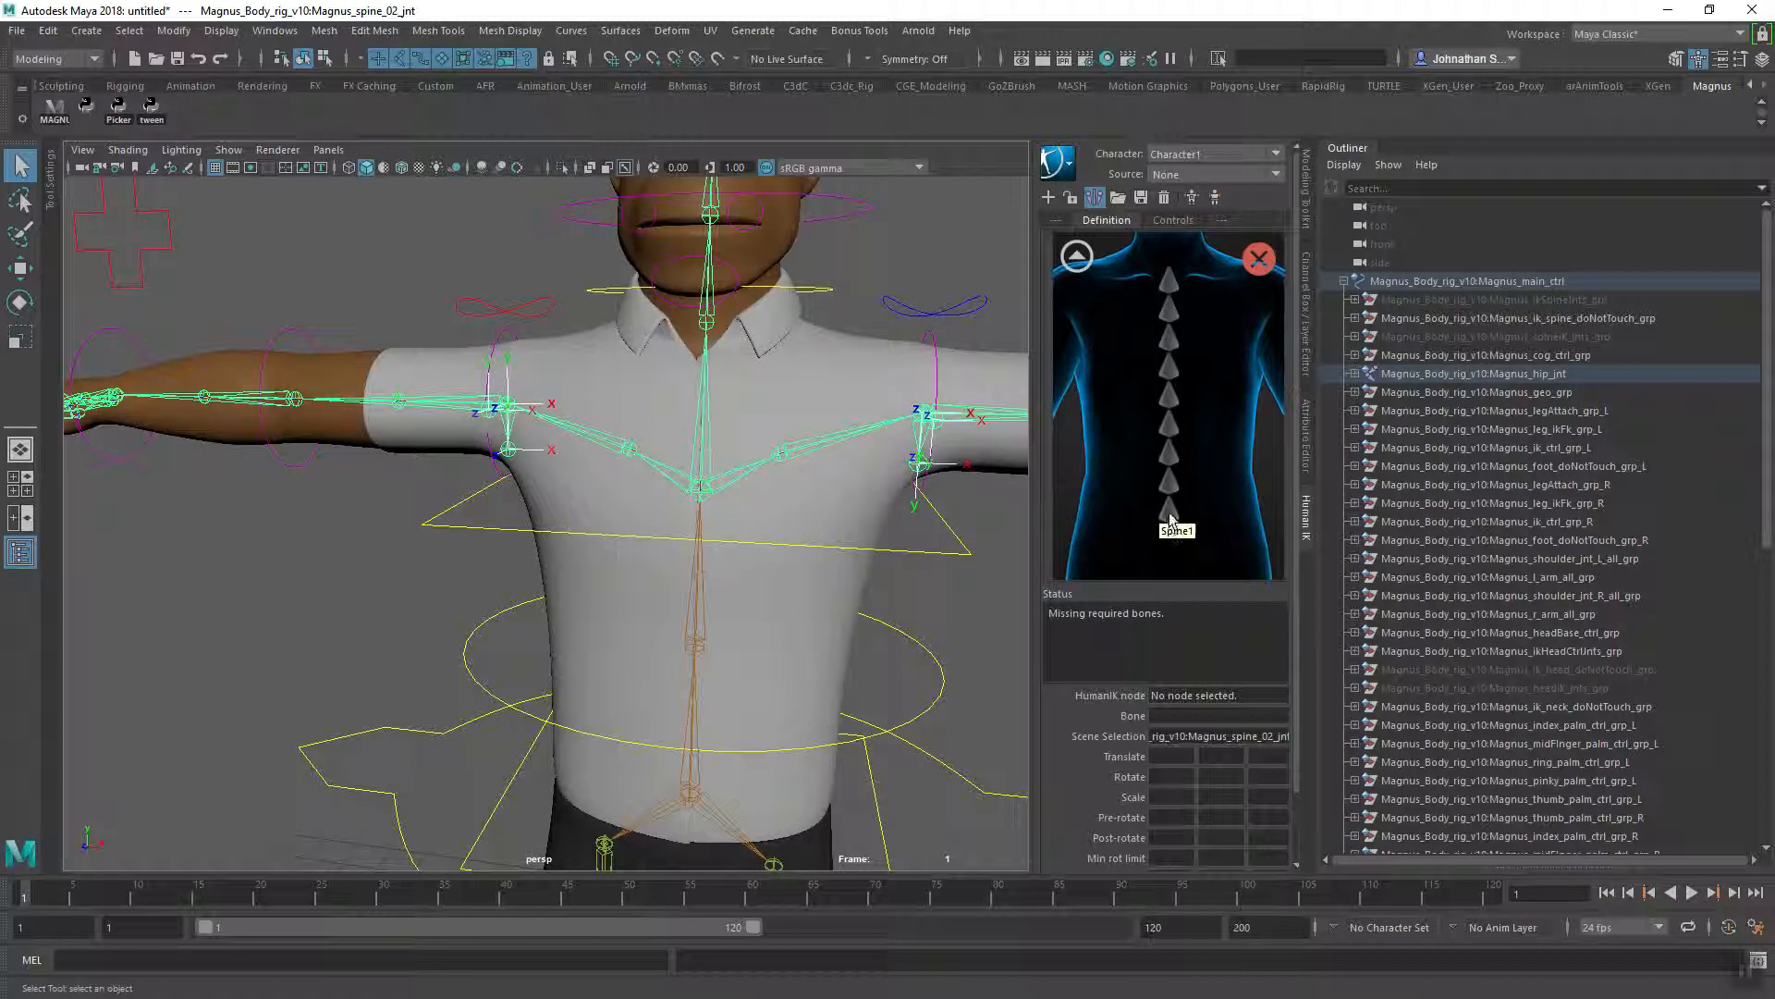
pyautogui.click(1169, 510)
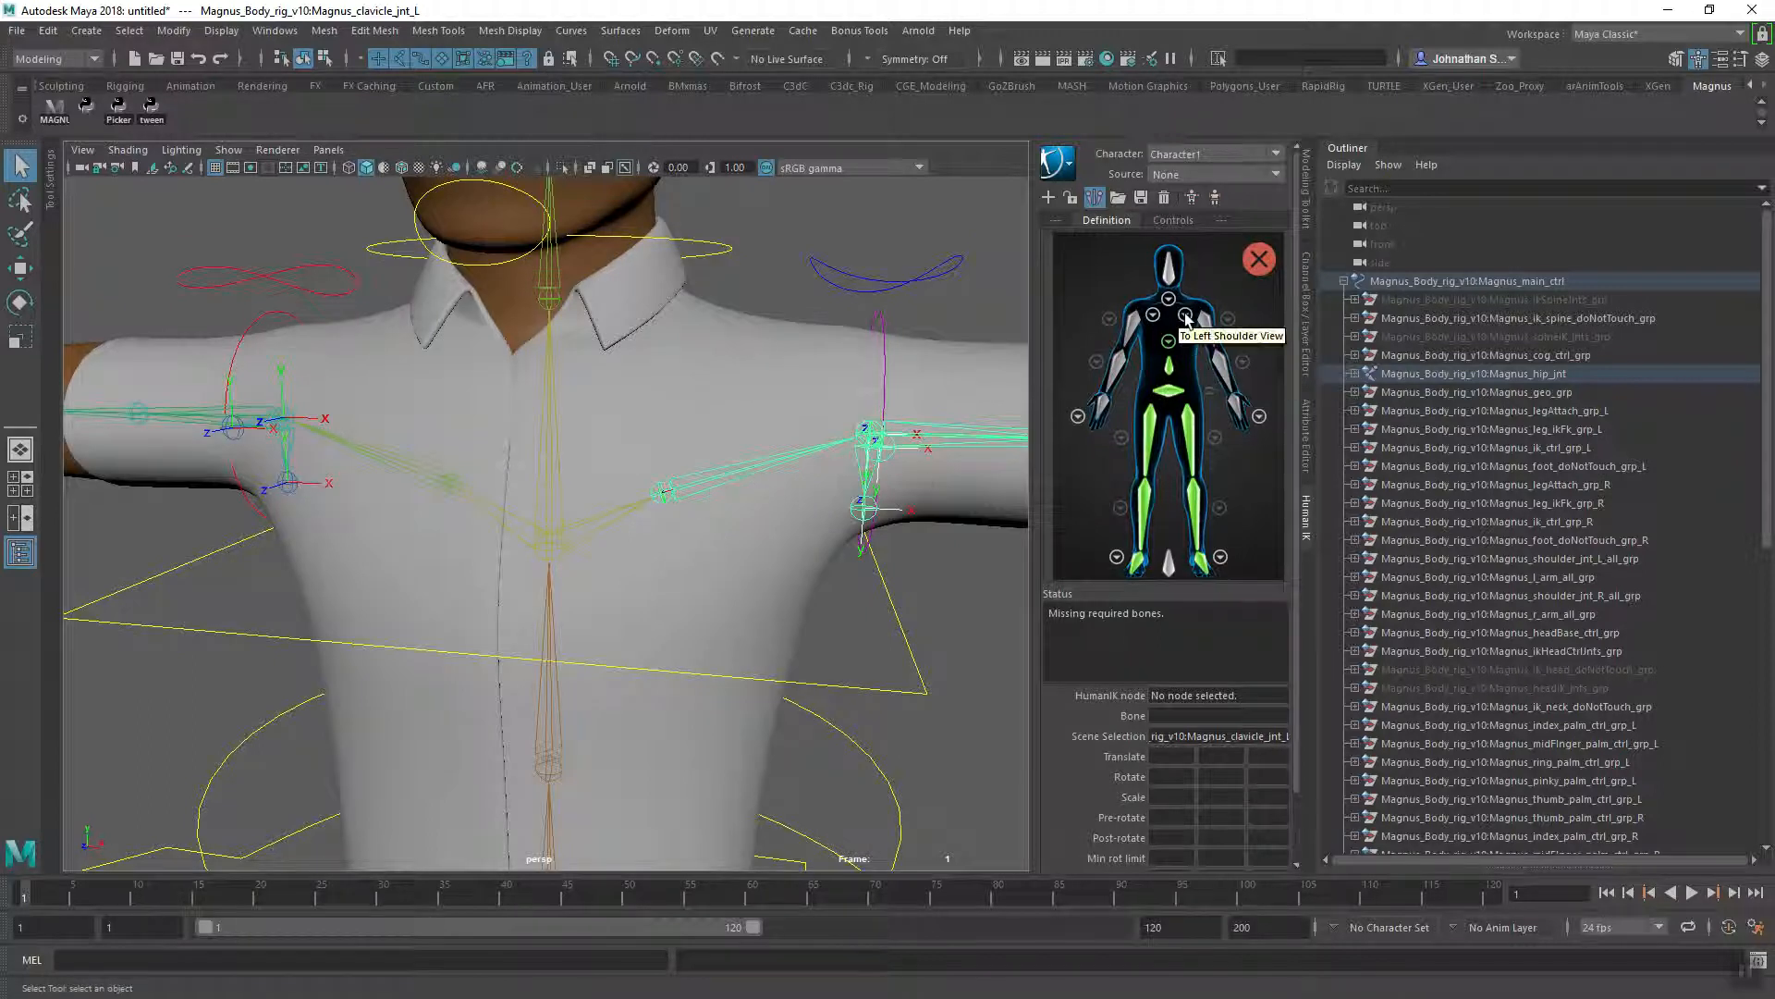
pyautogui.click(1184, 317)
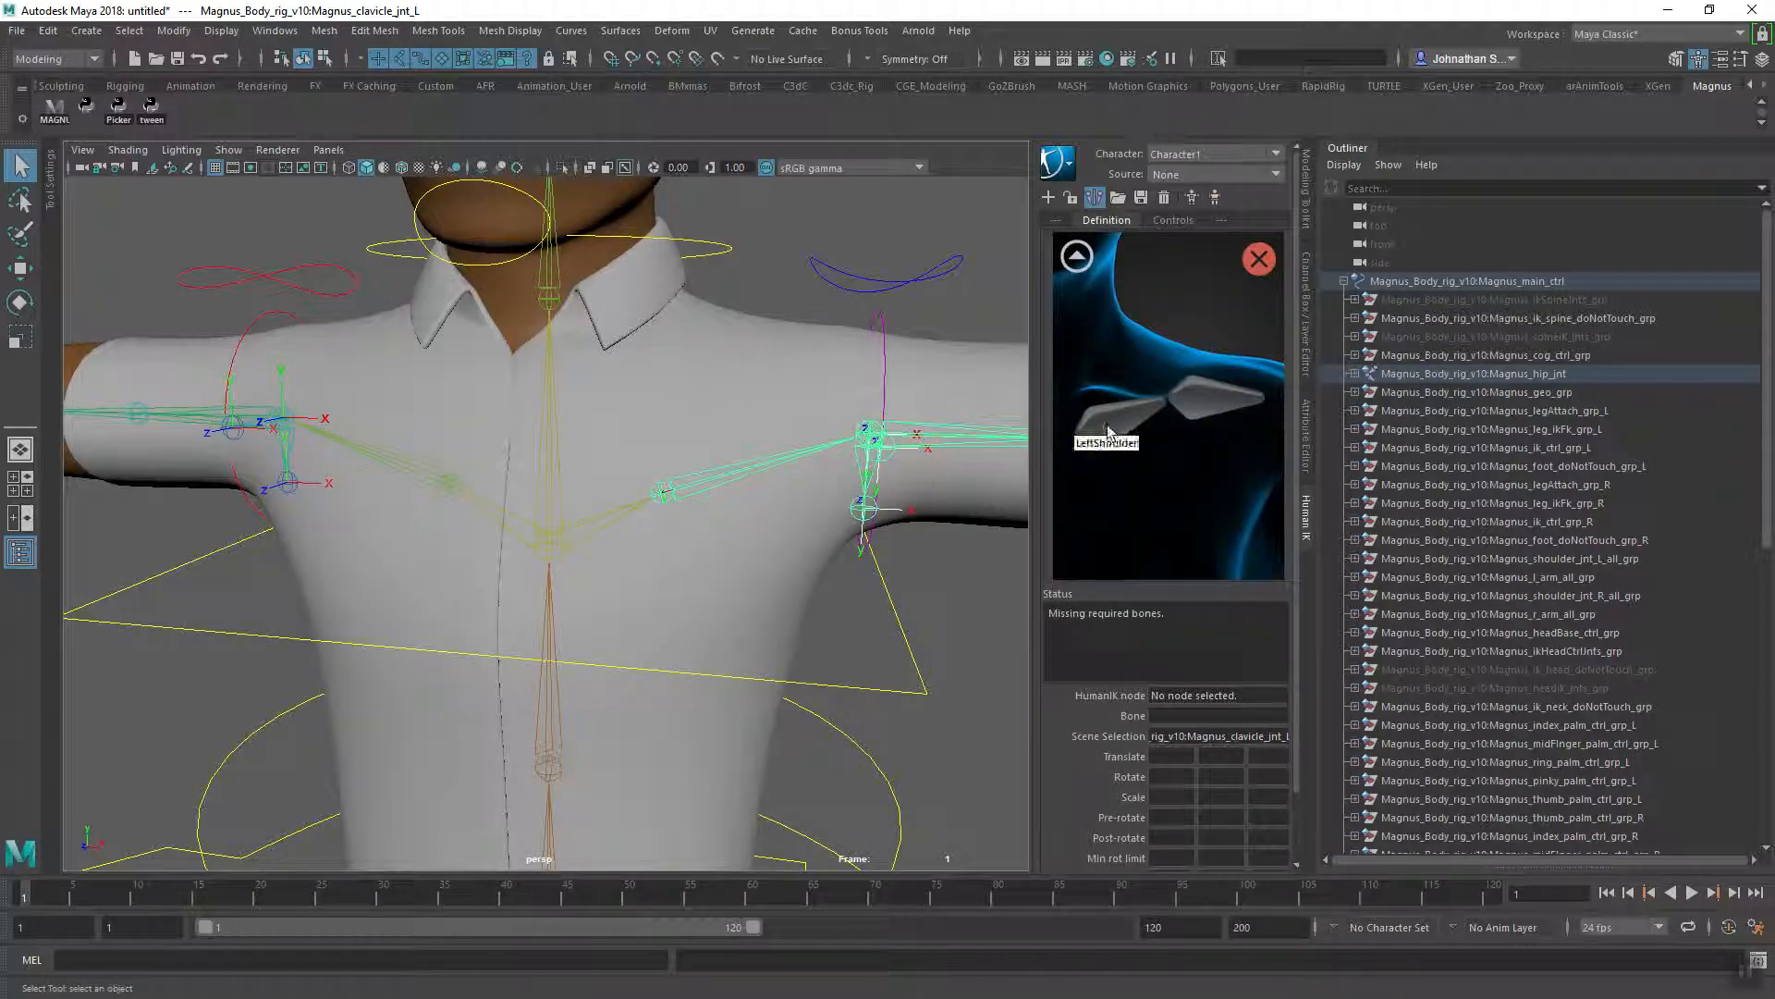
pyautogui.click(1120, 408)
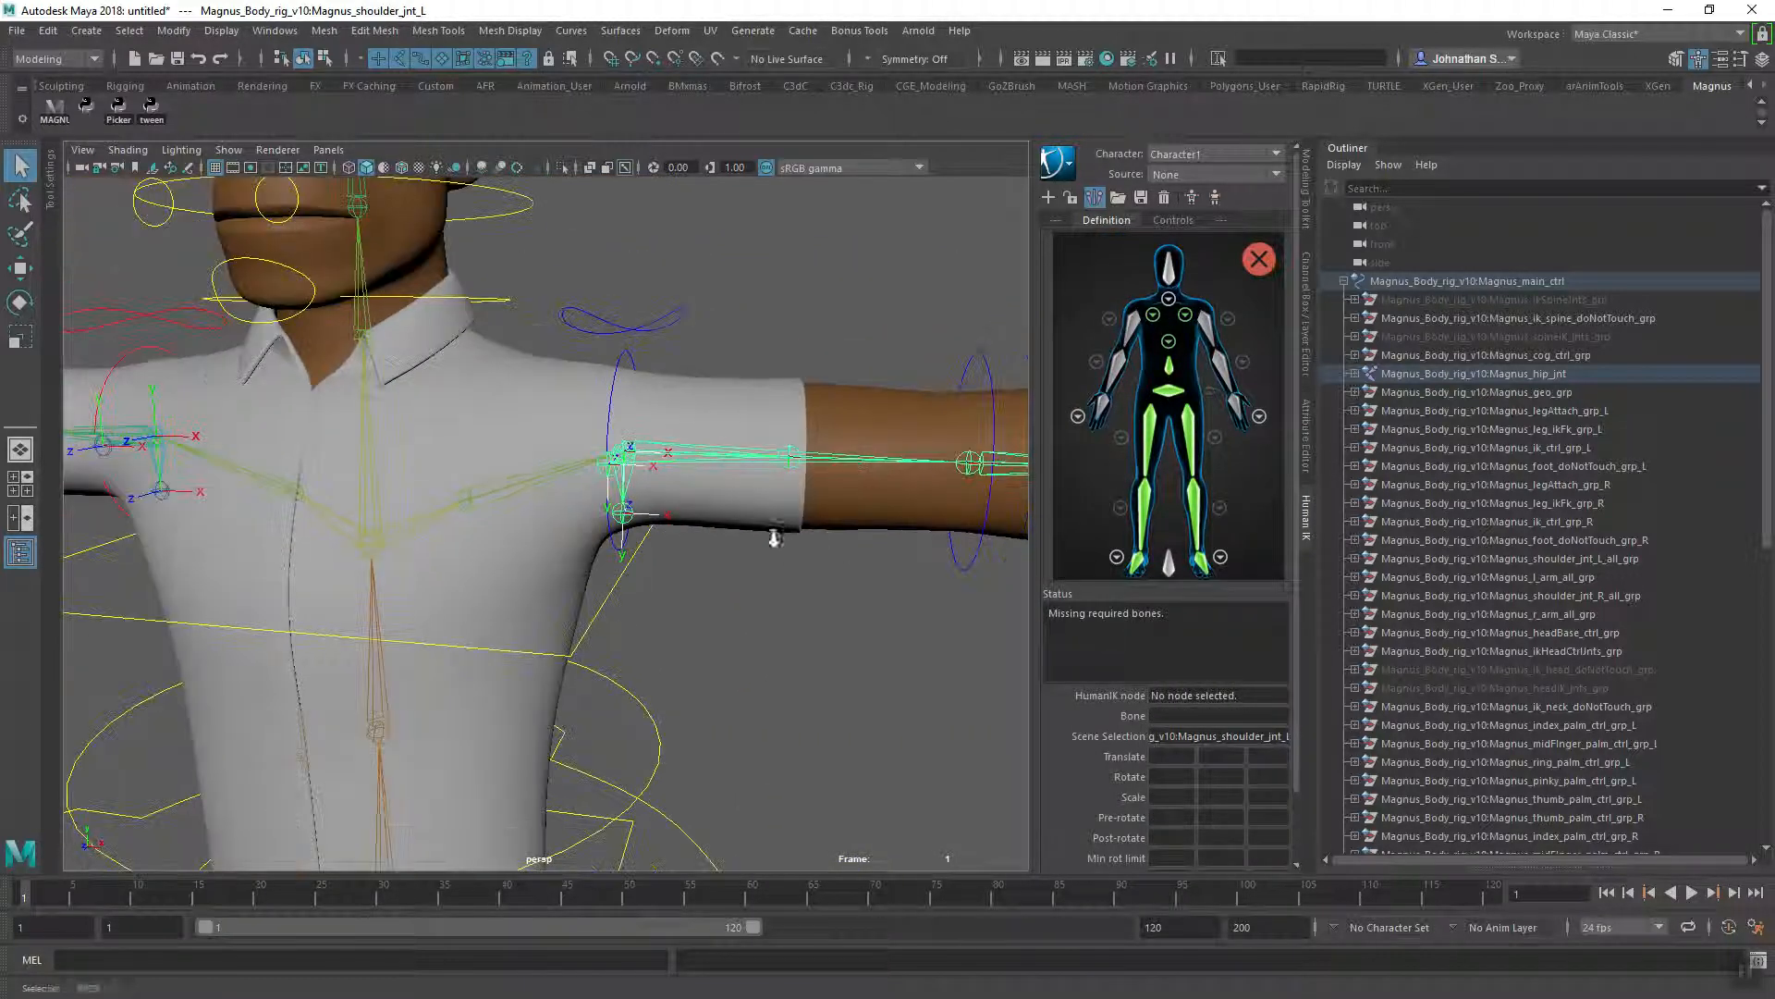
# - Assign the shoulder joint to the left arm, wrist to LeftHand, and neck joint to Neck
pyautogui.click(1229, 339)
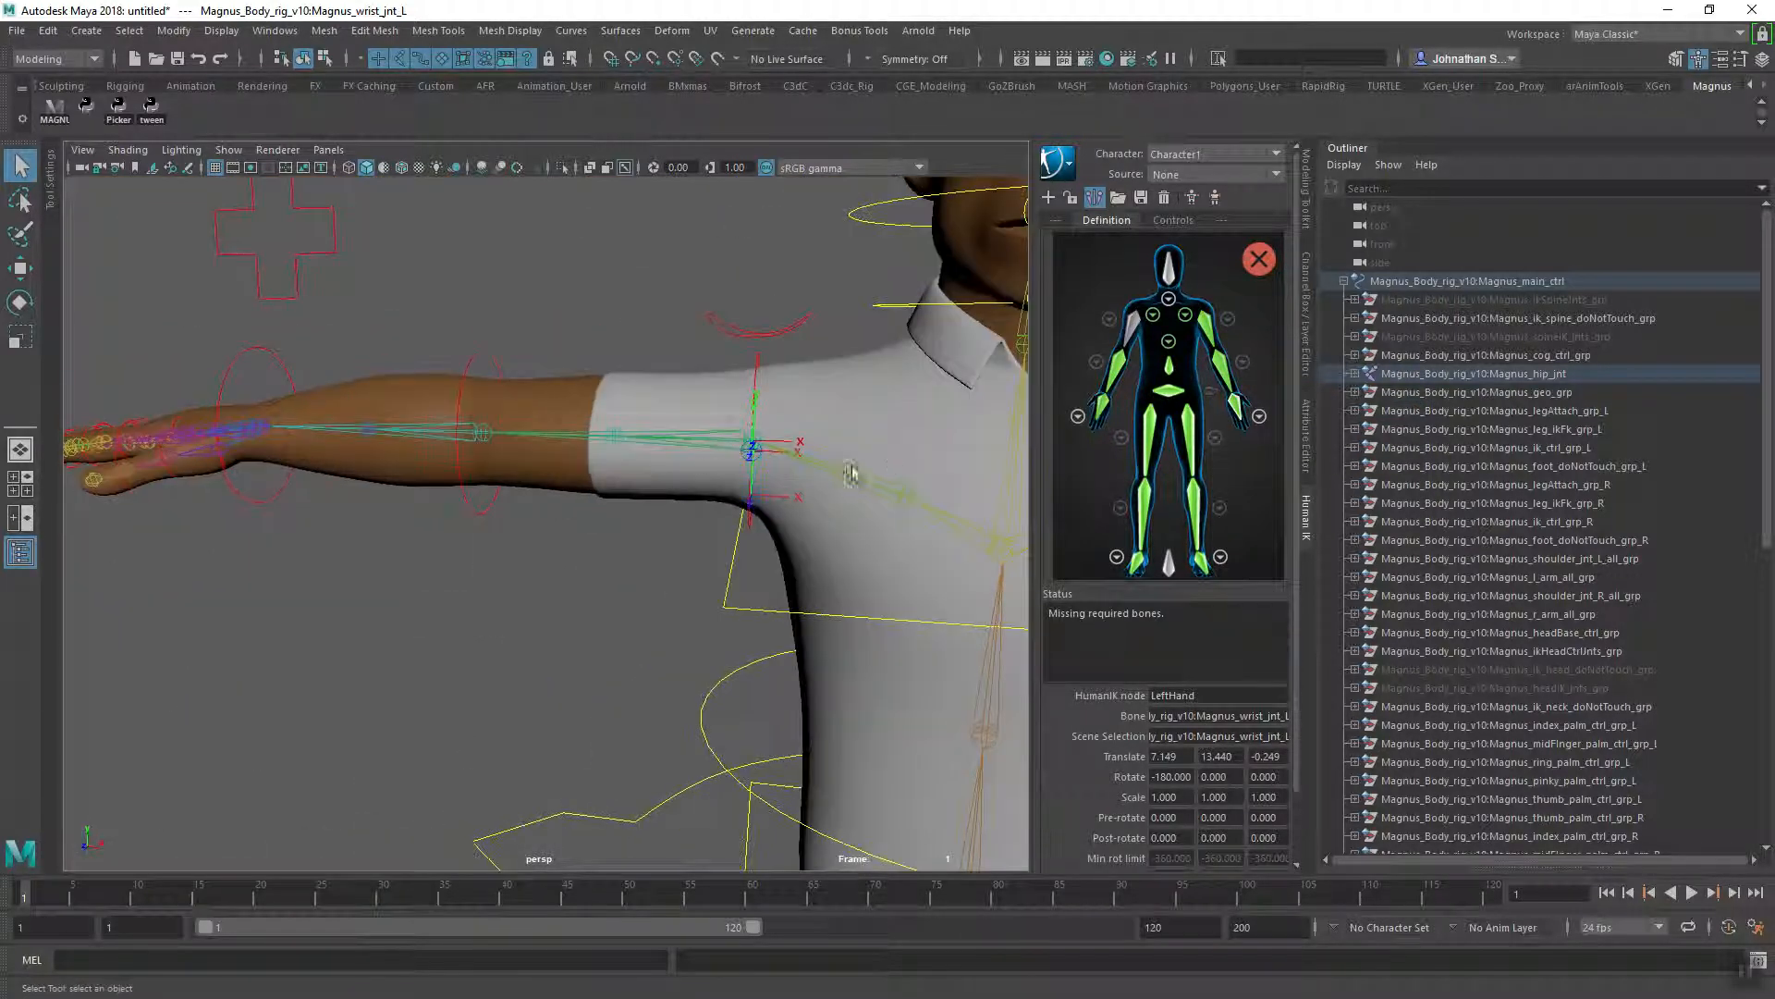
pyautogui.click(1164, 311)
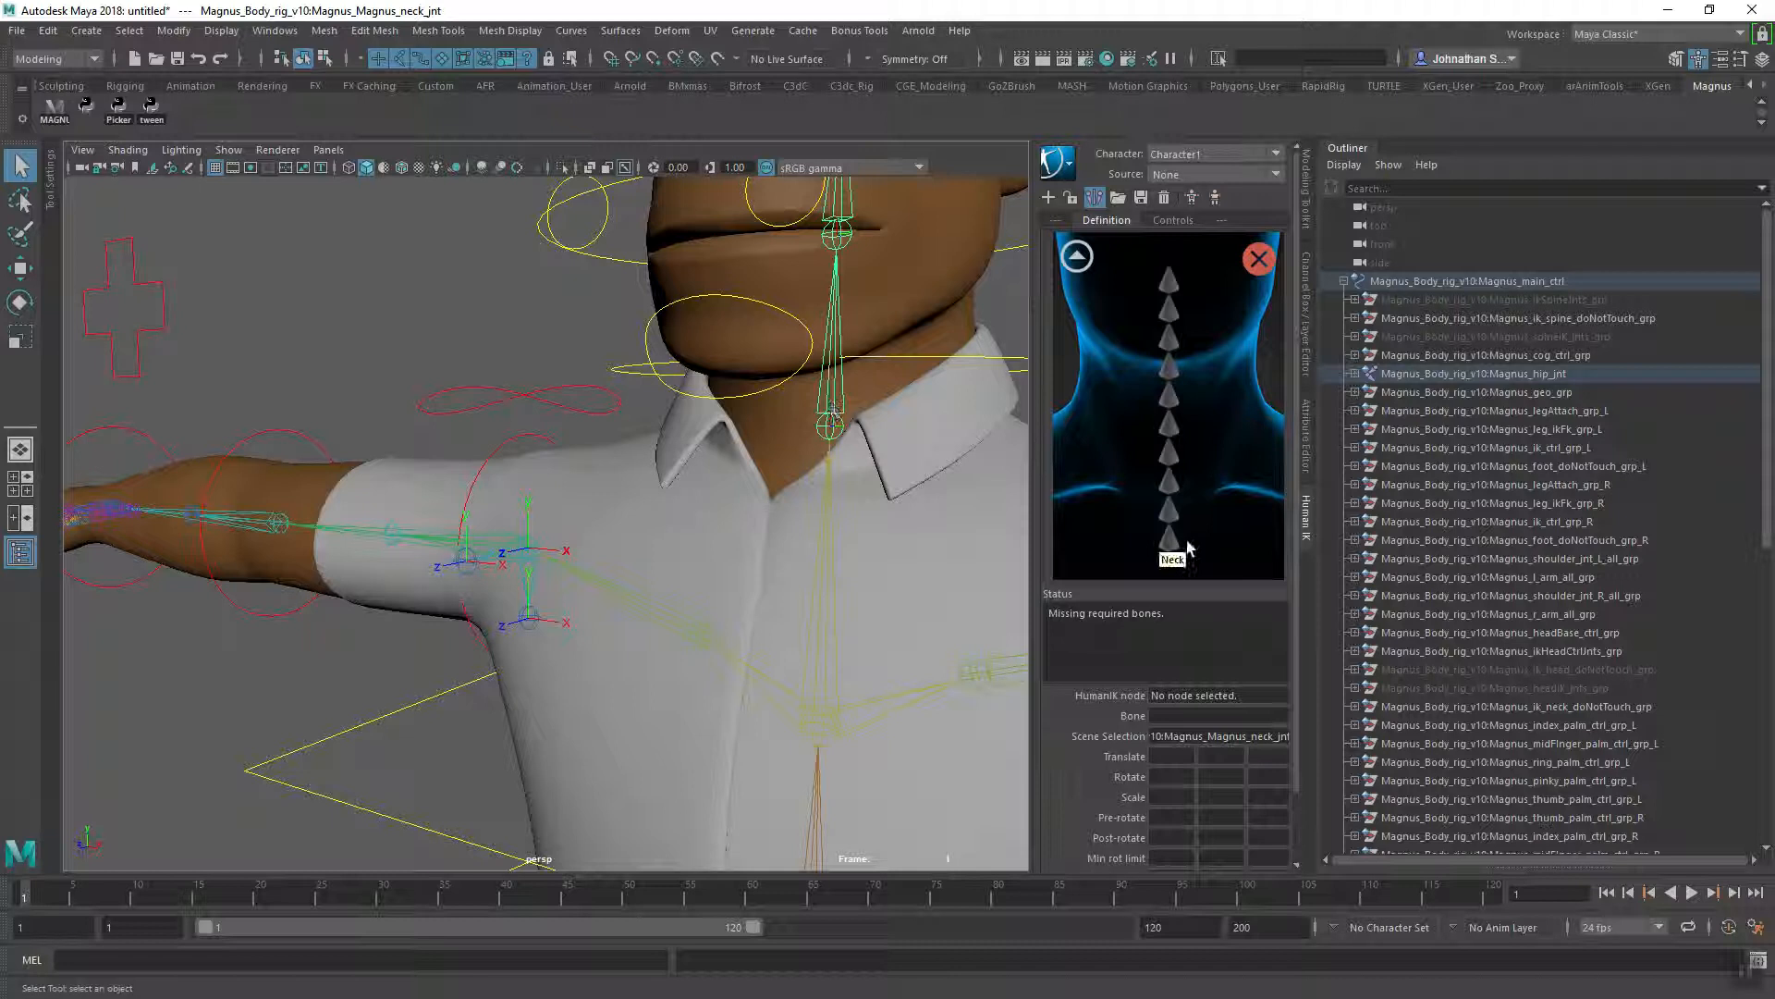
pyautogui.rightClick(1172, 554)
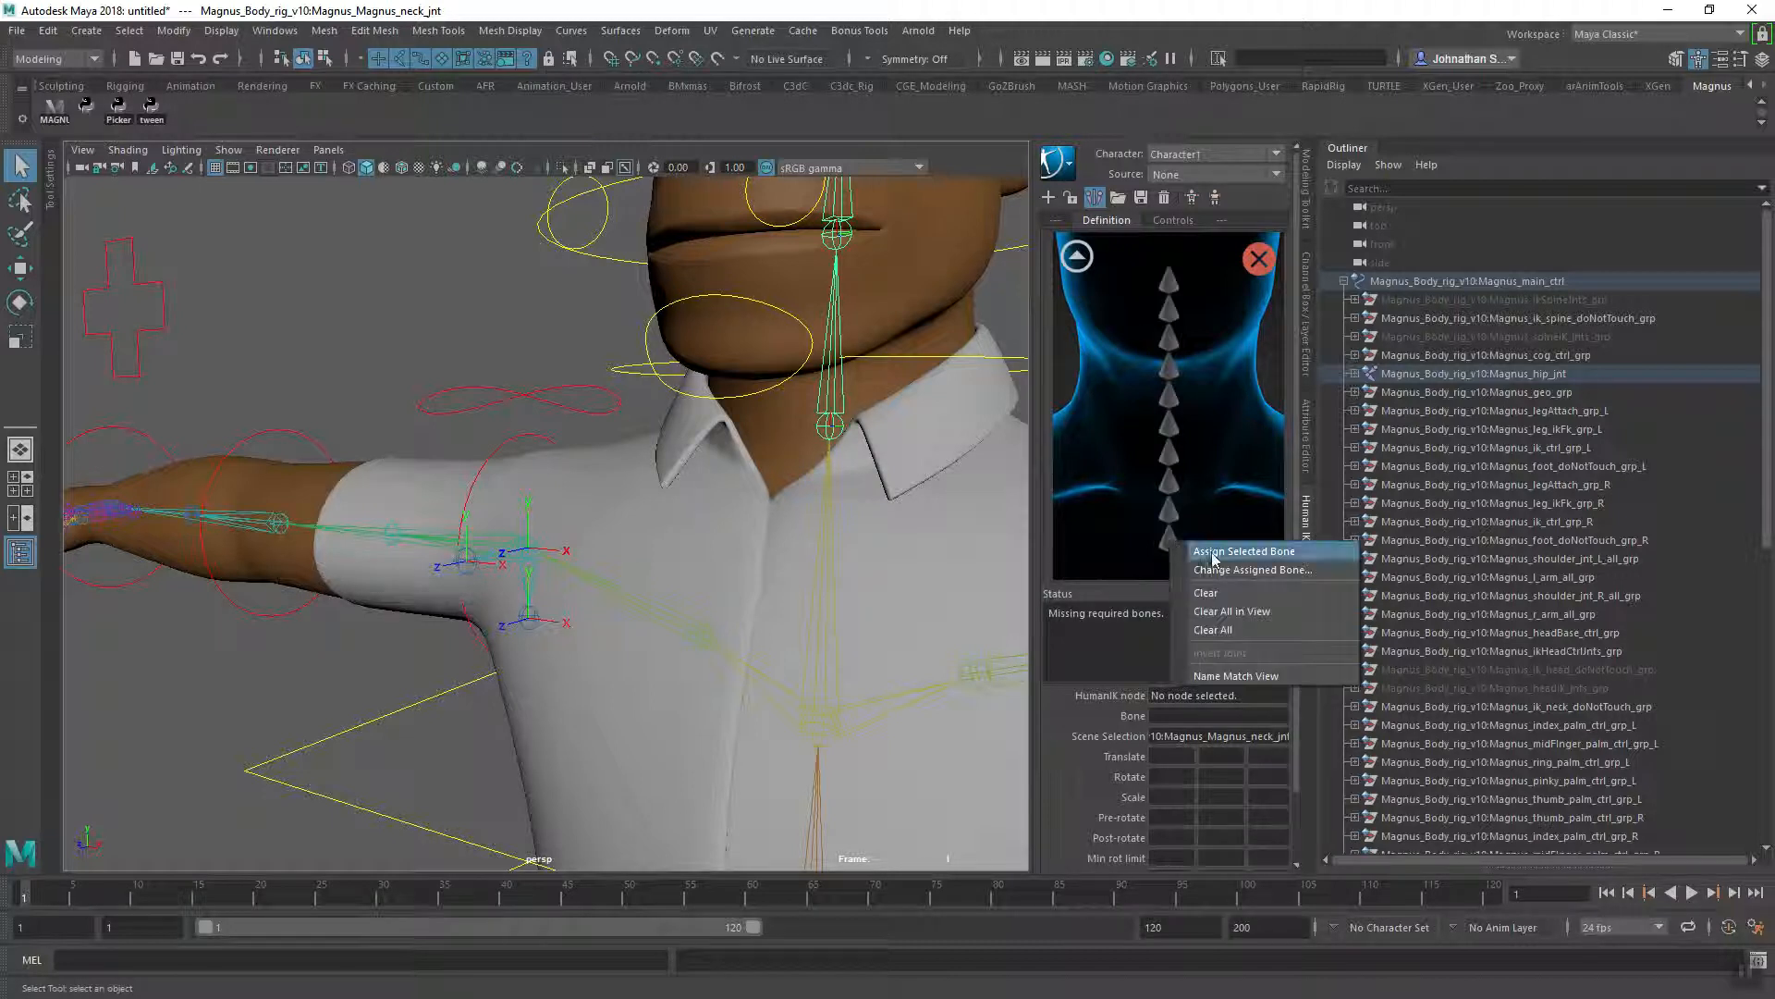
pyautogui.click(1243, 551)
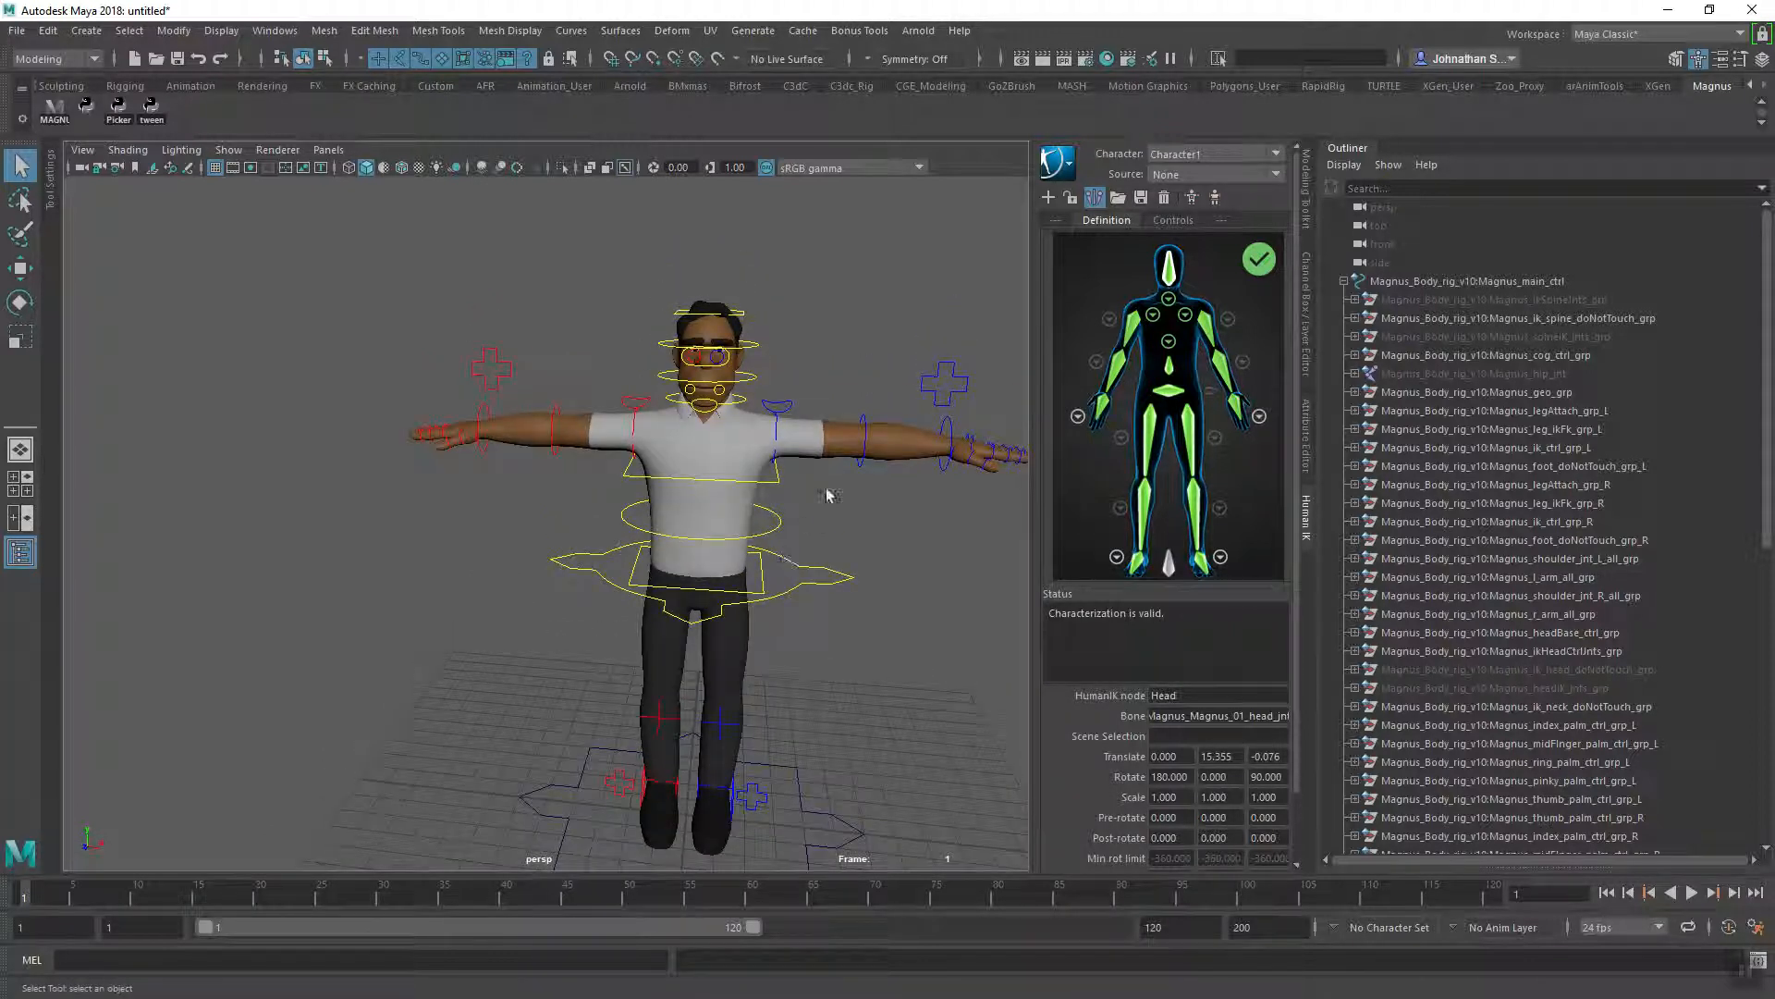
pyautogui.moveTo(1210, 261)
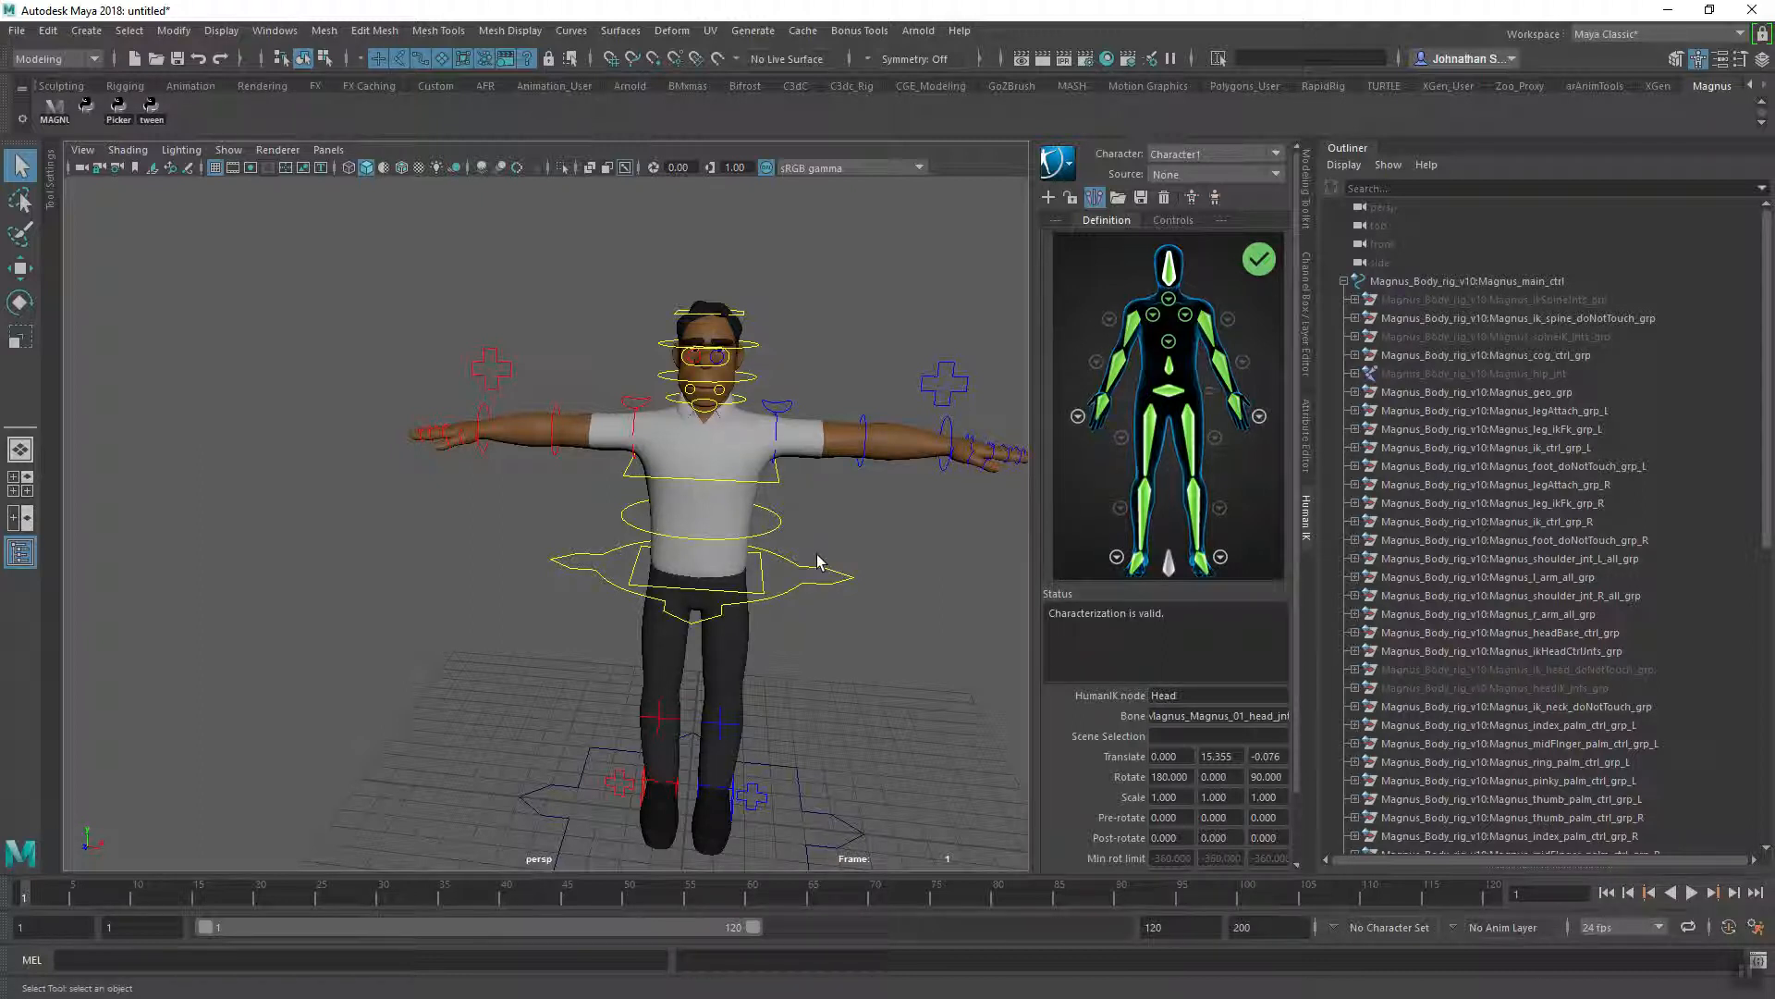
pyautogui.moveTo(812, 581)
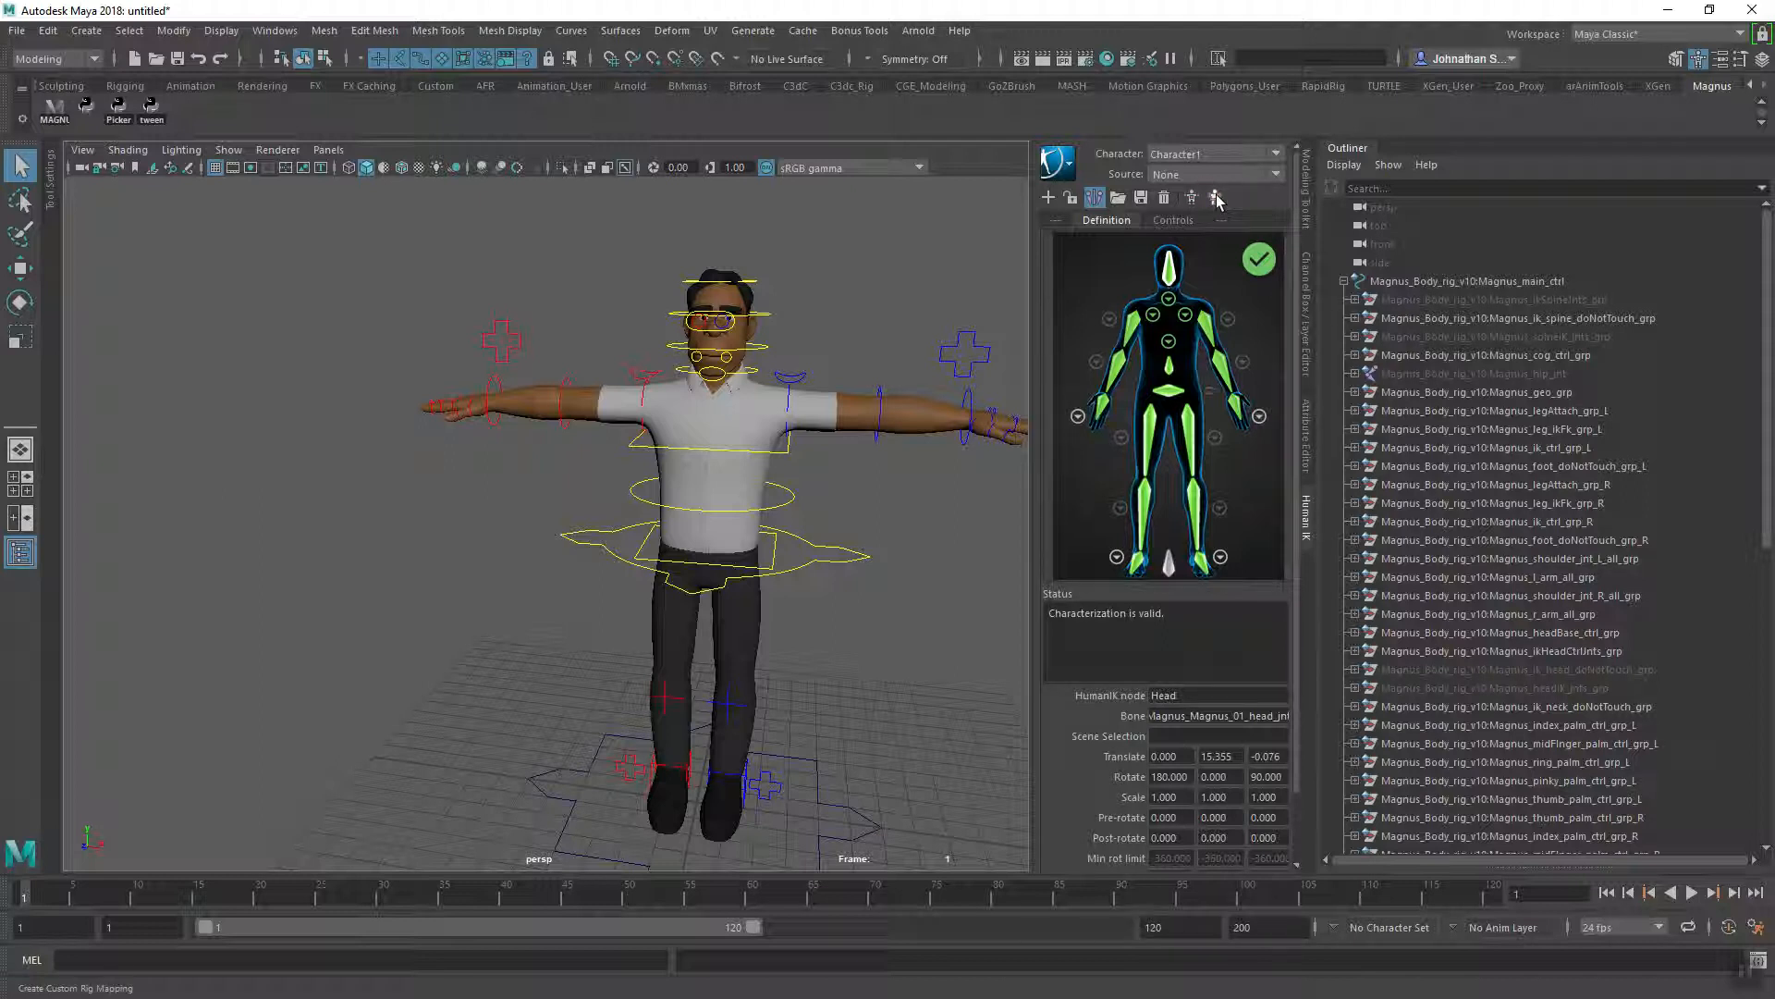
# - Create a custom rig mapping and assign the cog control to the Hips effector
pyautogui.click(1216, 196)
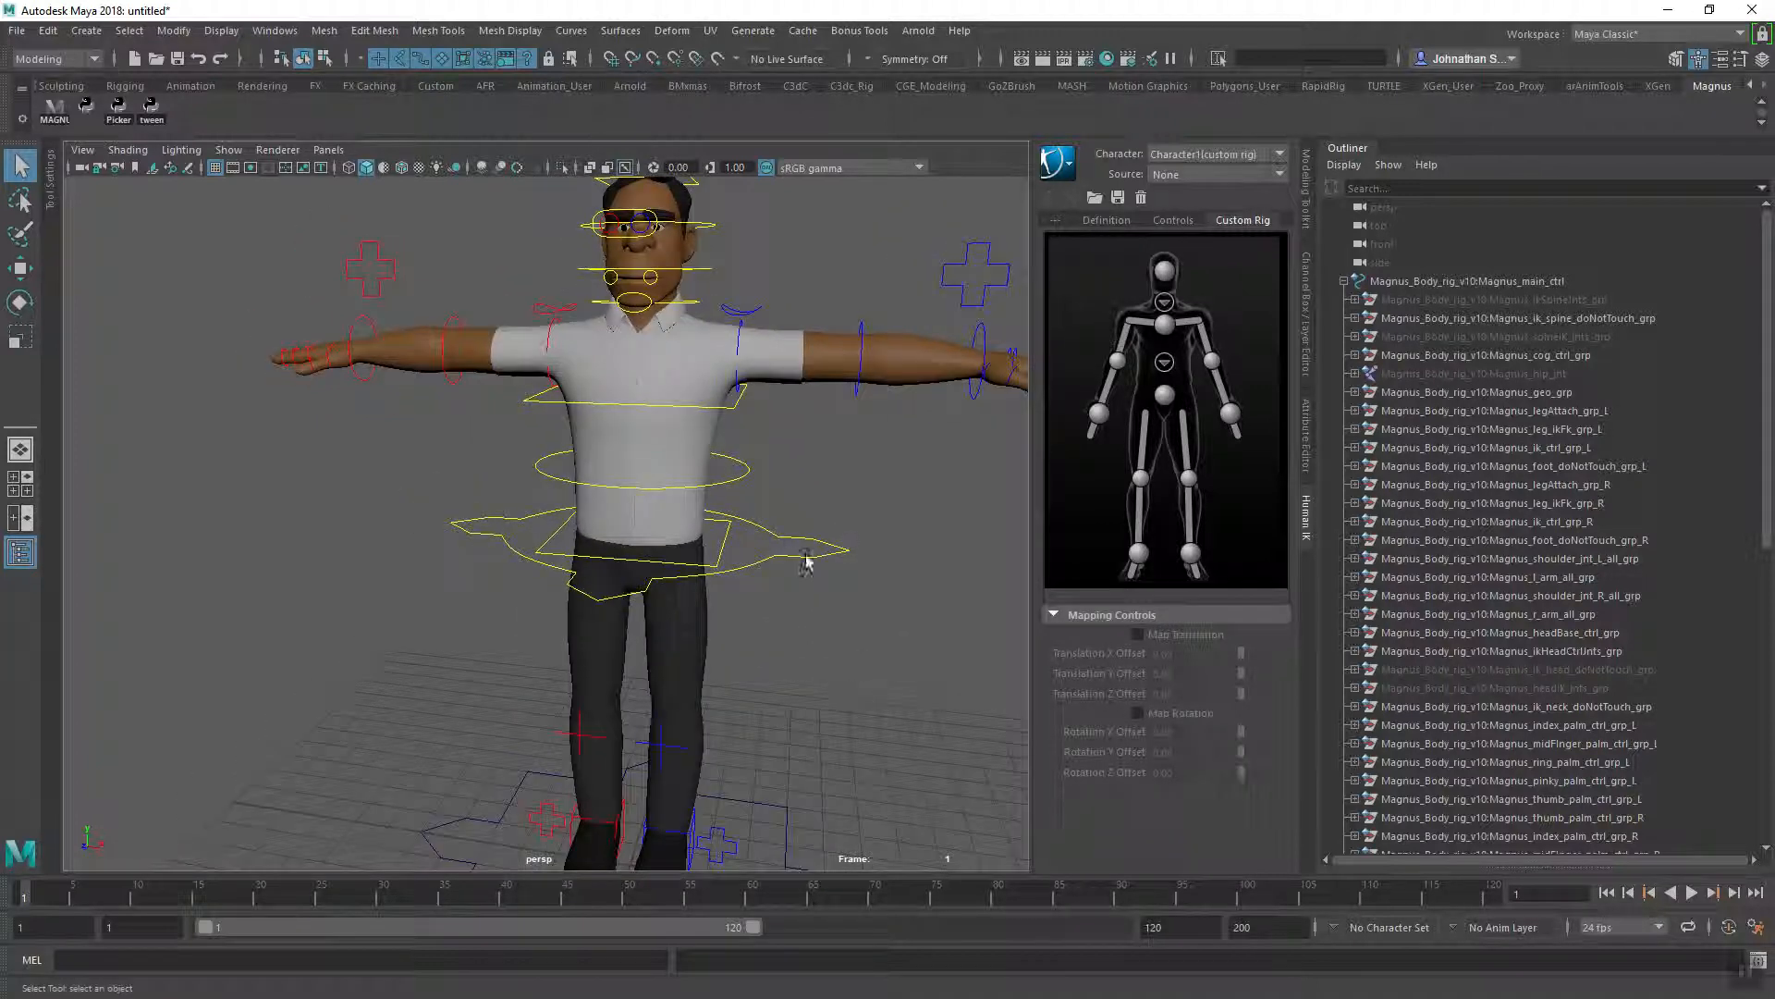
pyautogui.moveTo(1189, 422)
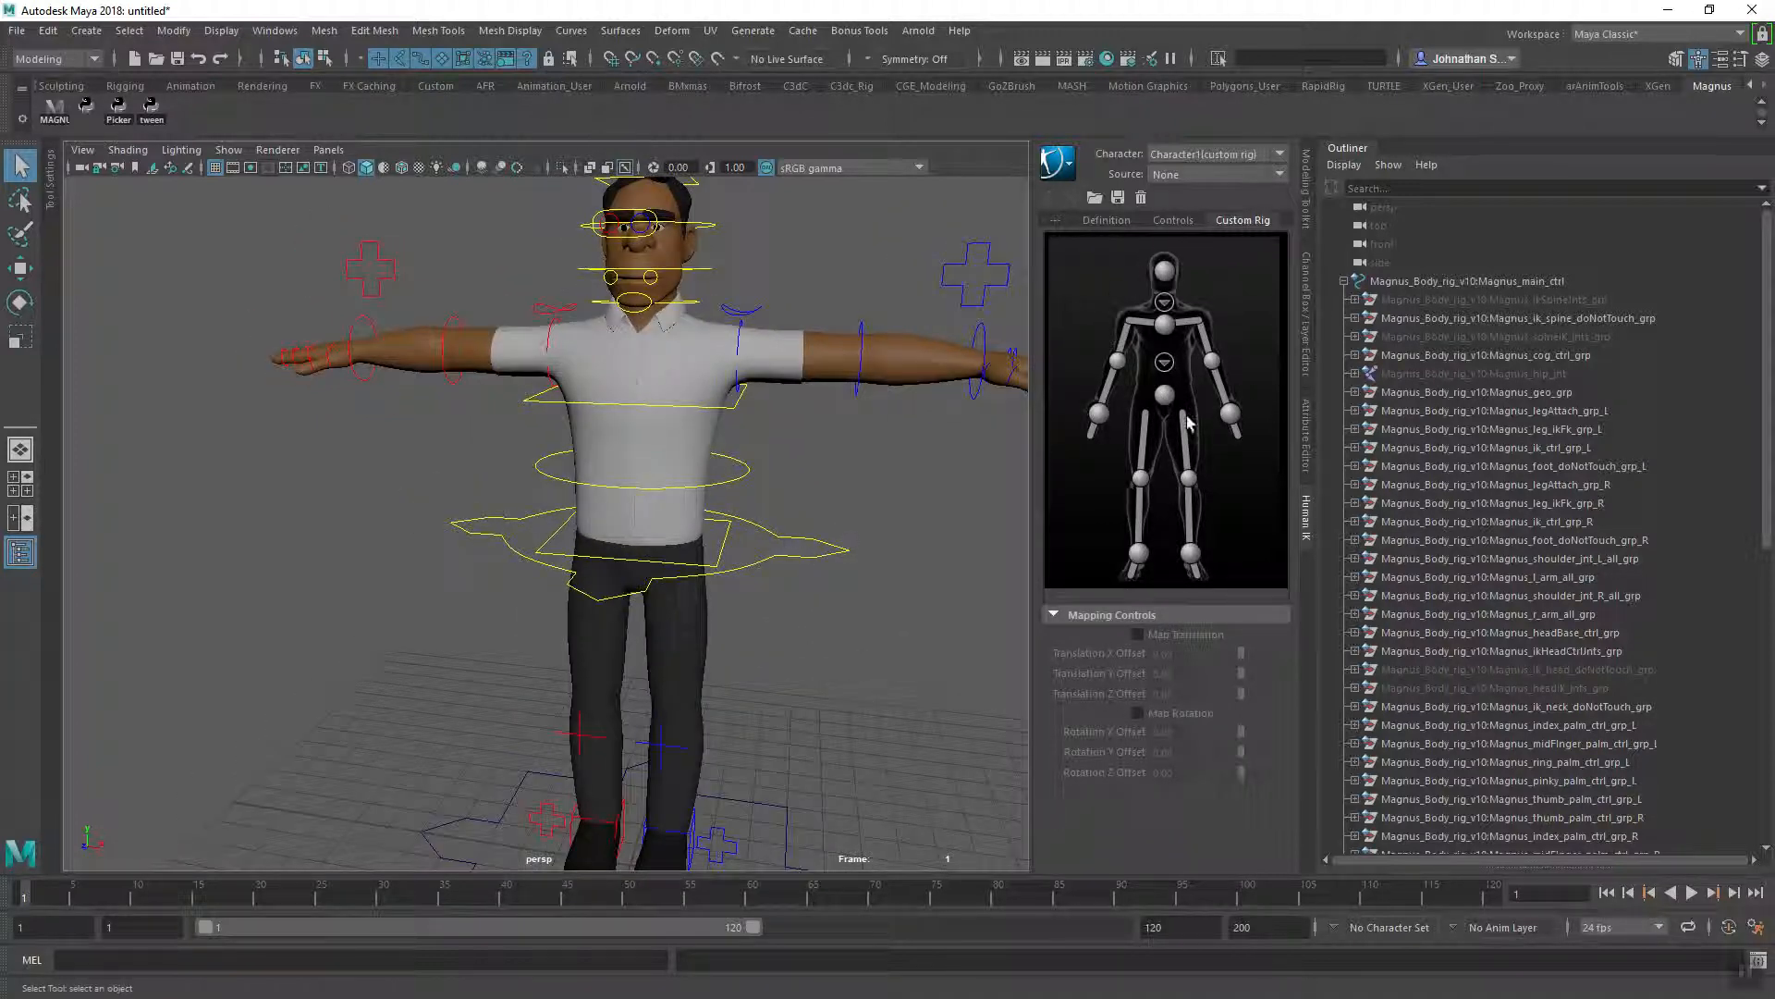
pyautogui.moveTo(1159, 465)
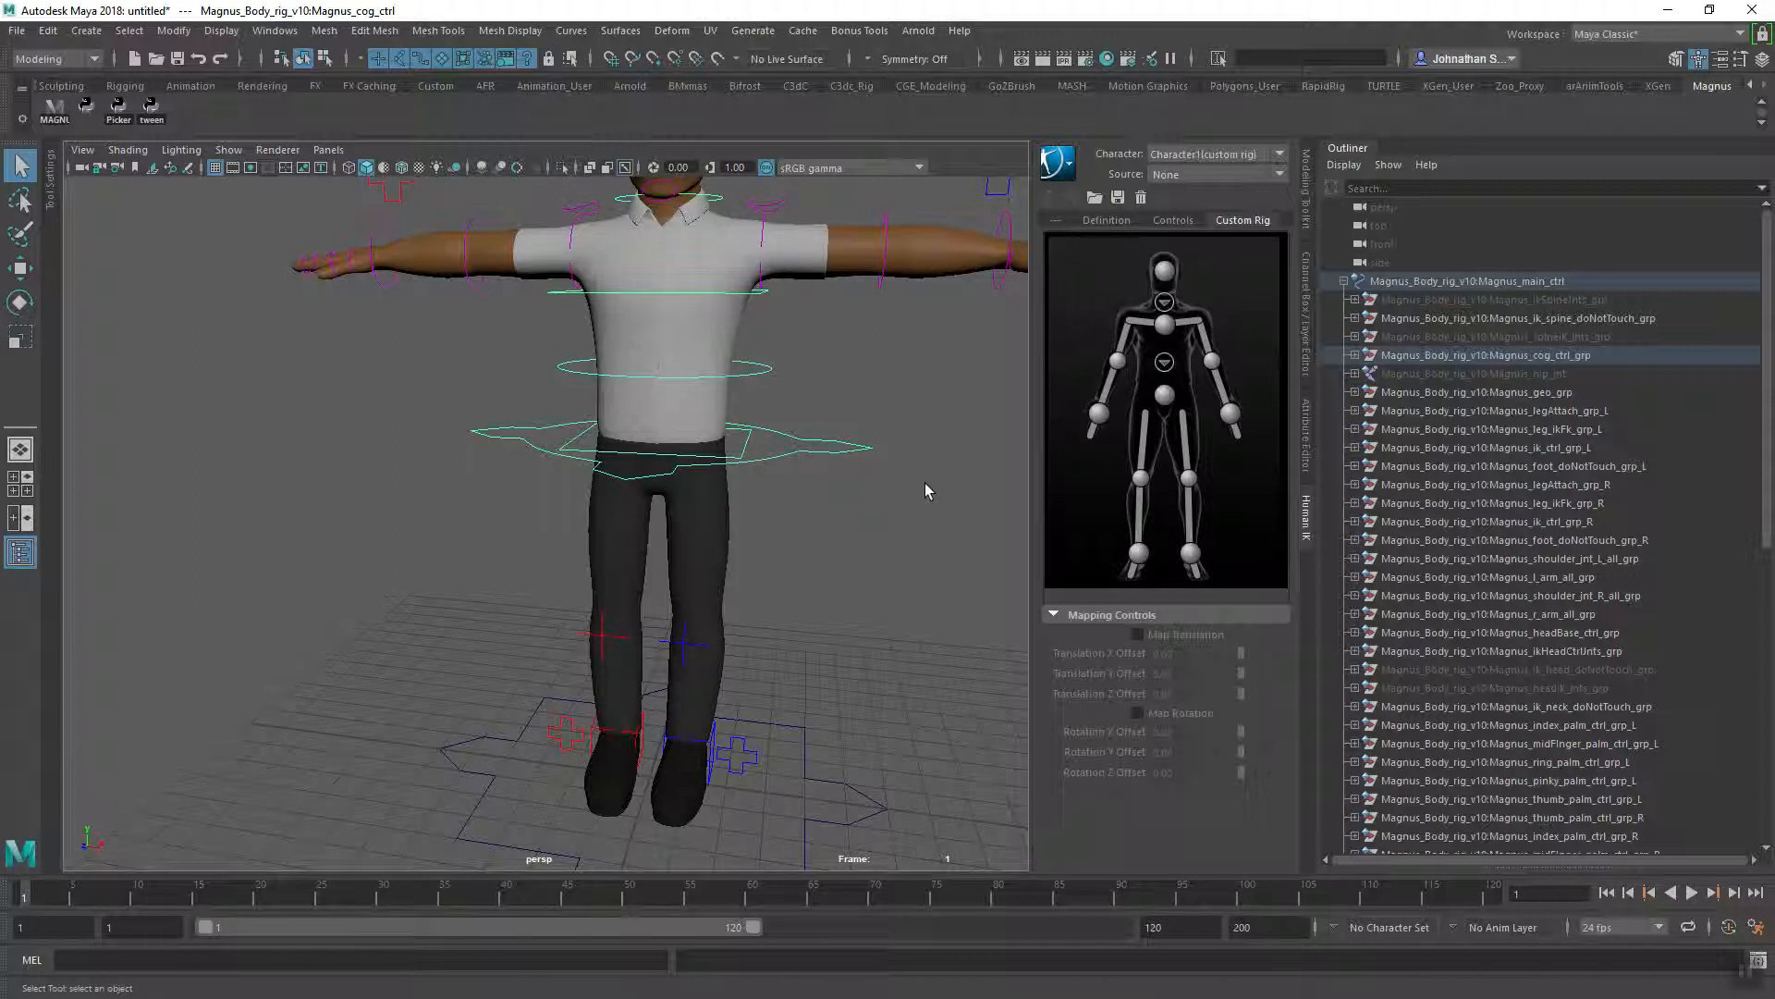
pyautogui.rightClick(1161, 393)
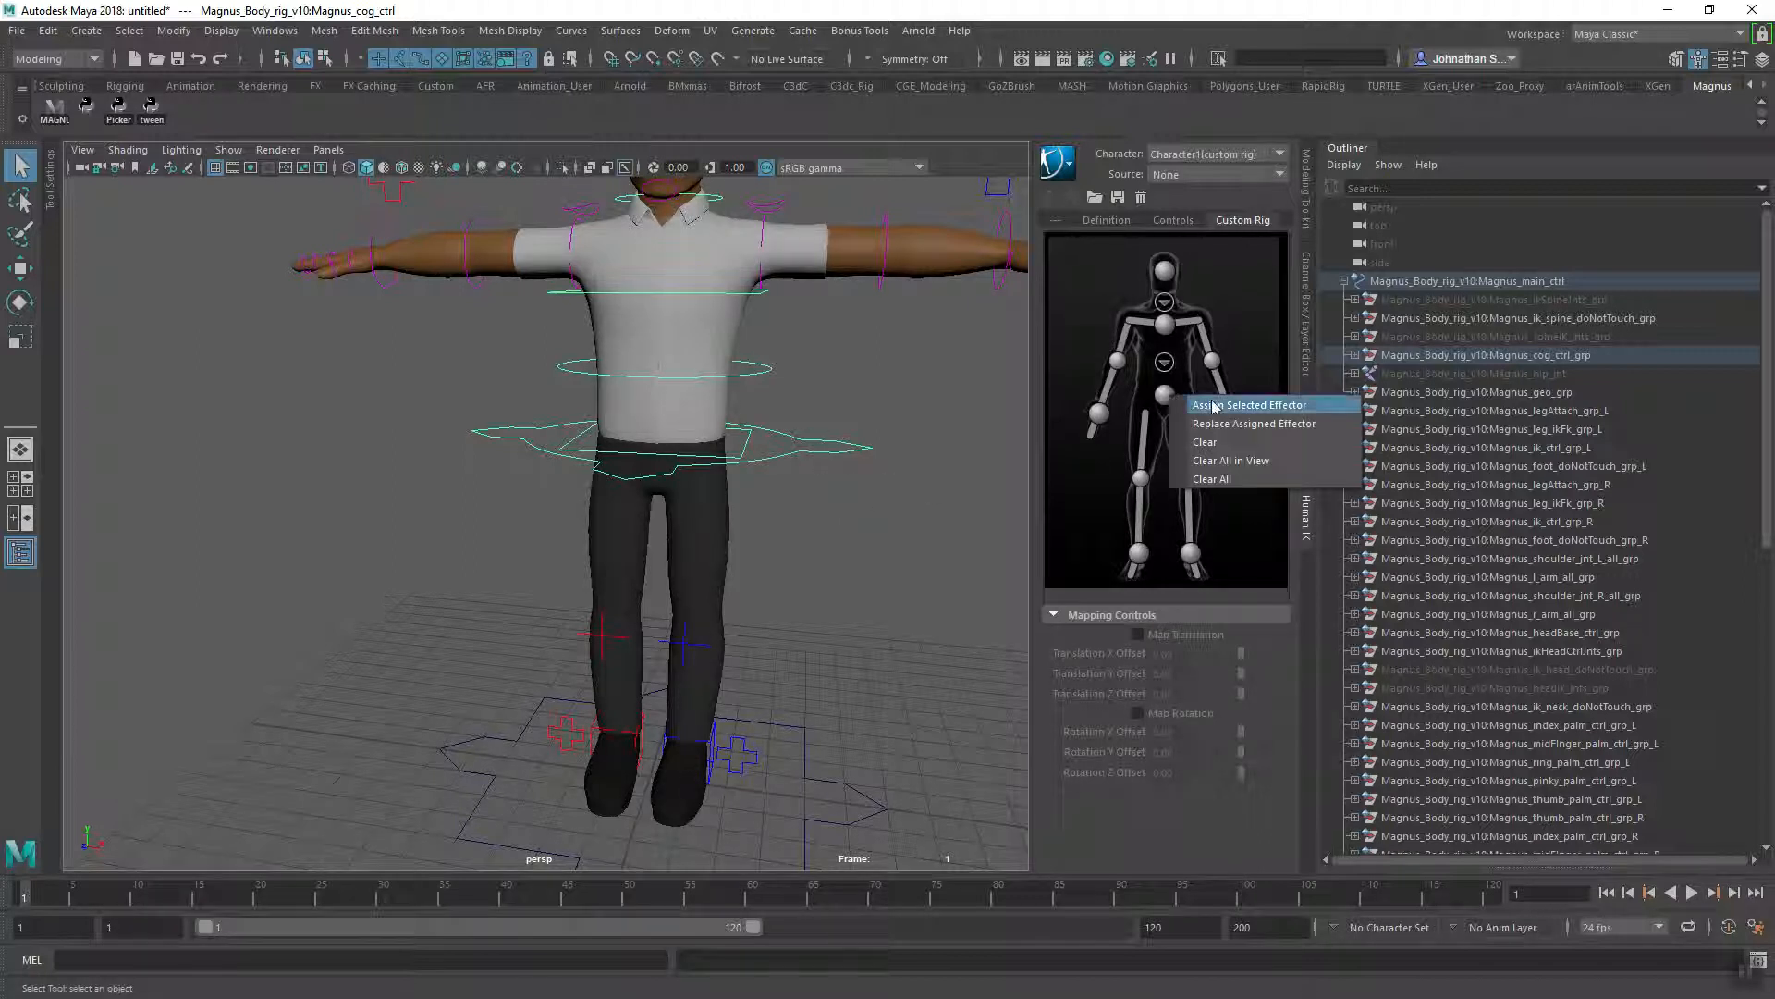
pyautogui.click(1249, 404)
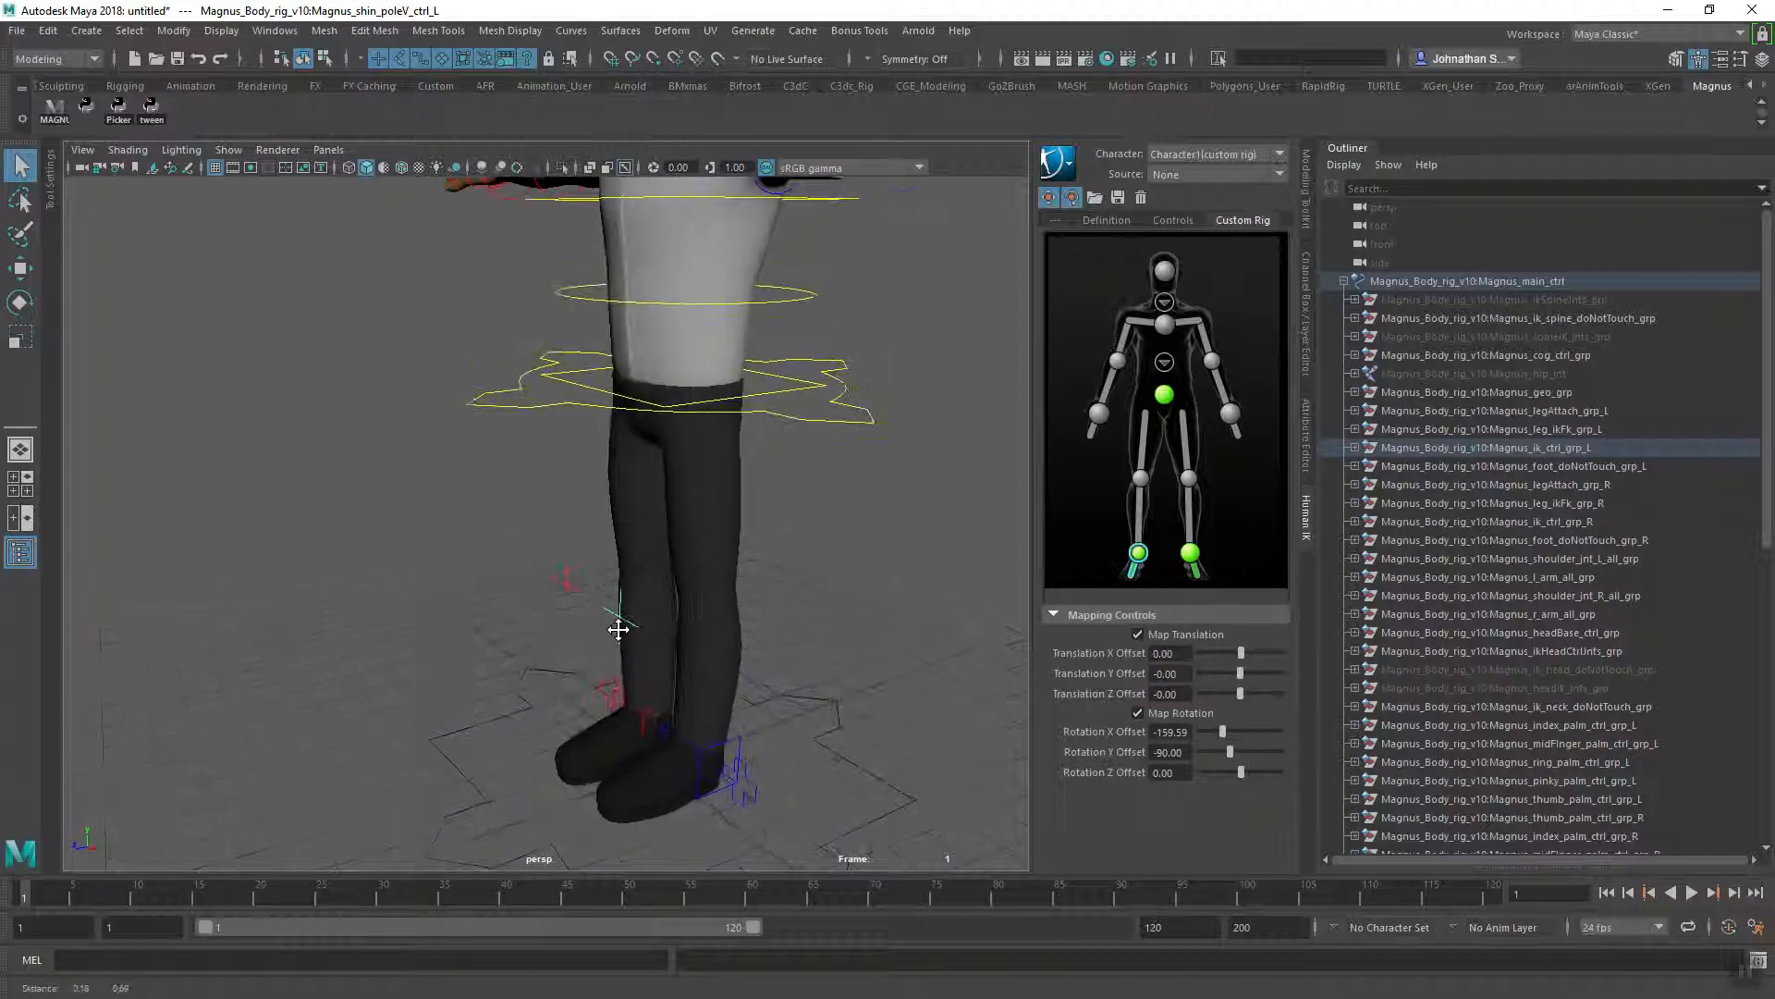
# - Uncheck Polygons in the viewport Show menu and reposition the right knee pole vector control
pyautogui.click(1476, 373)
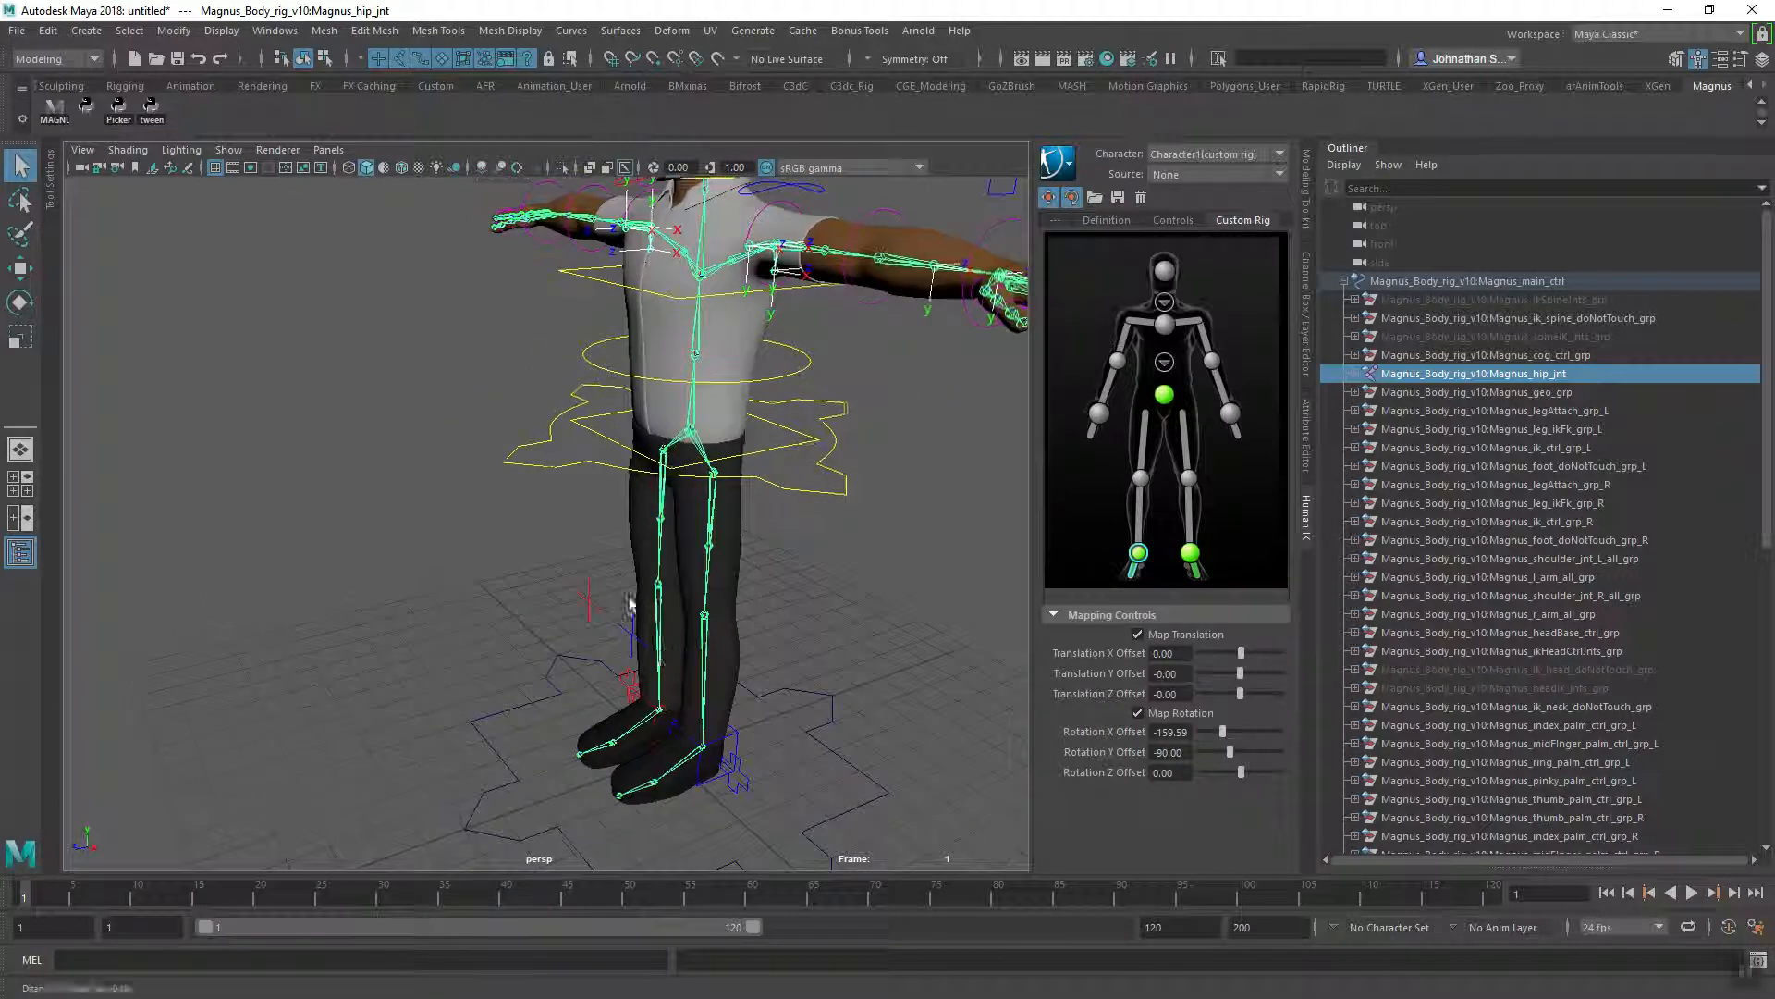
pyautogui.click(227, 150)
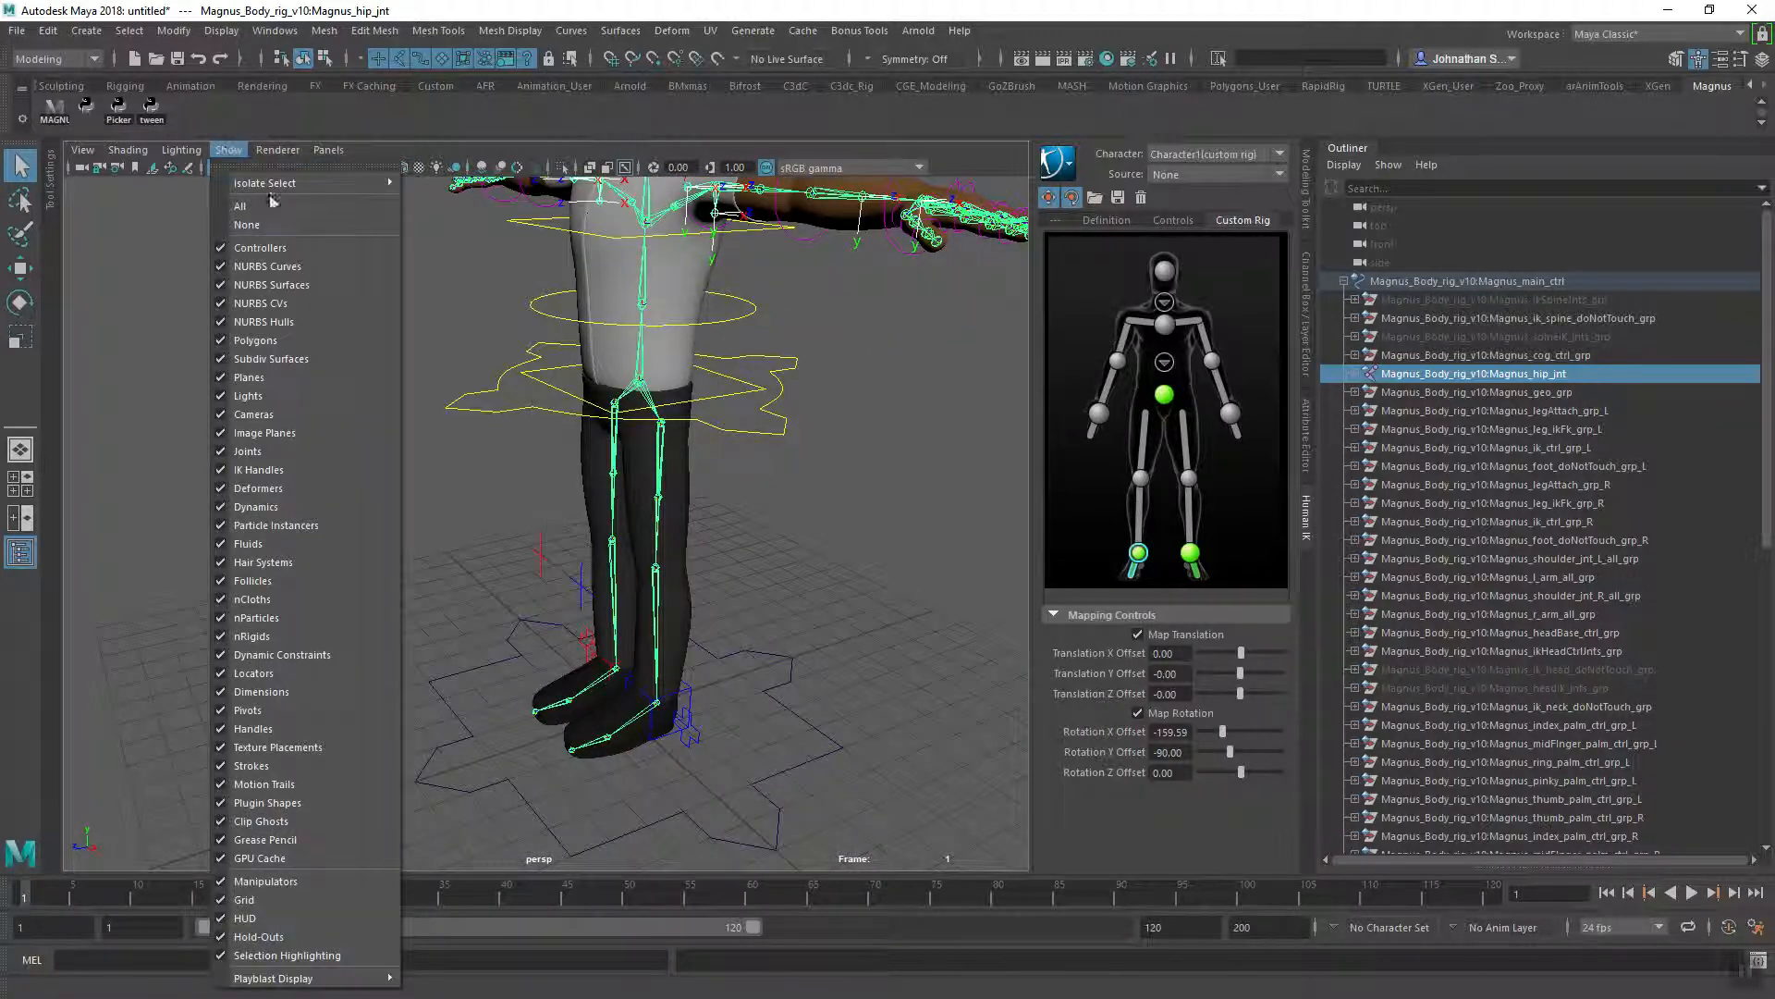
pyautogui.moveTo(263, 322)
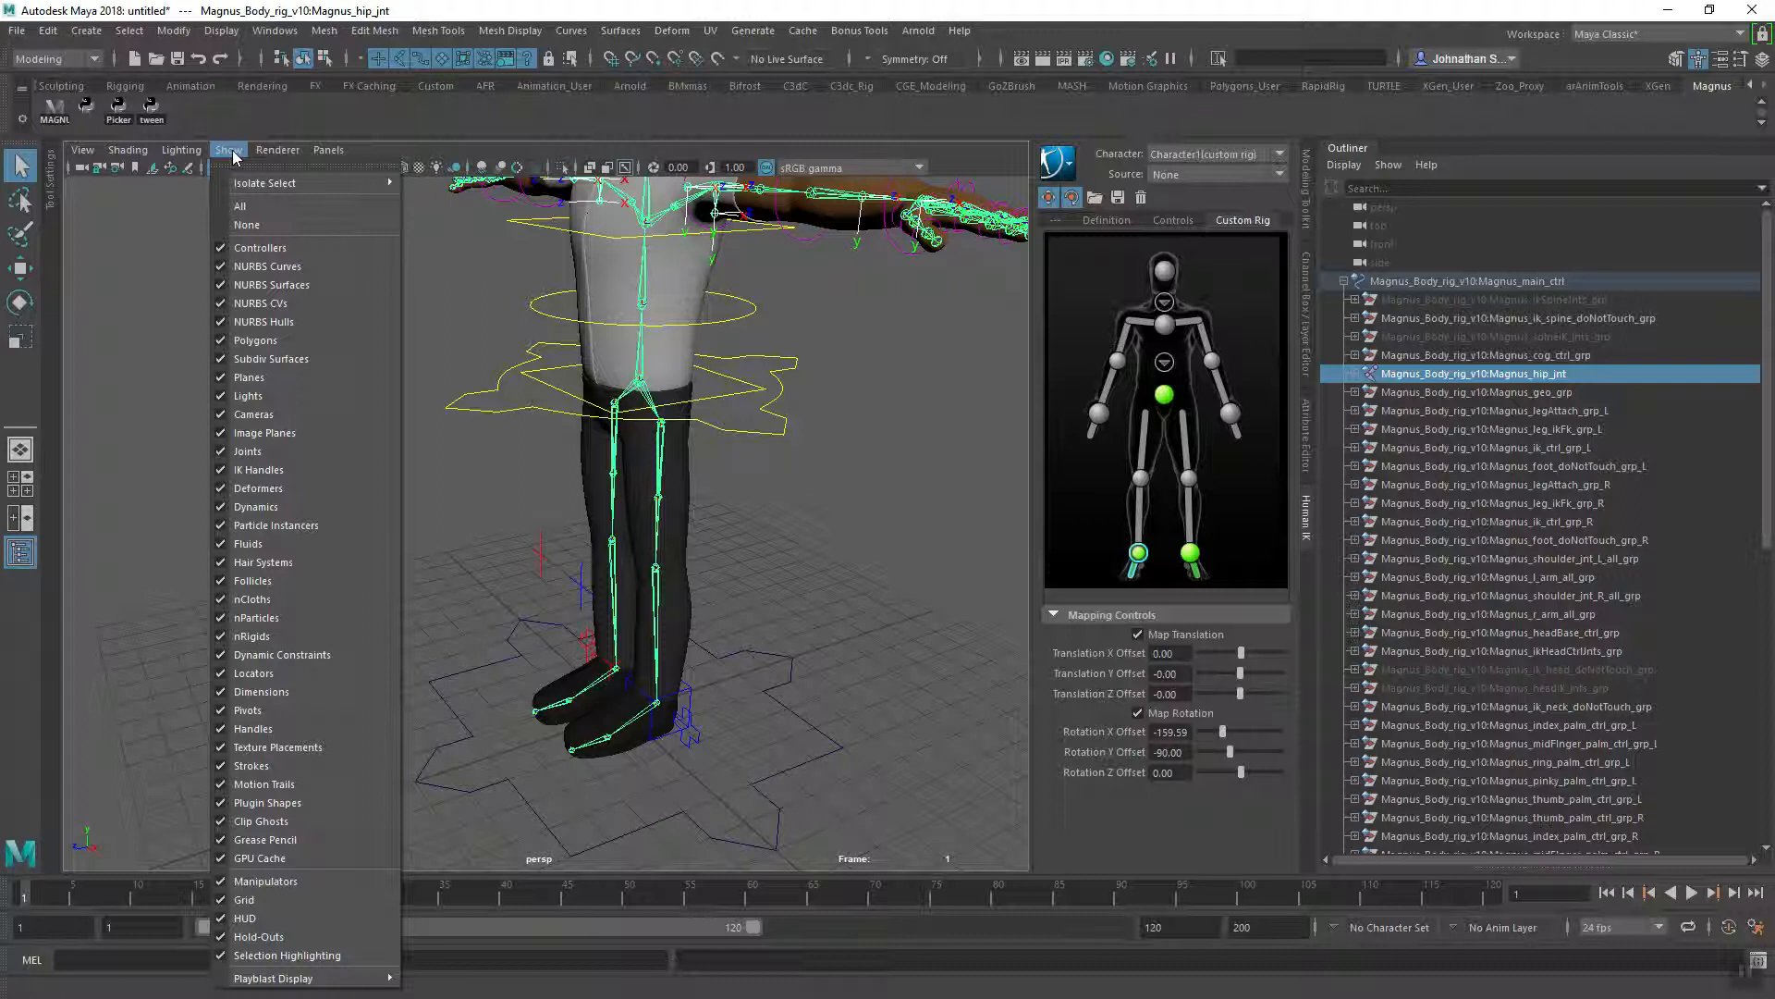
pyautogui.moveTo(232, 165)
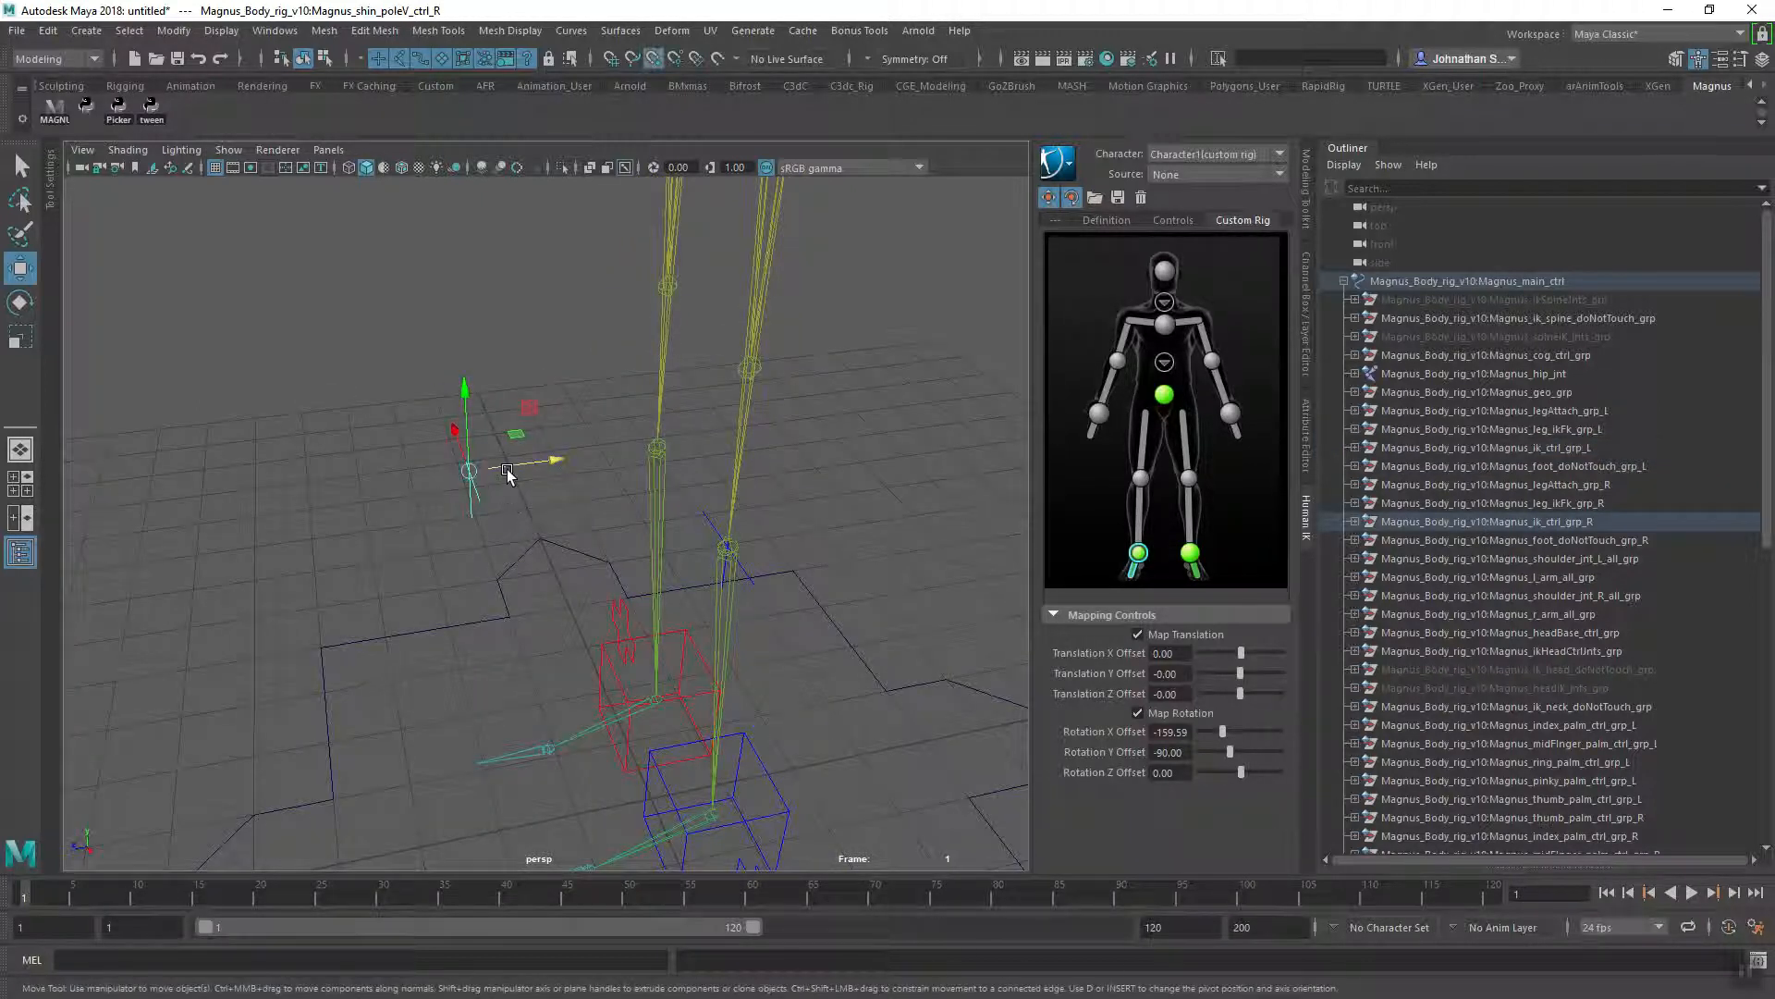
pyautogui.moveTo(465, 464); pyautogui.dragTo(656, 447)
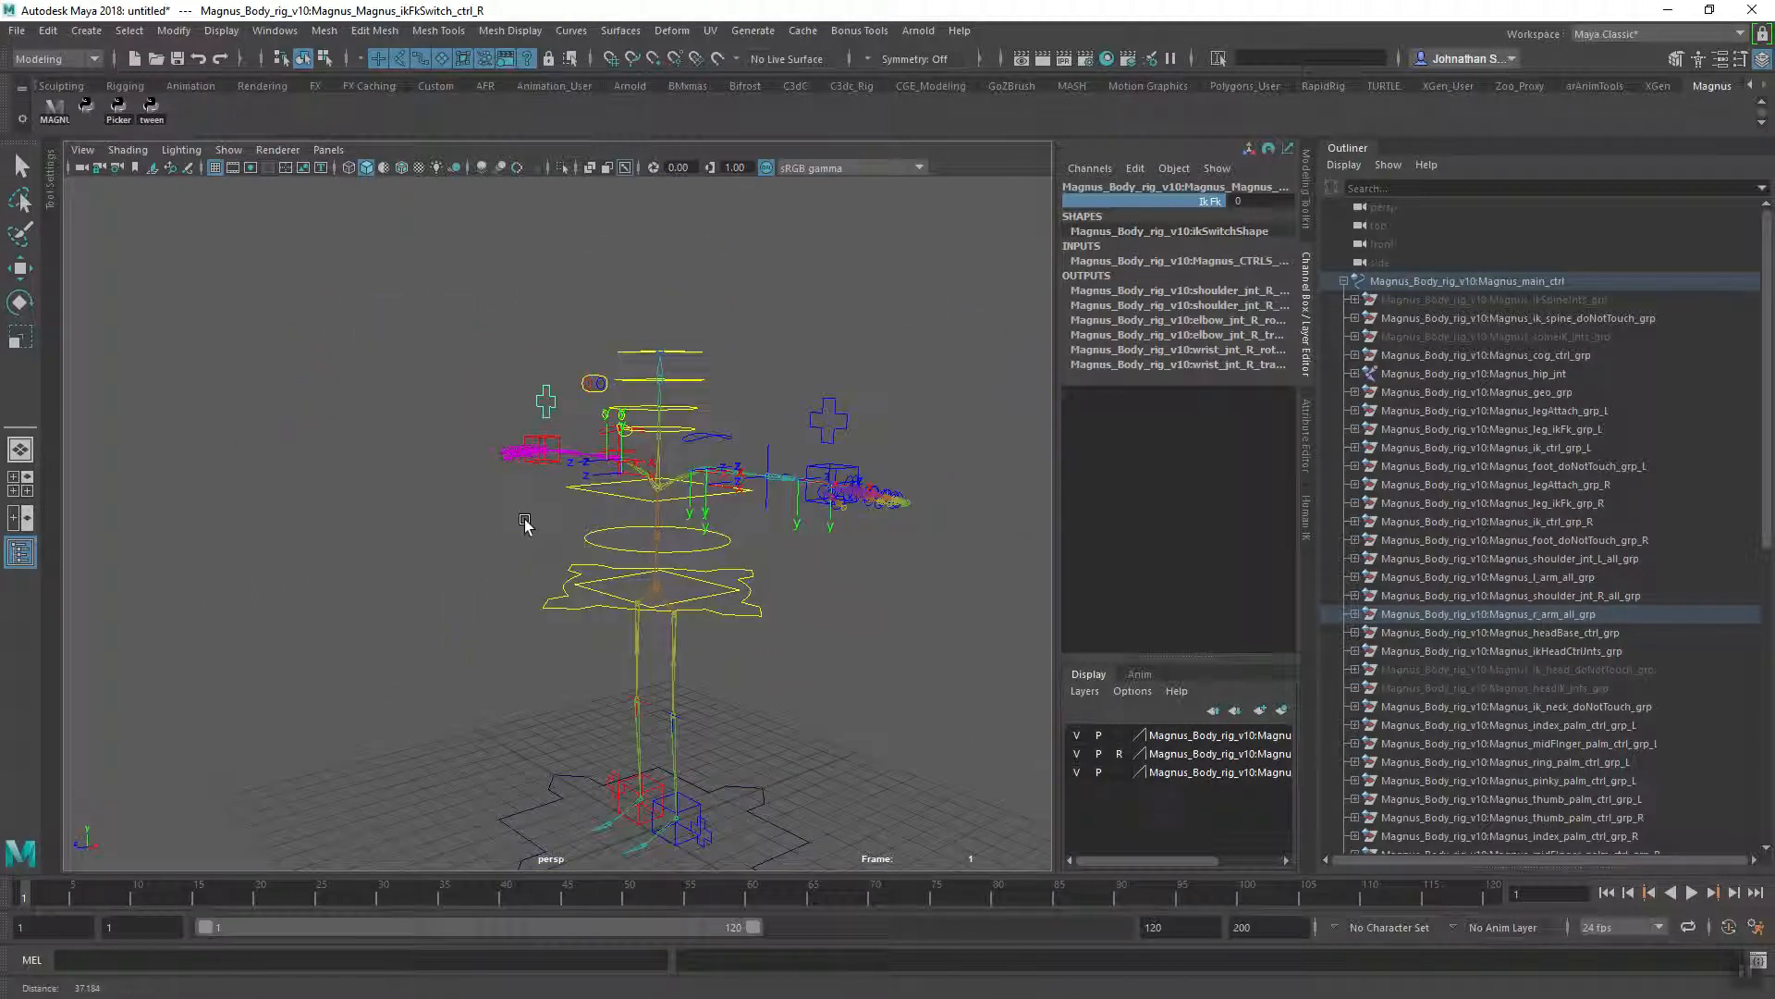
# - Turn polygon display back on to show Magnus's shaded body over the rig controls
pyautogui.moveTo(524, 524); pyautogui.dragTo(700, 563)
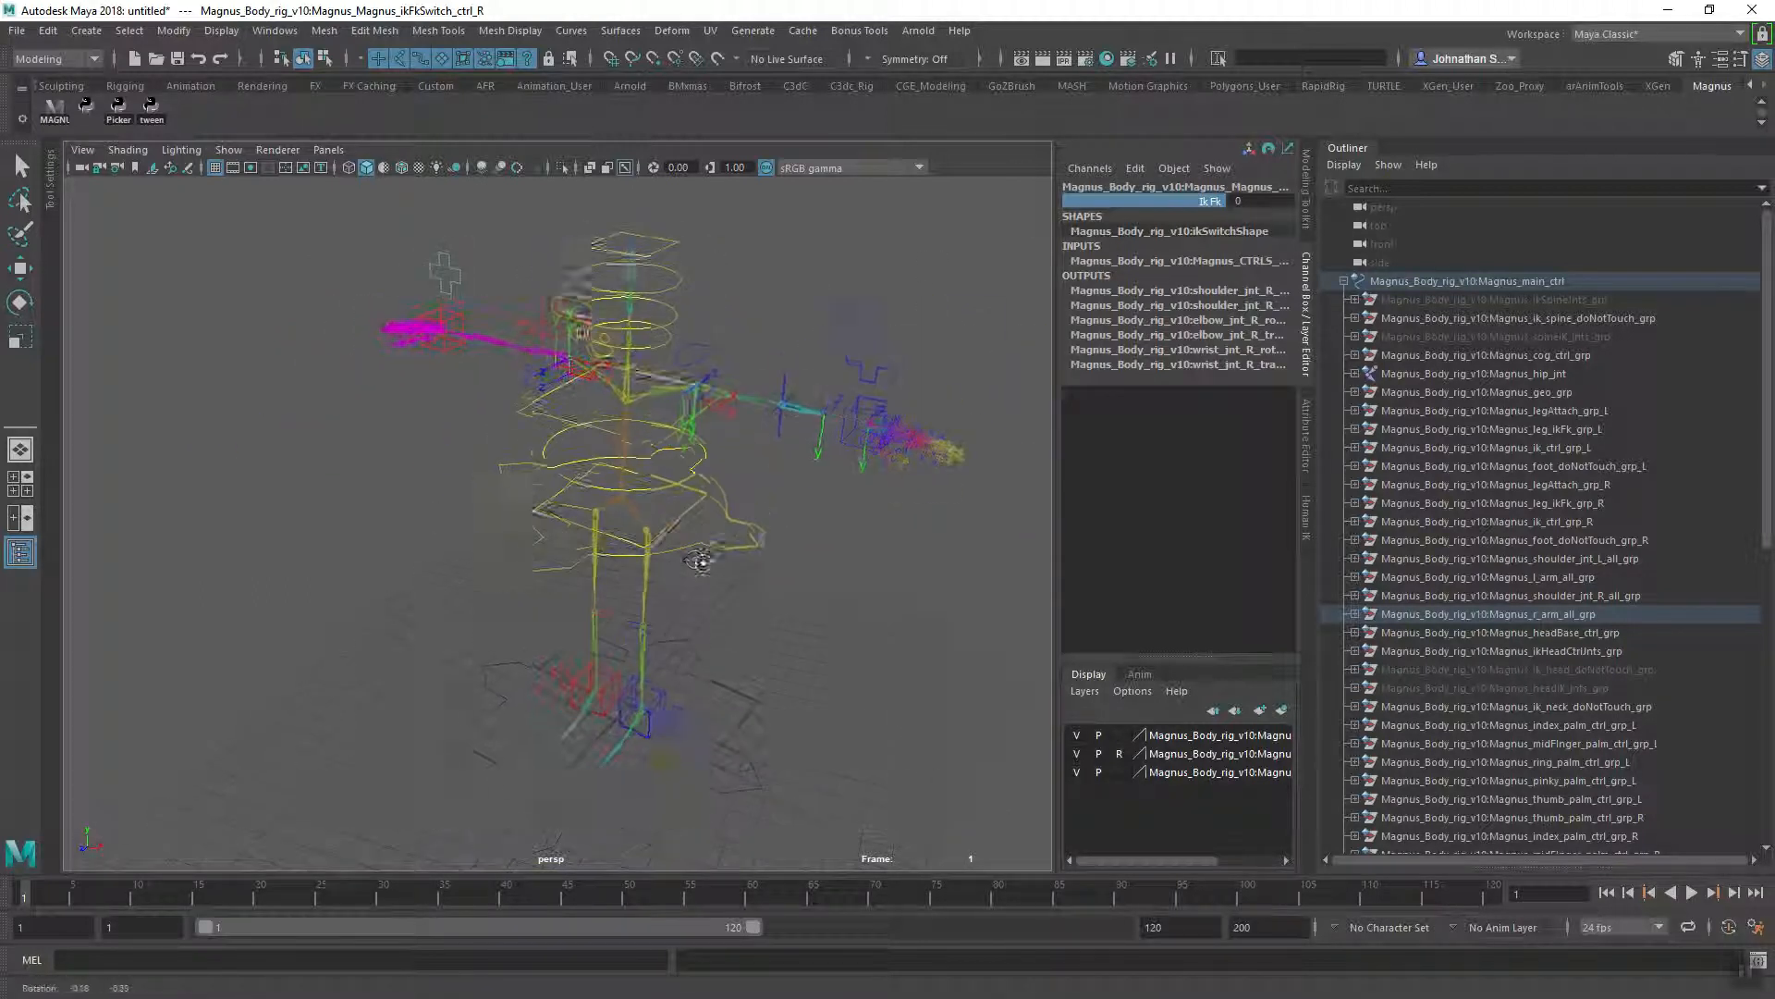
pyautogui.moveTo(702, 555); pyautogui.dragTo(827, 515)
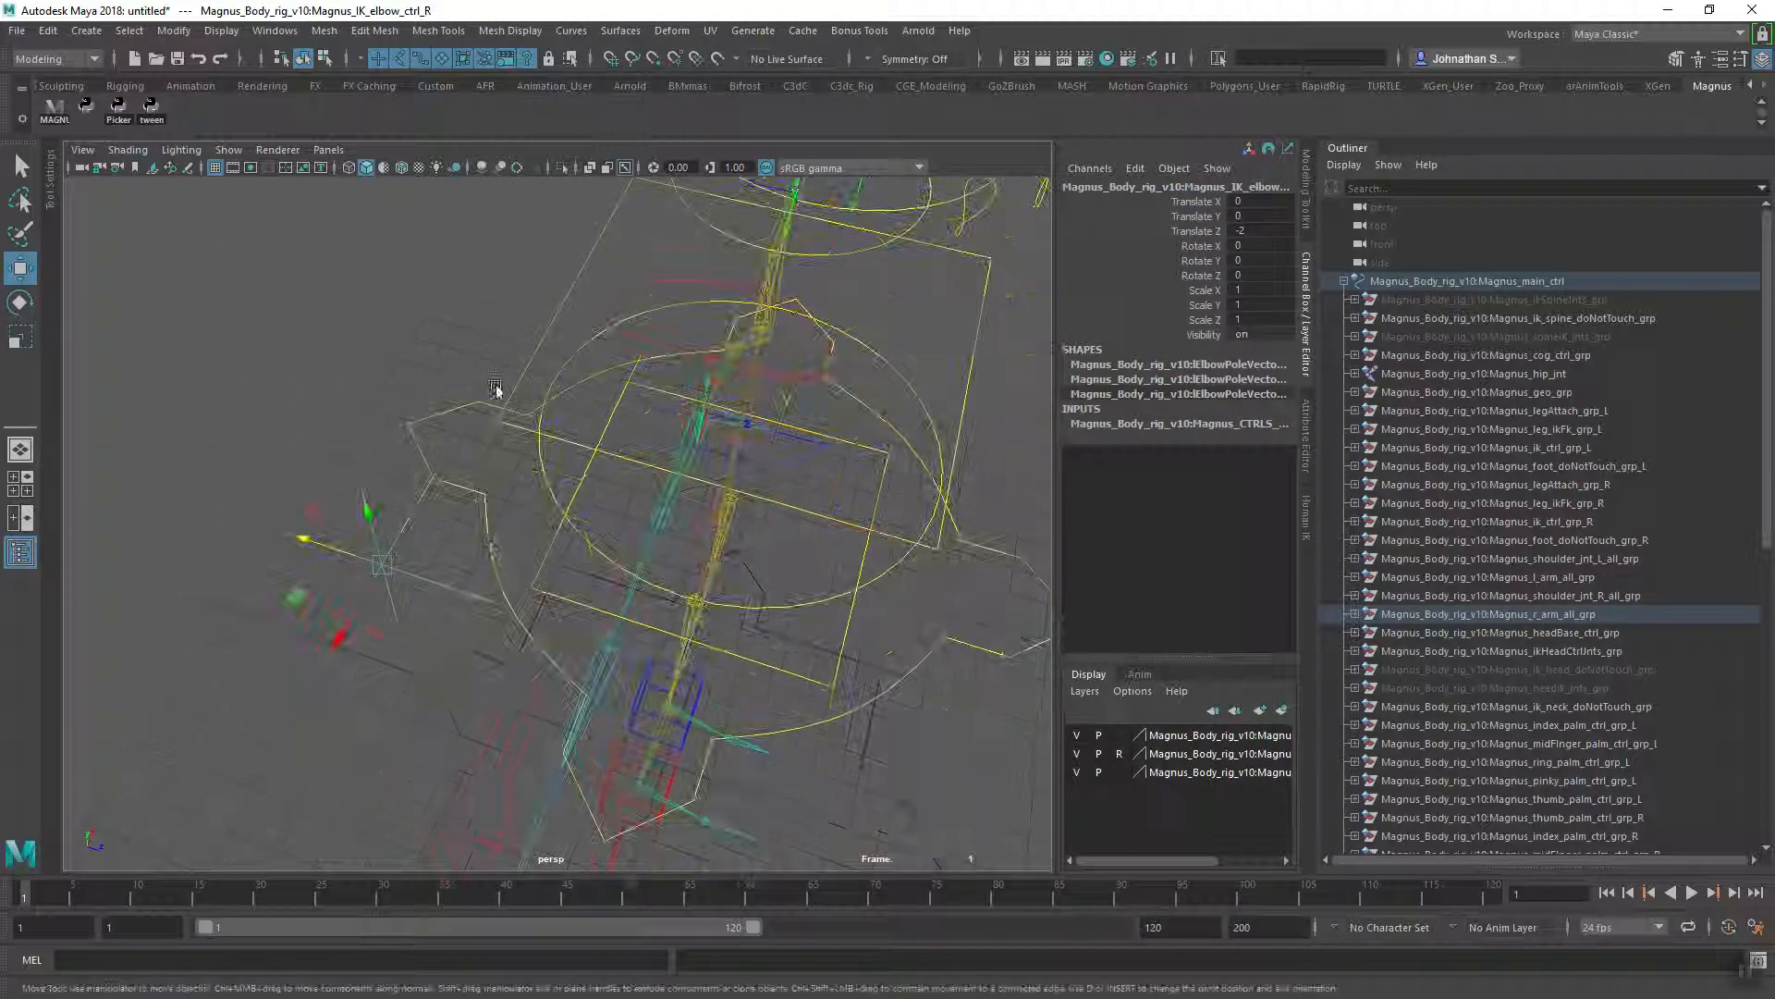
pyautogui.moveTo(494, 384); pyautogui.dragTo(447, 646)
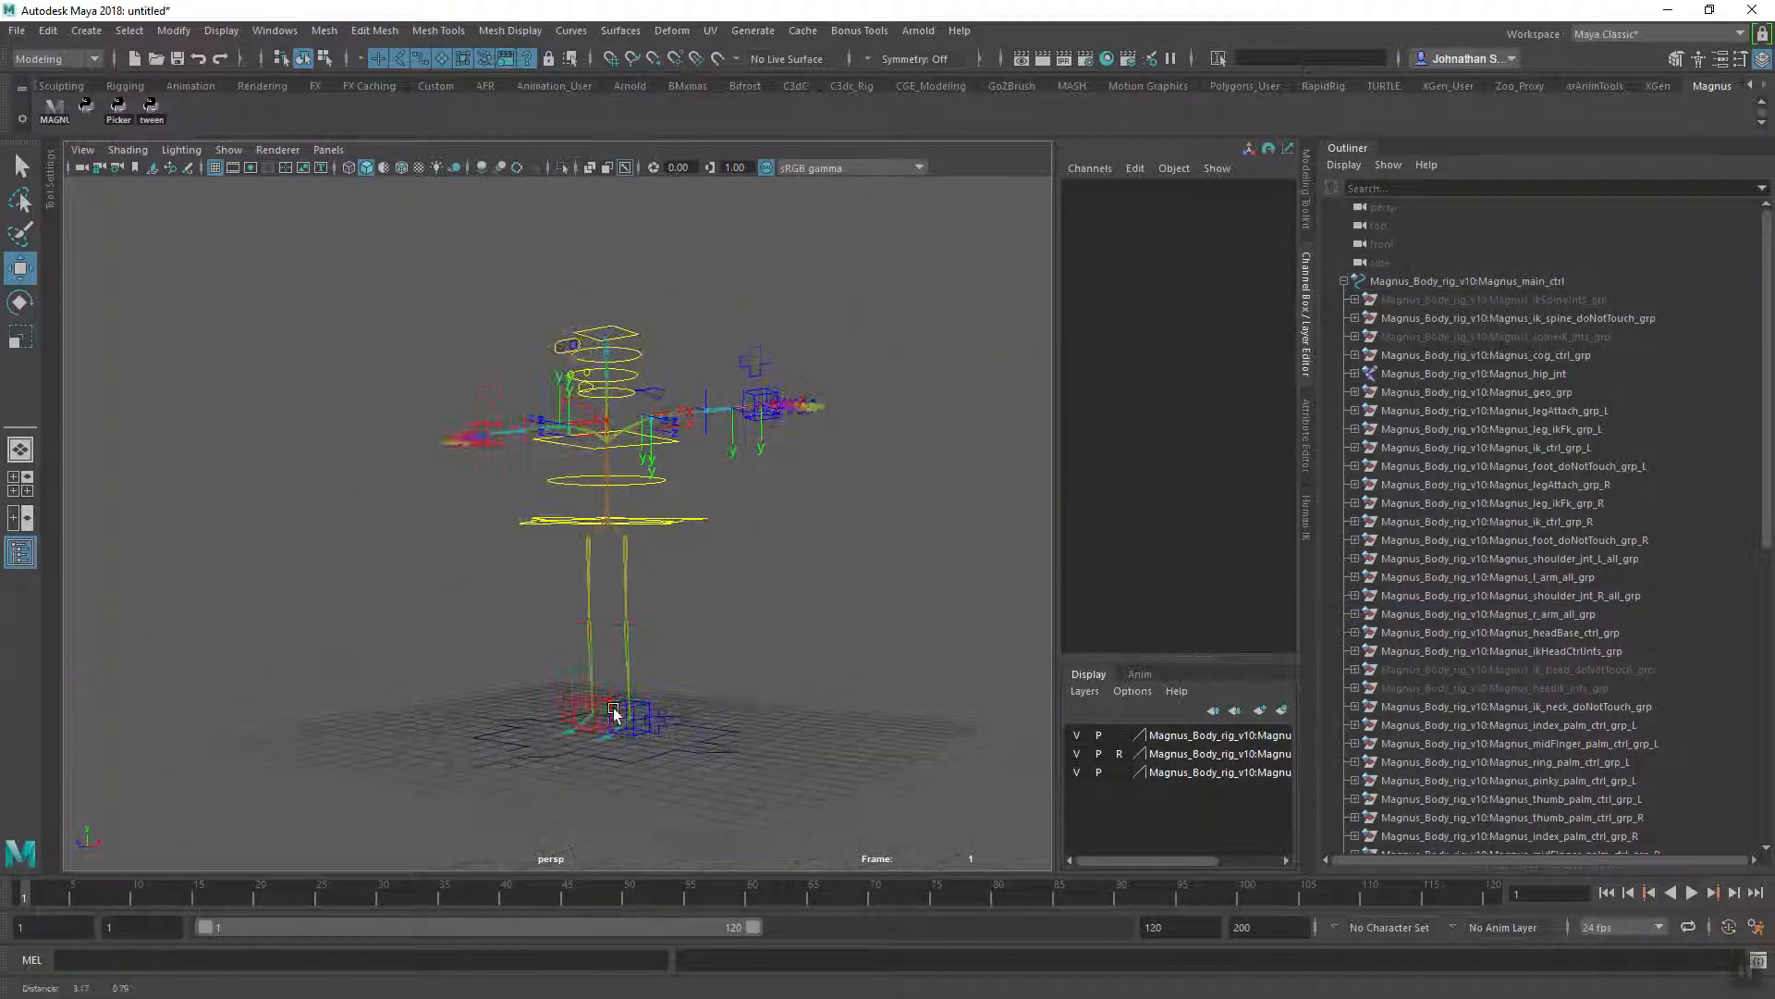
pyautogui.click(227, 148)
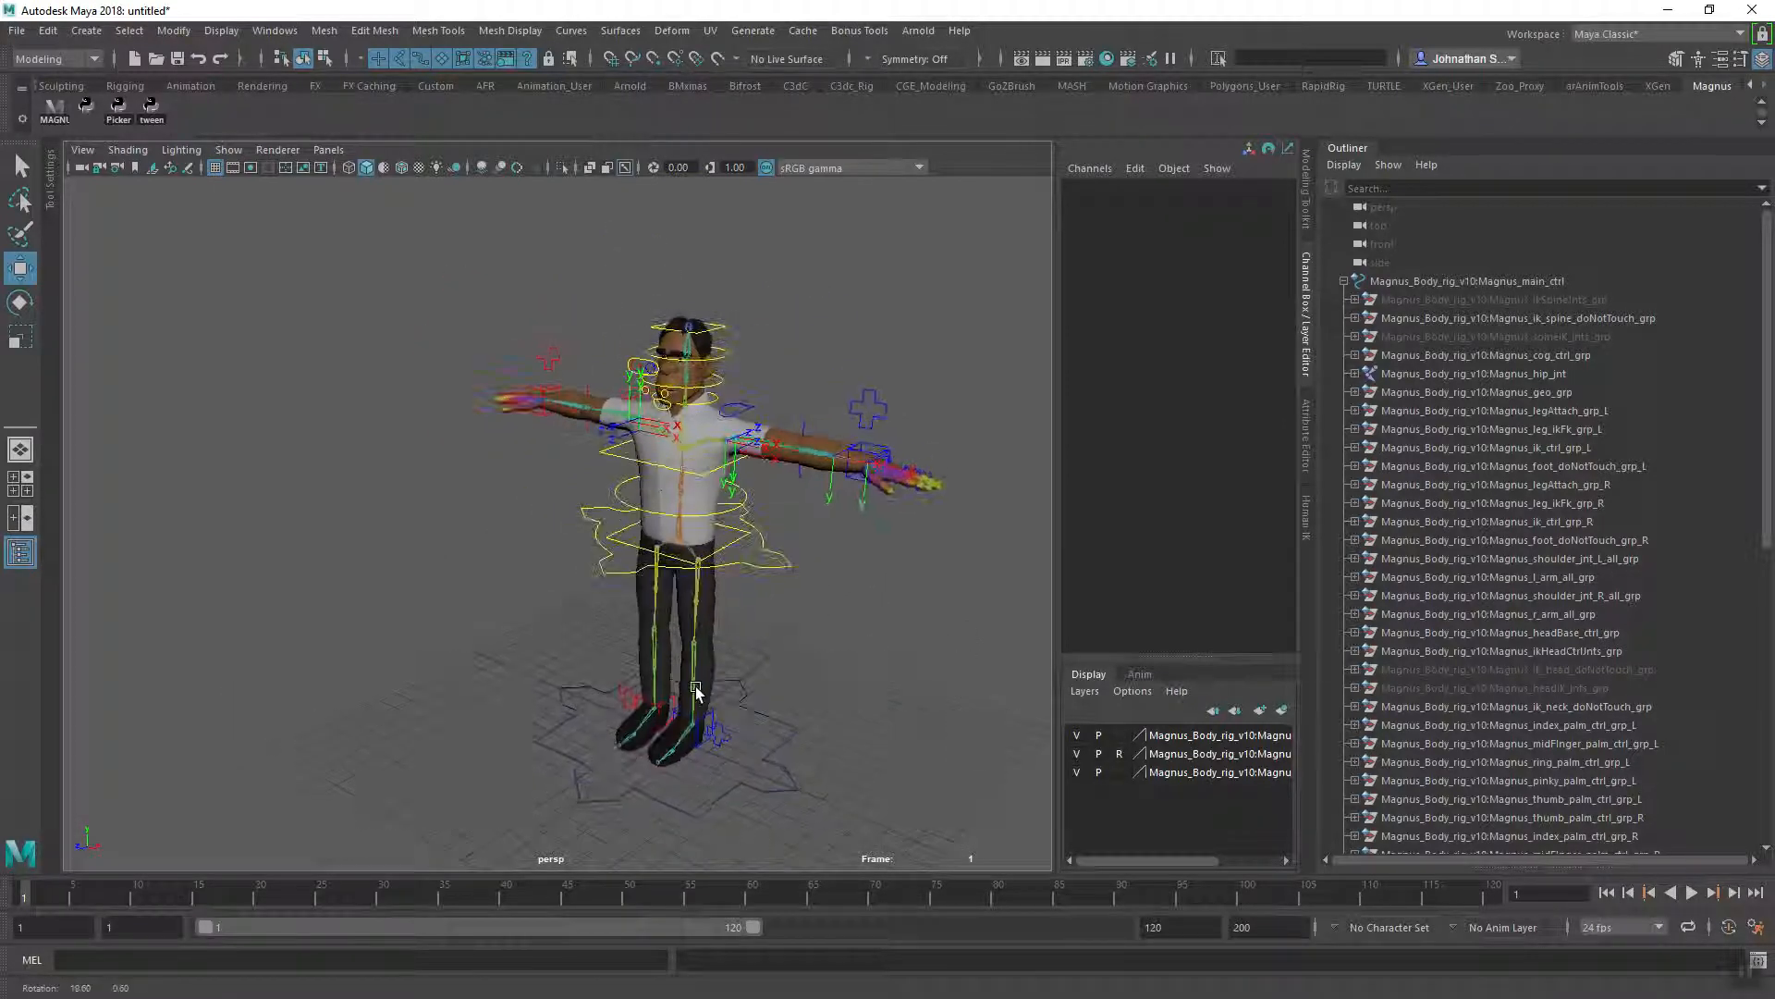
pyautogui.click(1474, 373)
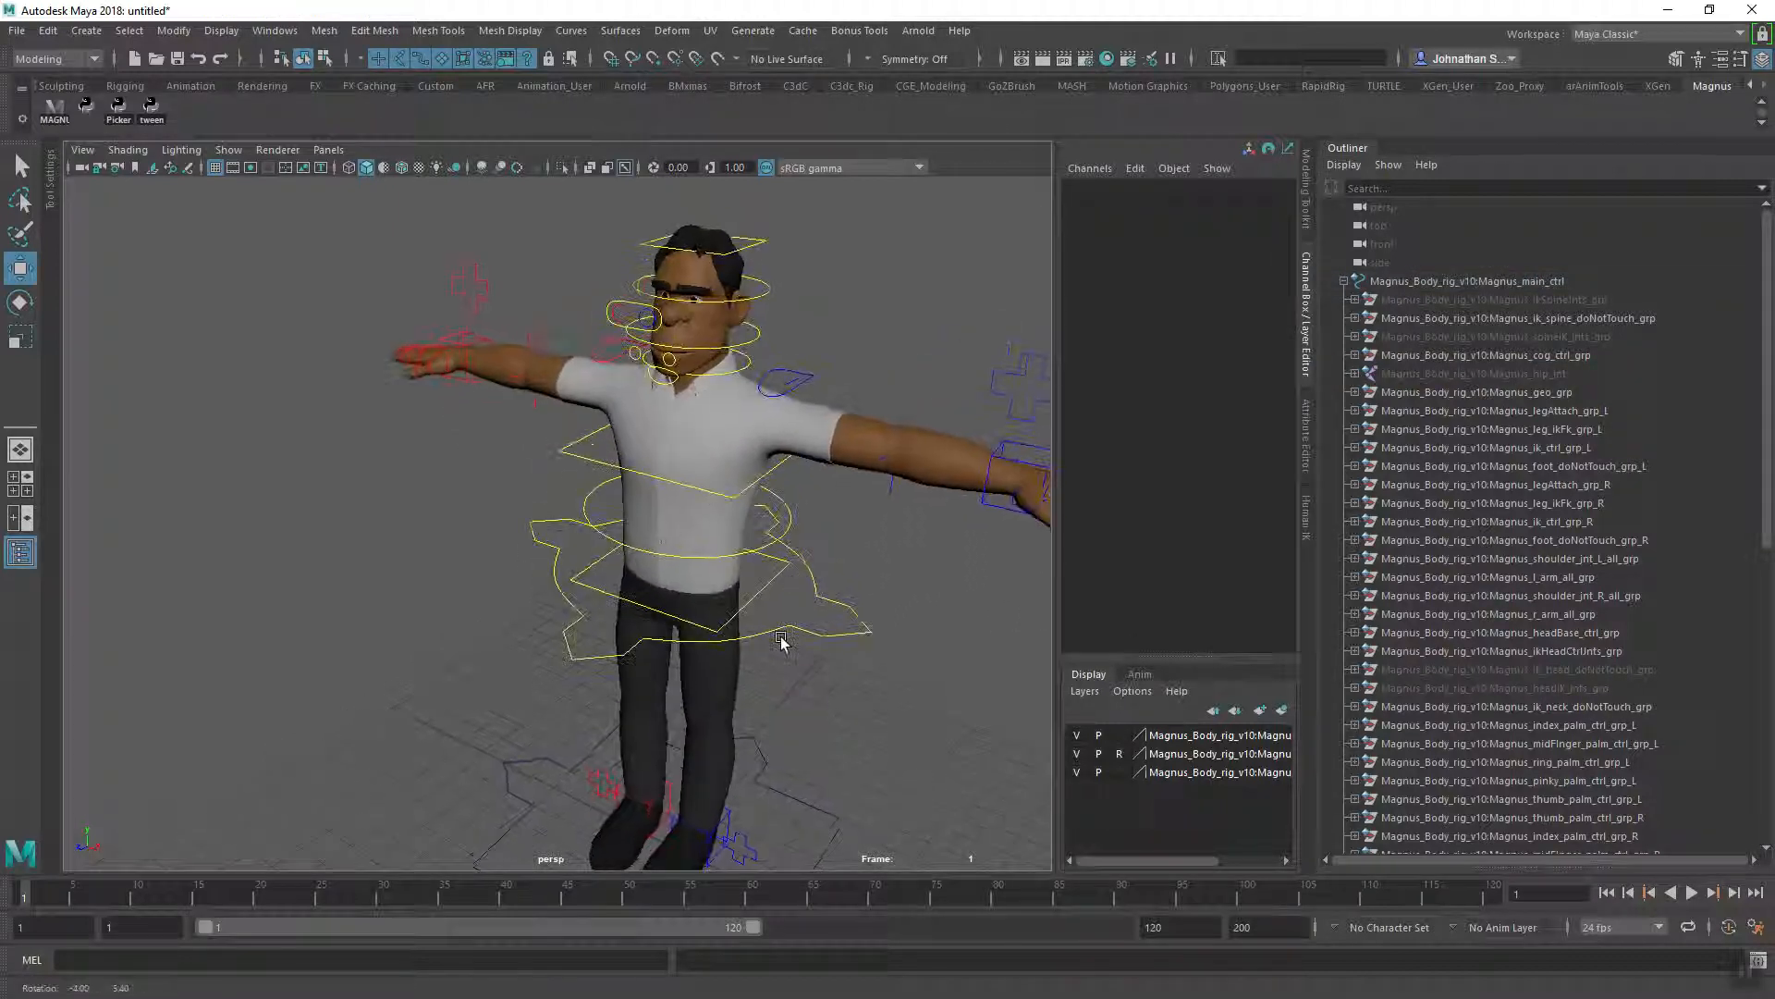
pyautogui.moveTo(782, 643); pyautogui.dragTo(396, 617)
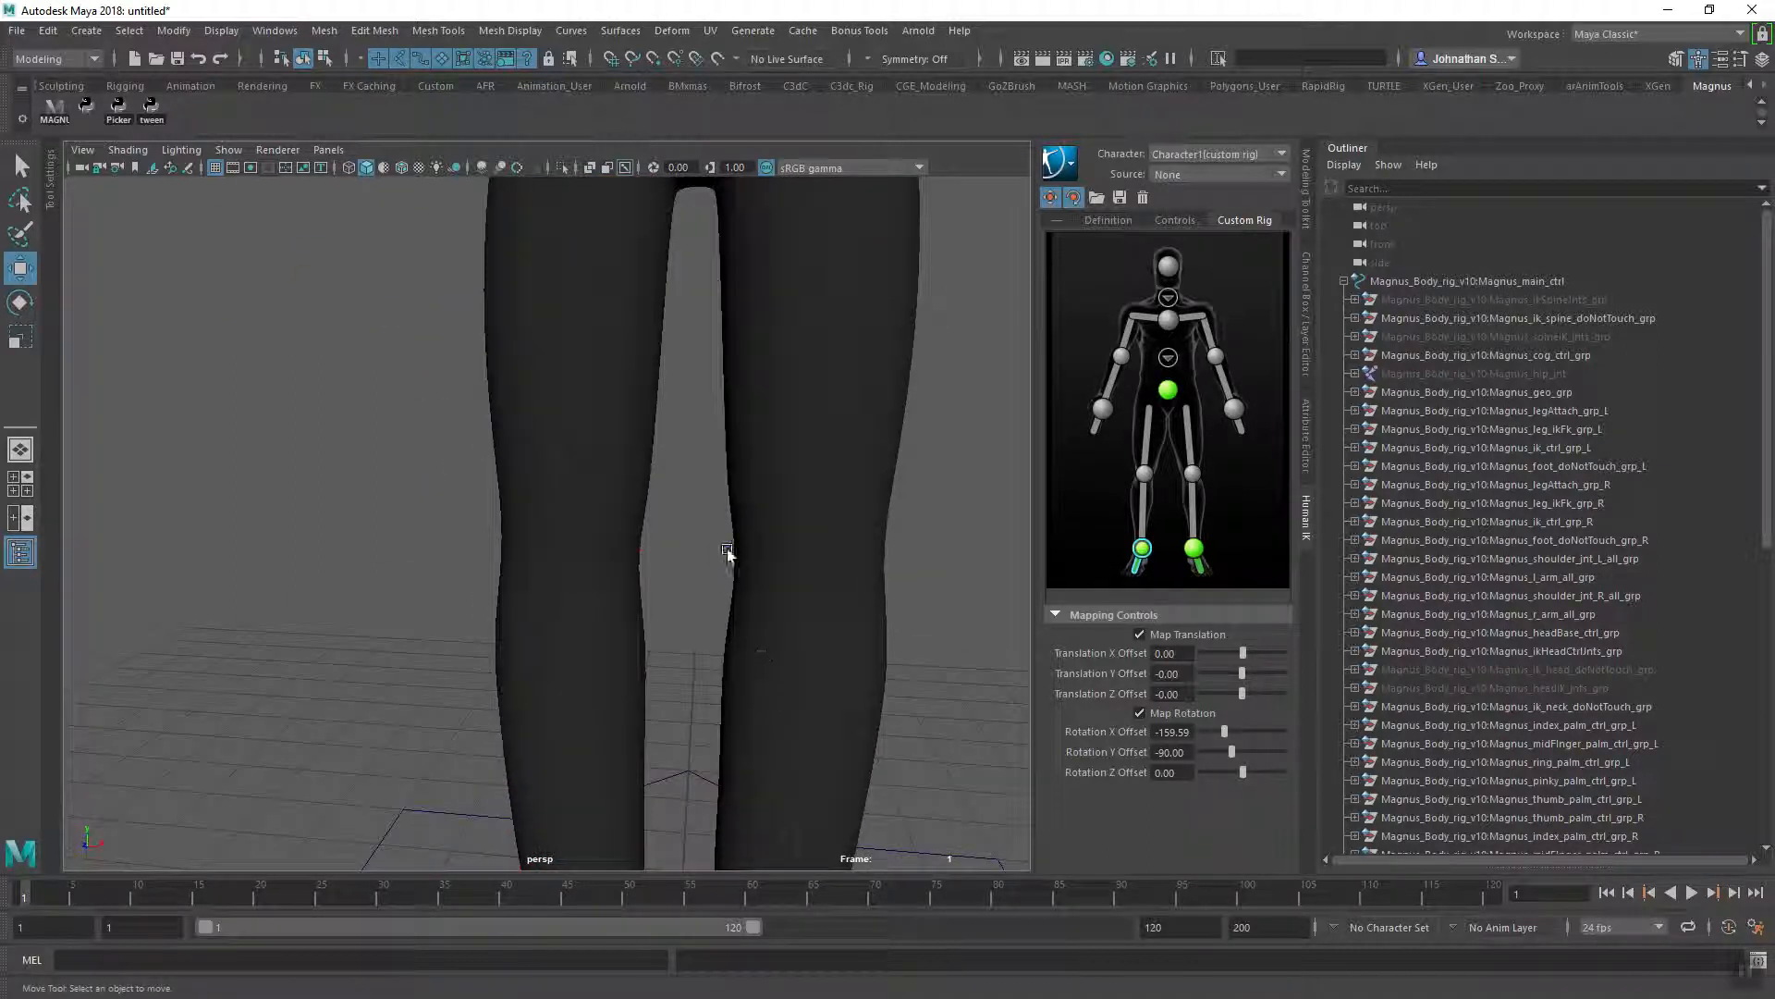
# - Assign the upper spine control to Chest, plus the left shoulder, left wrist and right shoulder effectors
pyautogui.click(727, 554)
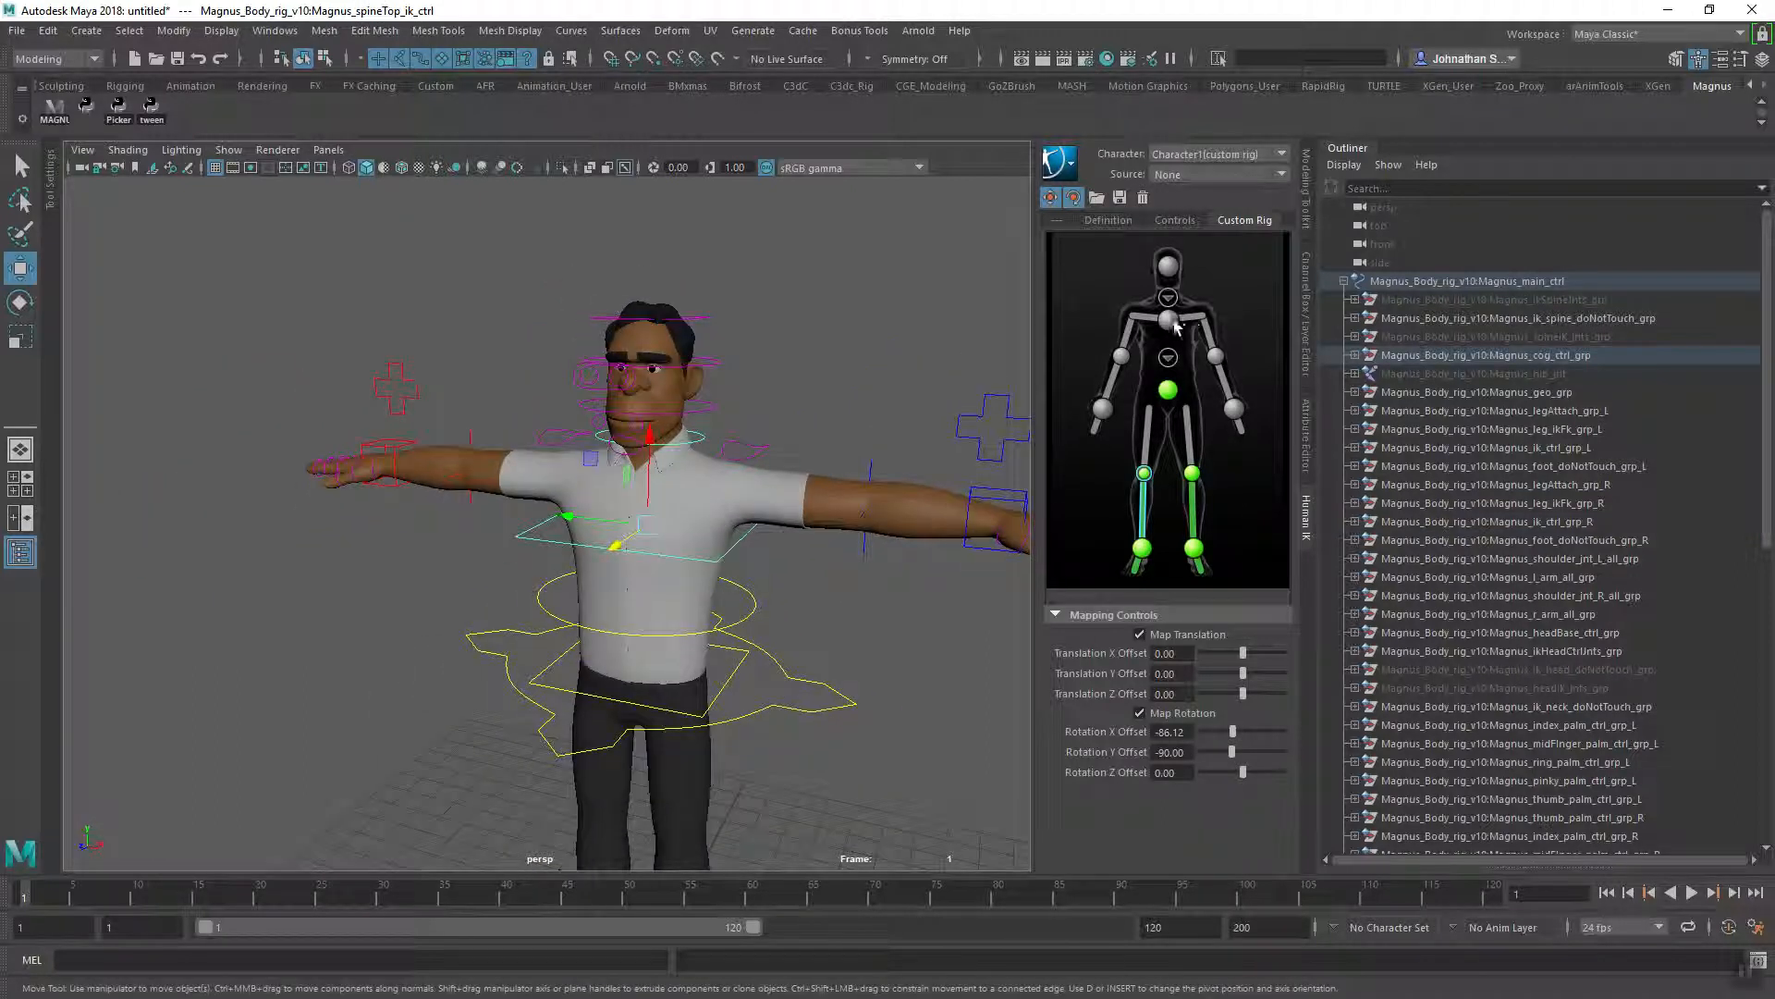
pyautogui.click(1167, 319)
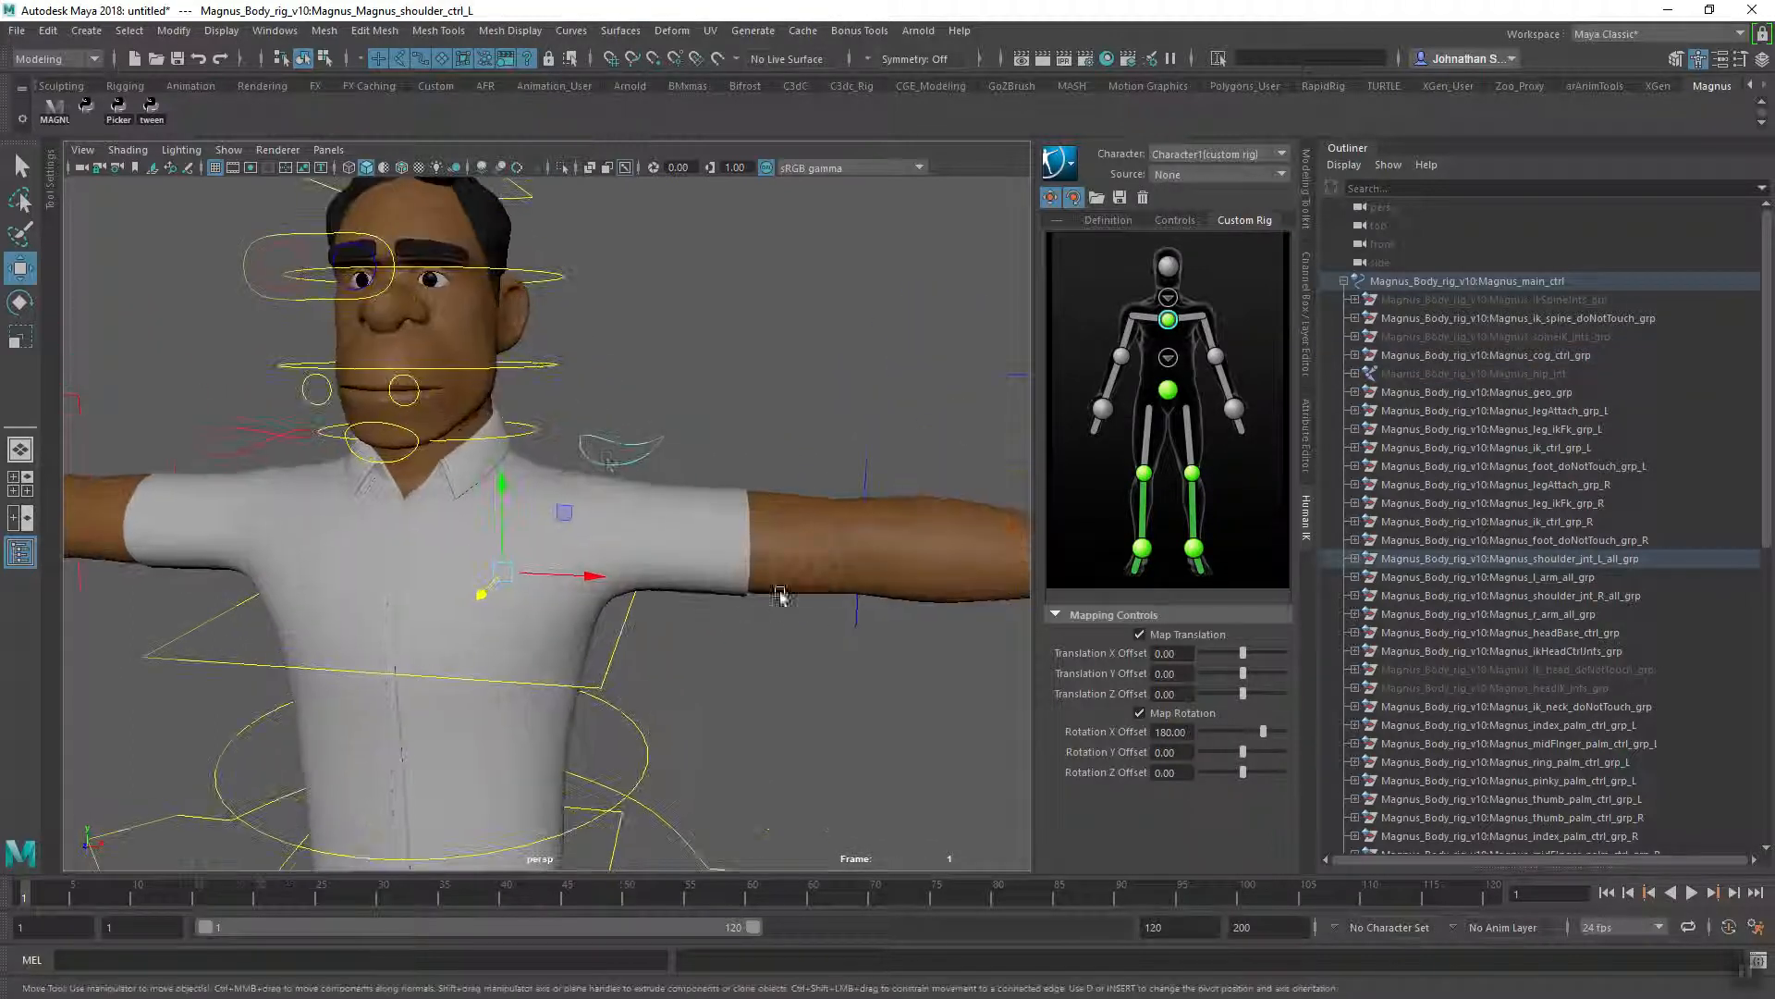
pyautogui.rightClick(1166, 319)
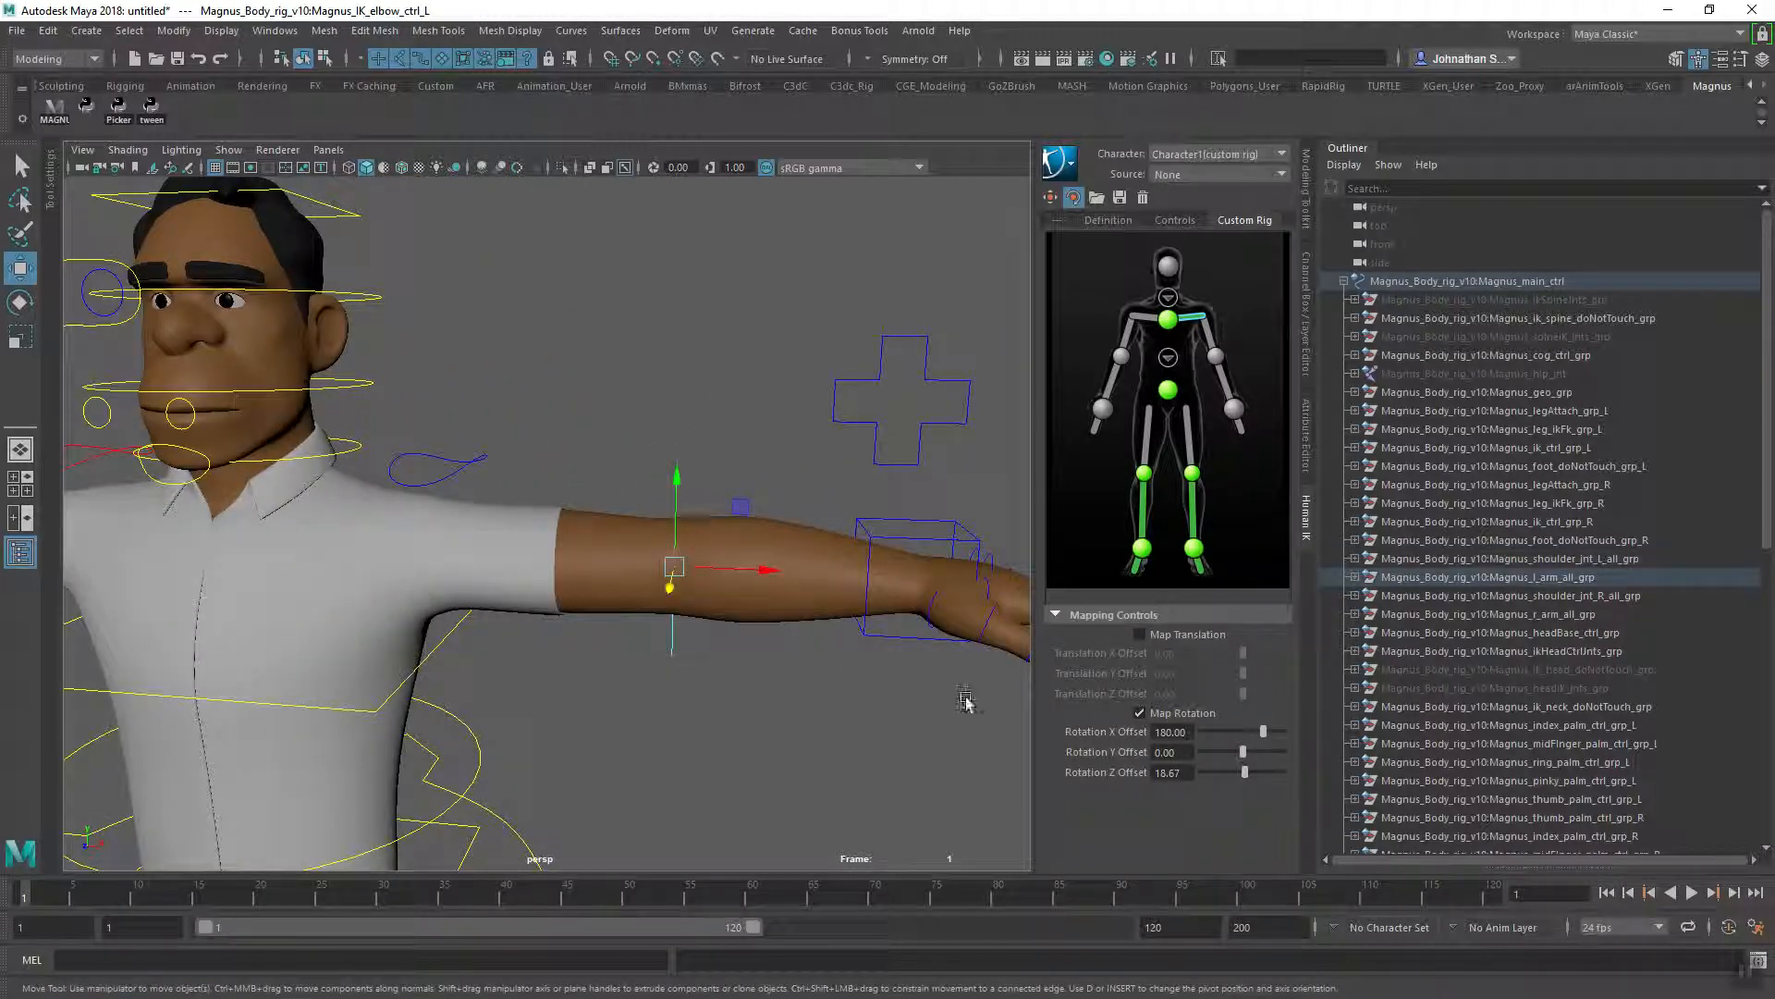
pyautogui.moveTo(1215, 364)
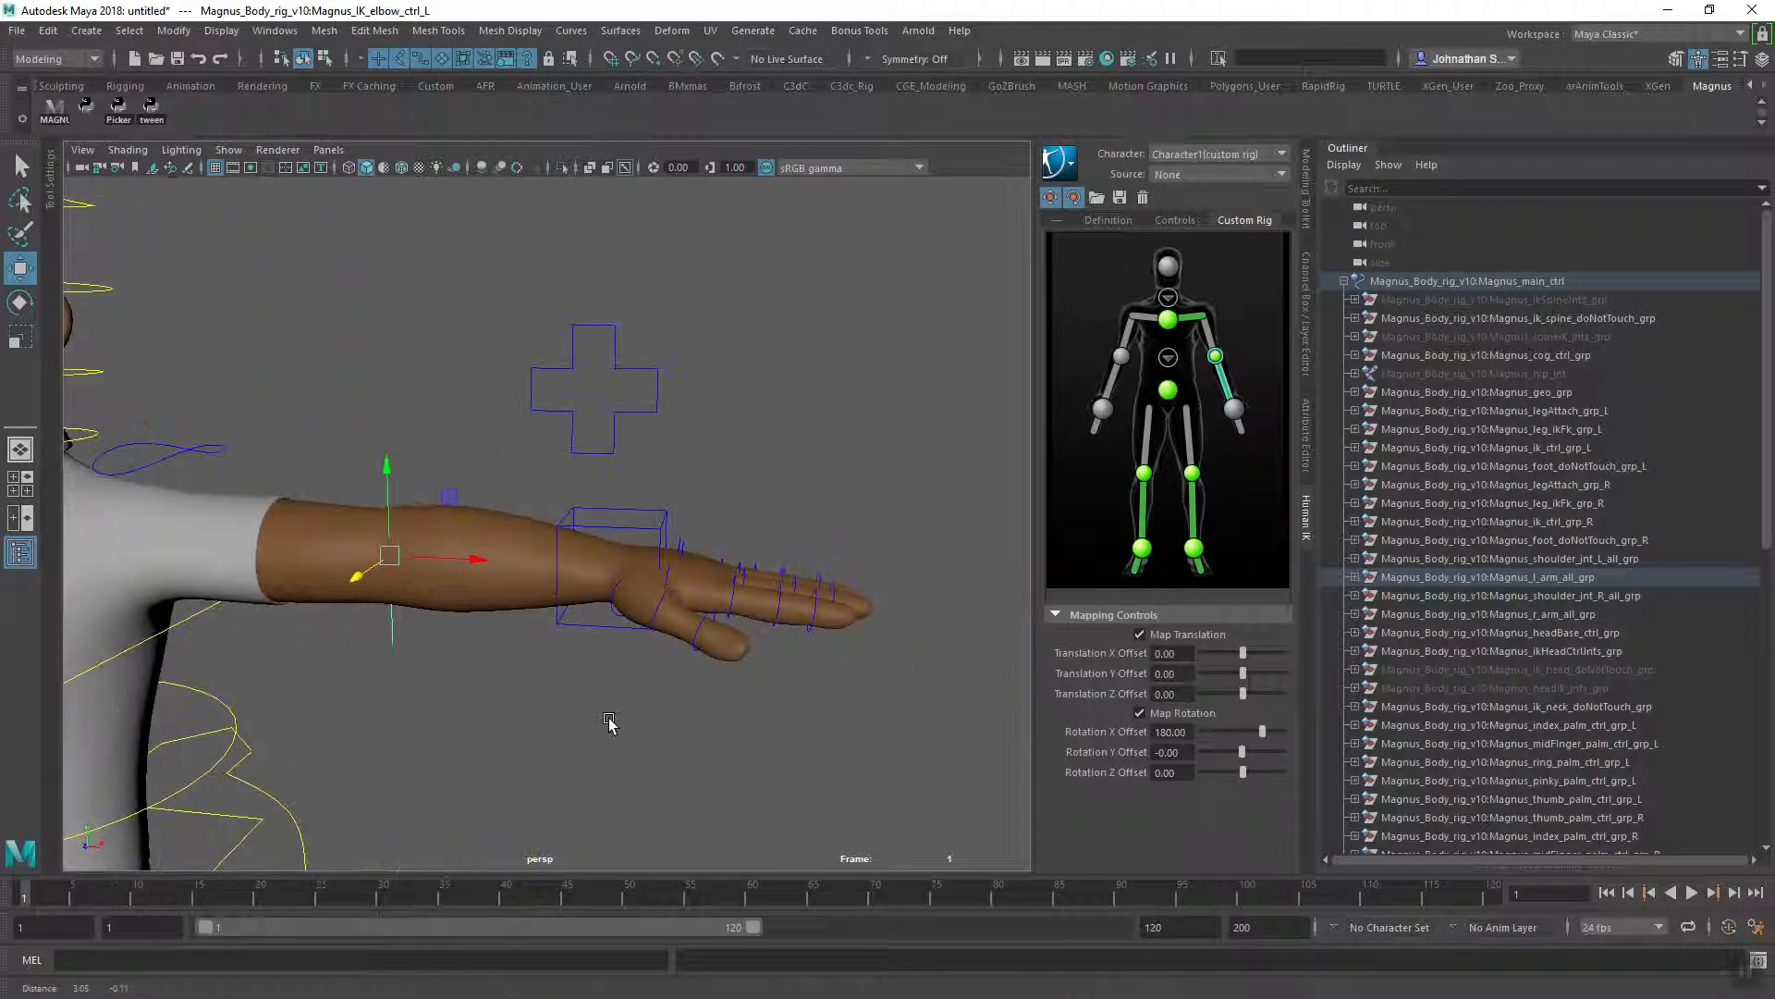
pyautogui.moveTo(611, 722); pyautogui.dragTo(566, 699)
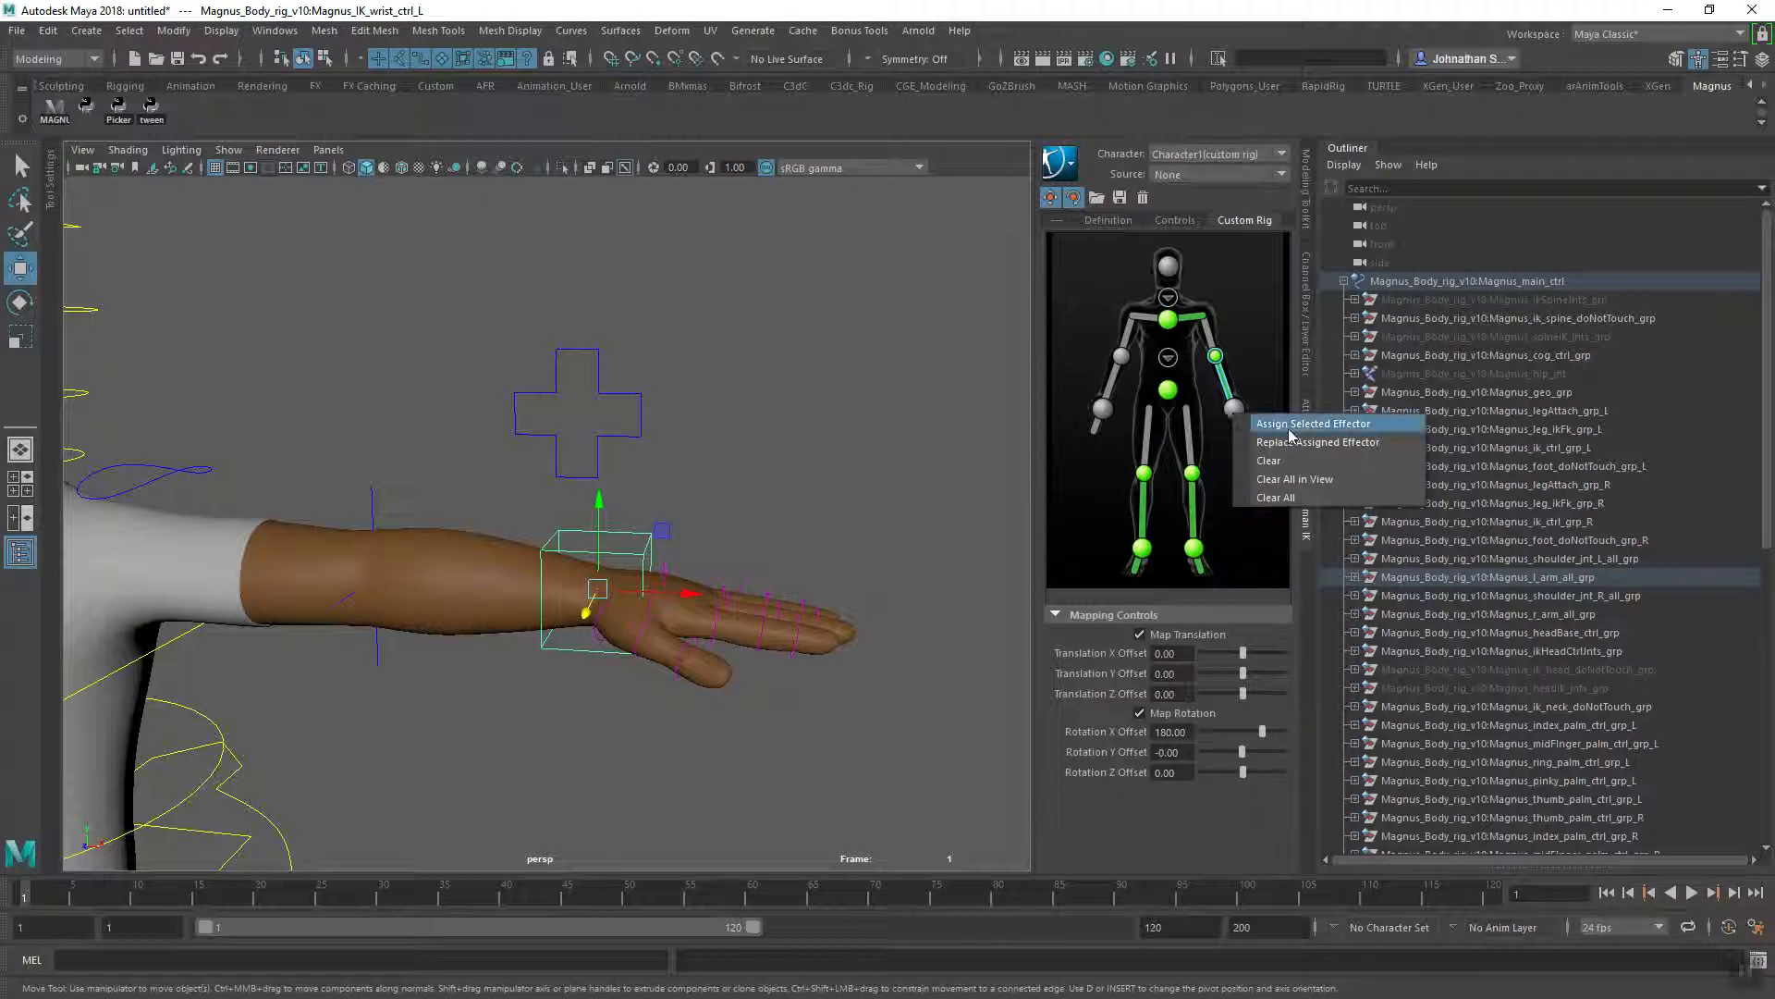
pyautogui.click(1313, 423)
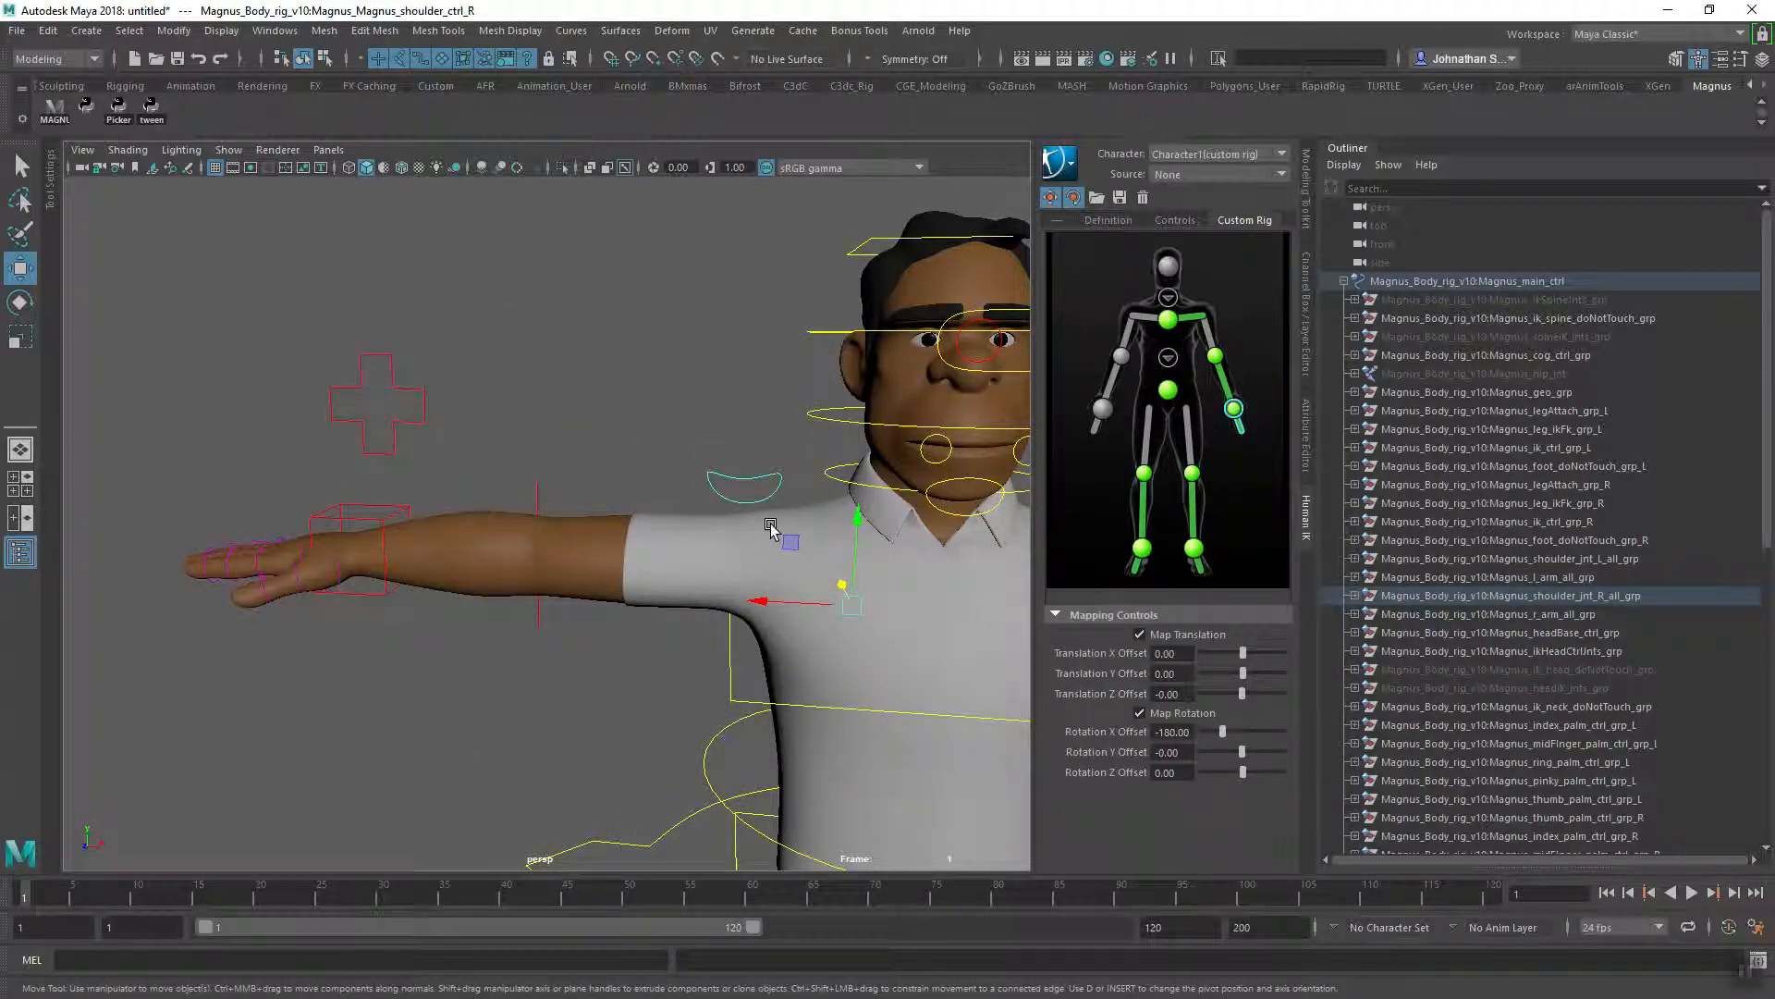
pyautogui.rightClick(1166, 298)
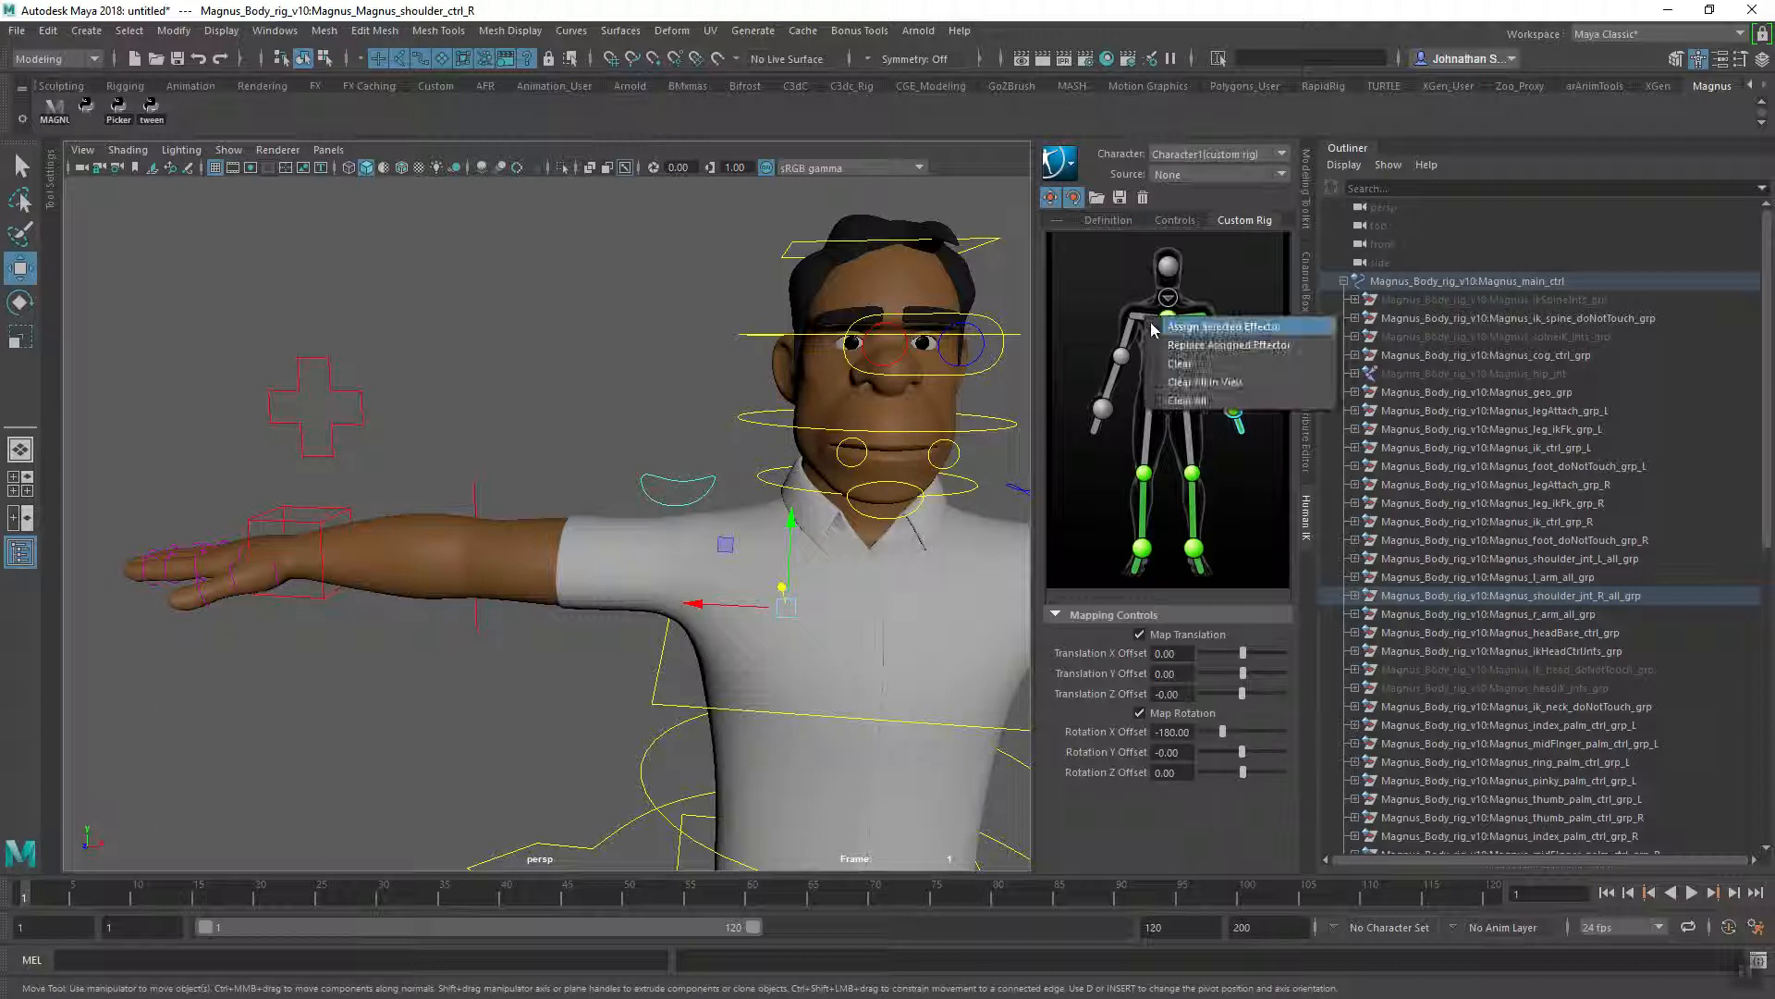
pyautogui.click(1217, 326)
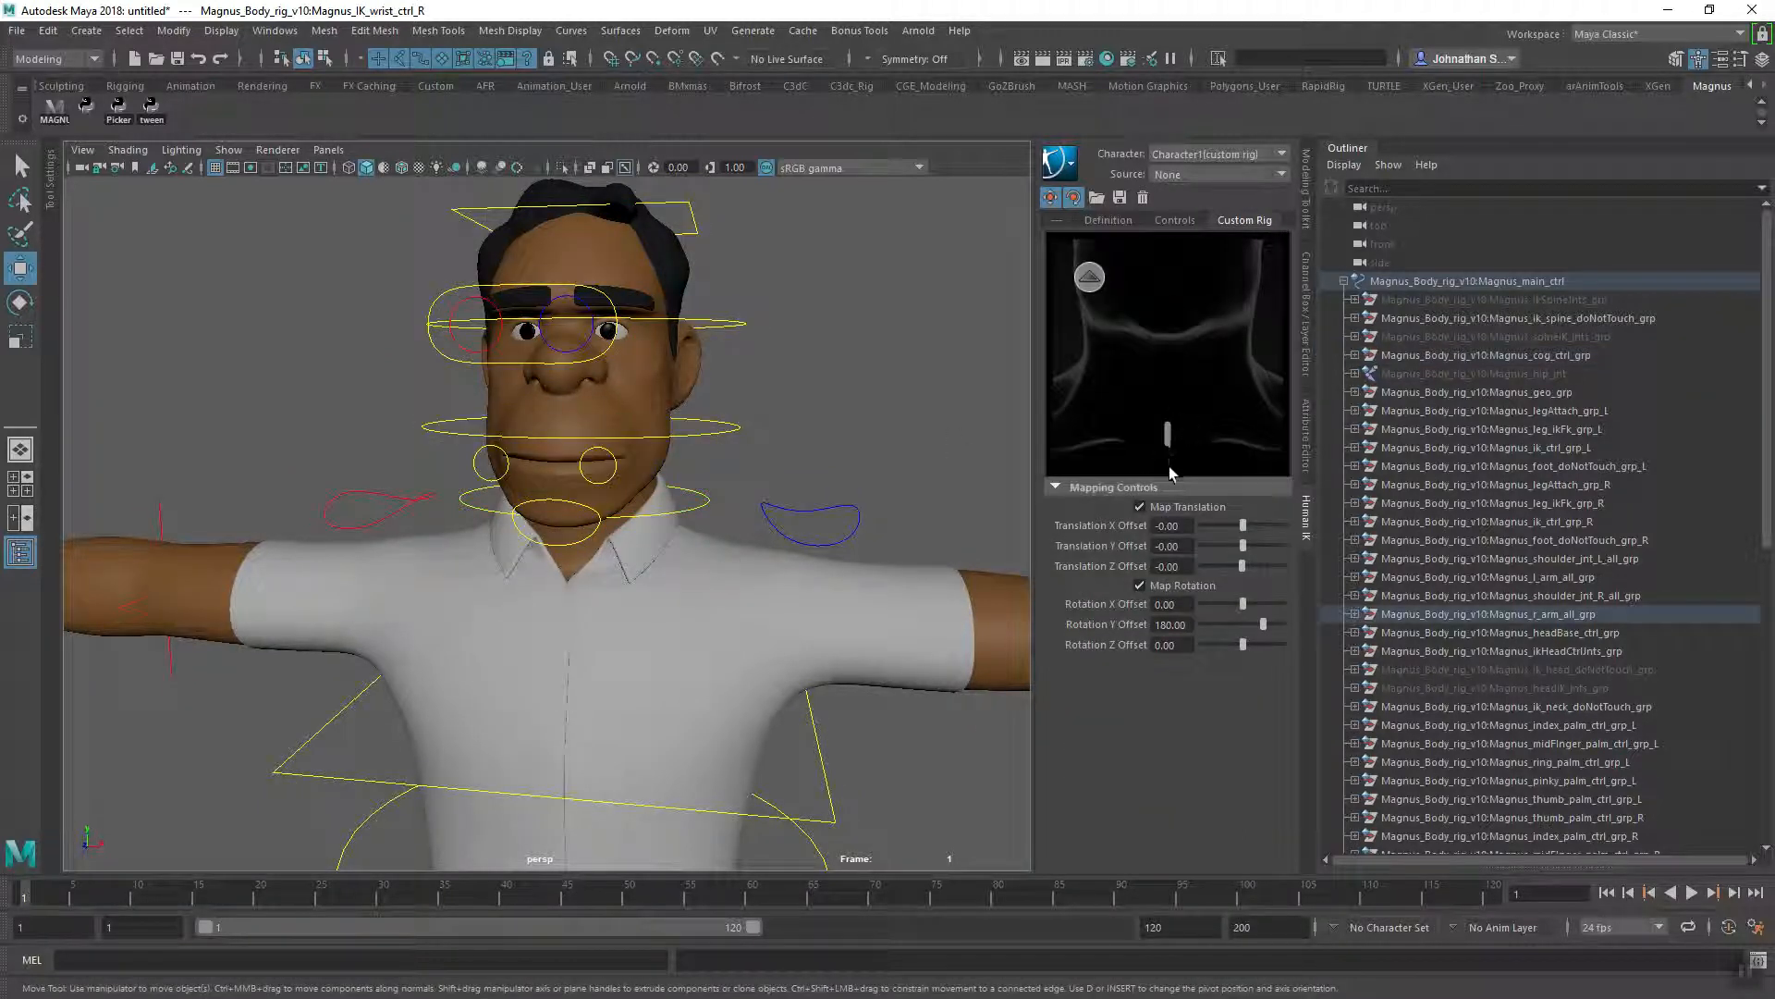
# - Assign Magnus_head_ctrl to the head effector, mapping rotation only with translation off
pyautogui.click(1136, 506)
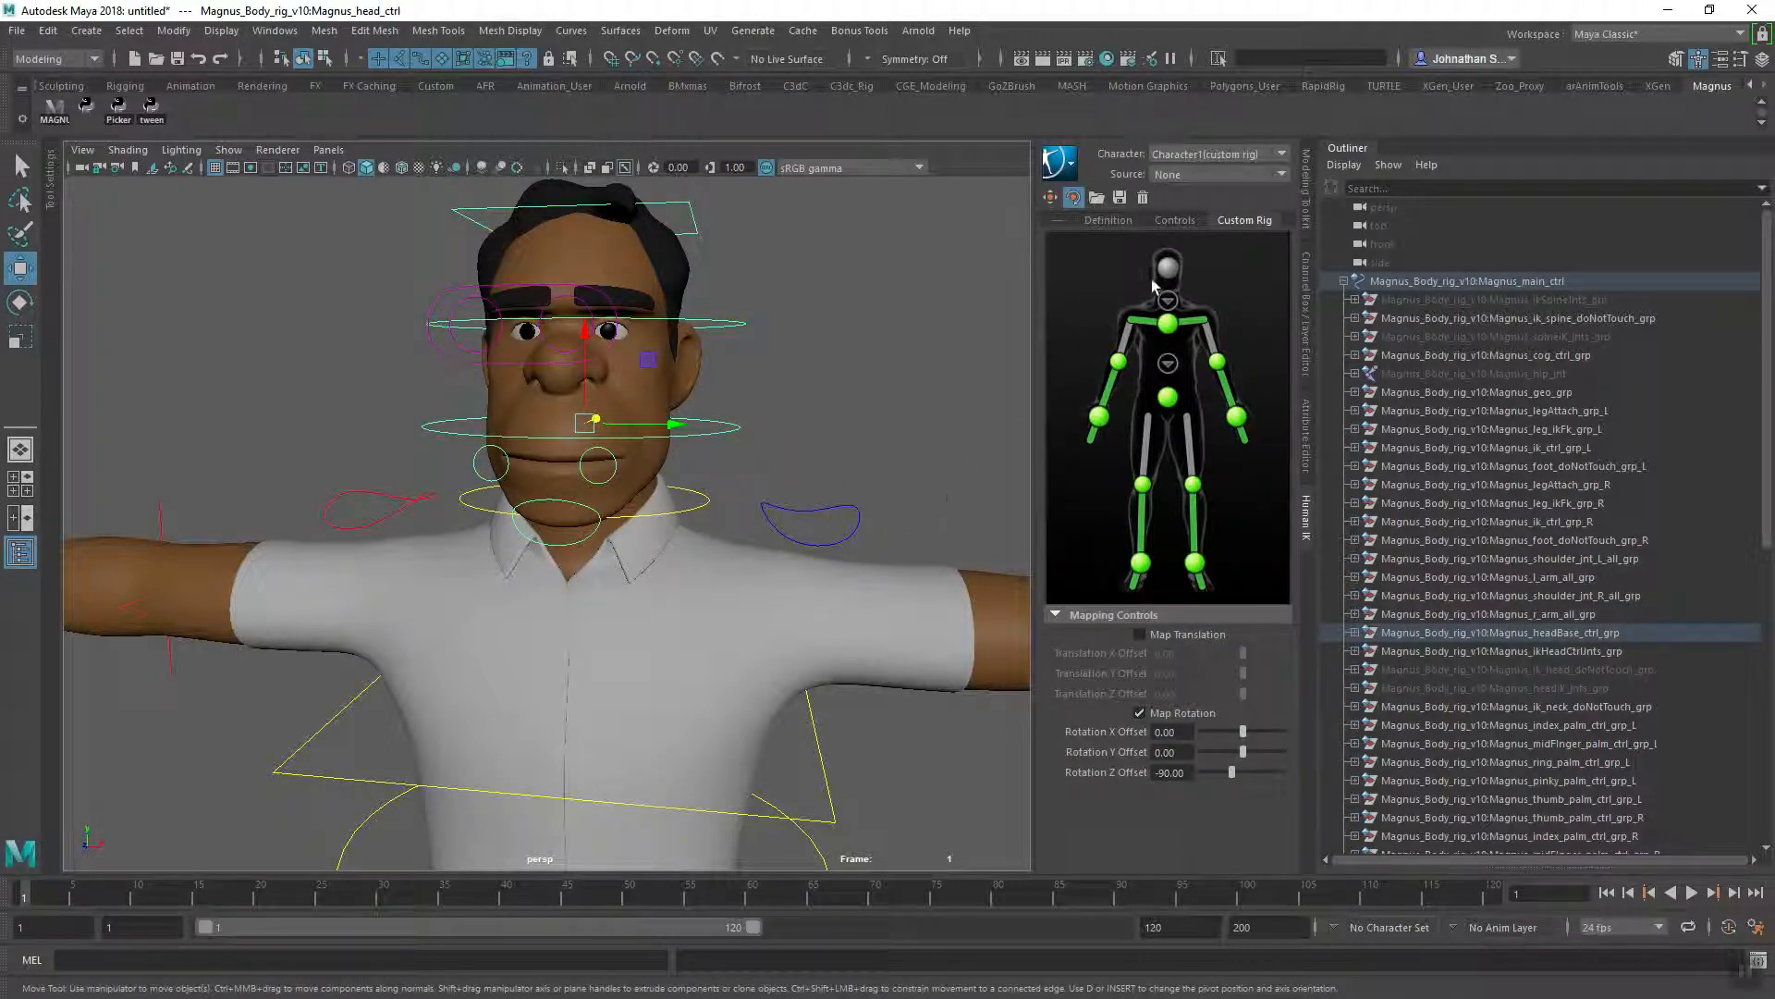
pyautogui.rightClick(1166, 283)
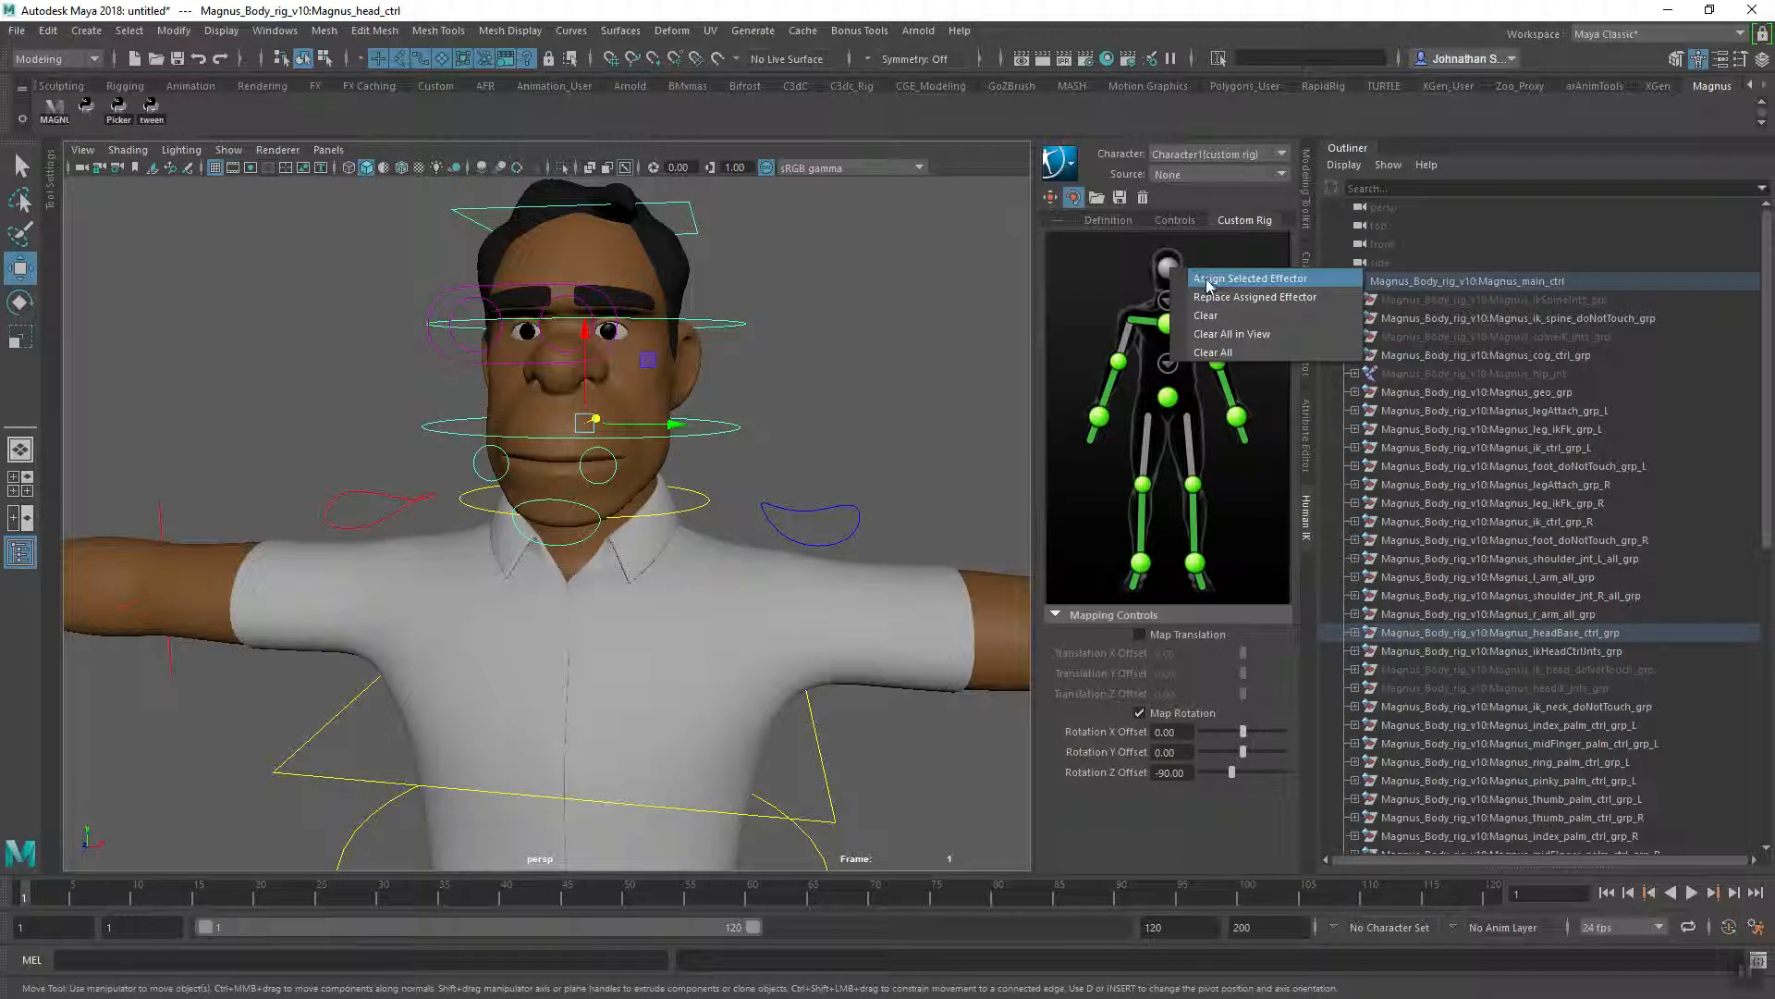
pyautogui.click(1250, 278)
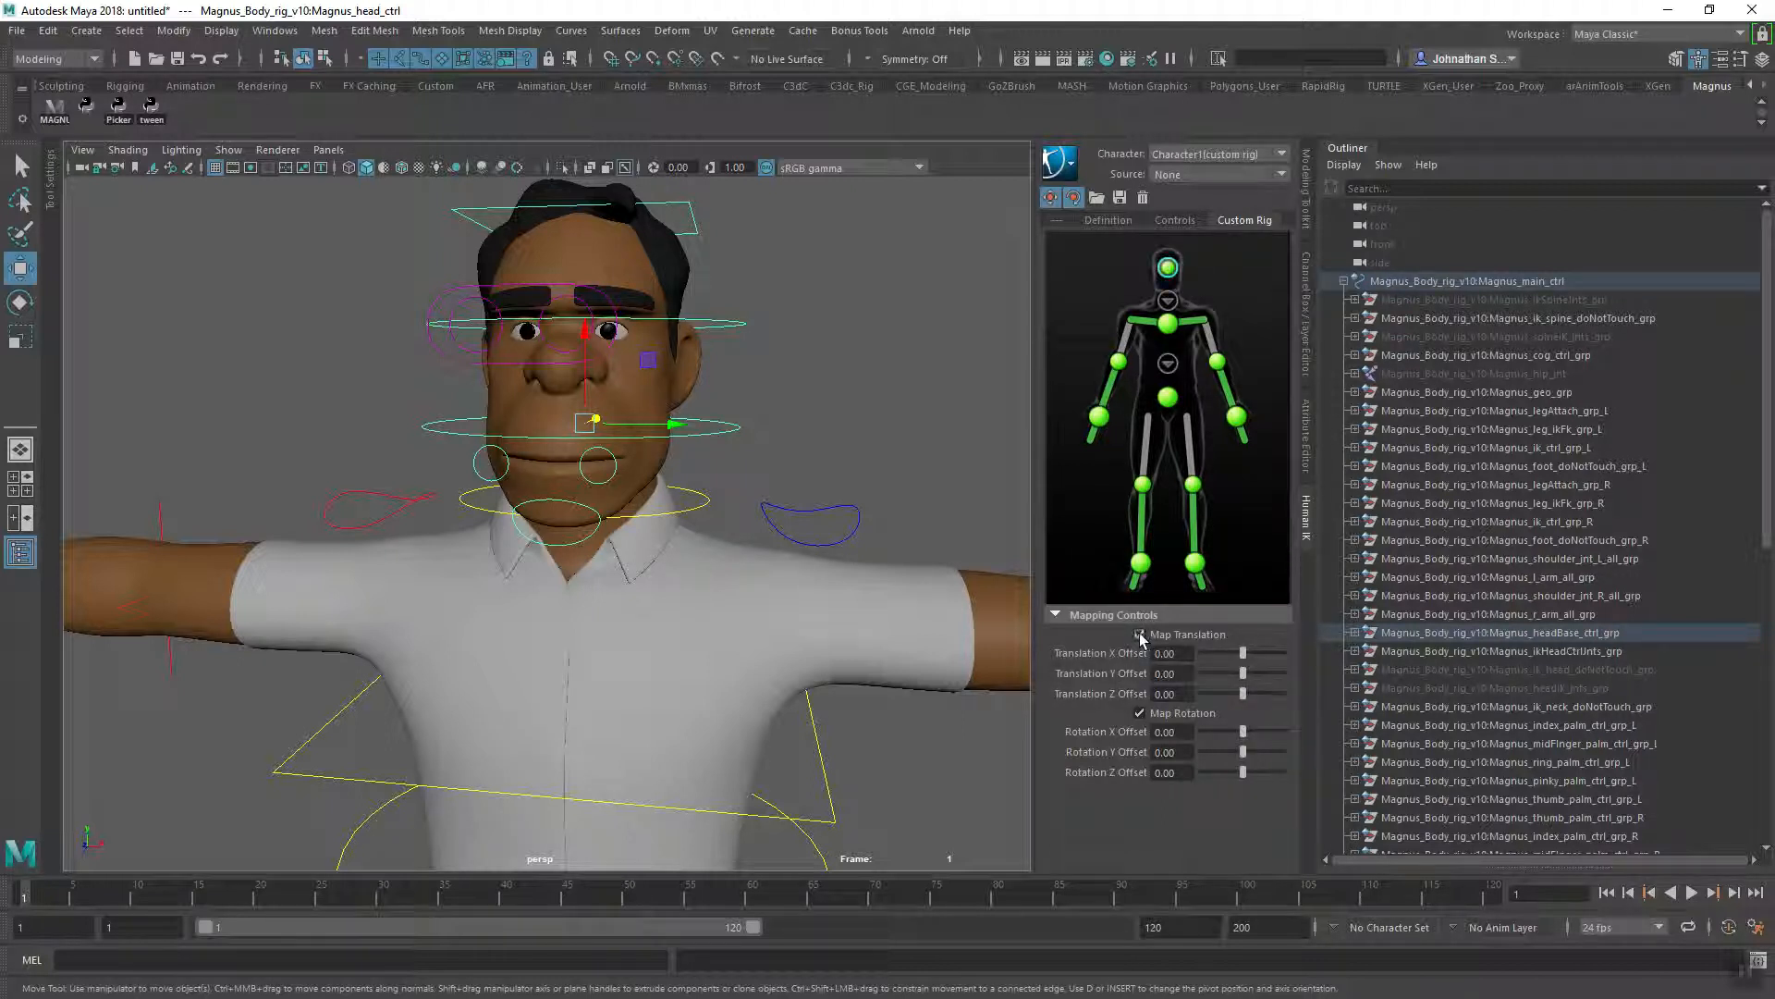
pyautogui.click(1139, 634)
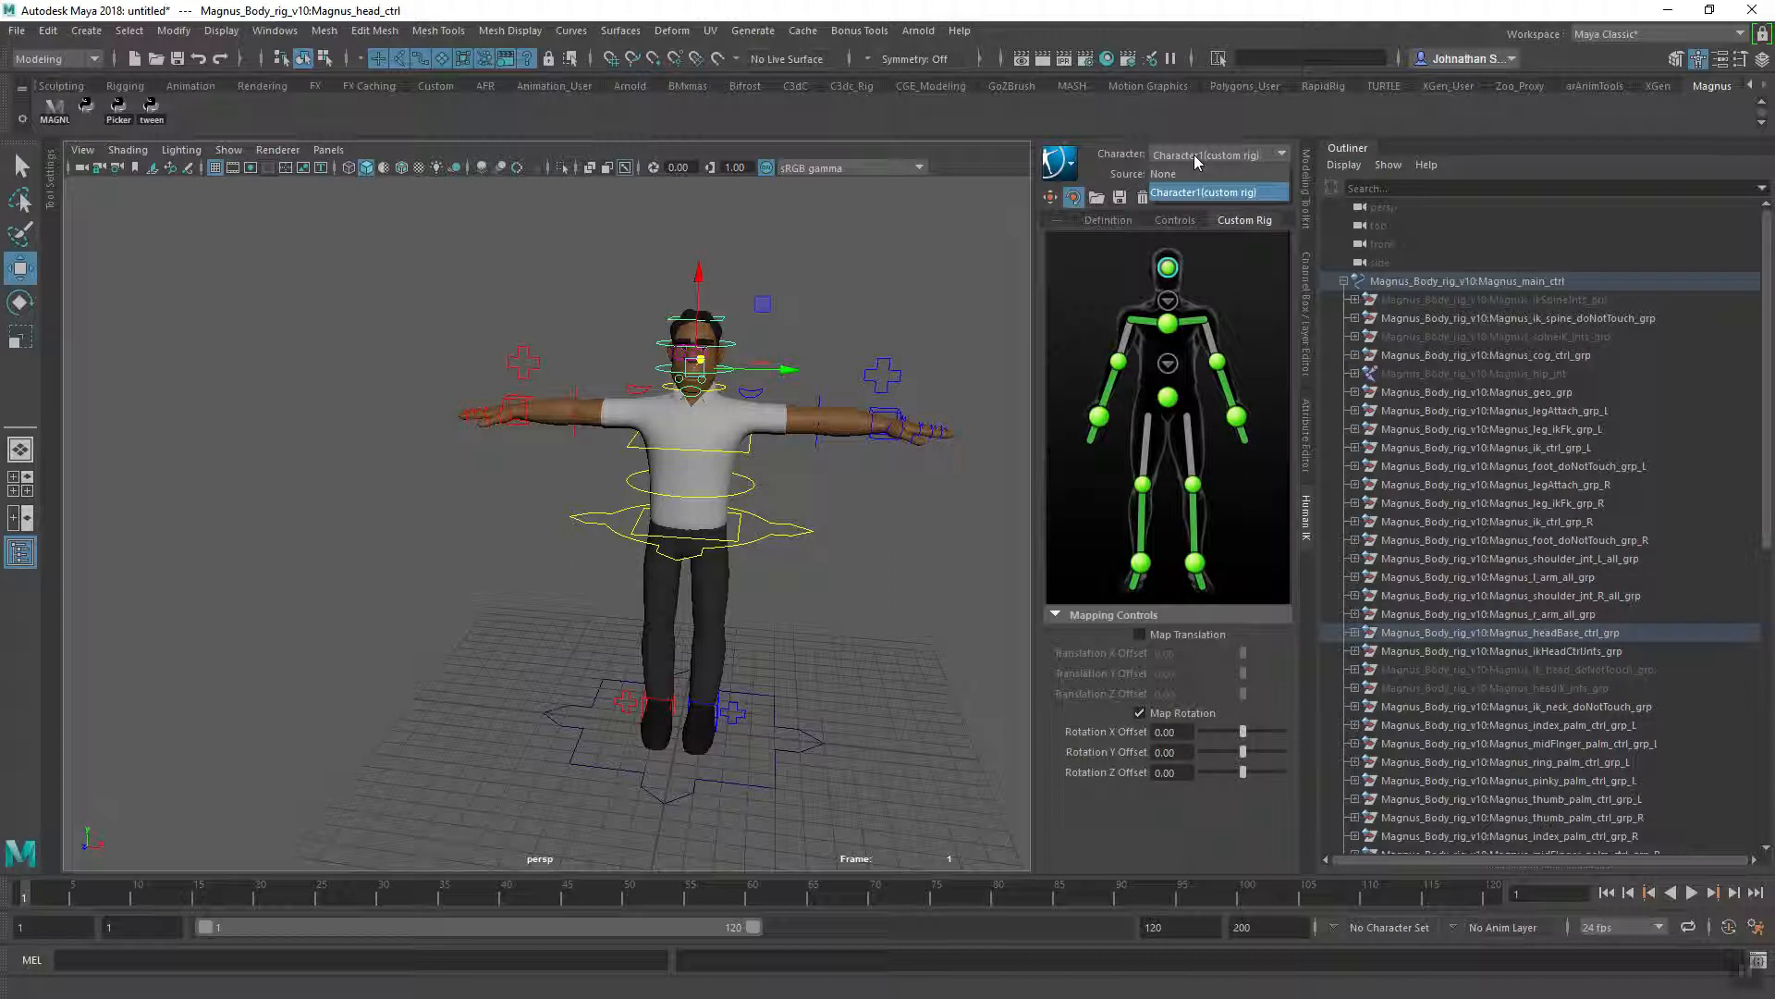
# - Set the HumanIK panel's Character dropdown to None
pyautogui.click(1216, 152)
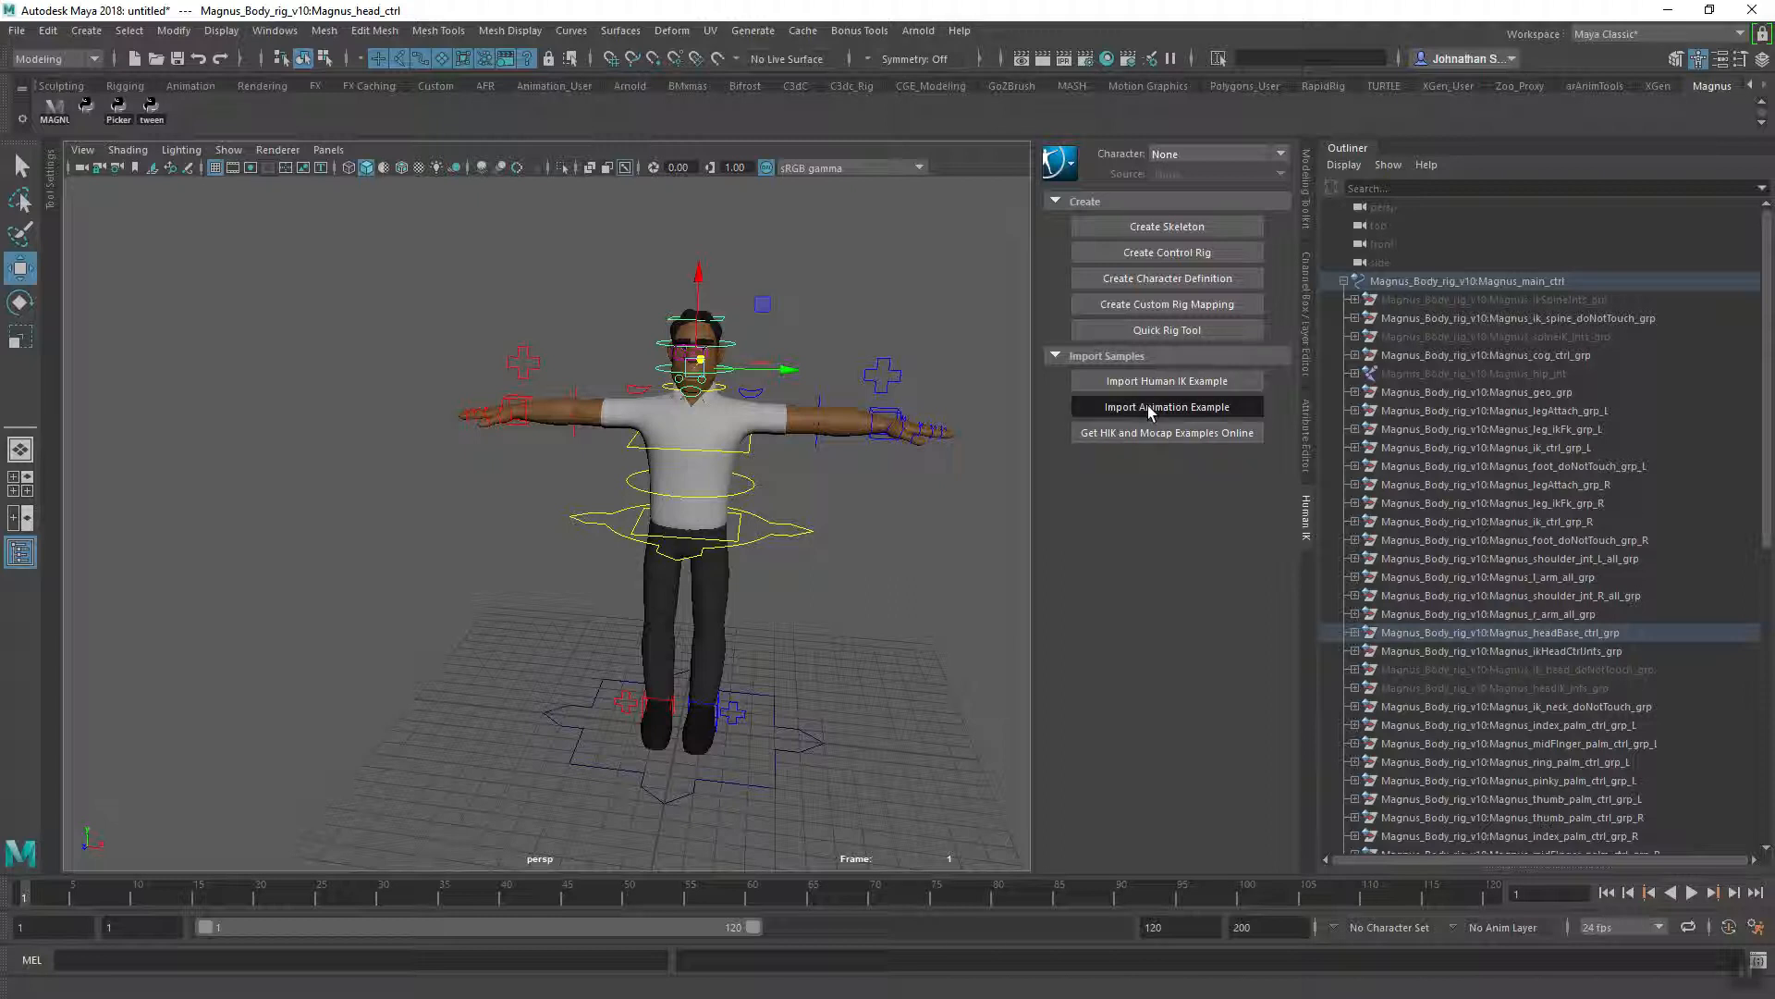
# - Import the Dummy_Fight animation example from the HumanIK Import Samples
pyautogui.click(1166, 407)
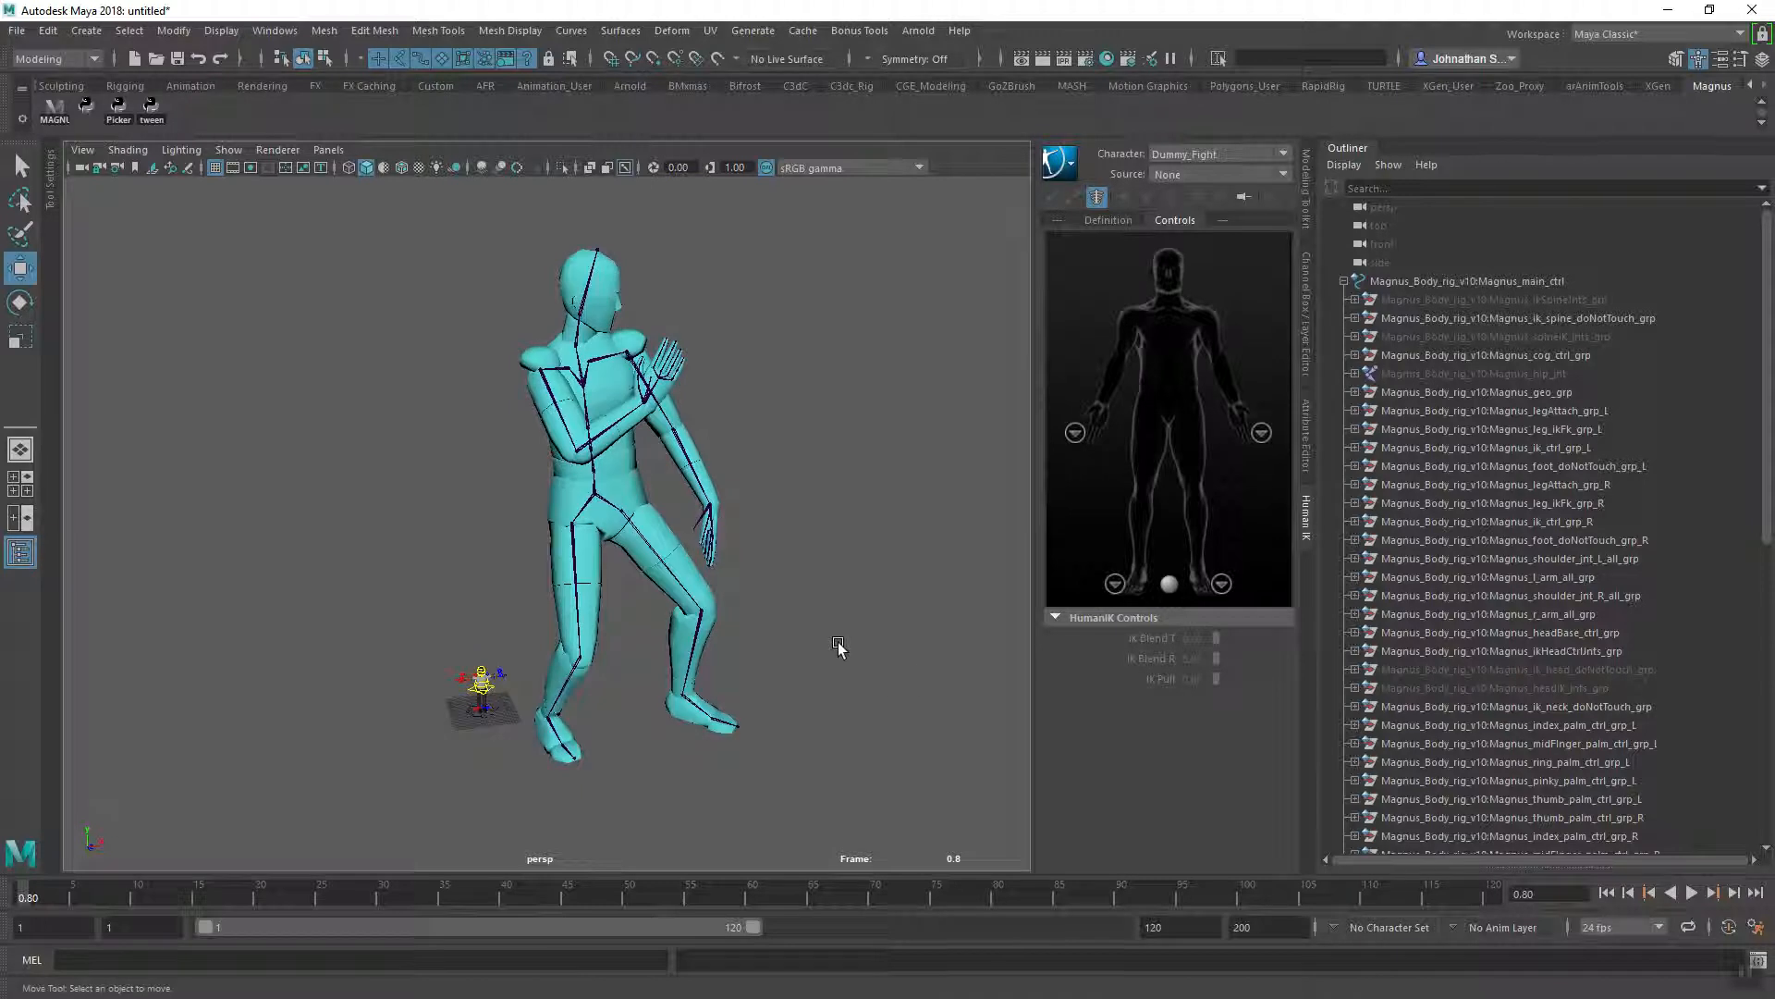
pyautogui.click(1691, 893)
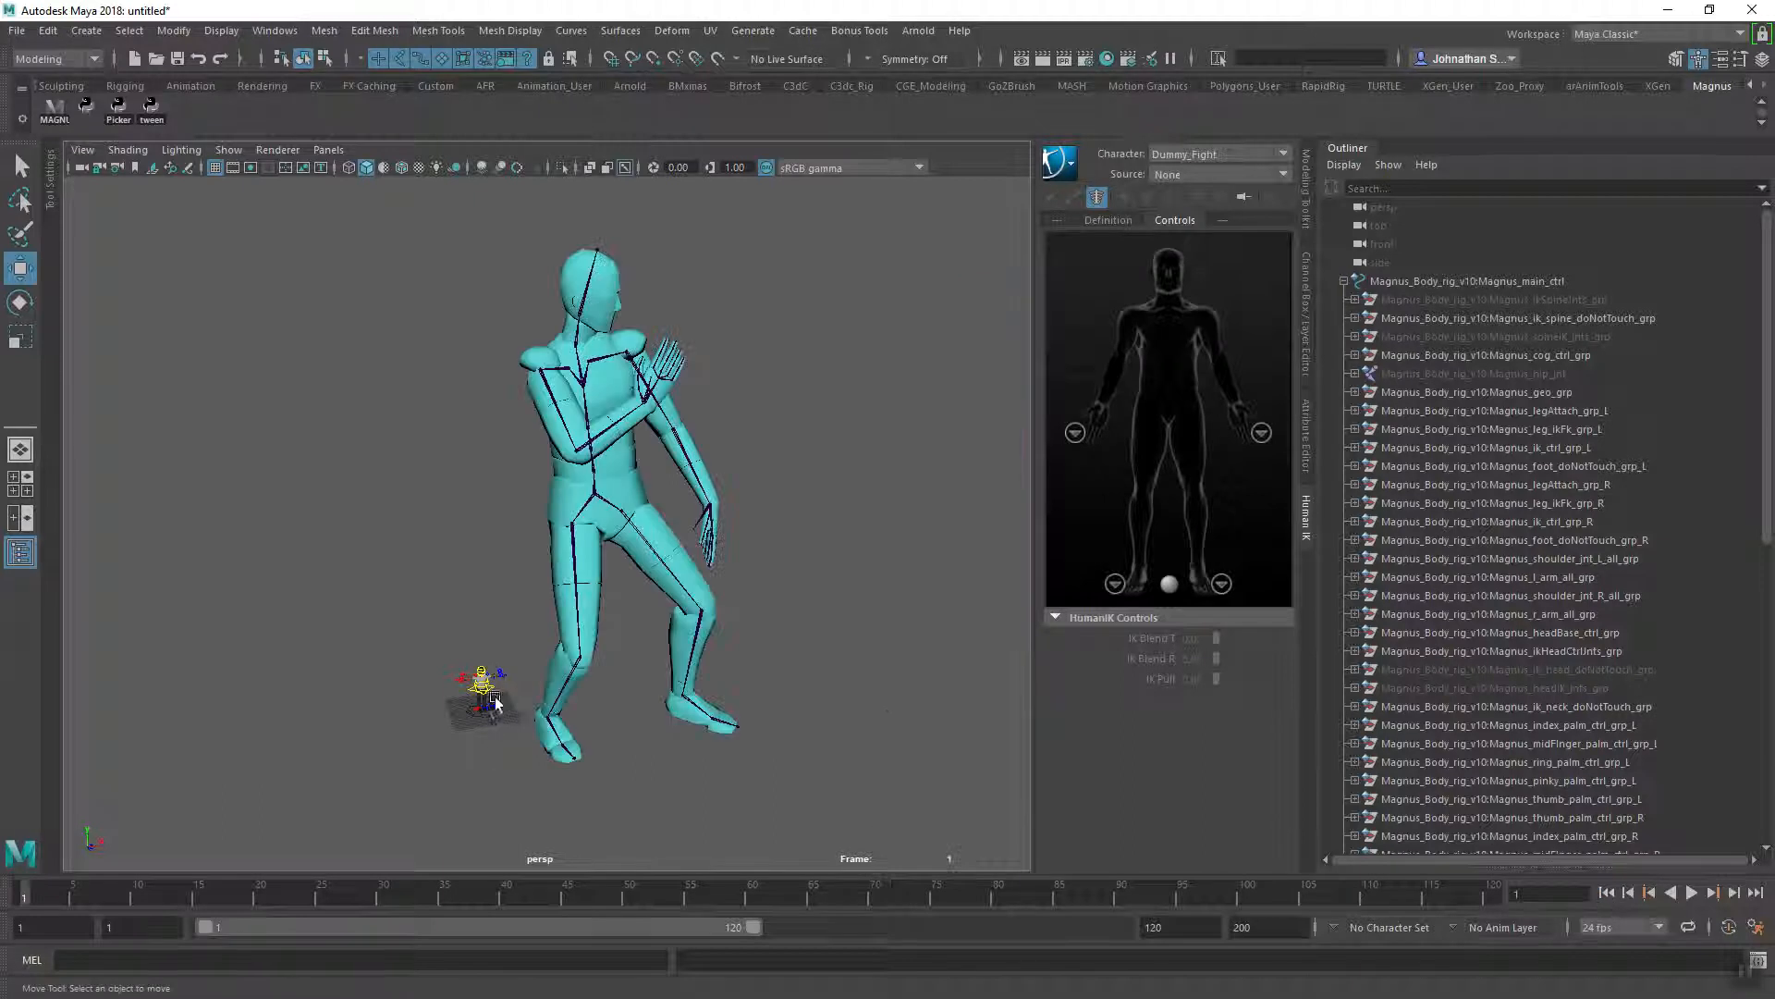
pyautogui.click(1691, 893)
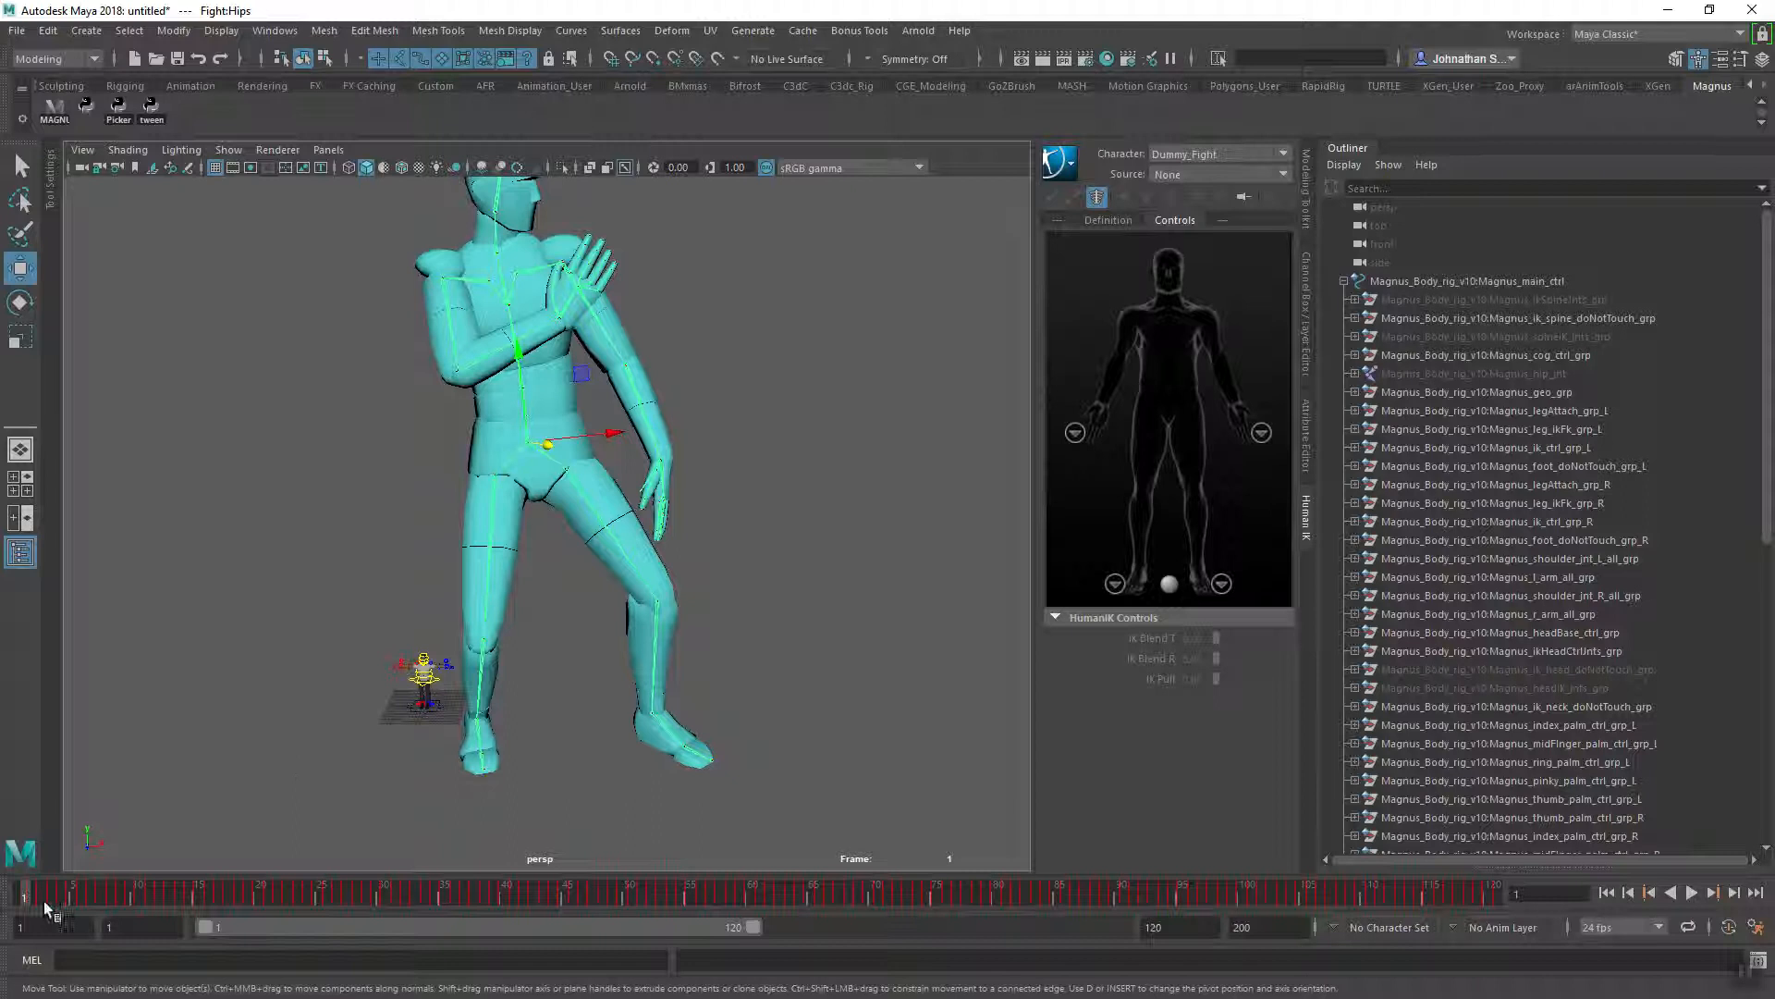
pyautogui.click(1712, 894)
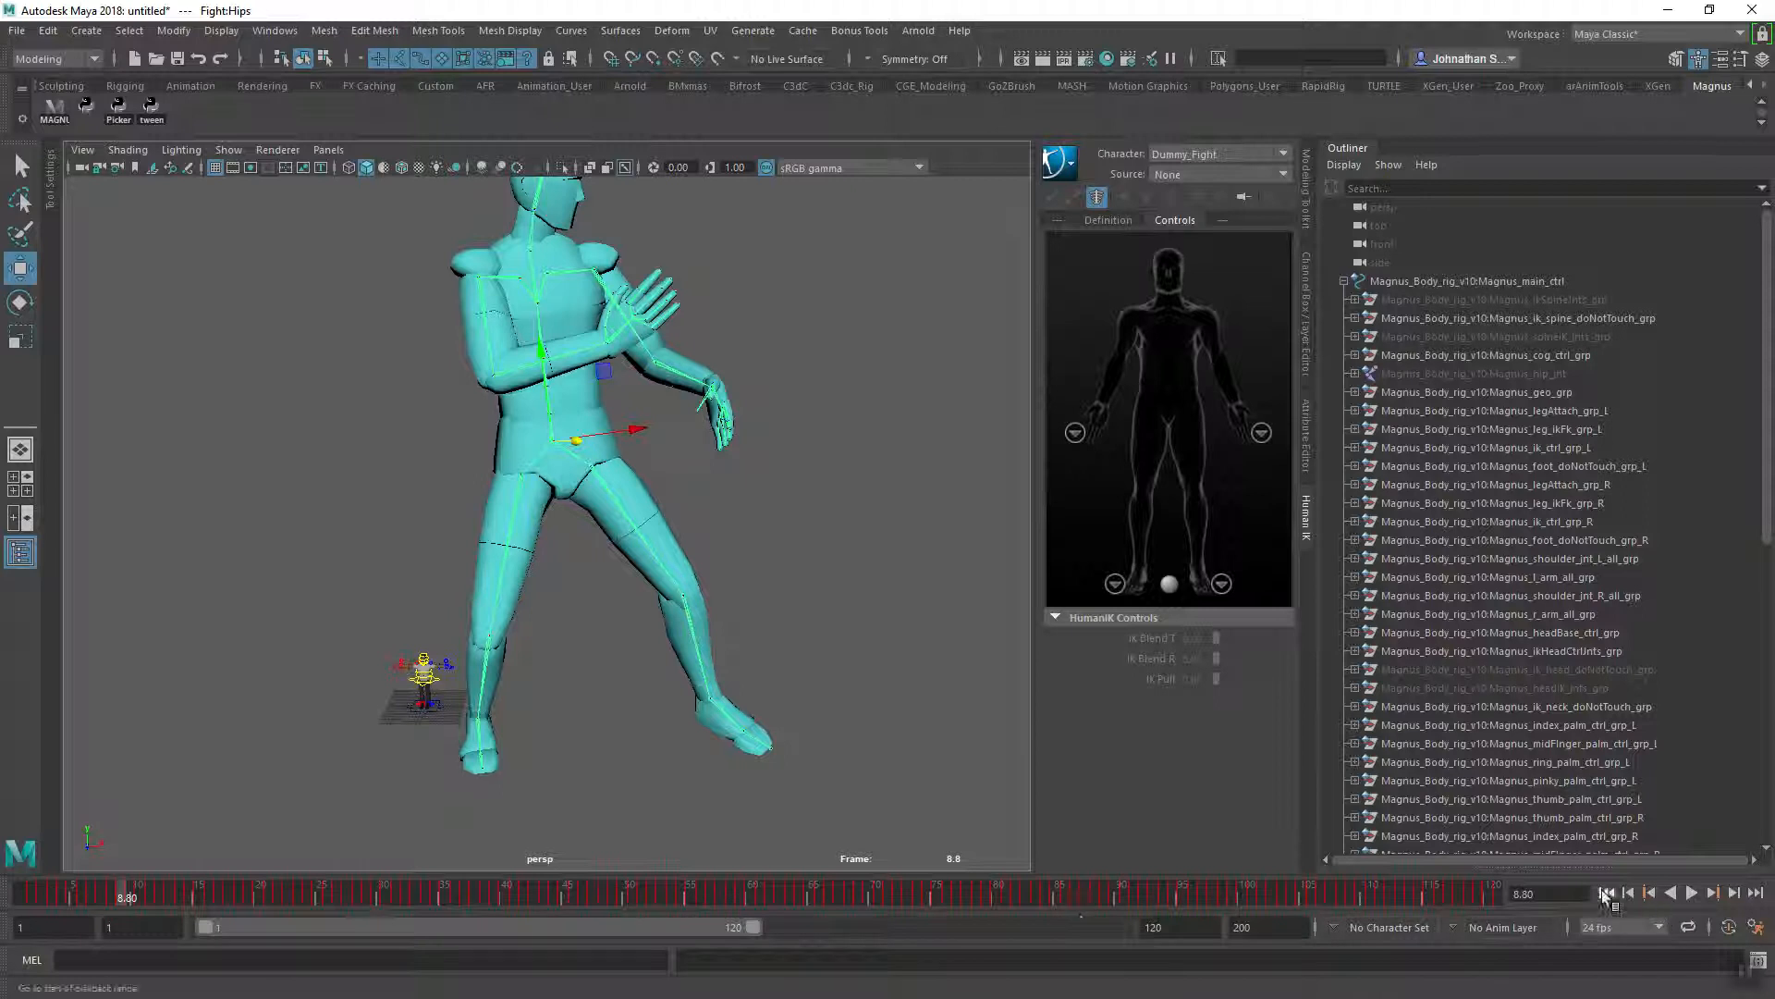
pyautogui.click(1605, 893)
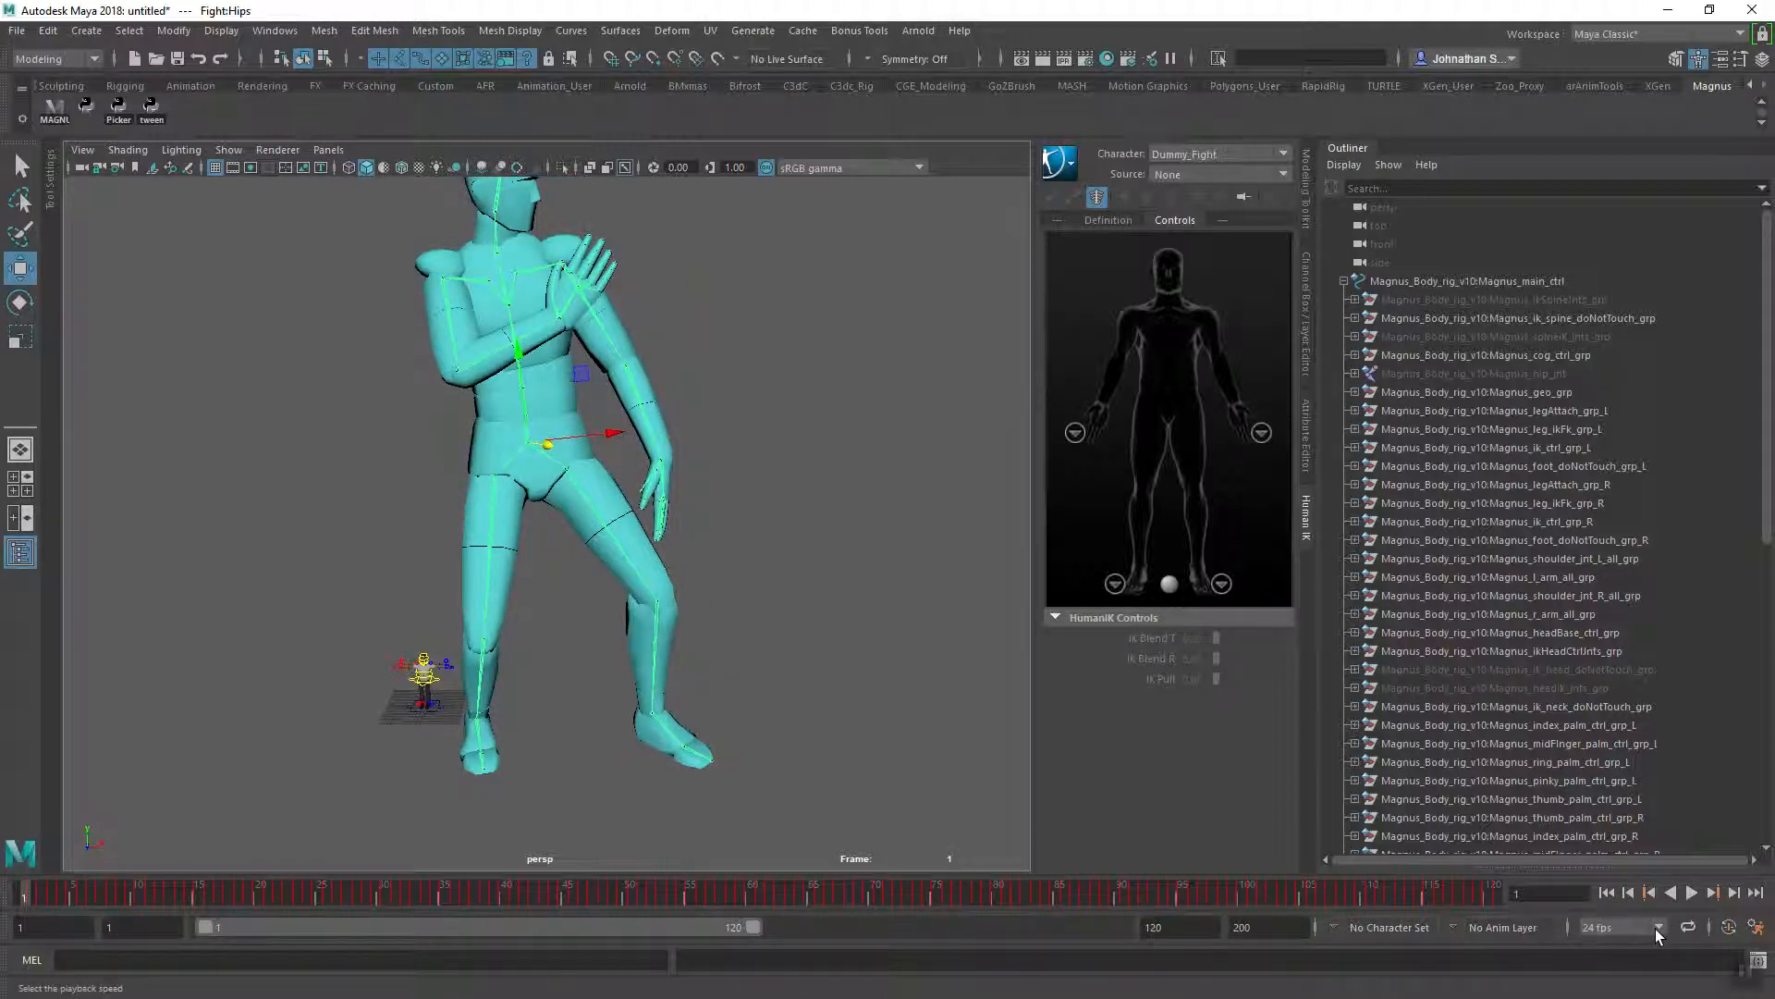
# - Change the playback rate to 30 fps, rescaling the timeline to 150 frames
pyautogui.click(1613, 927)
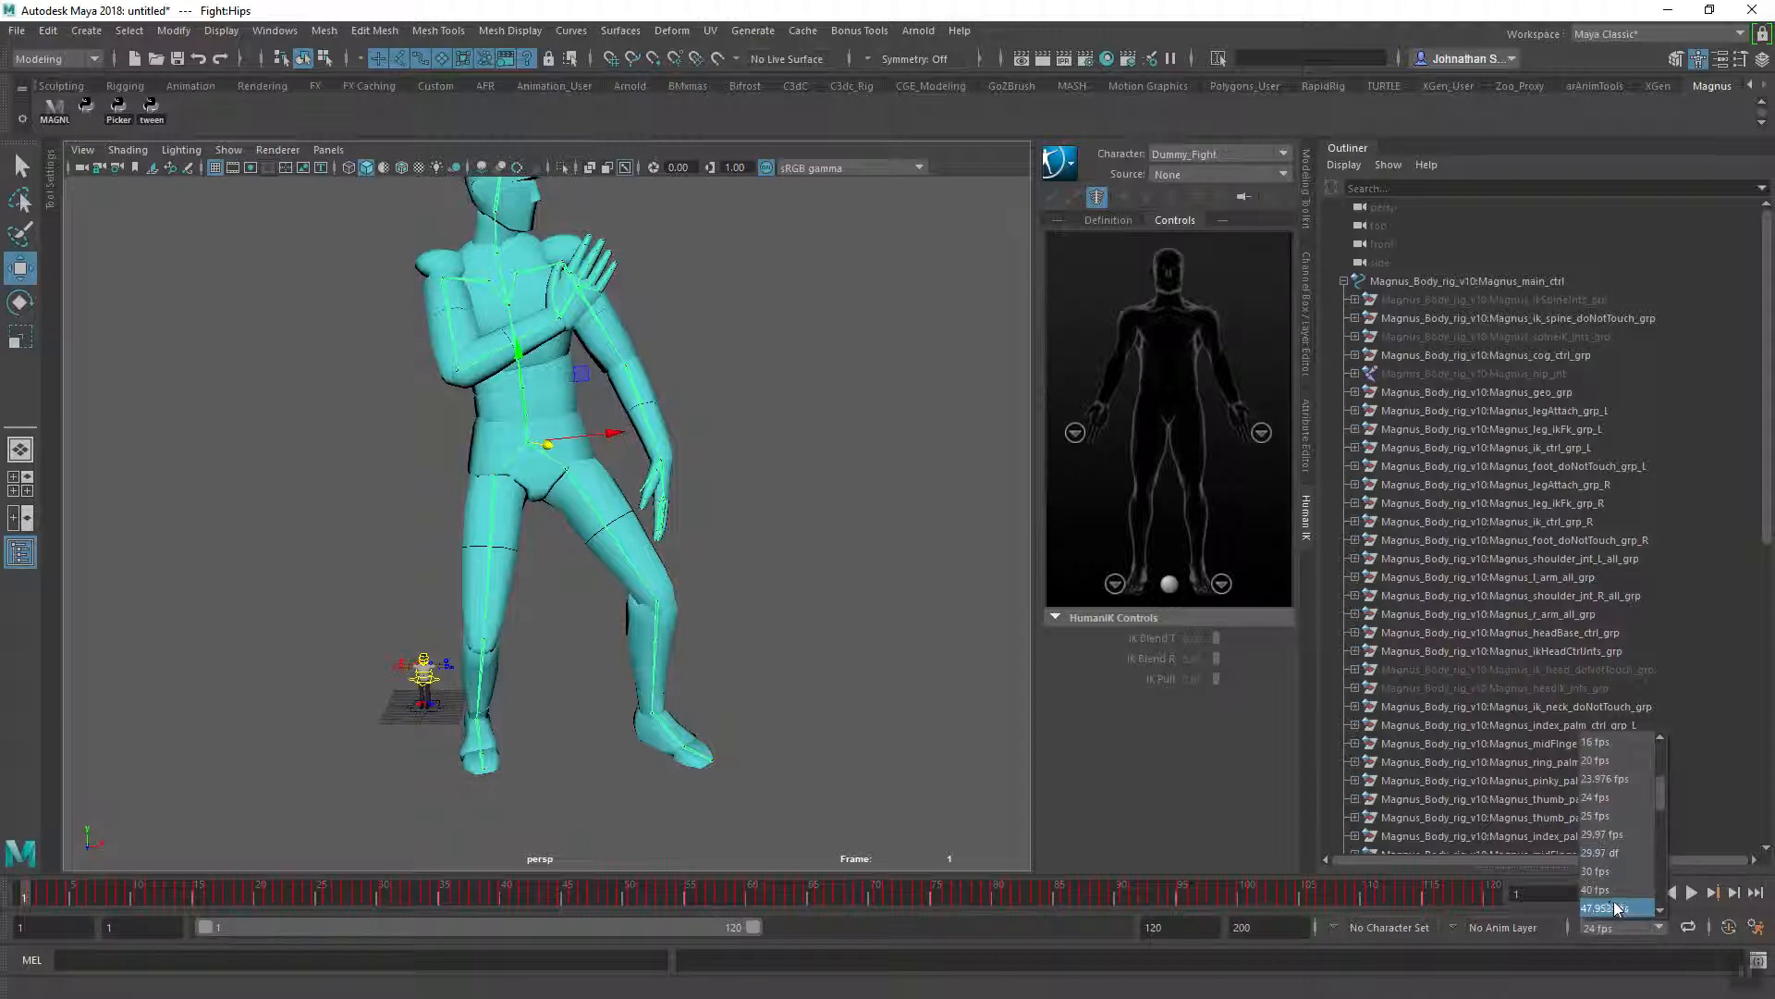
pyautogui.click(1597, 871)
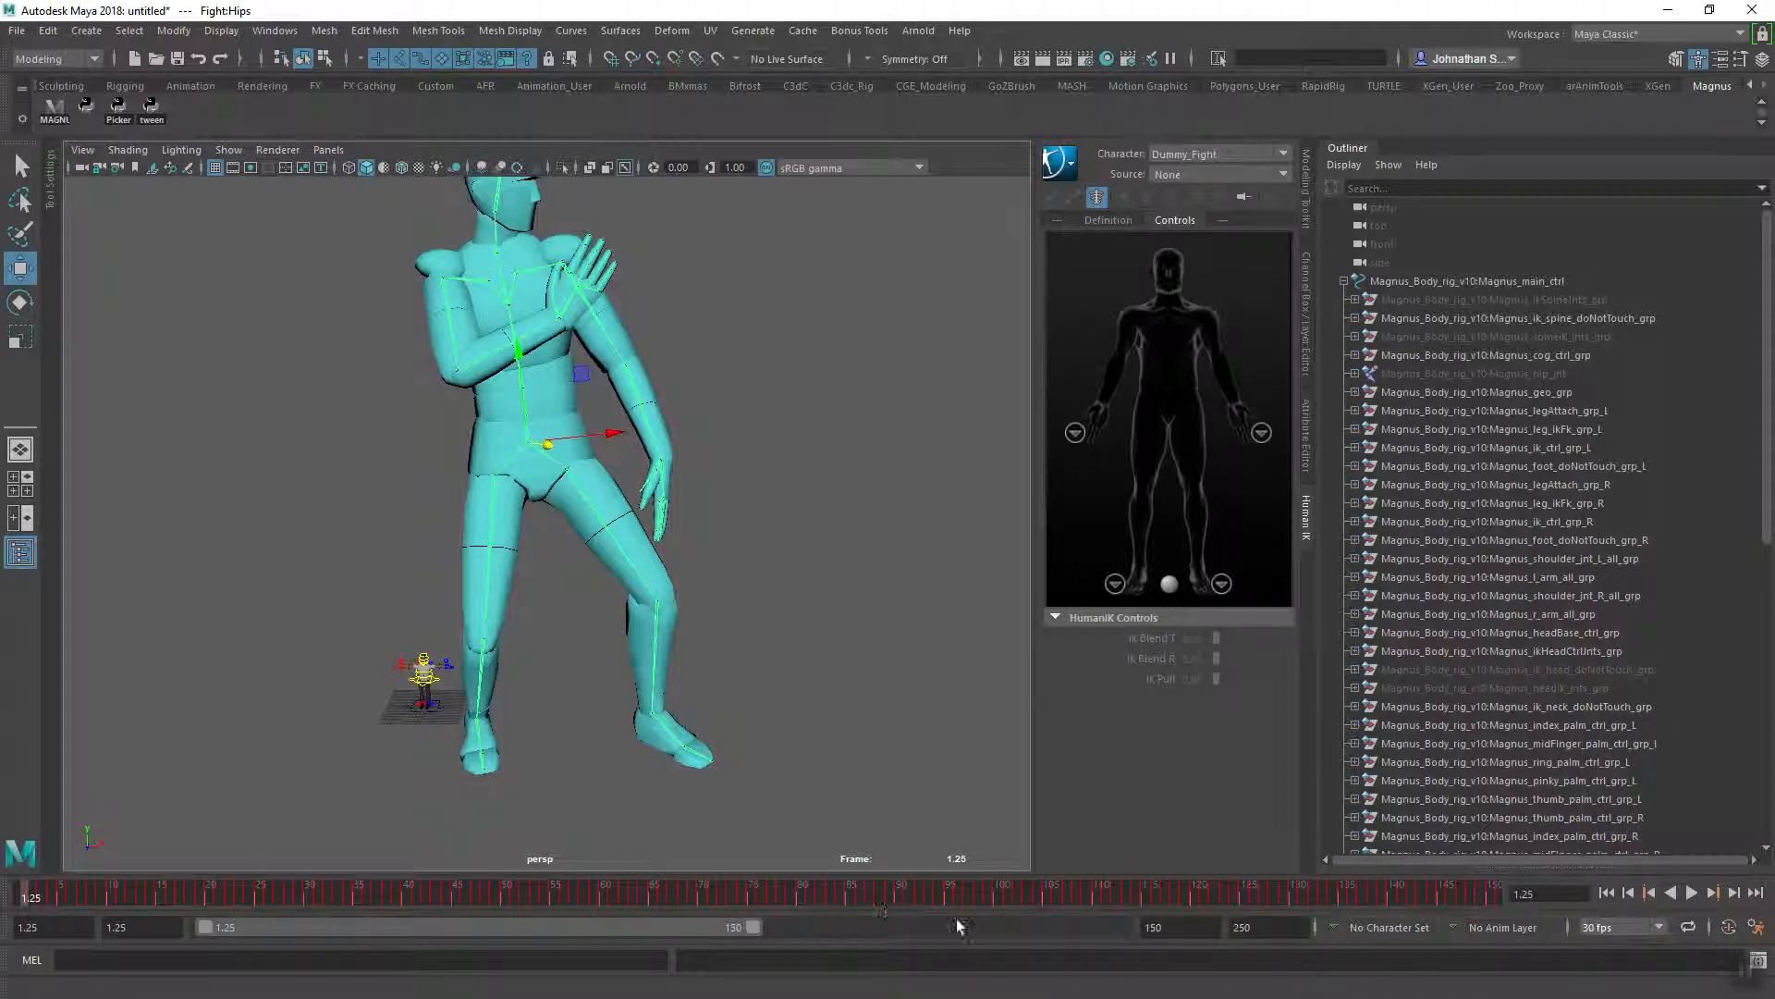
pyautogui.click(1713, 893)
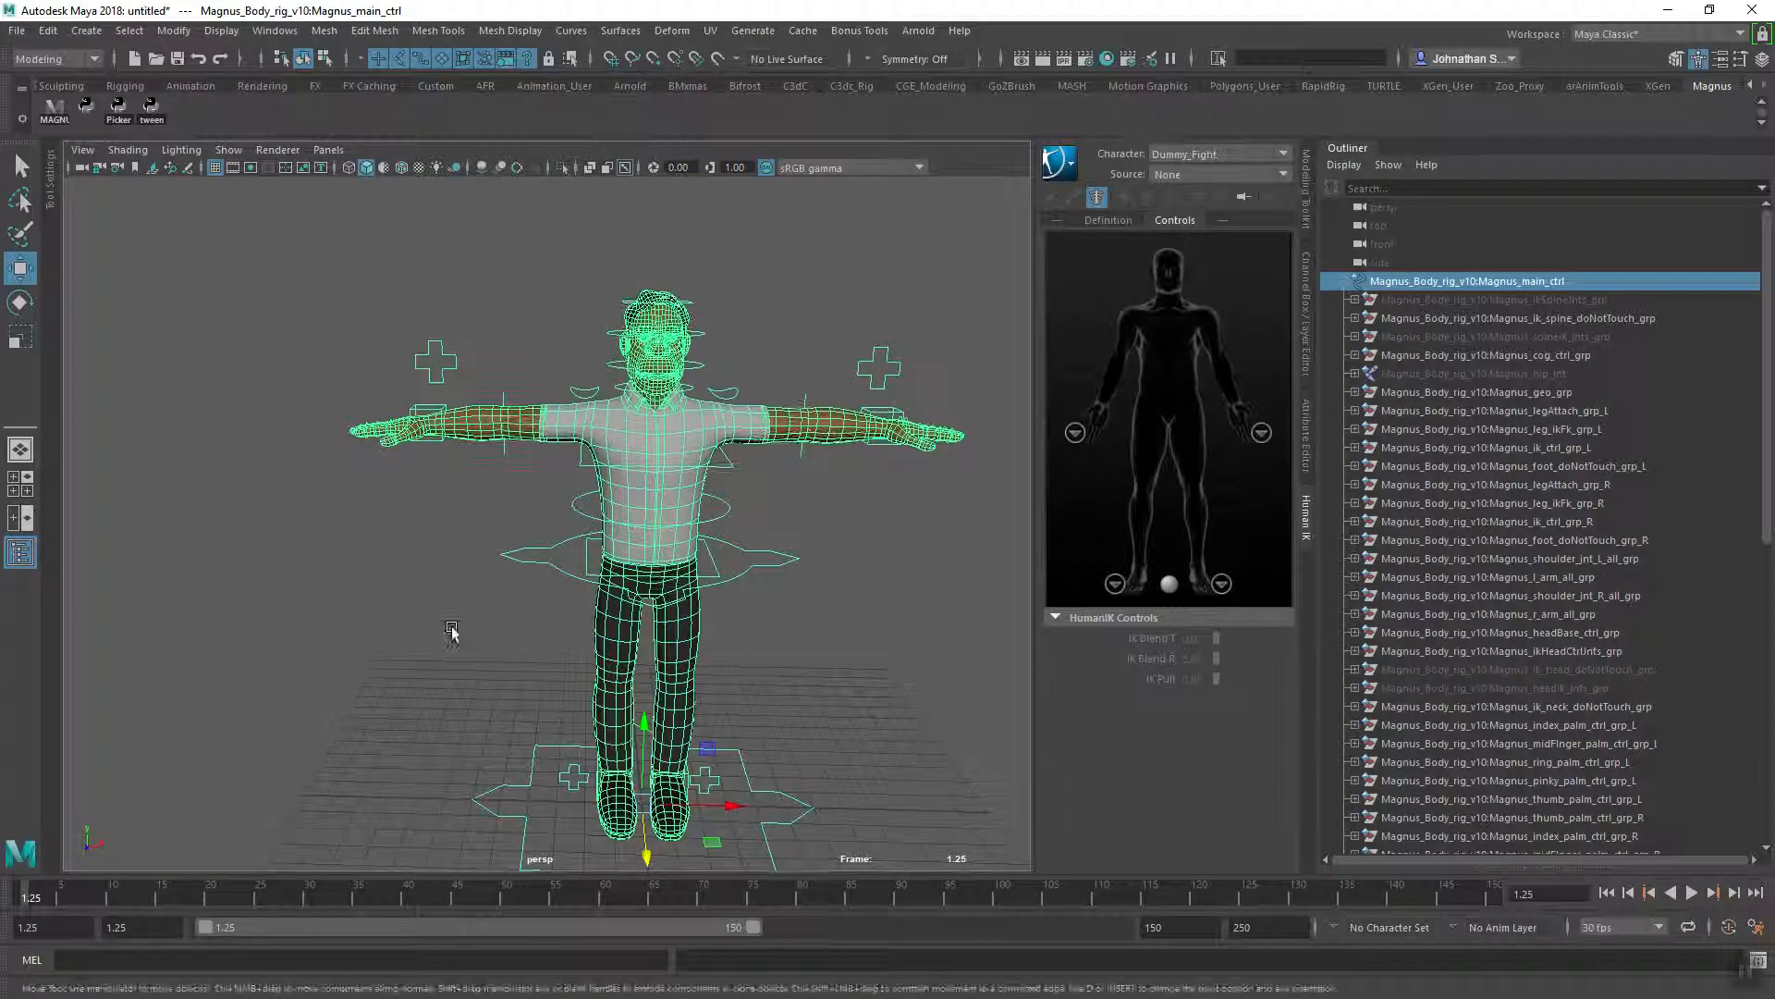
# - Set Dummy_Fight as the HumanIK source and select Magnus_IK_wrist_ctrl_R
pyautogui.click(1285, 152)
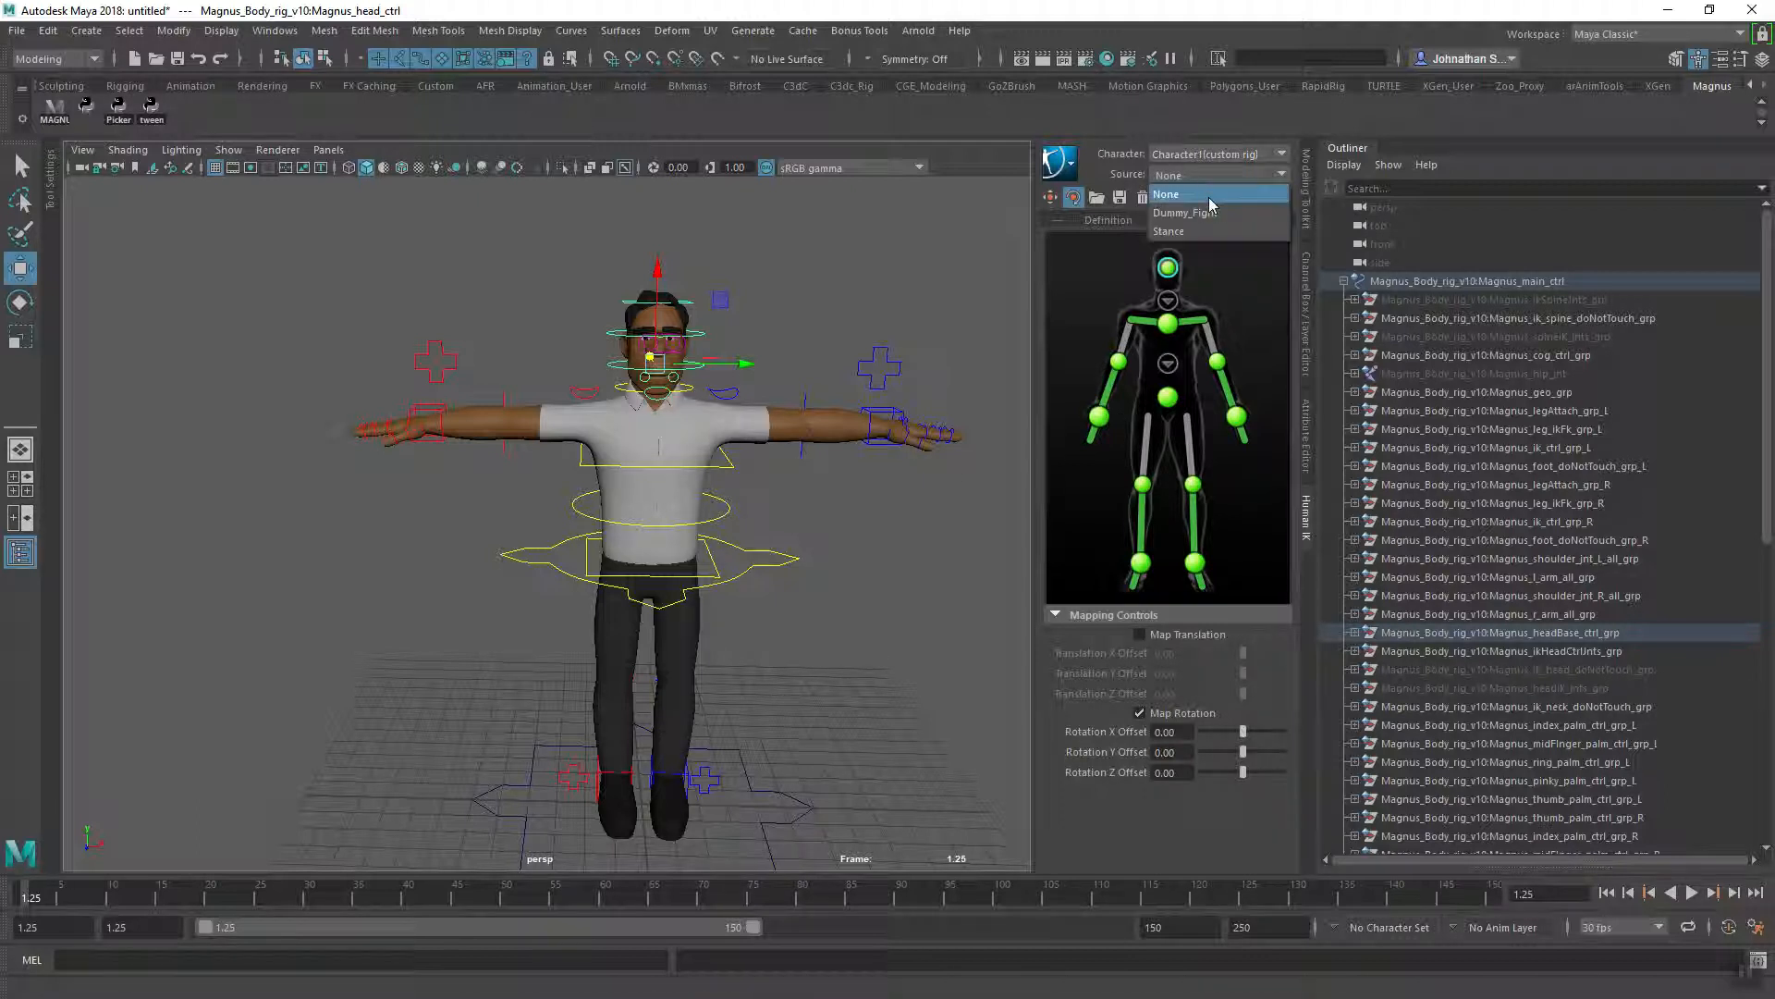
pyautogui.click(1185, 212)
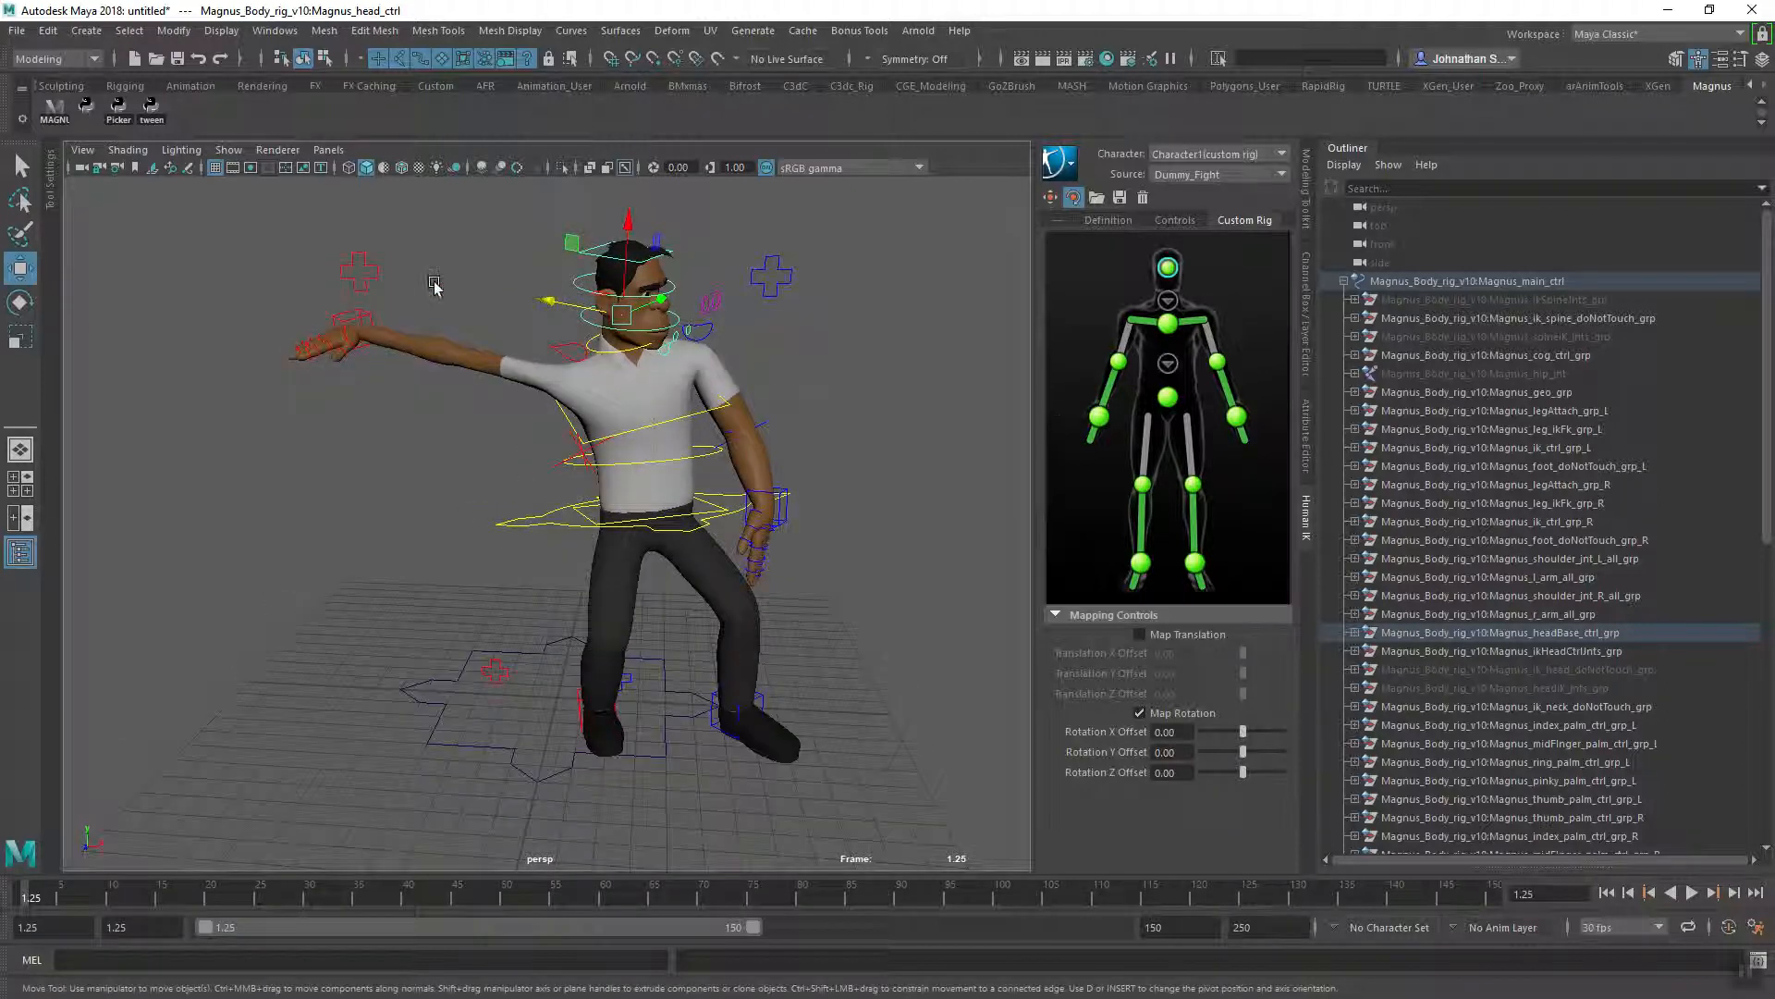
pyautogui.click(351, 333)
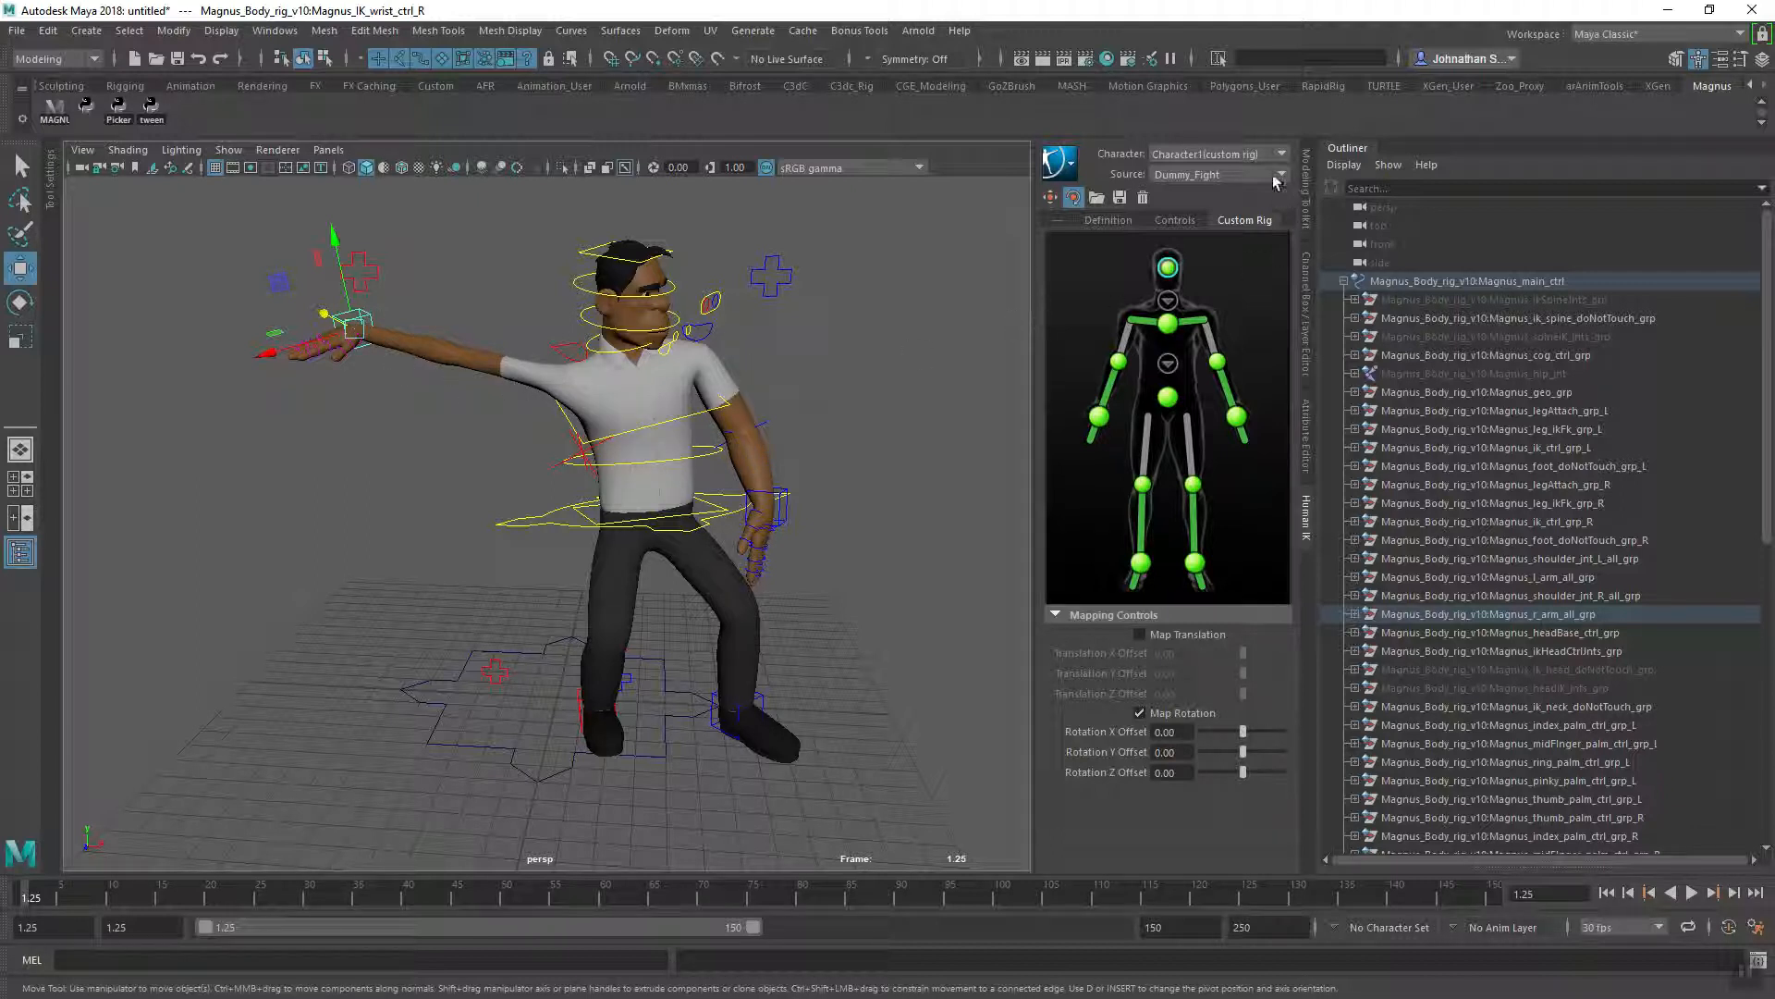
# - Set the source to Stance and map the right wrist with translation and 180° Y offset
pyautogui.click(1277, 175)
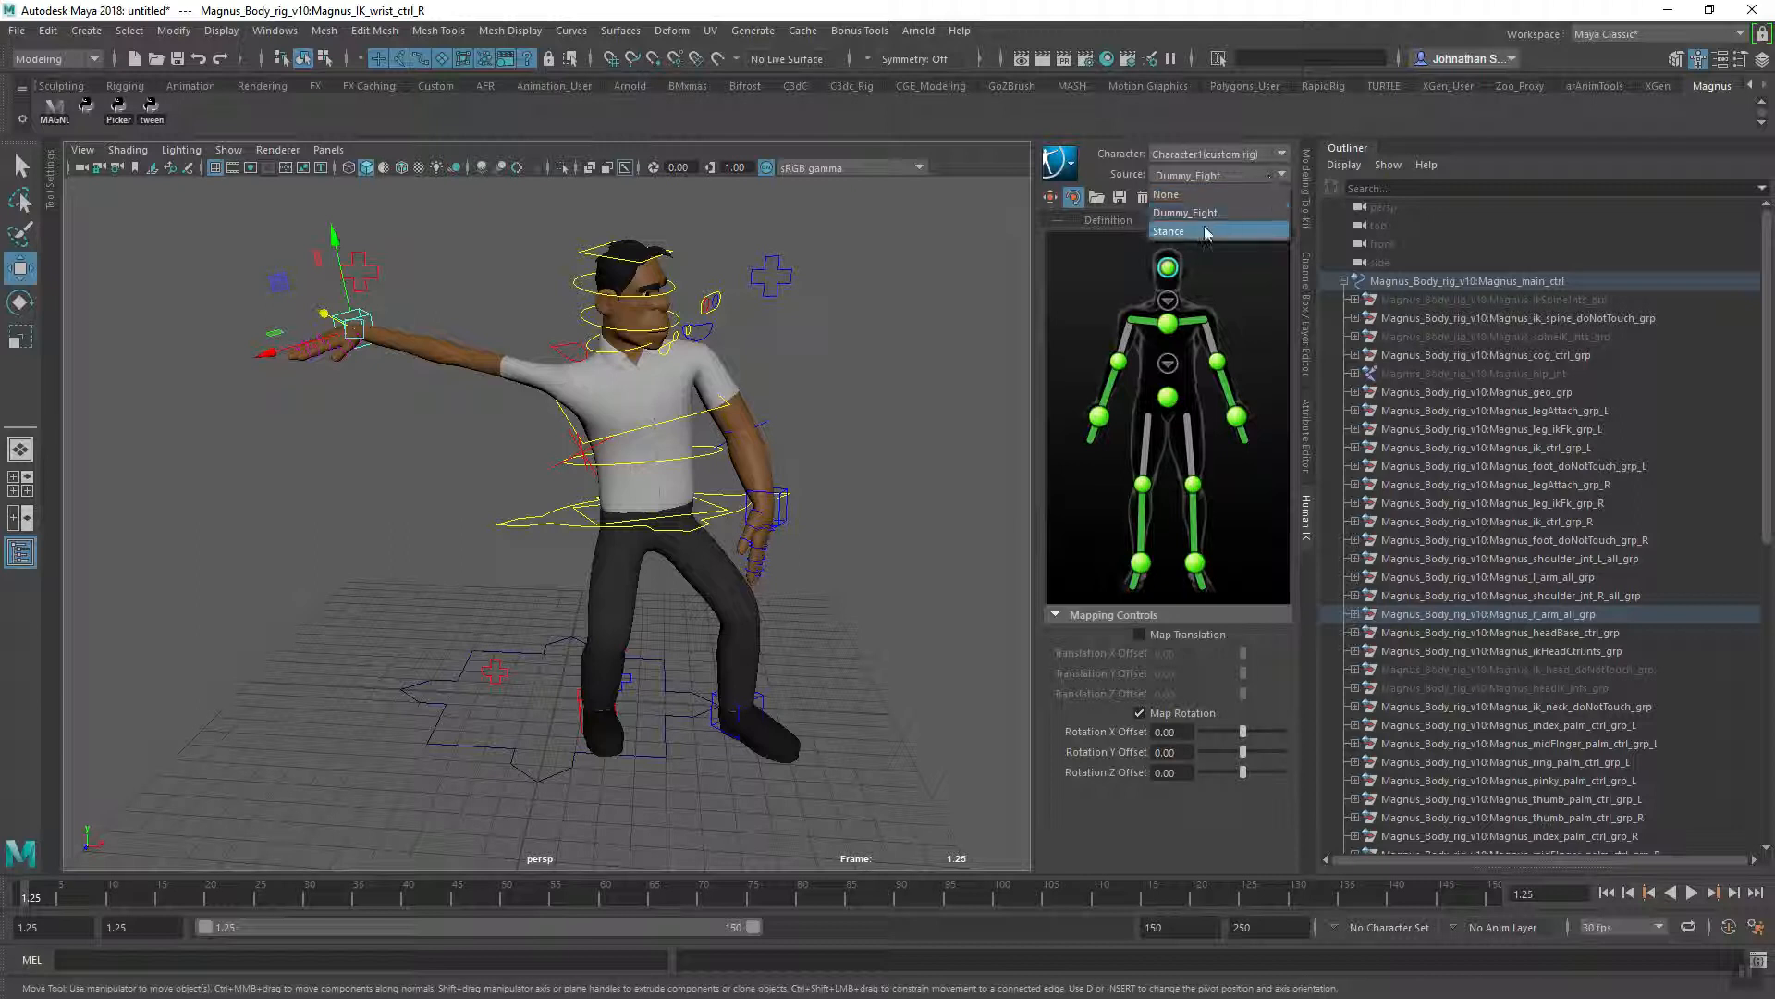
pyautogui.click(1168, 231)
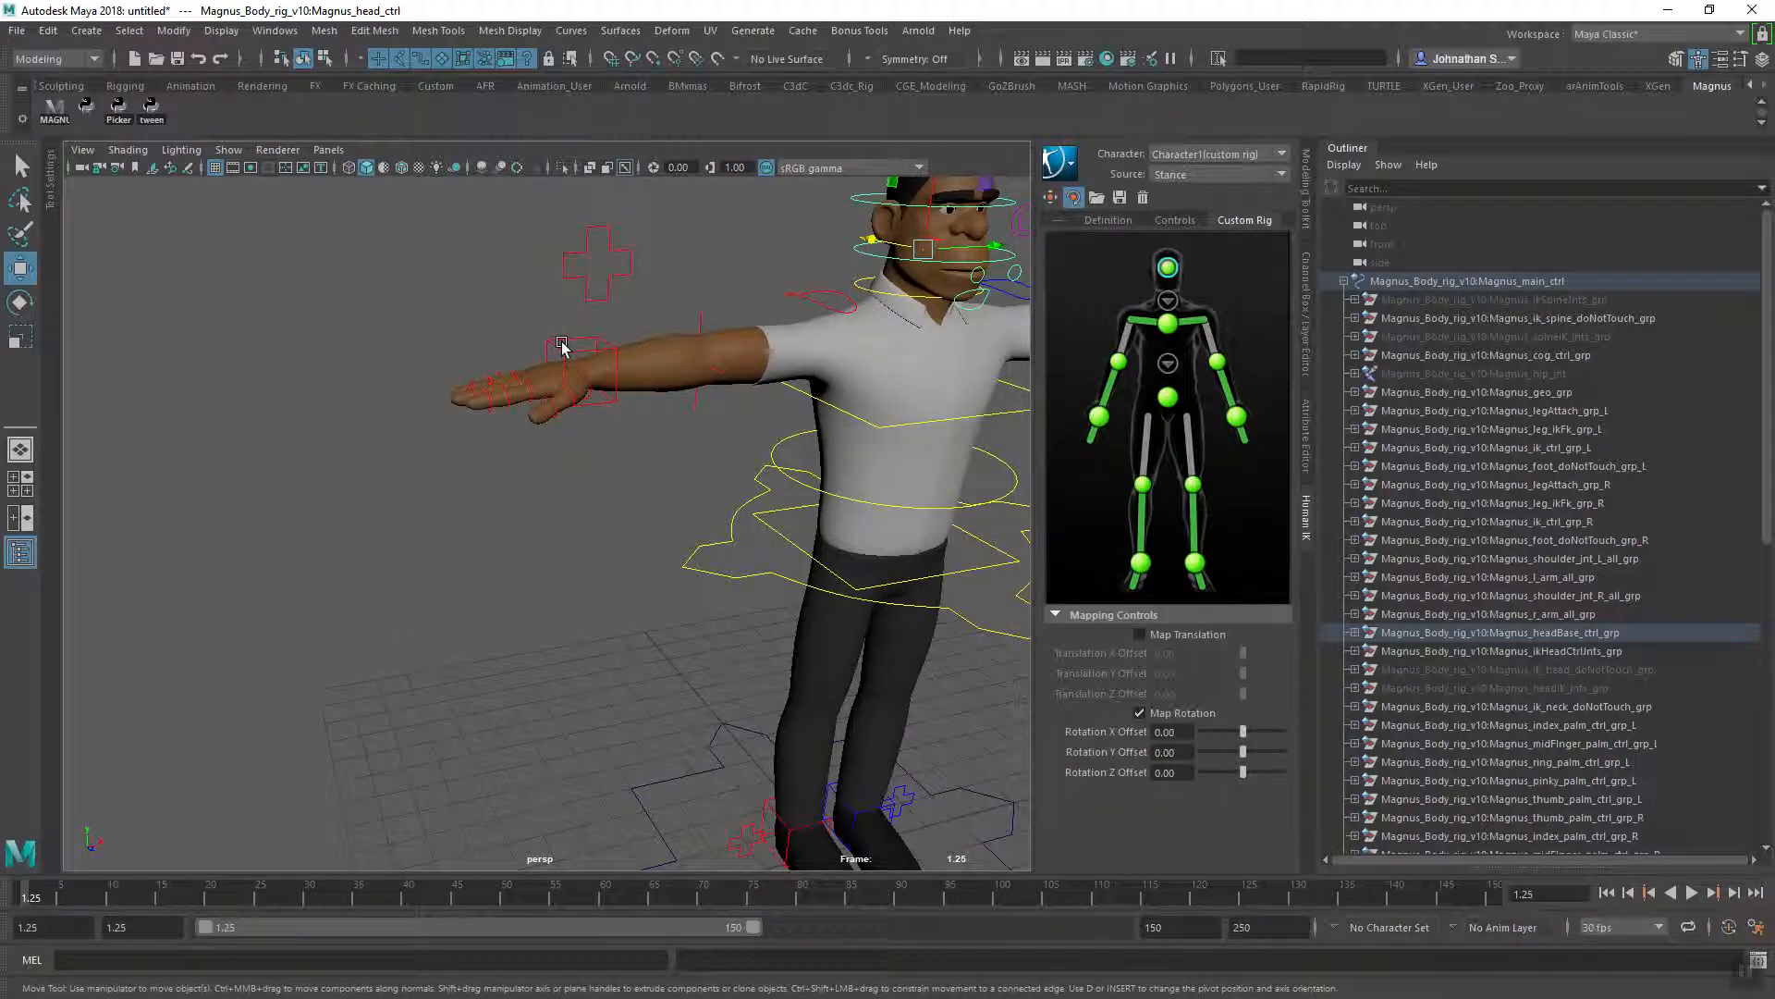
pyautogui.click(563, 347)
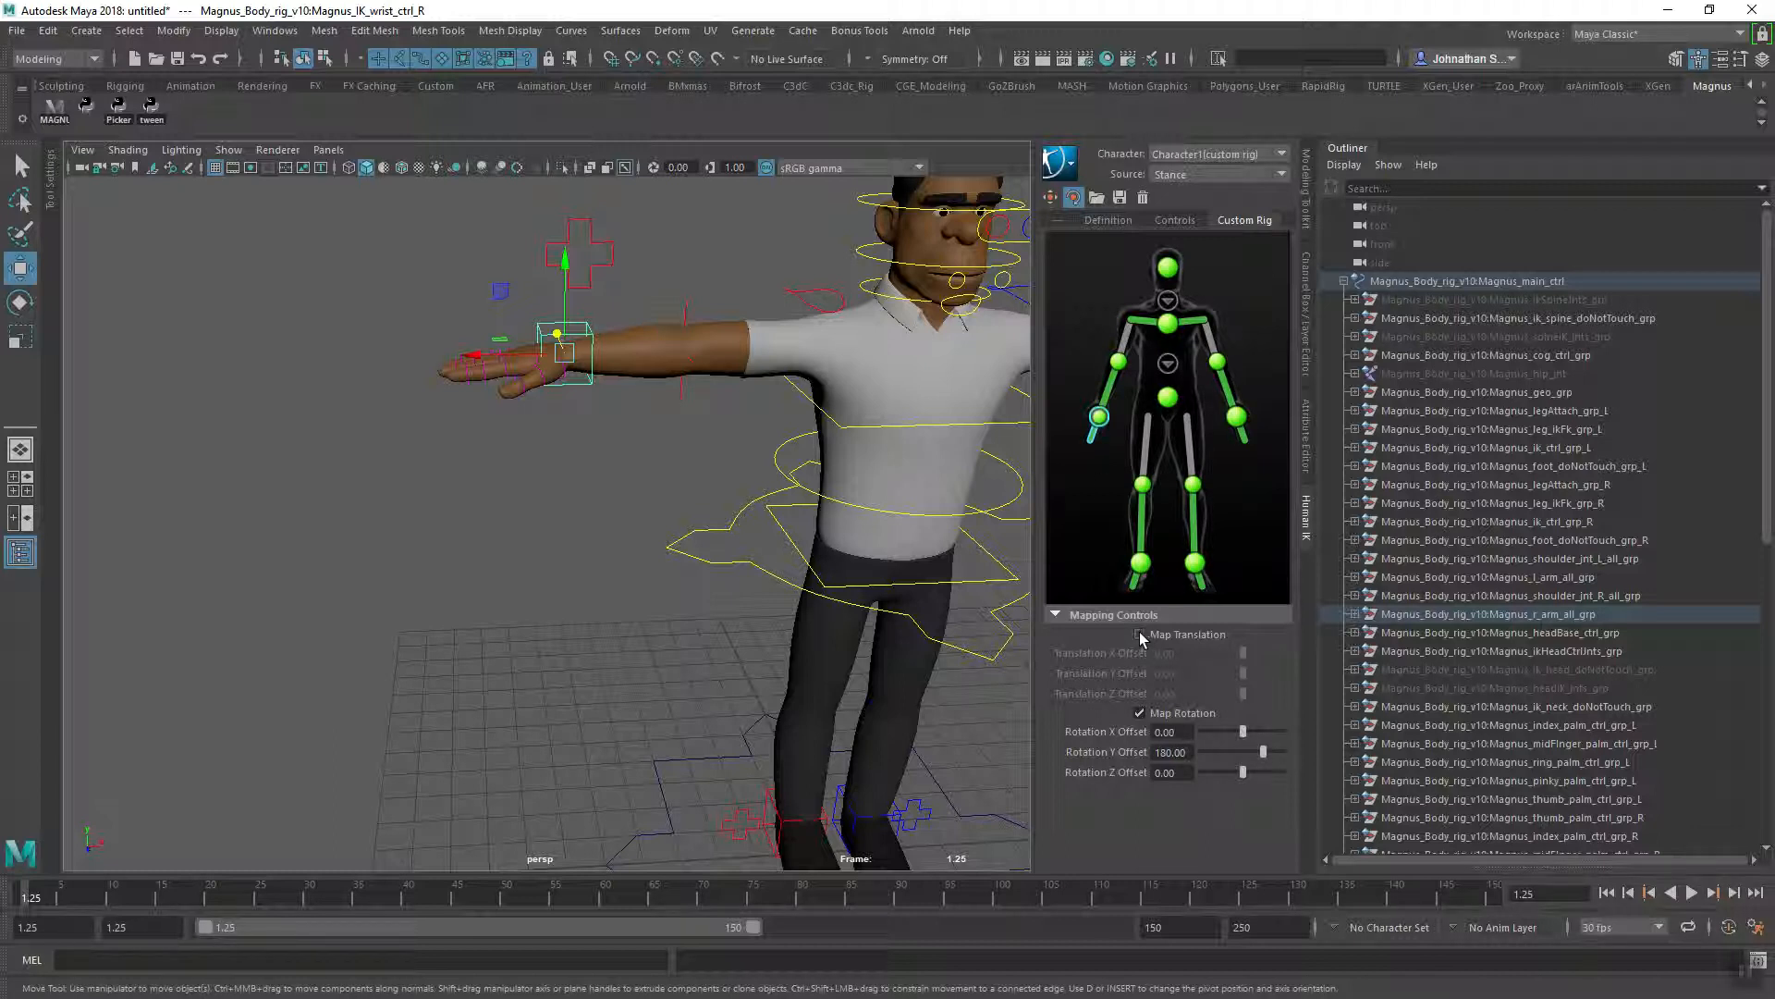
pyautogui.click(685, 323)
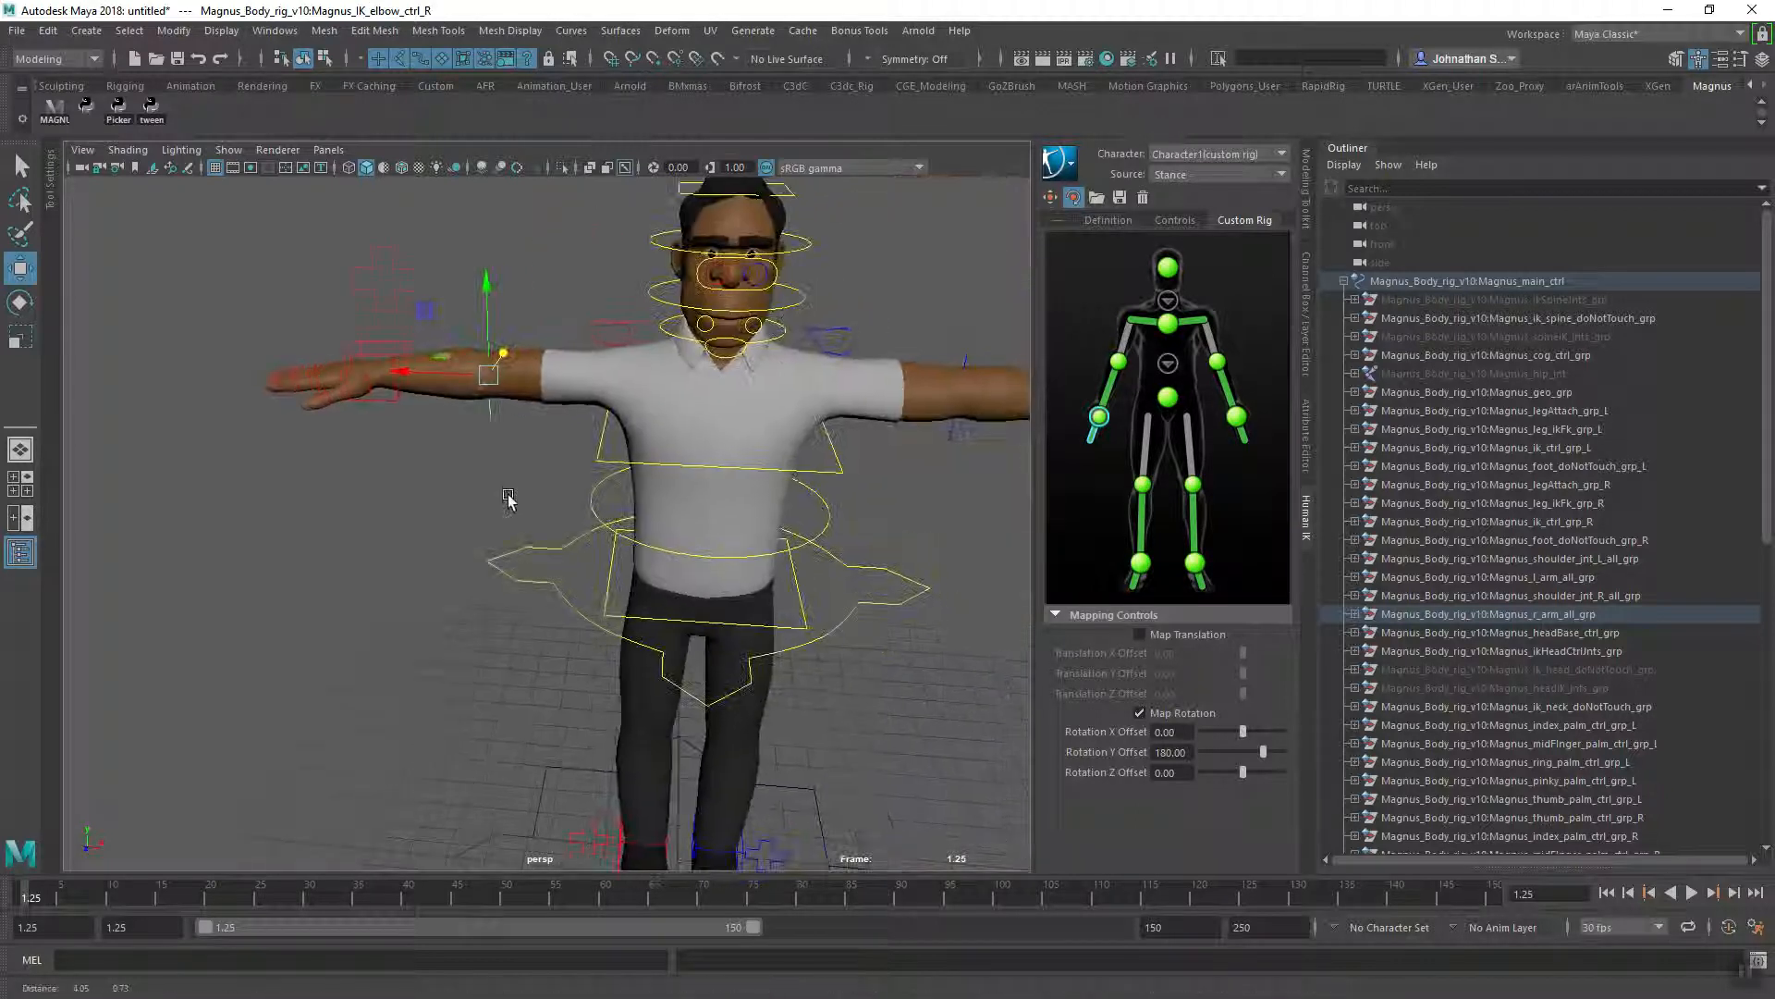
pyautogui.click(676, 384)
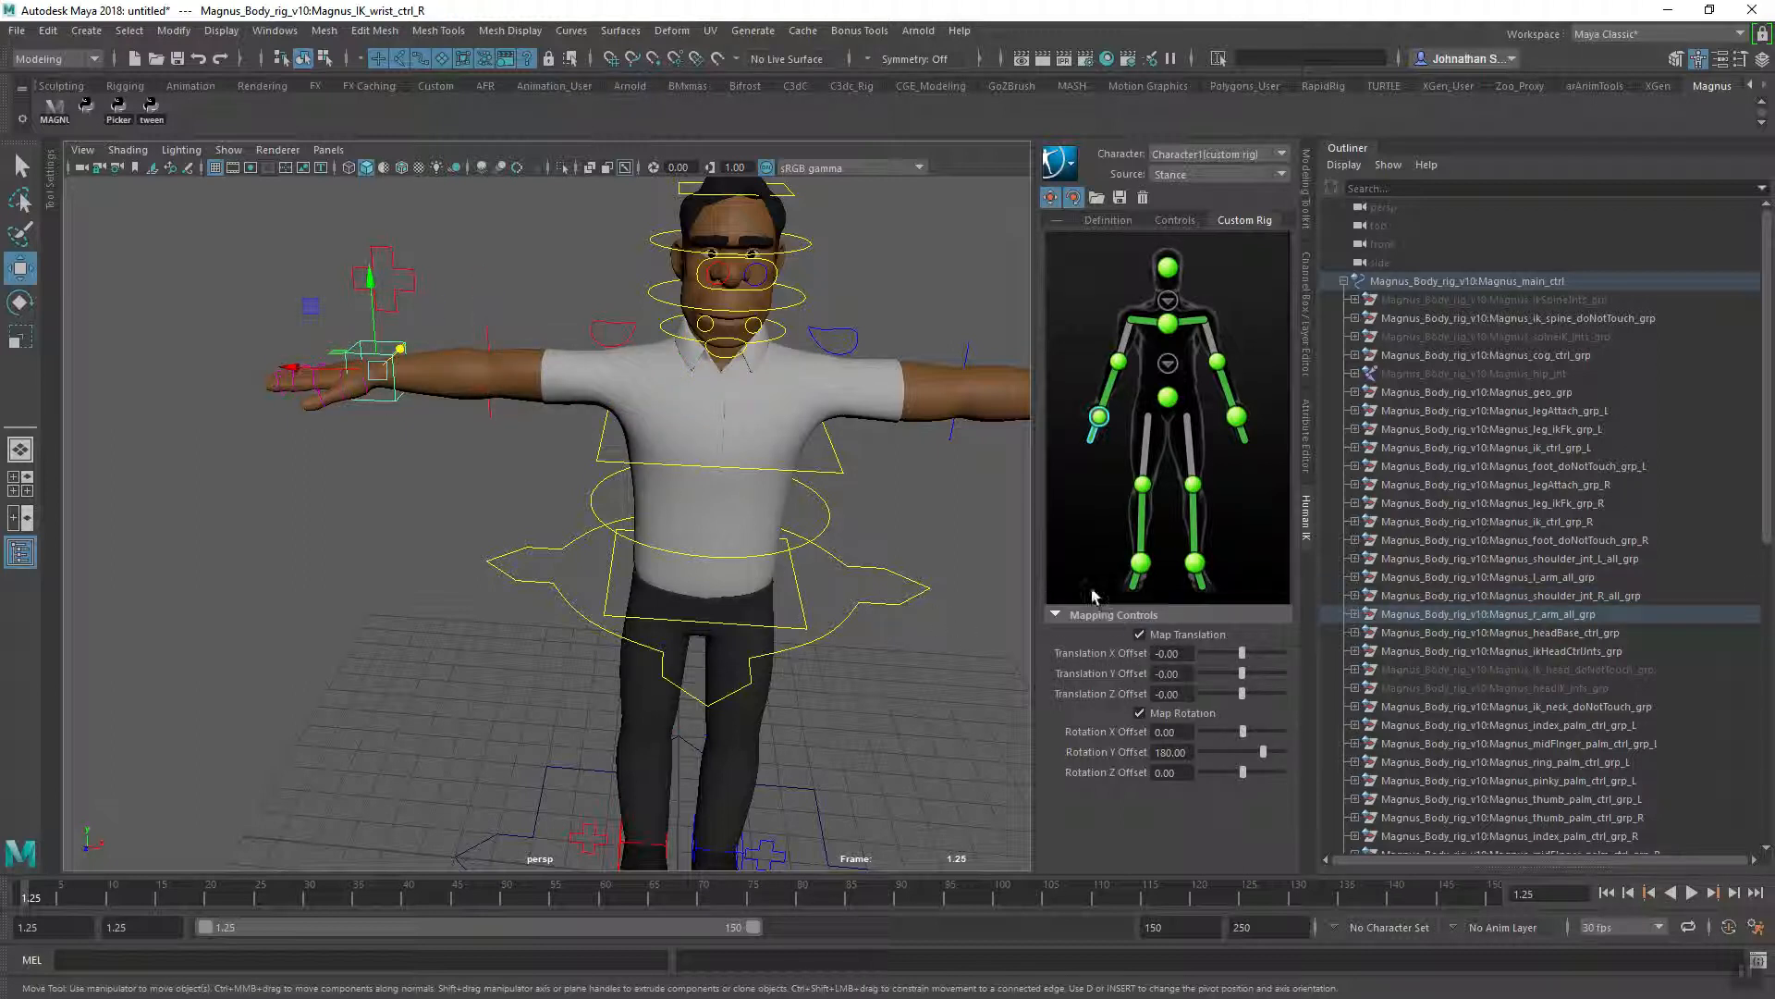
# - Assign the right IK elbow control to the forearm effector
pyautogui.click(501, 353)
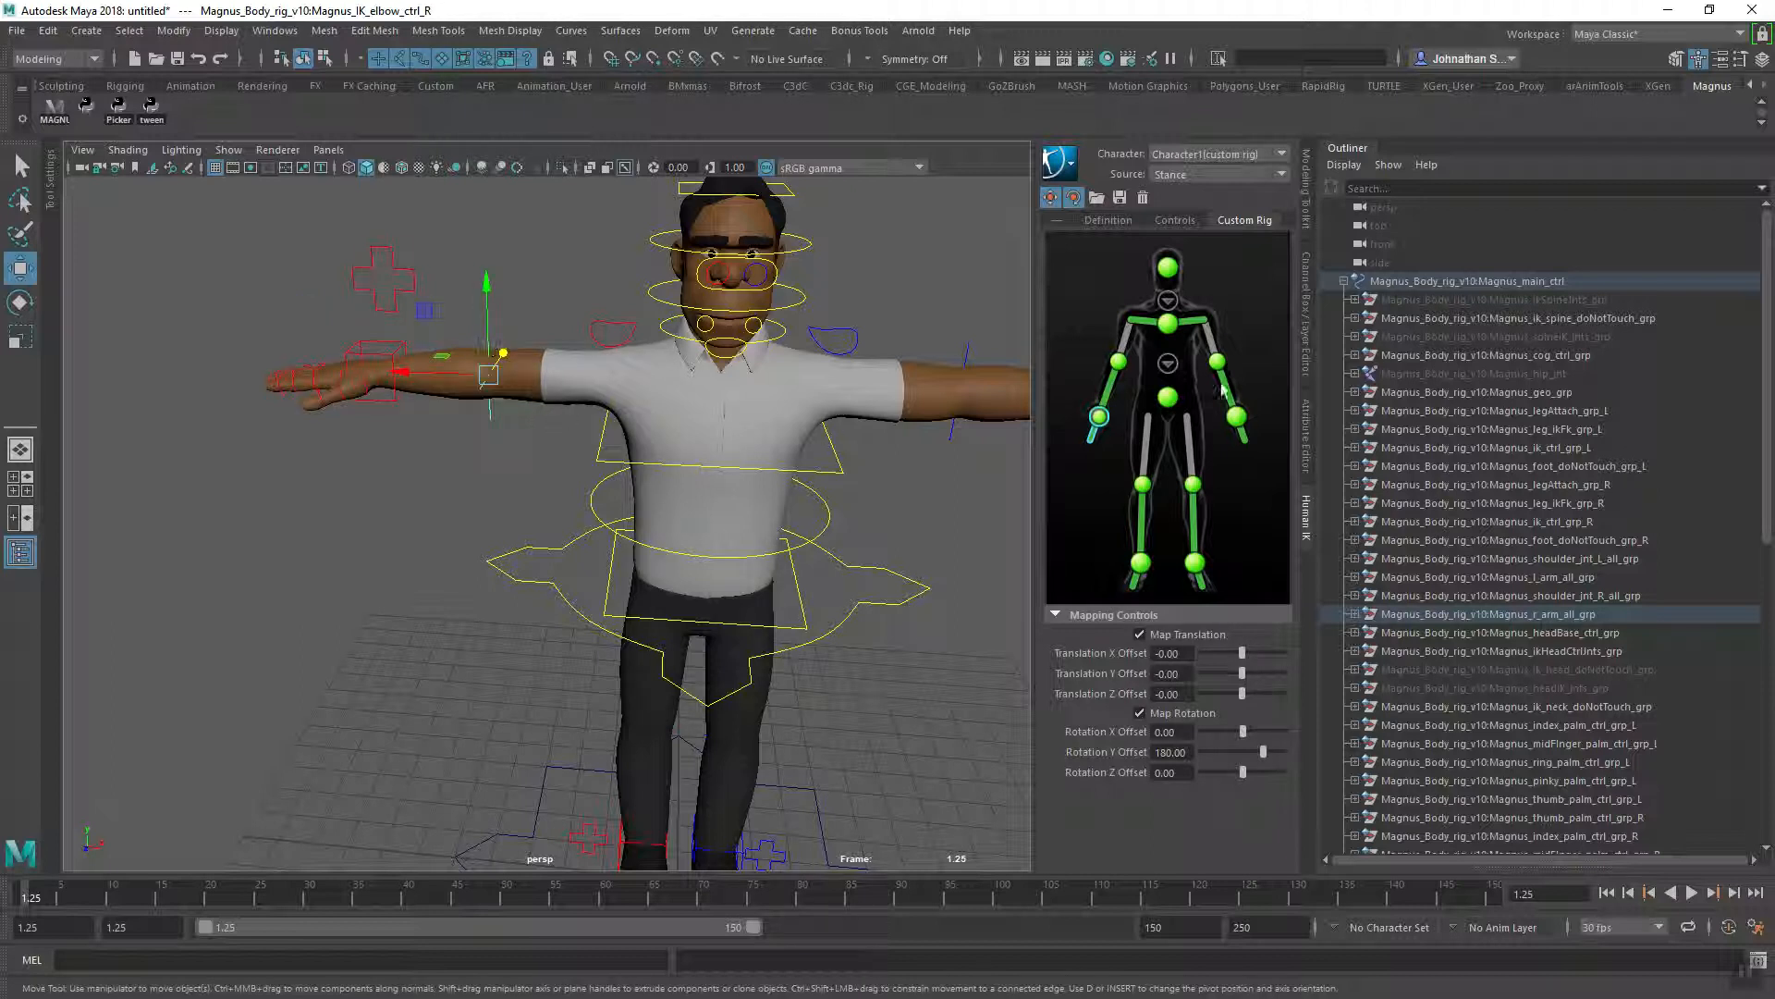
pyautogui.rightClick(1125, 372)
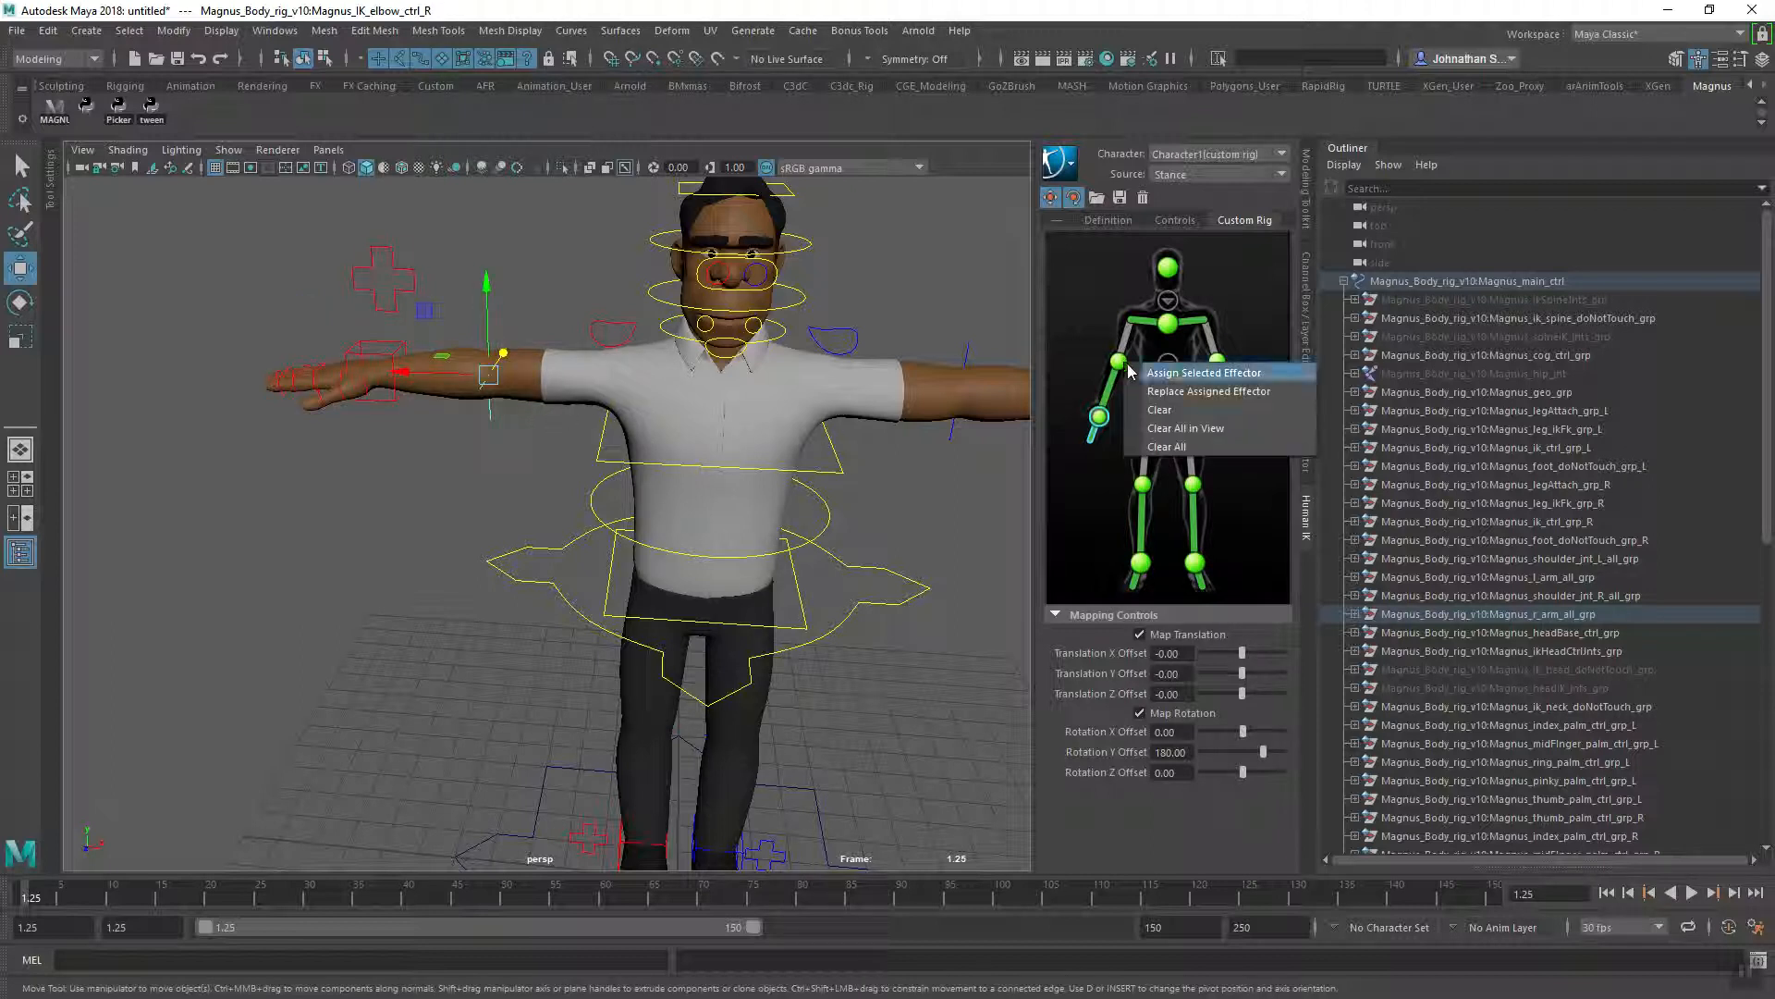
pyautogui.click(1204, 372)
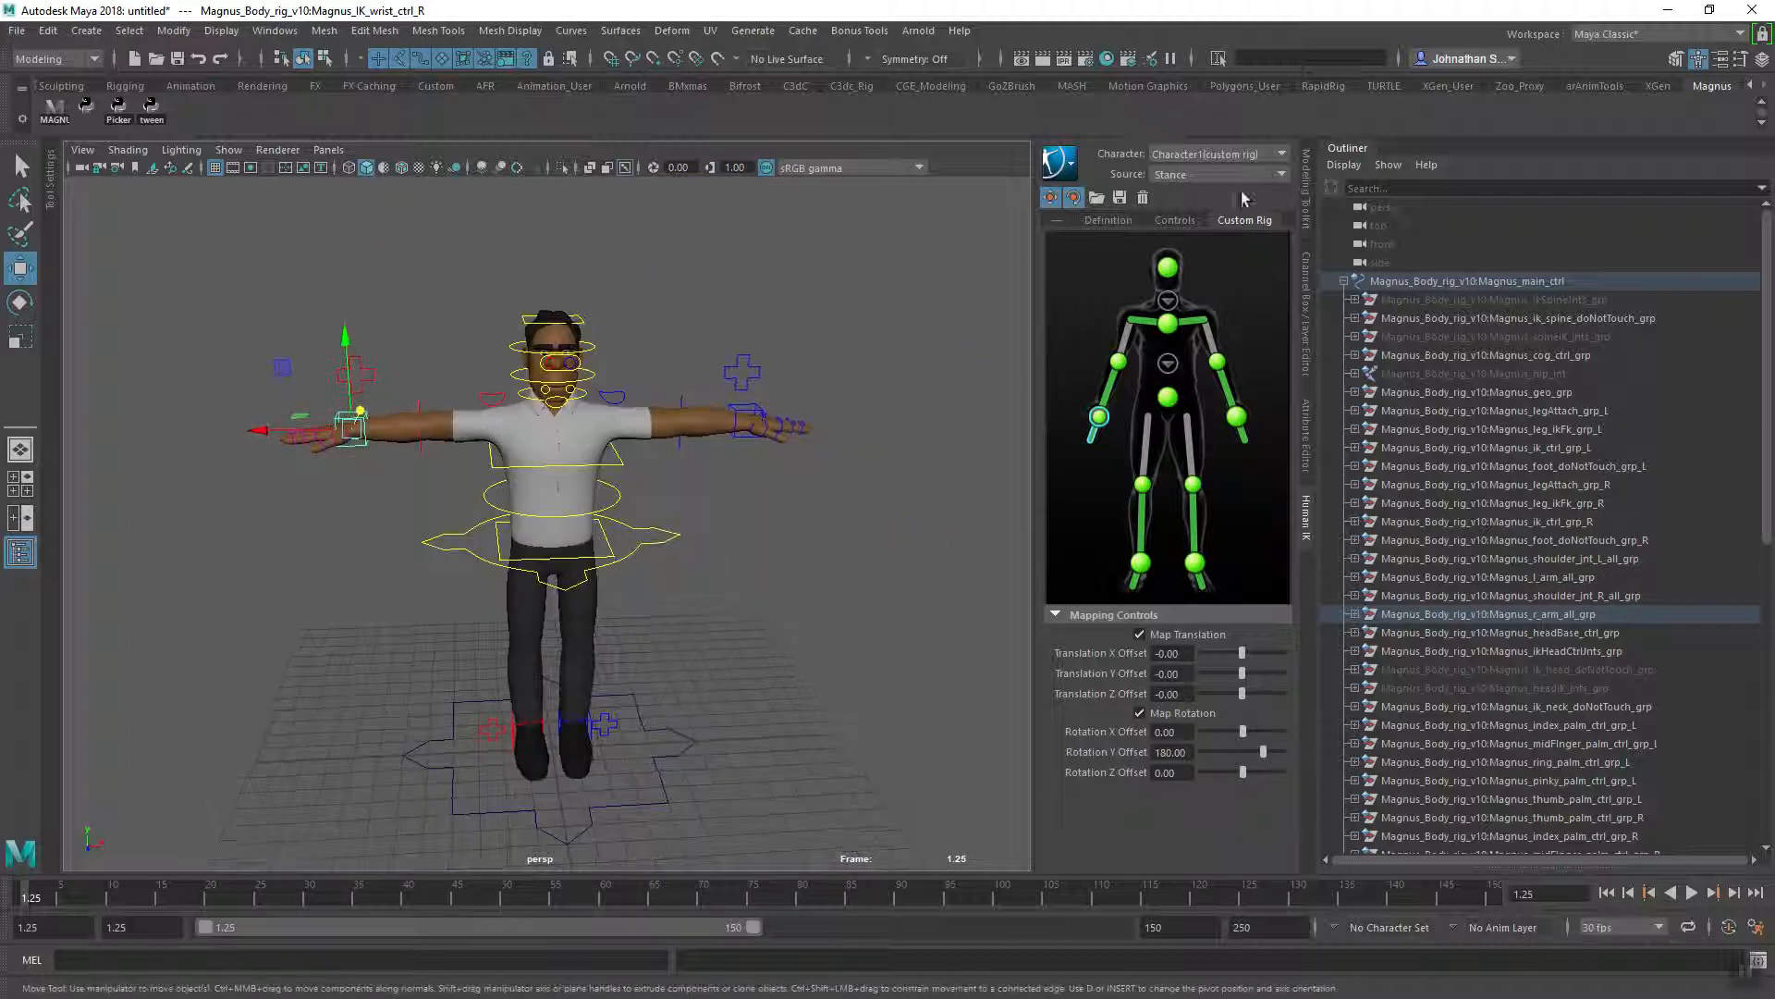
# - Switch the source back to Dummy_Fight and play the fight motion to check the arms
pyautogui.click(1217, 174)
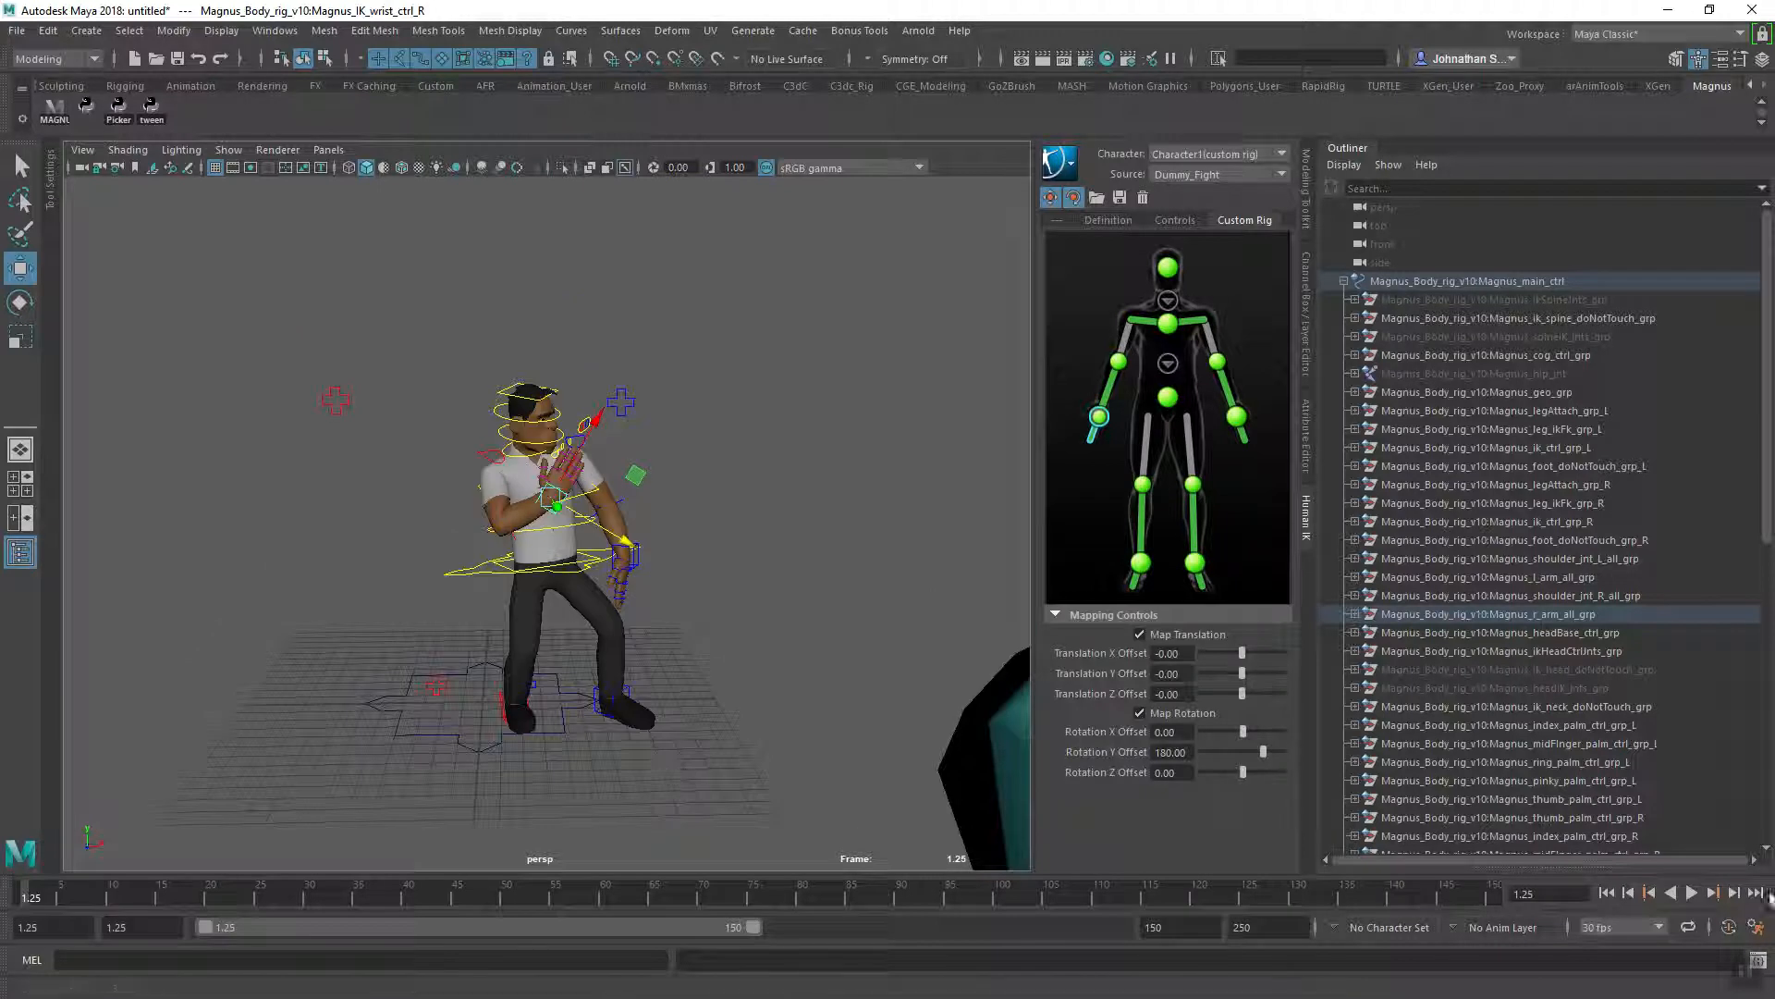
pyautogui.click(1693, 894)
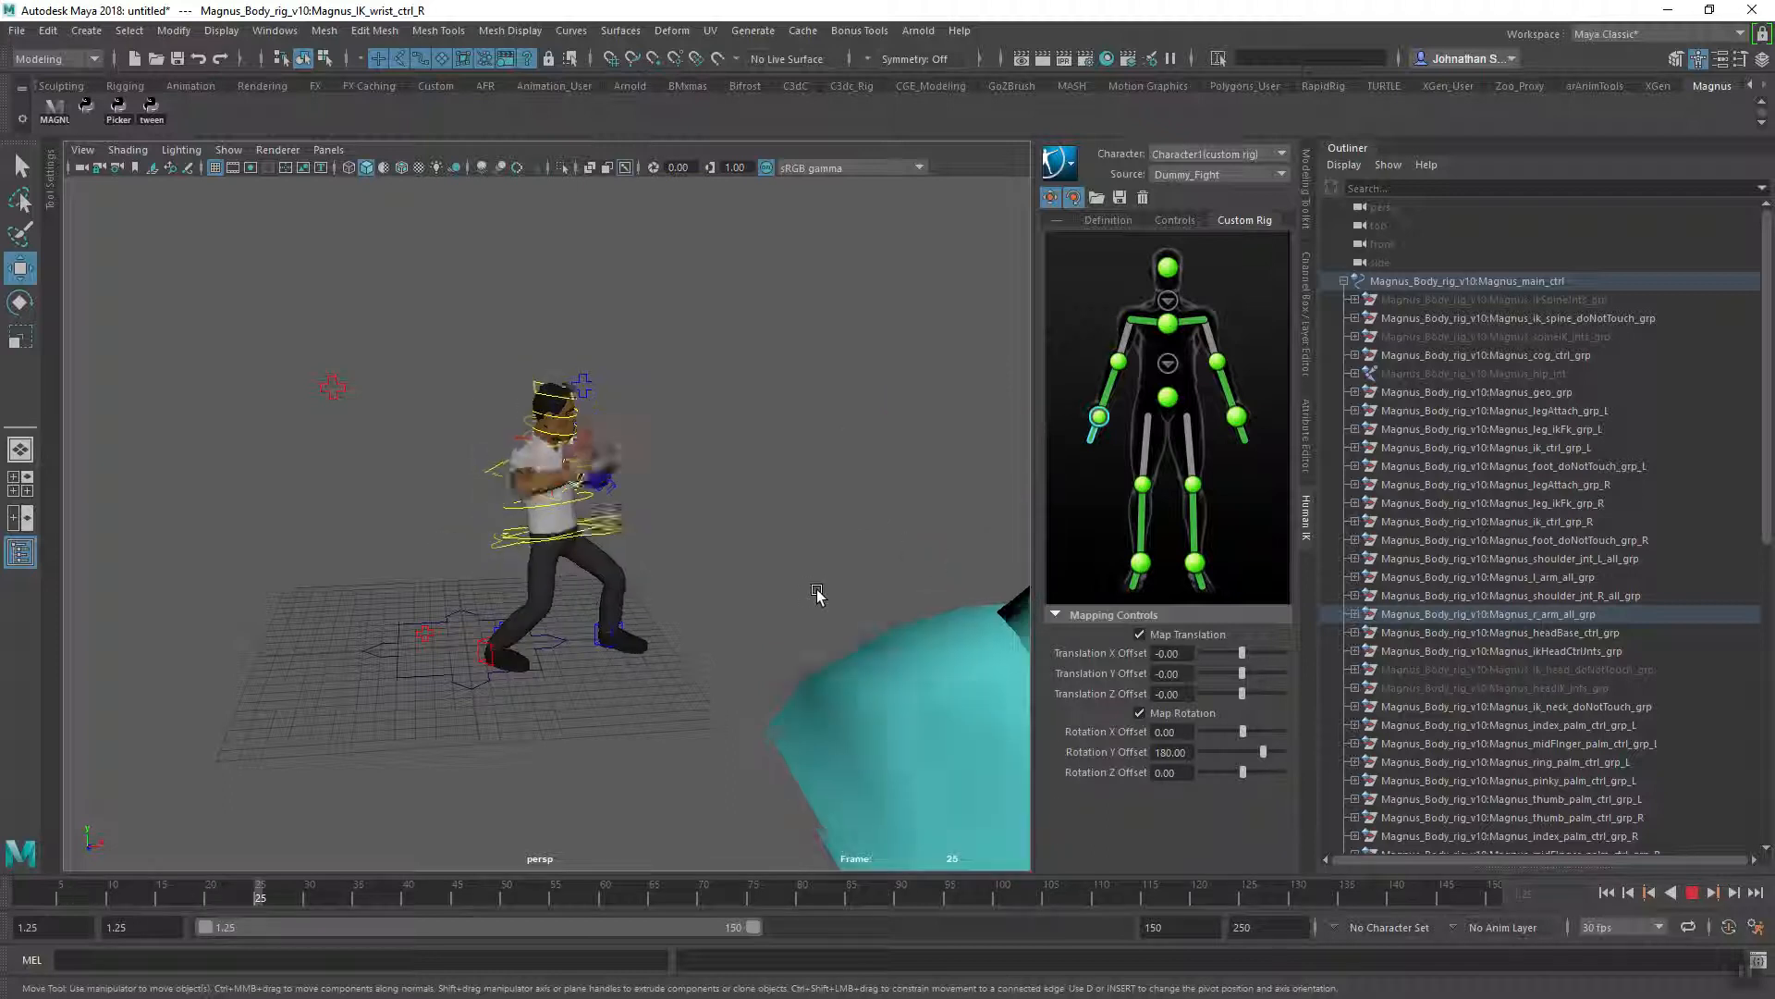
pyautogui.moveTo(261, 896); pyautogui.dragTo(848, 897)
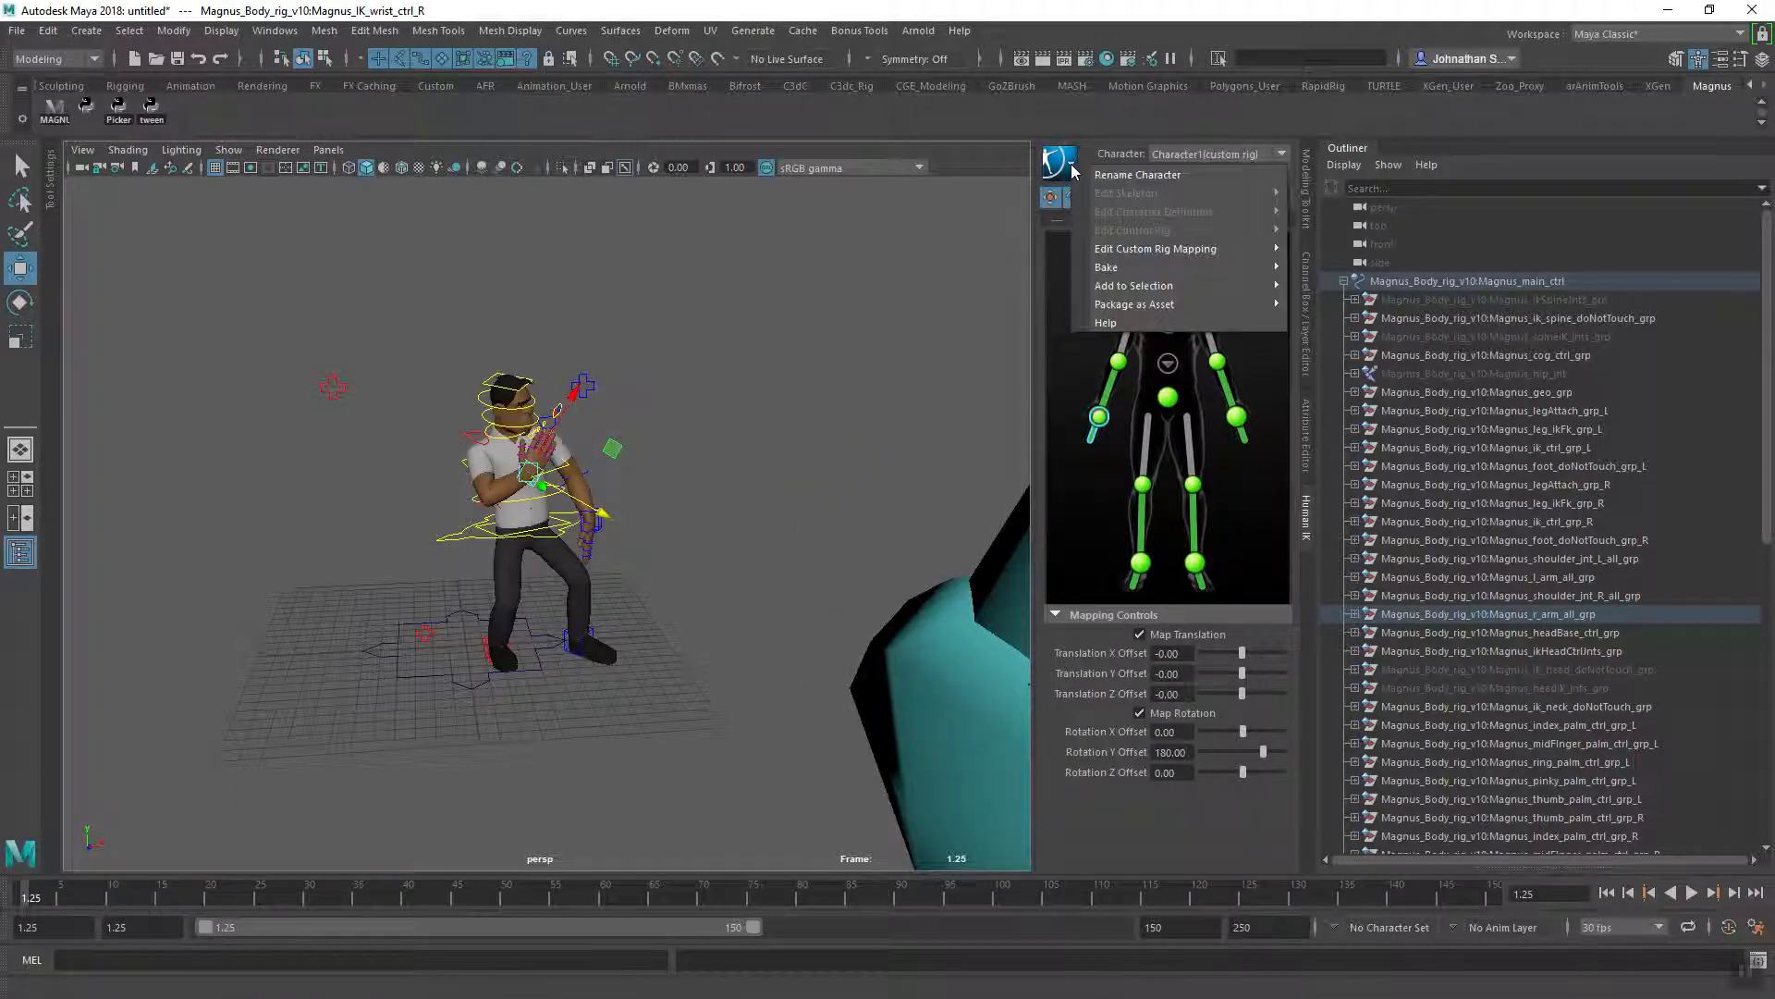
pyautogui.moveTo(1110, 268)
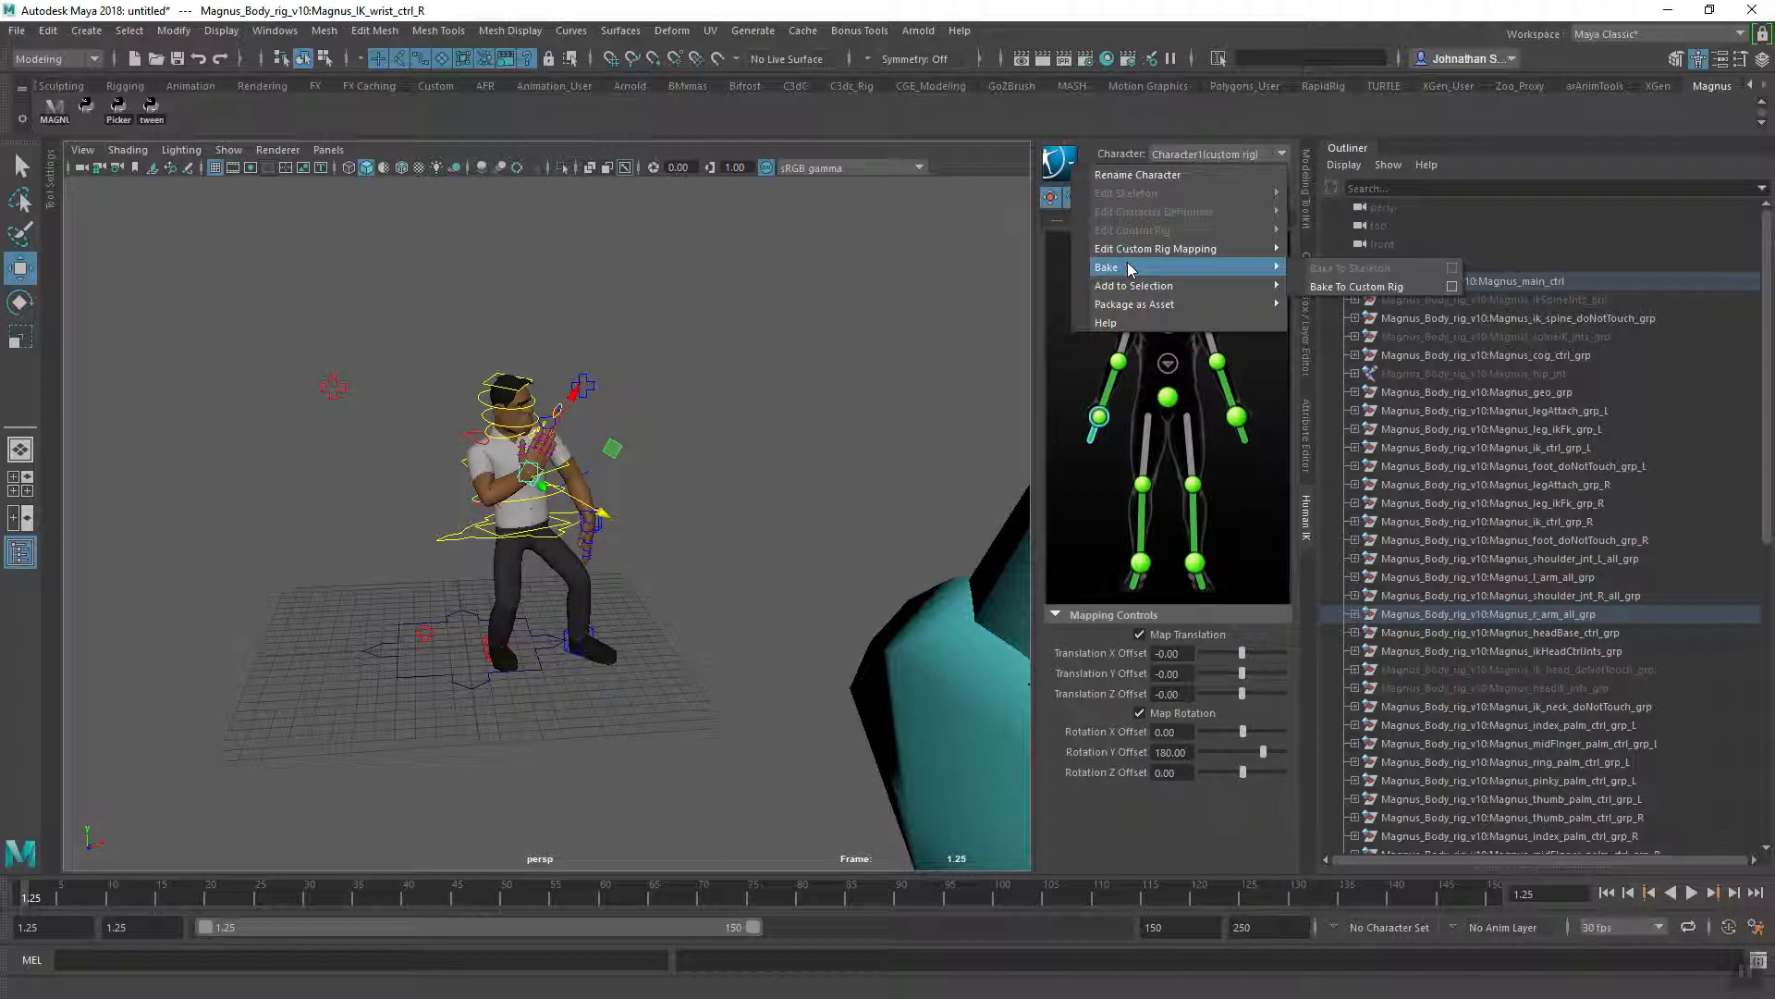
pyautogui.moveTo(1355, 286)
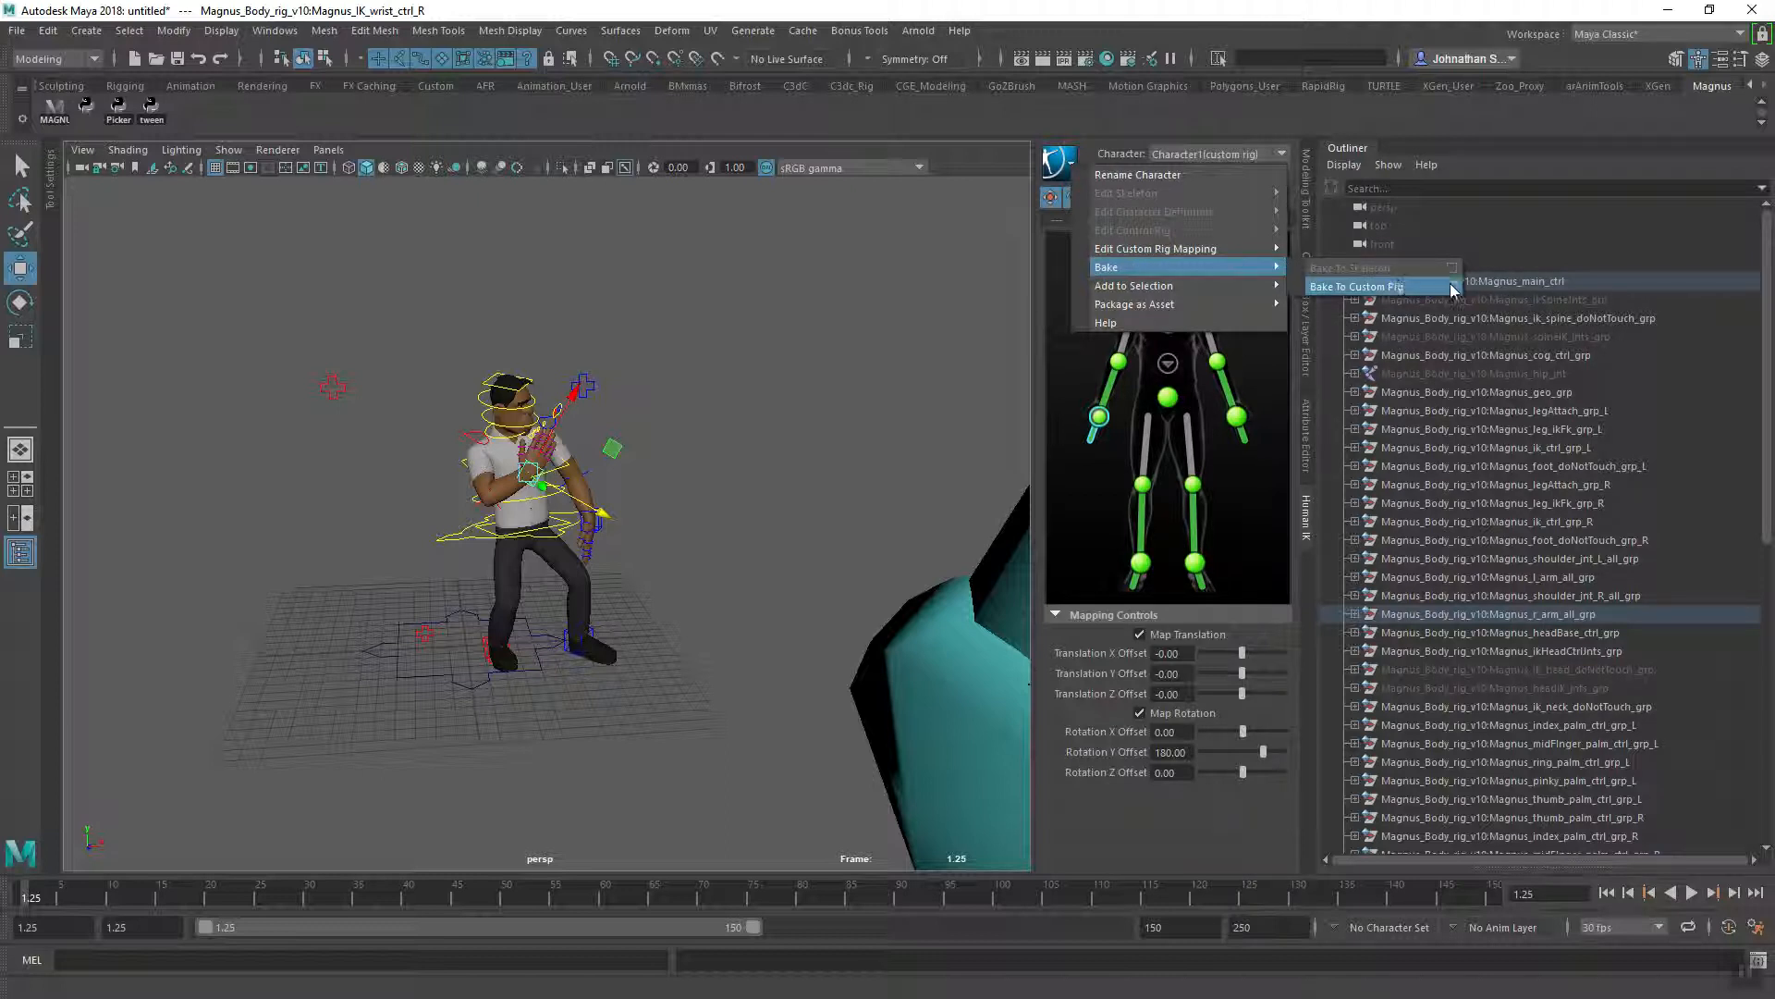
# - Bake the motion to the custom rig with the time range ending at frame 173
pyautogui.click(1355, 286)
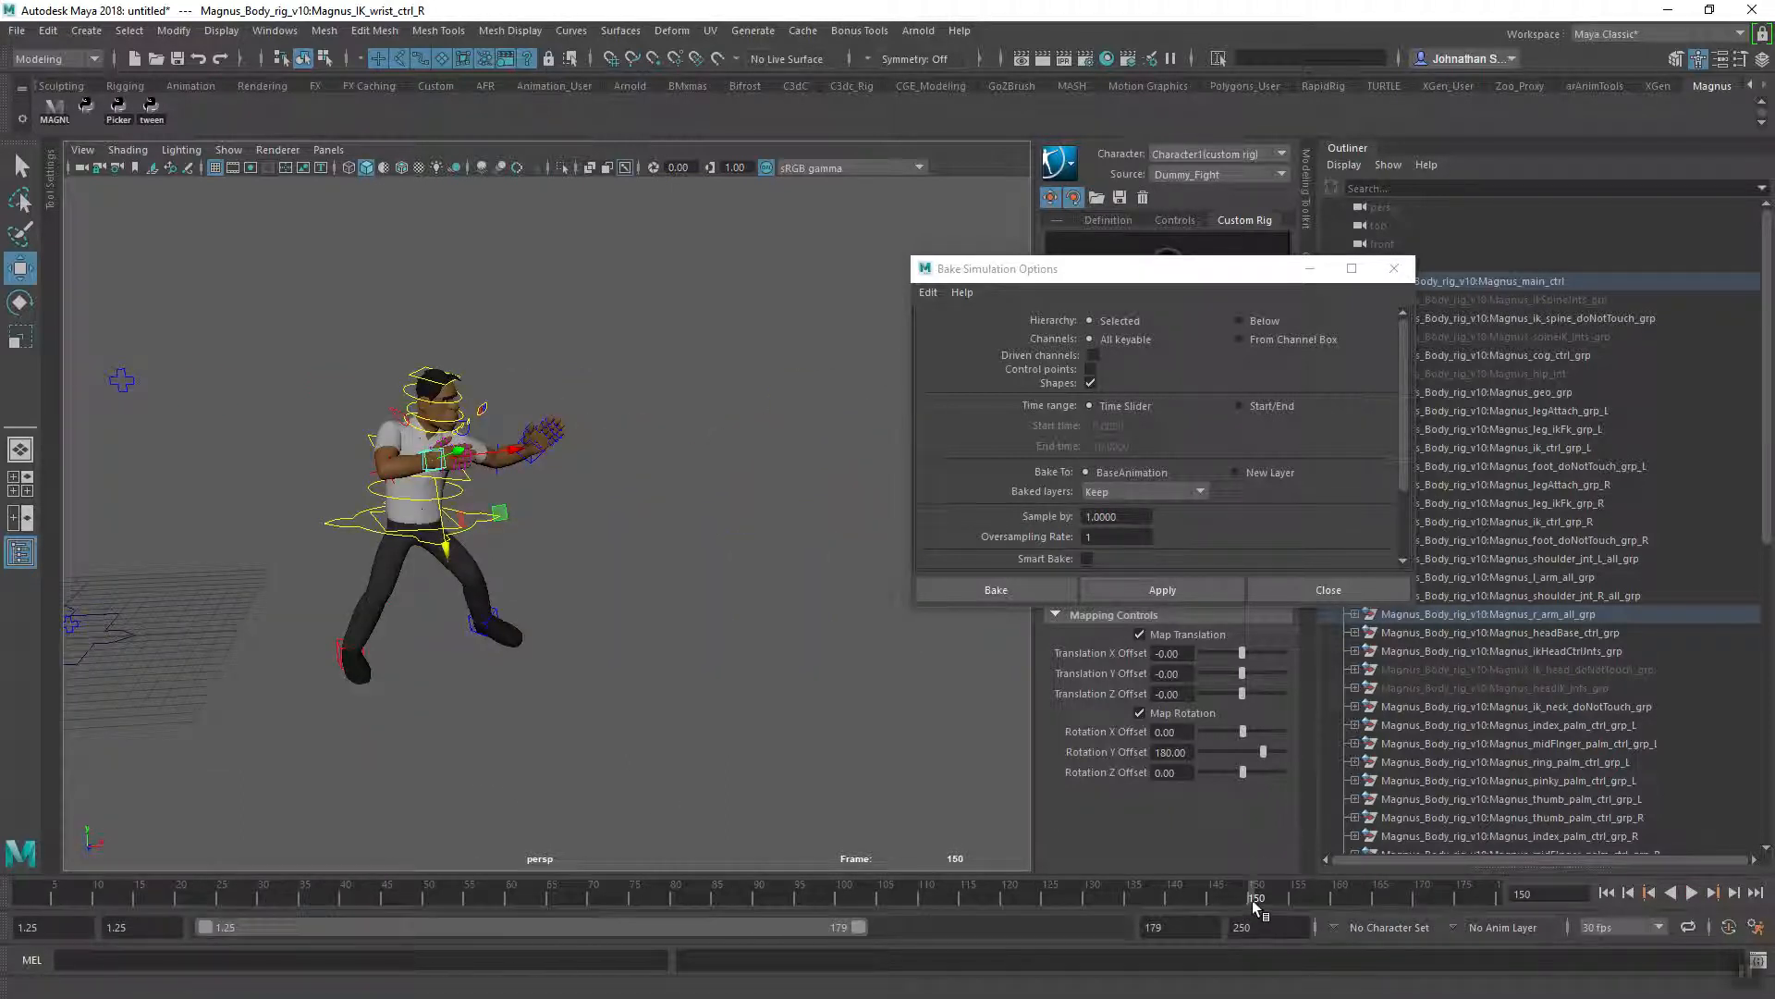
pyautogui.click(1713, 893)
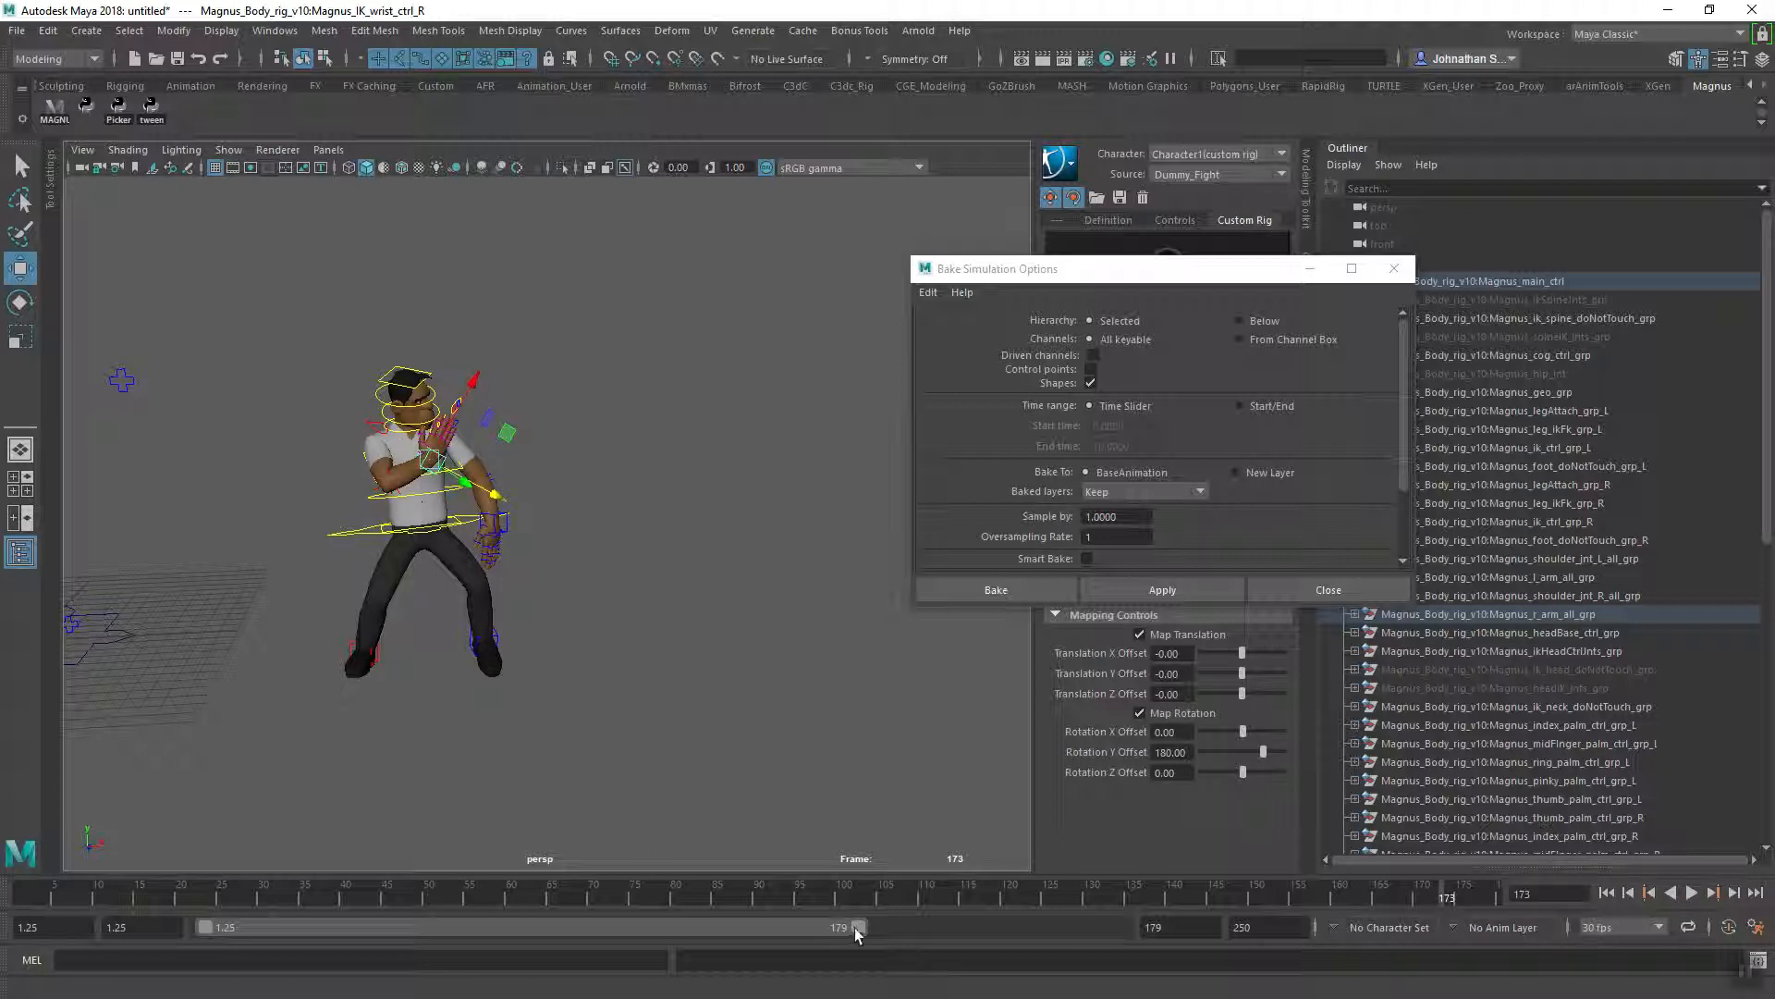
pyautogui.moveTo(854, 926); pyautogui.dragTo(817, 927)
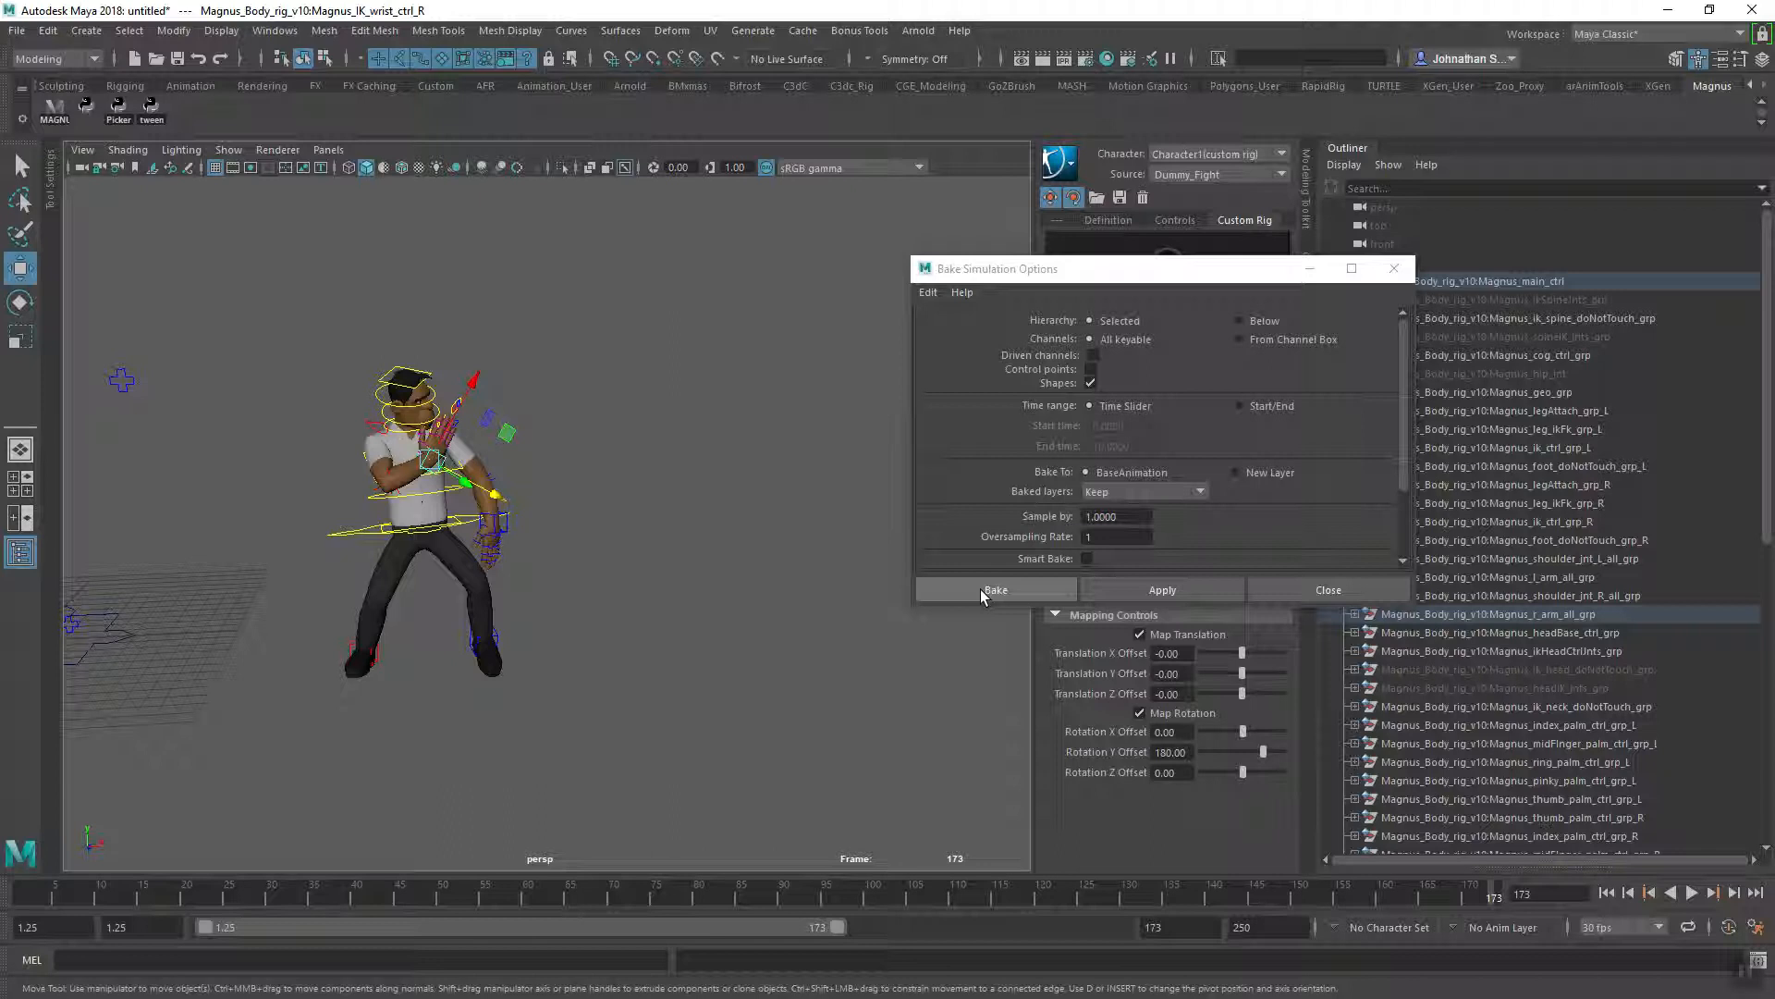
pyautogui.click(994, 589)
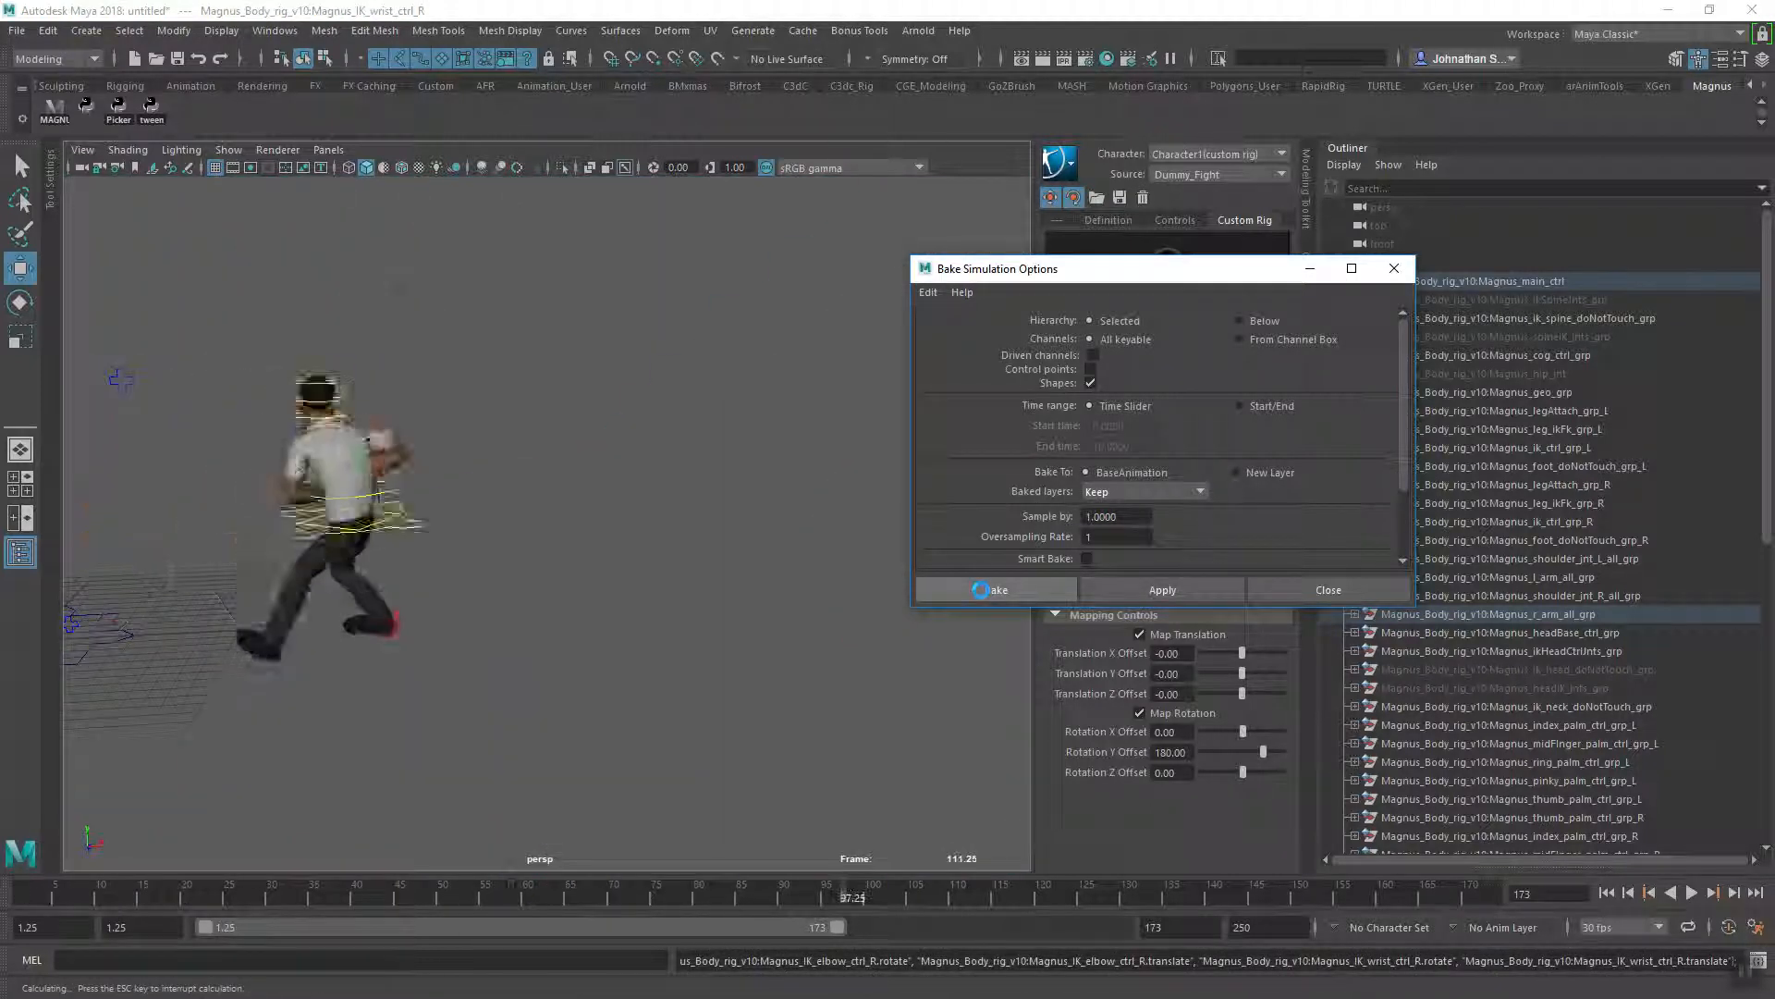
# - Finish the bake and scrub the timeline to review the baked fight animation
pyautogui.click(993, 589)
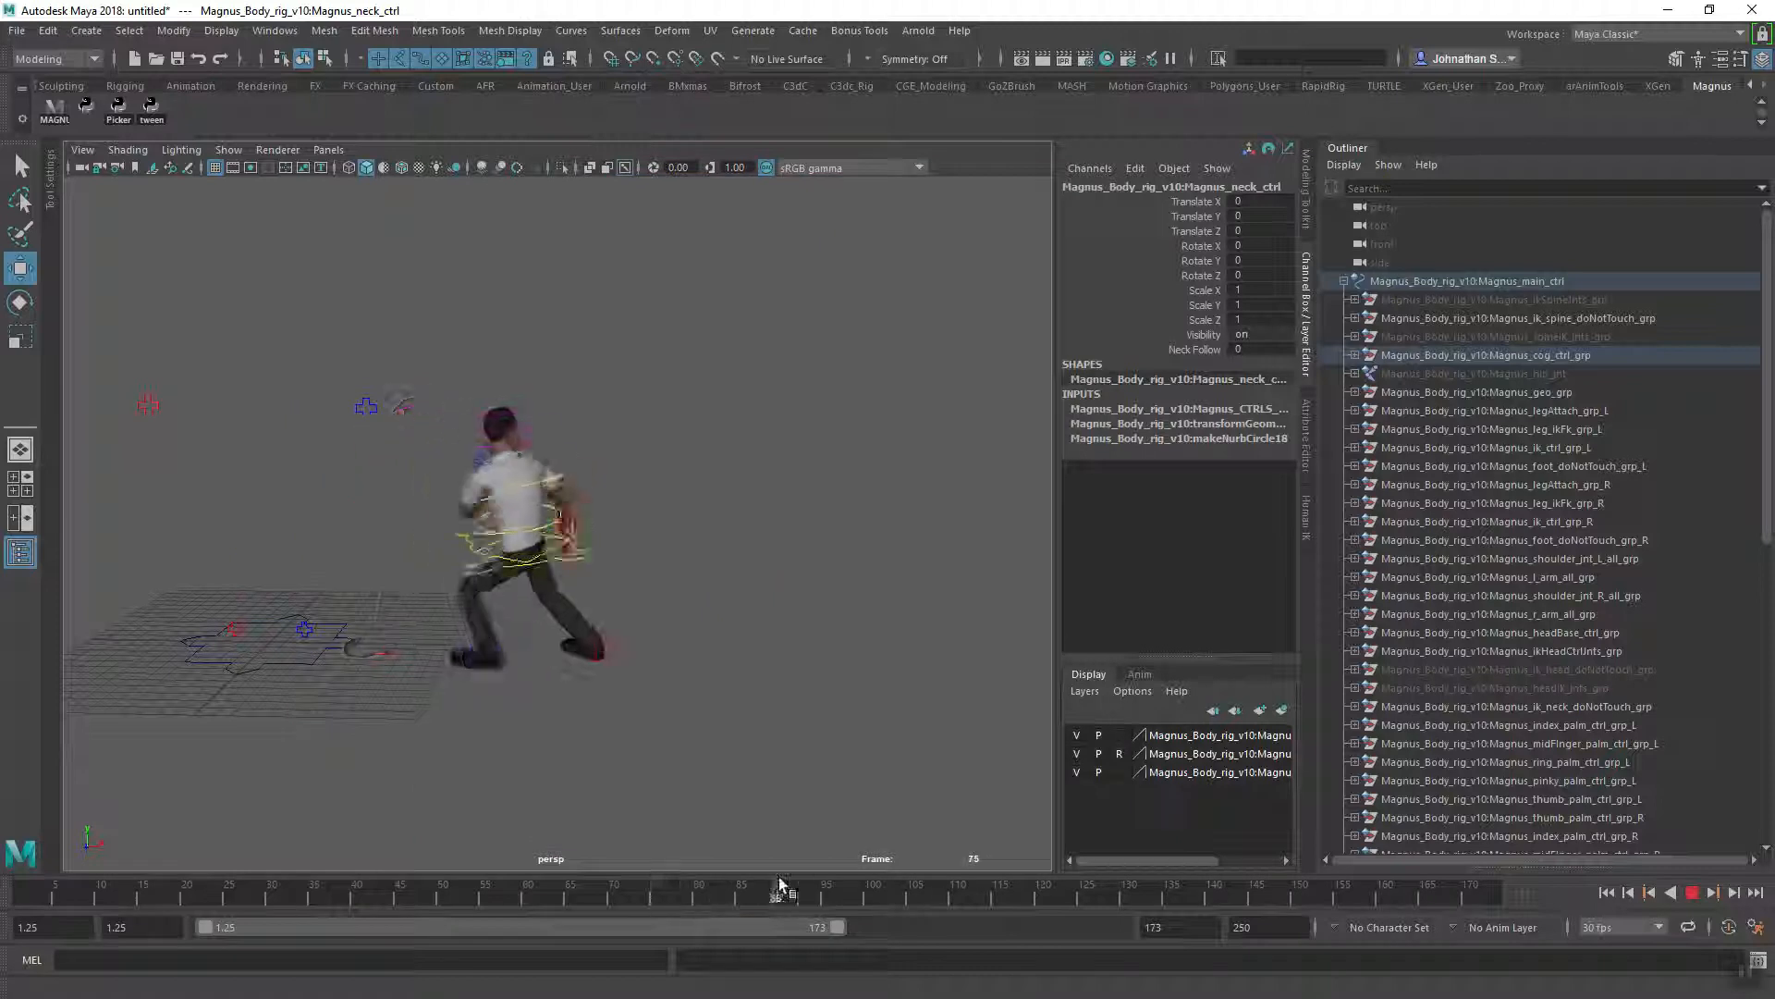
pyautogui.moveTo(779, 887); pyautogui.dragTo(1189, 887)
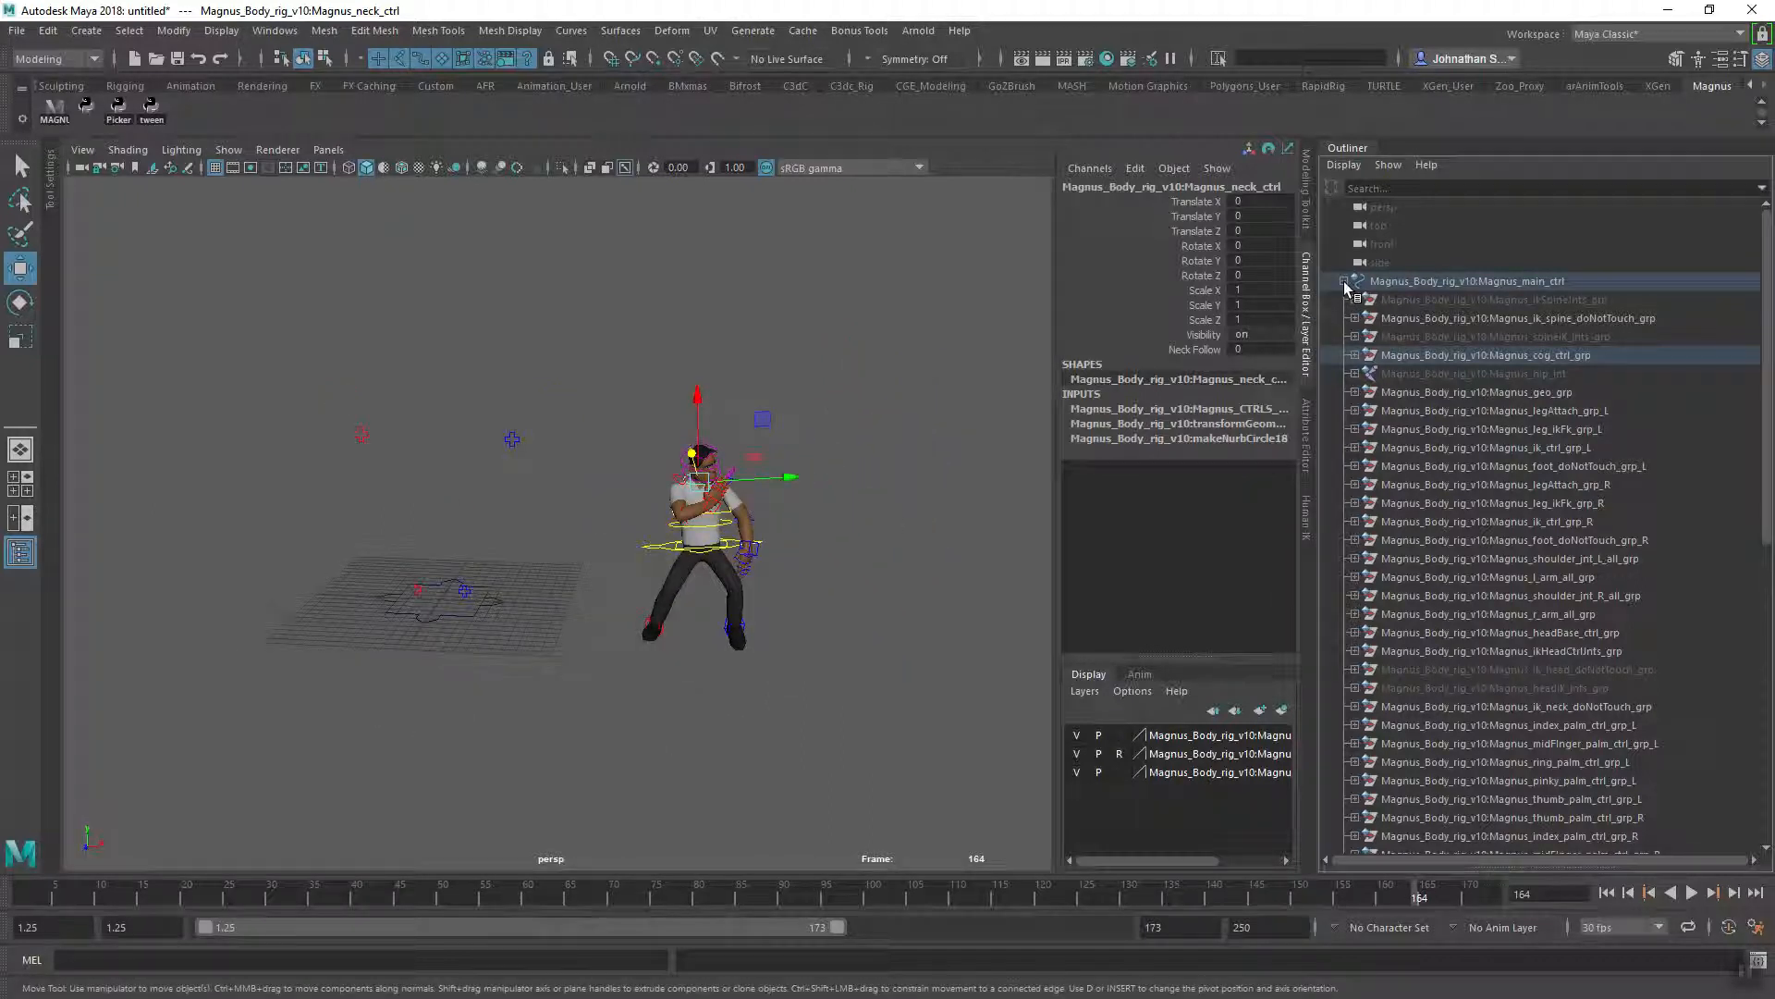
# - Delete Fight:Dummy_Fight, then step frames and move the main control to verify the bake
pyautogui.click(1352, 281)
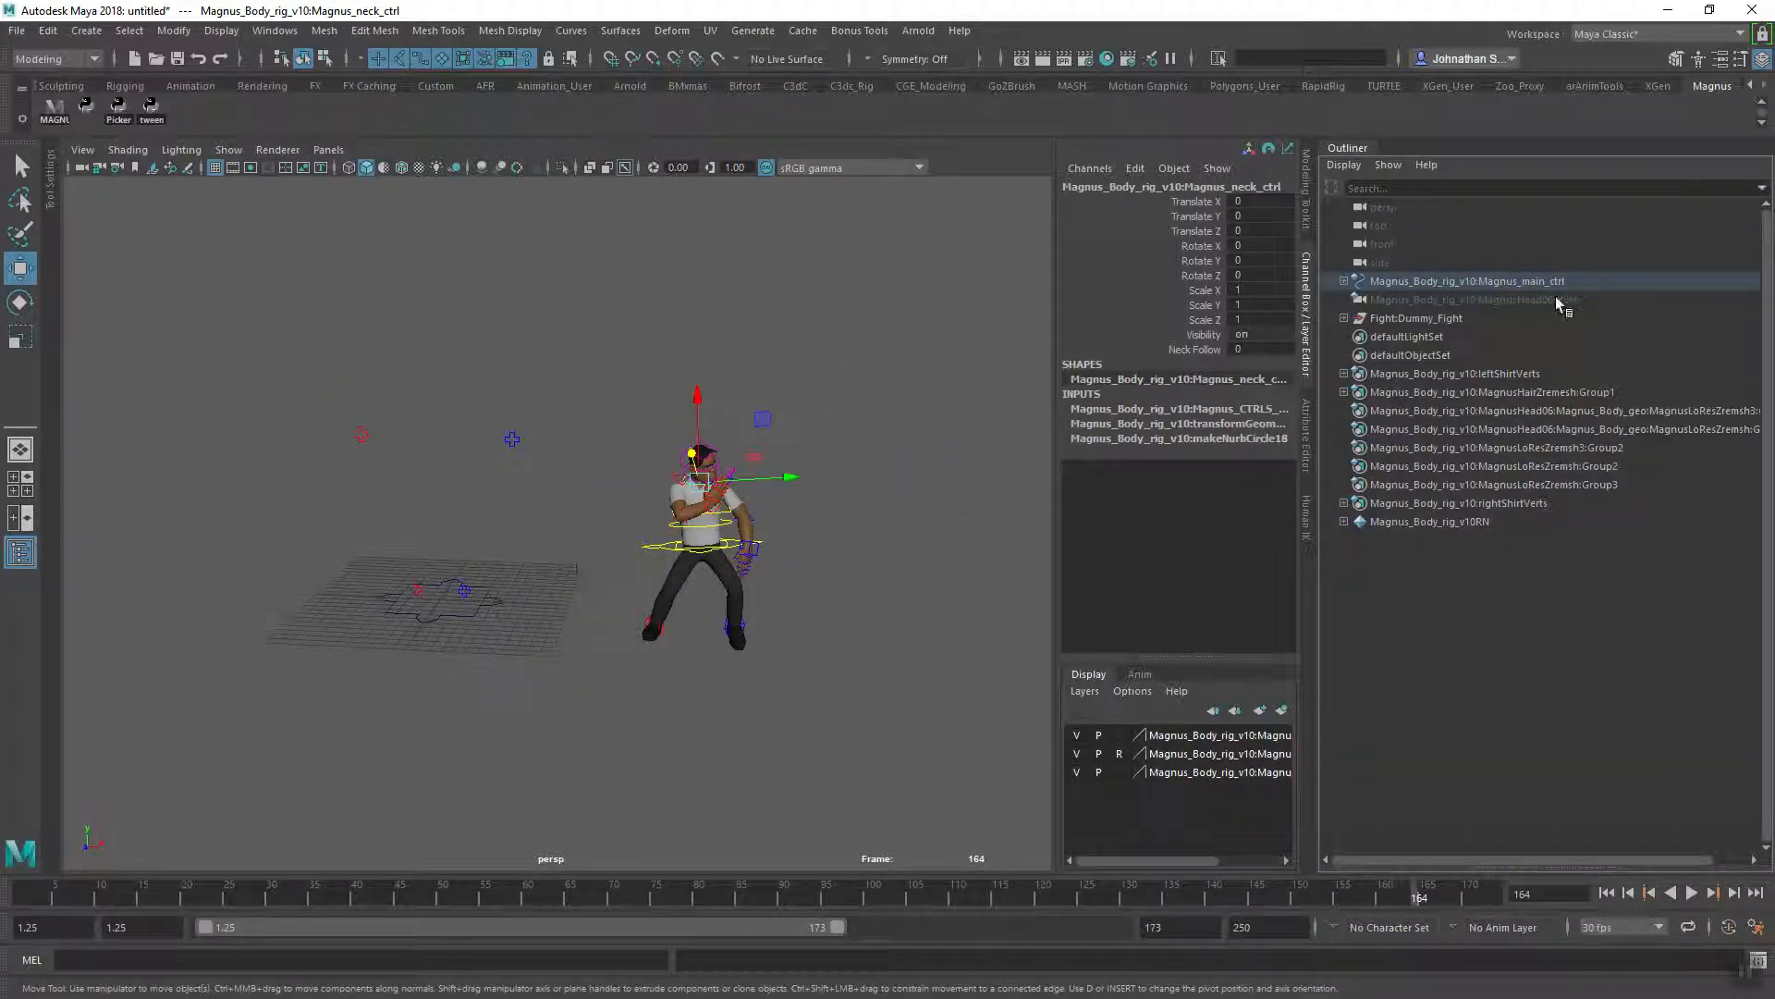
pyautogui.click(1414, 318)
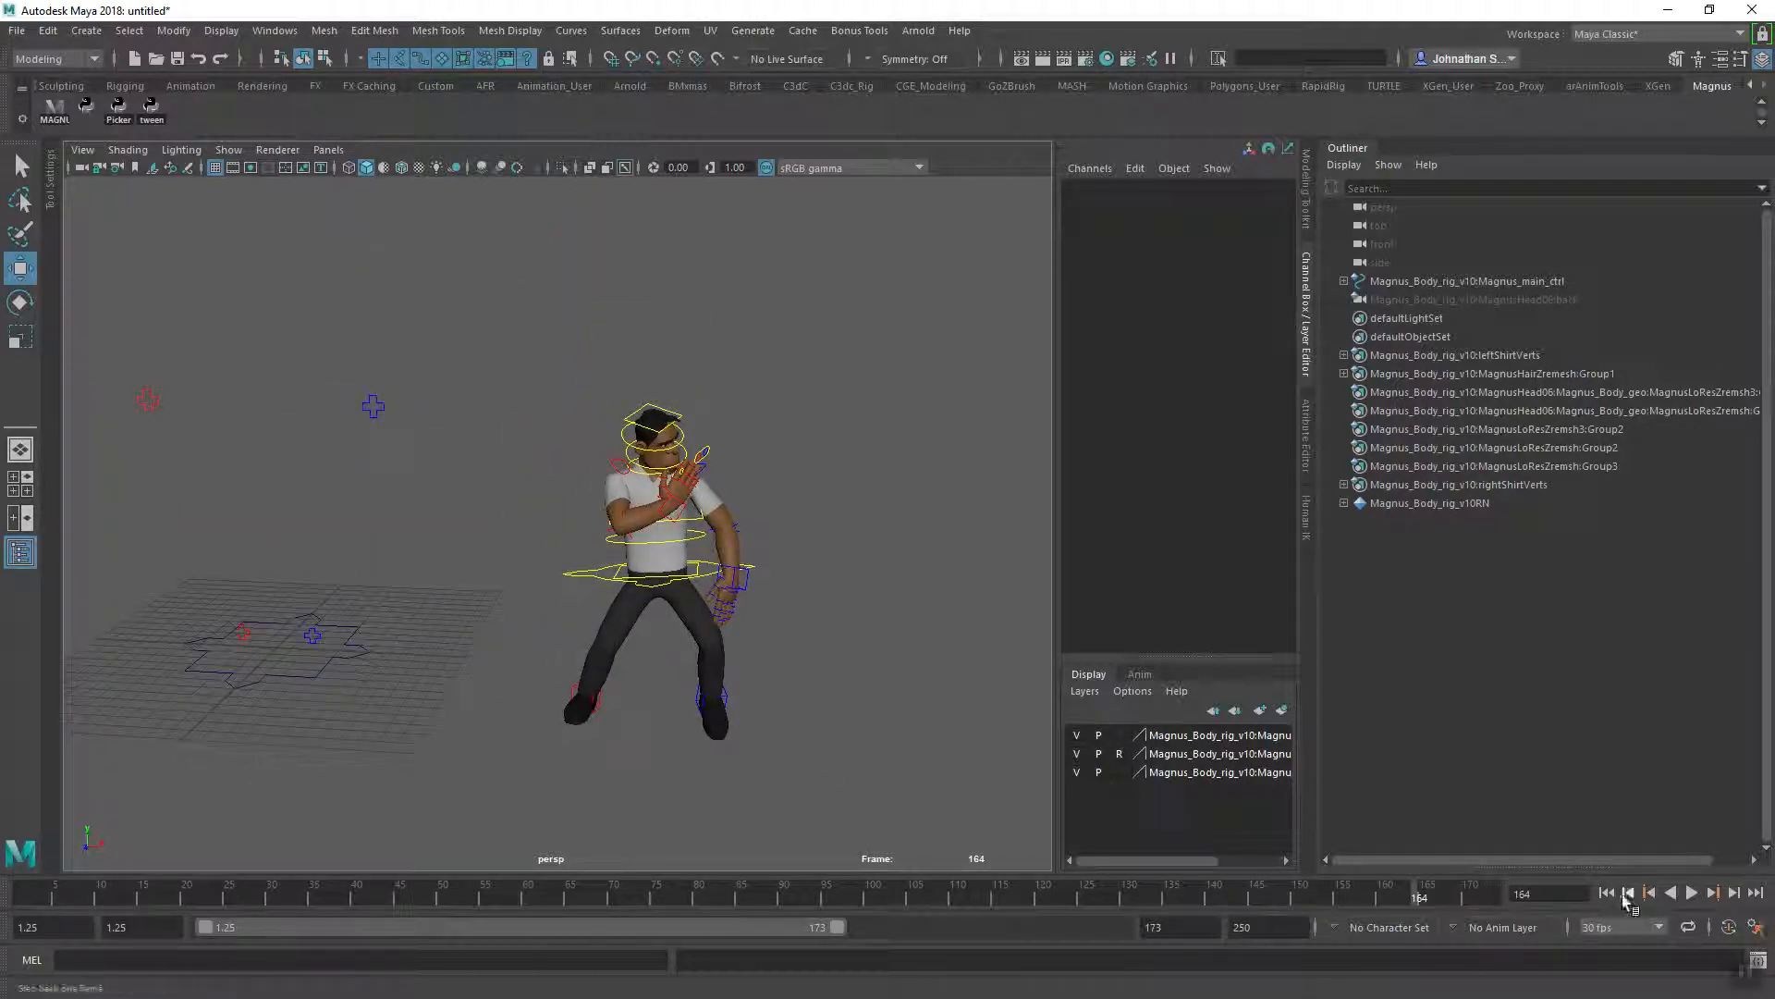
pyautogui.click(1691, 892)
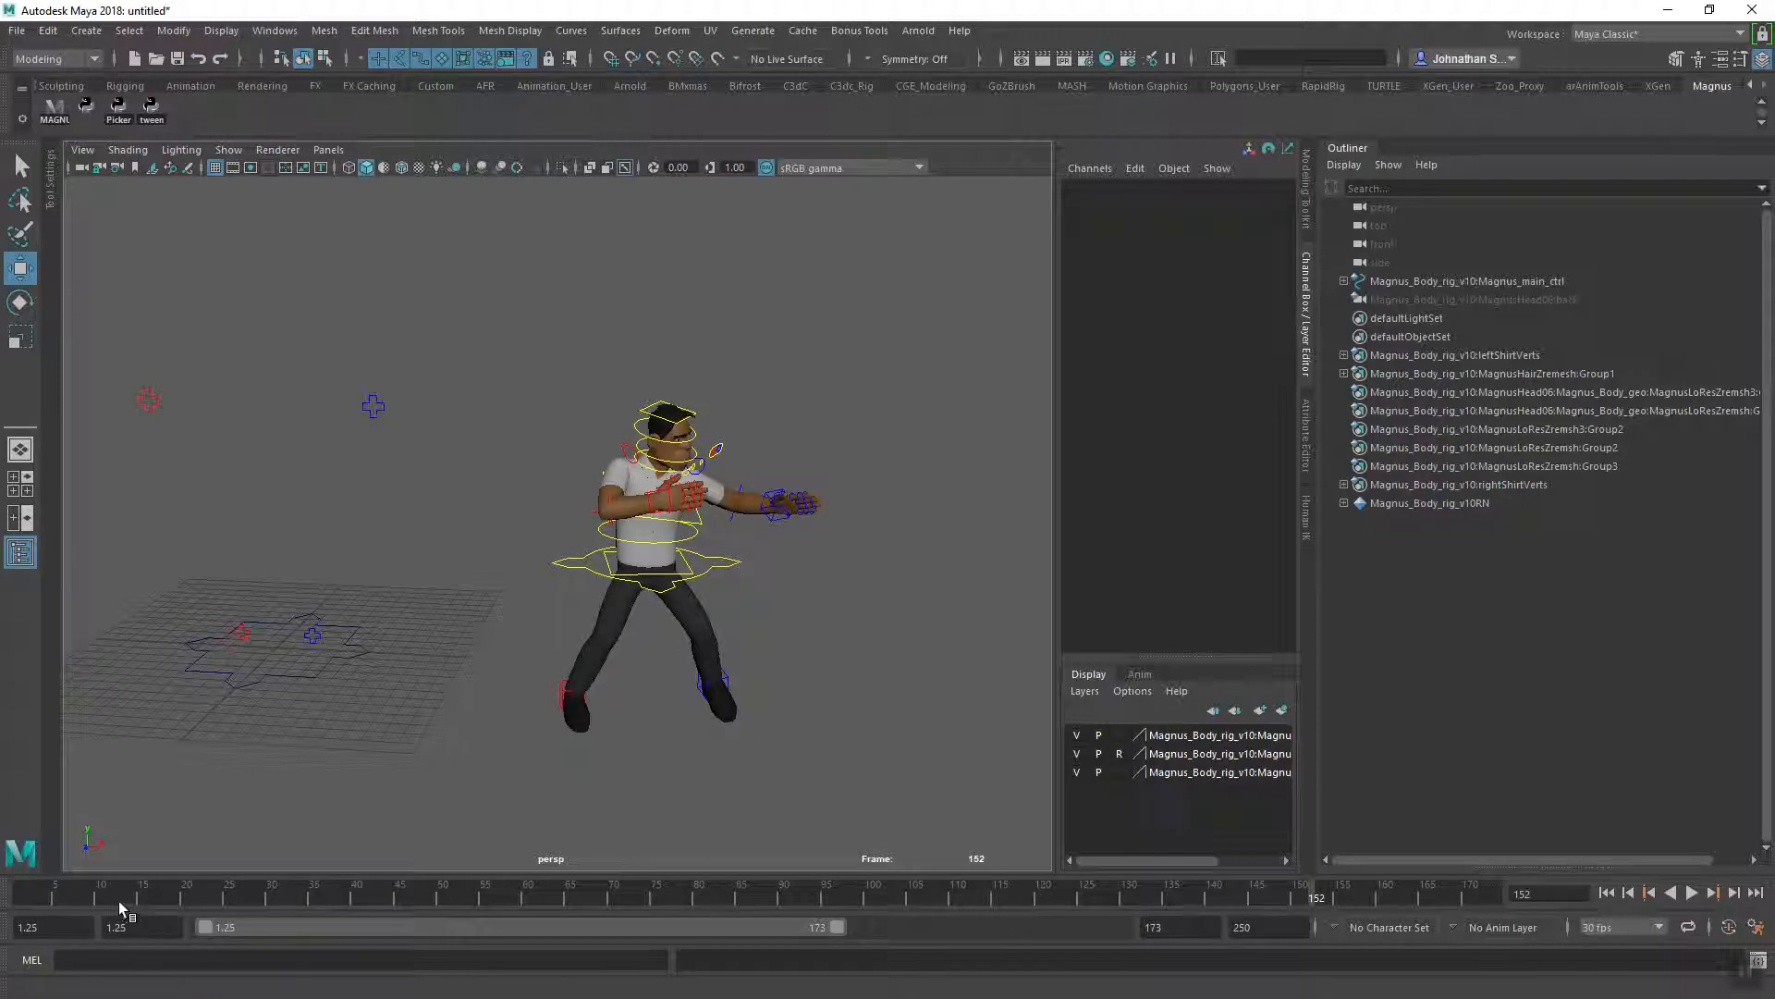
pyautogui.click(272, 640)
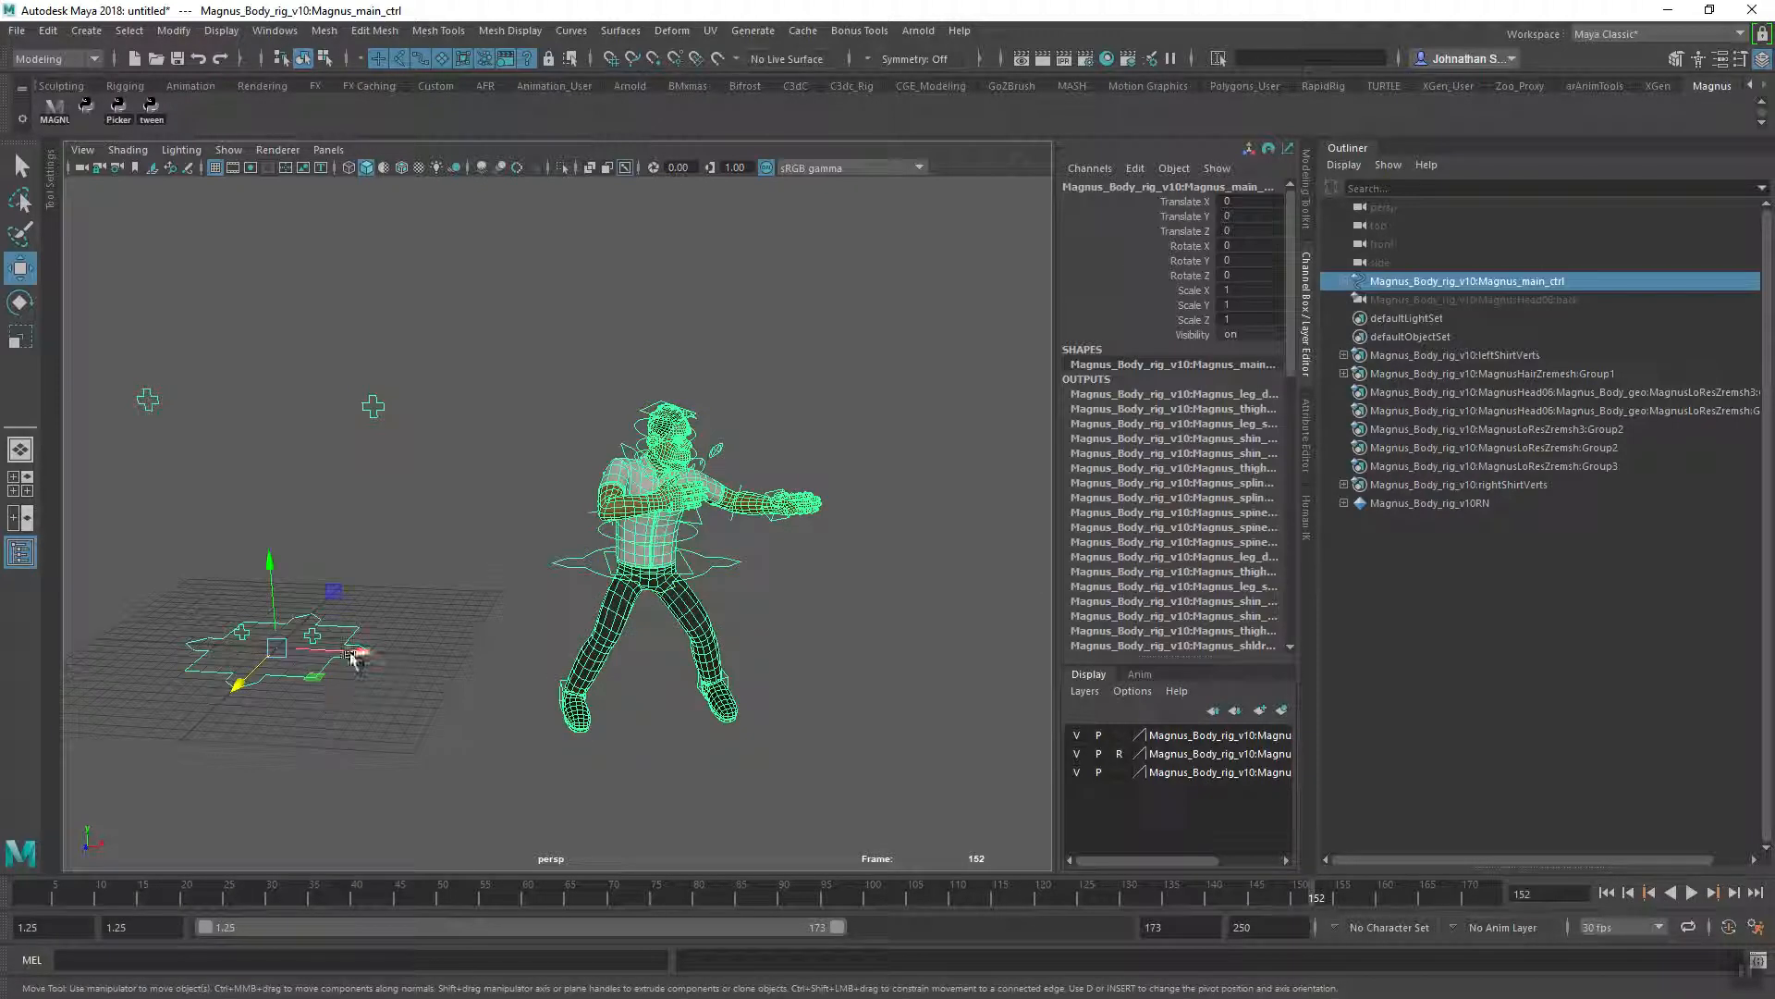
pyautogui.moveTo(352, 654); pyautogui.dragTo(328, 694)
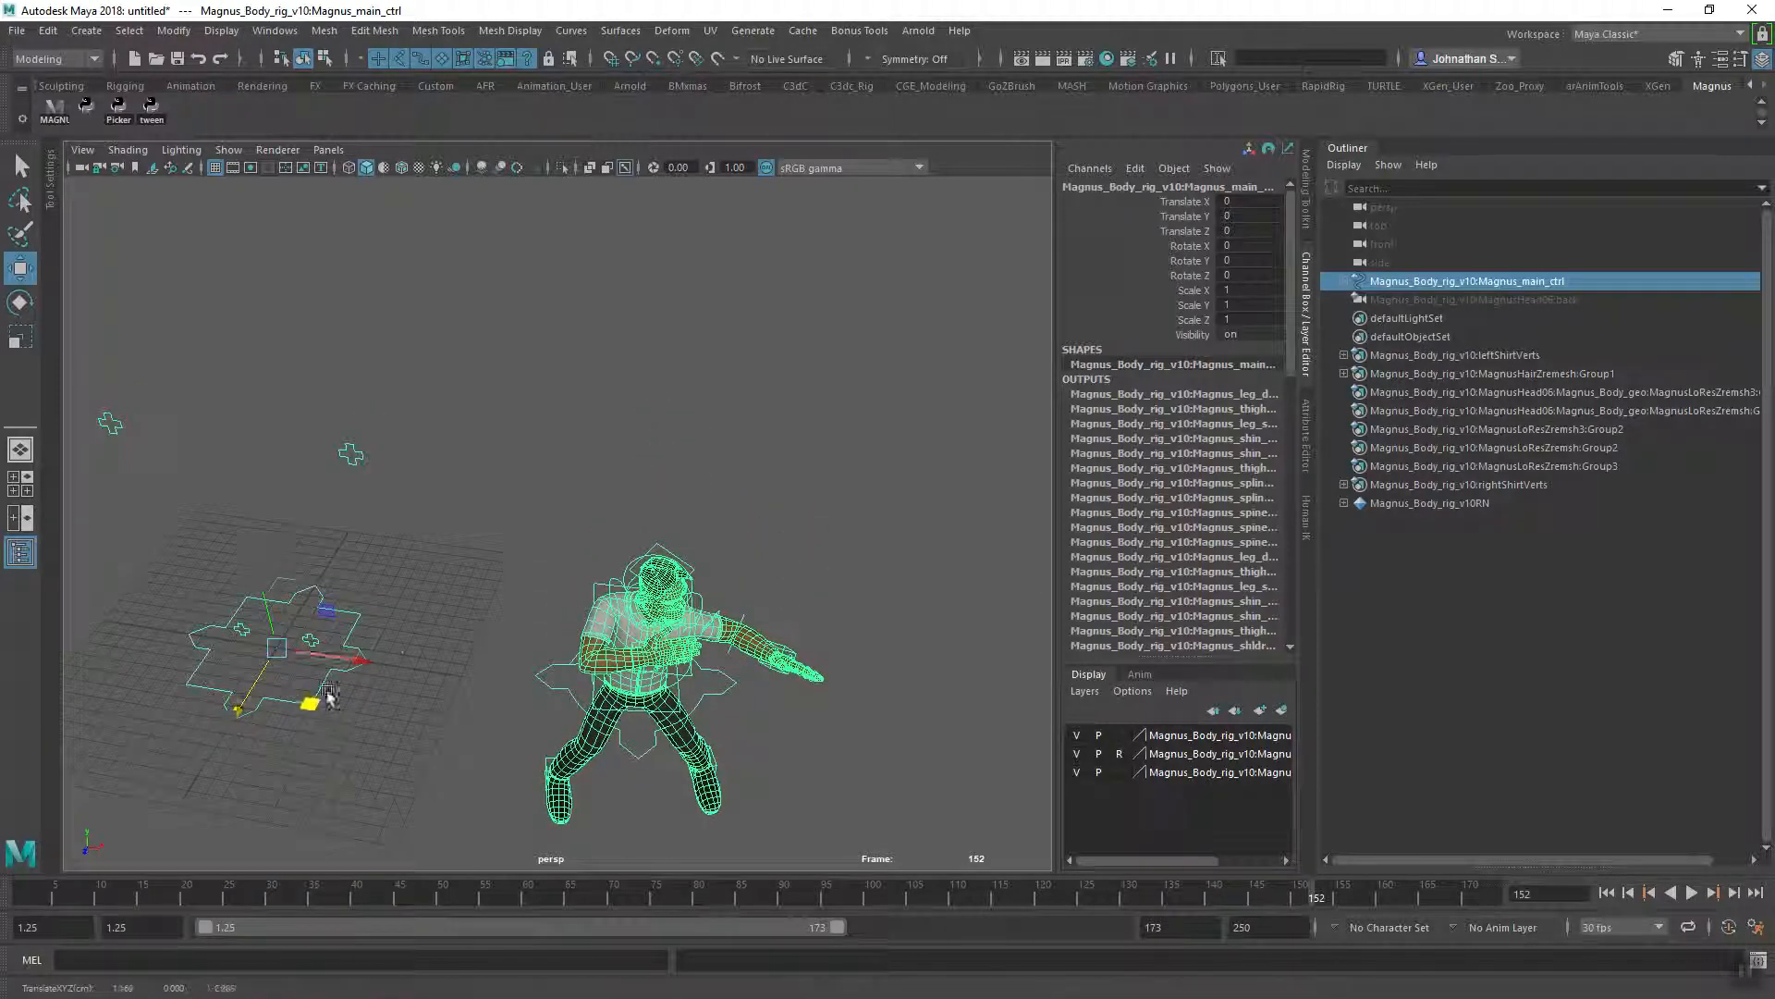